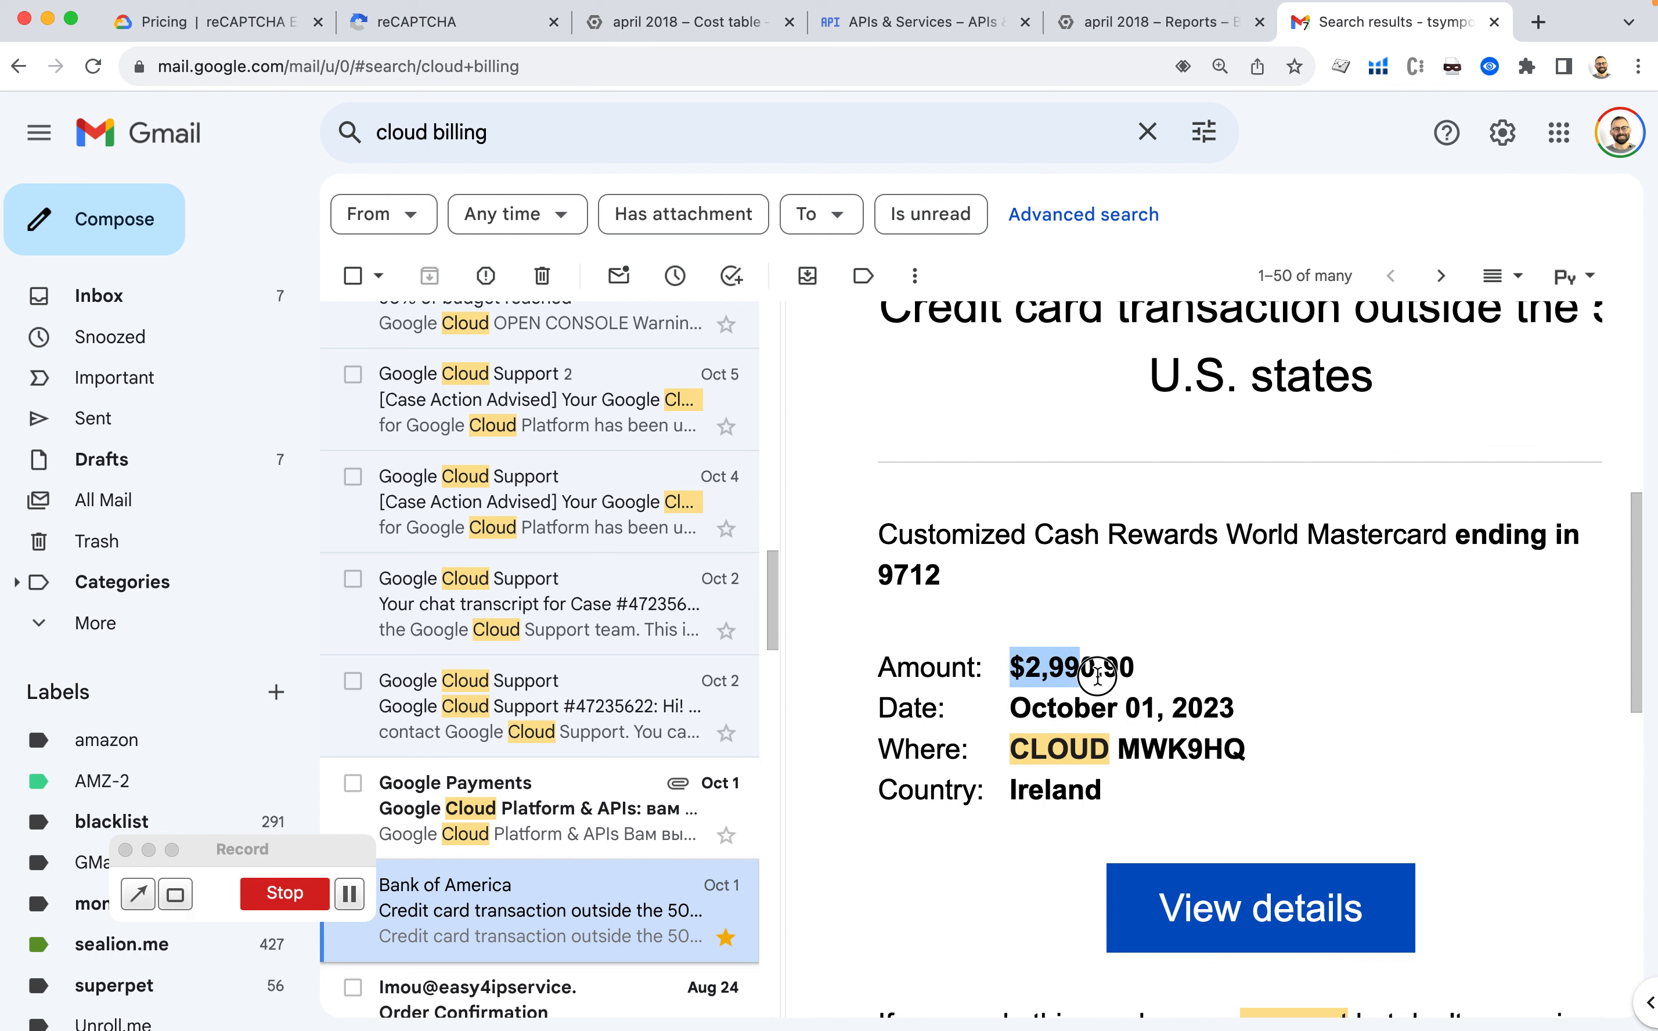
pyautogui.moveTo(1157, 689)
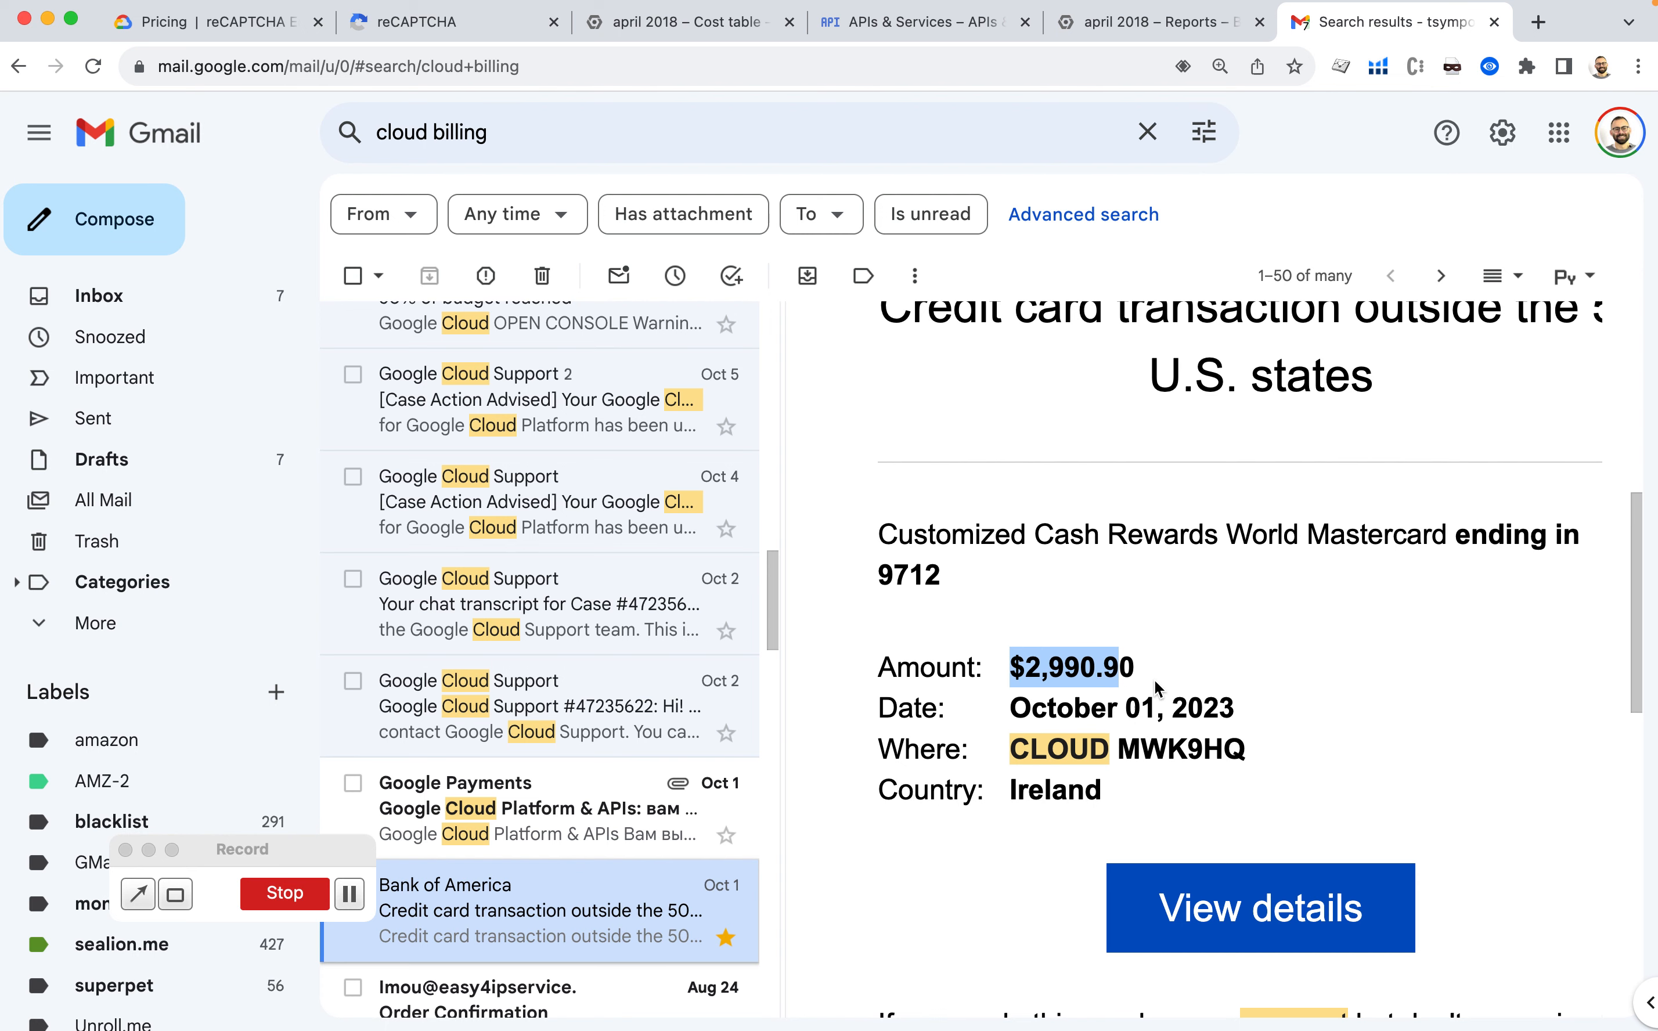
# Highlight the CLOUD merchant name and the country Ireland on the charge details.
pyautogui.scroll(-3)
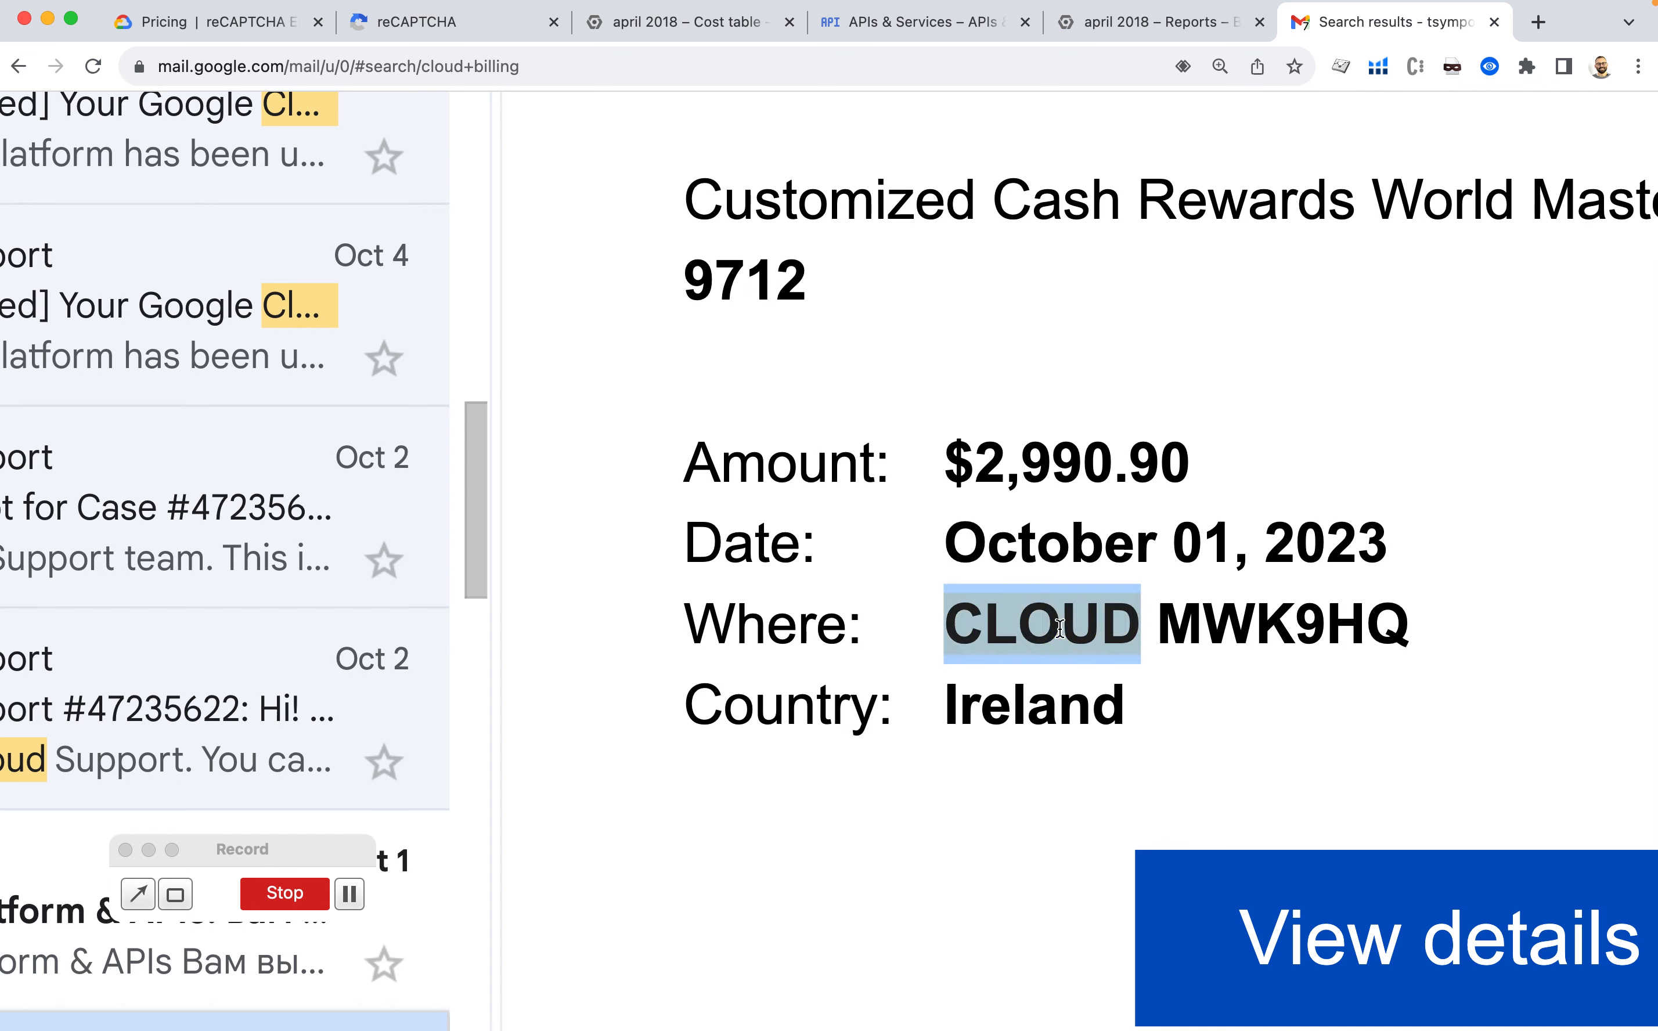
pyautogui.doubleClick(1070, 463)
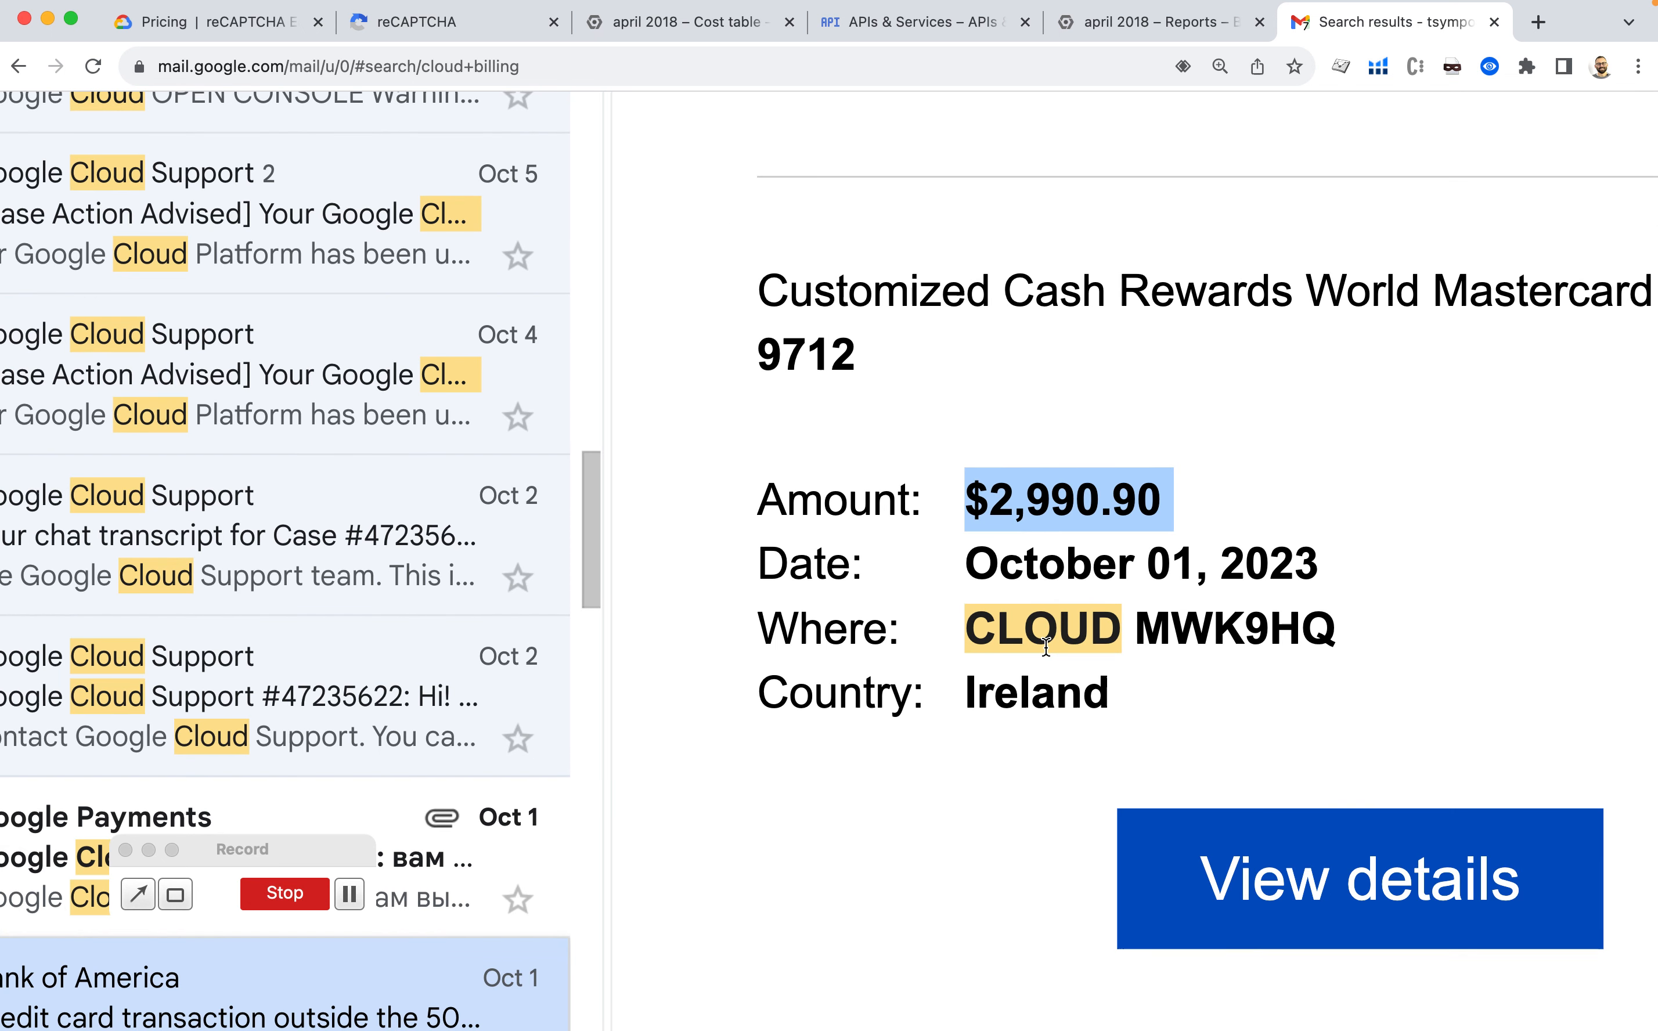
pyautogui.doubleClick(1036, 693)
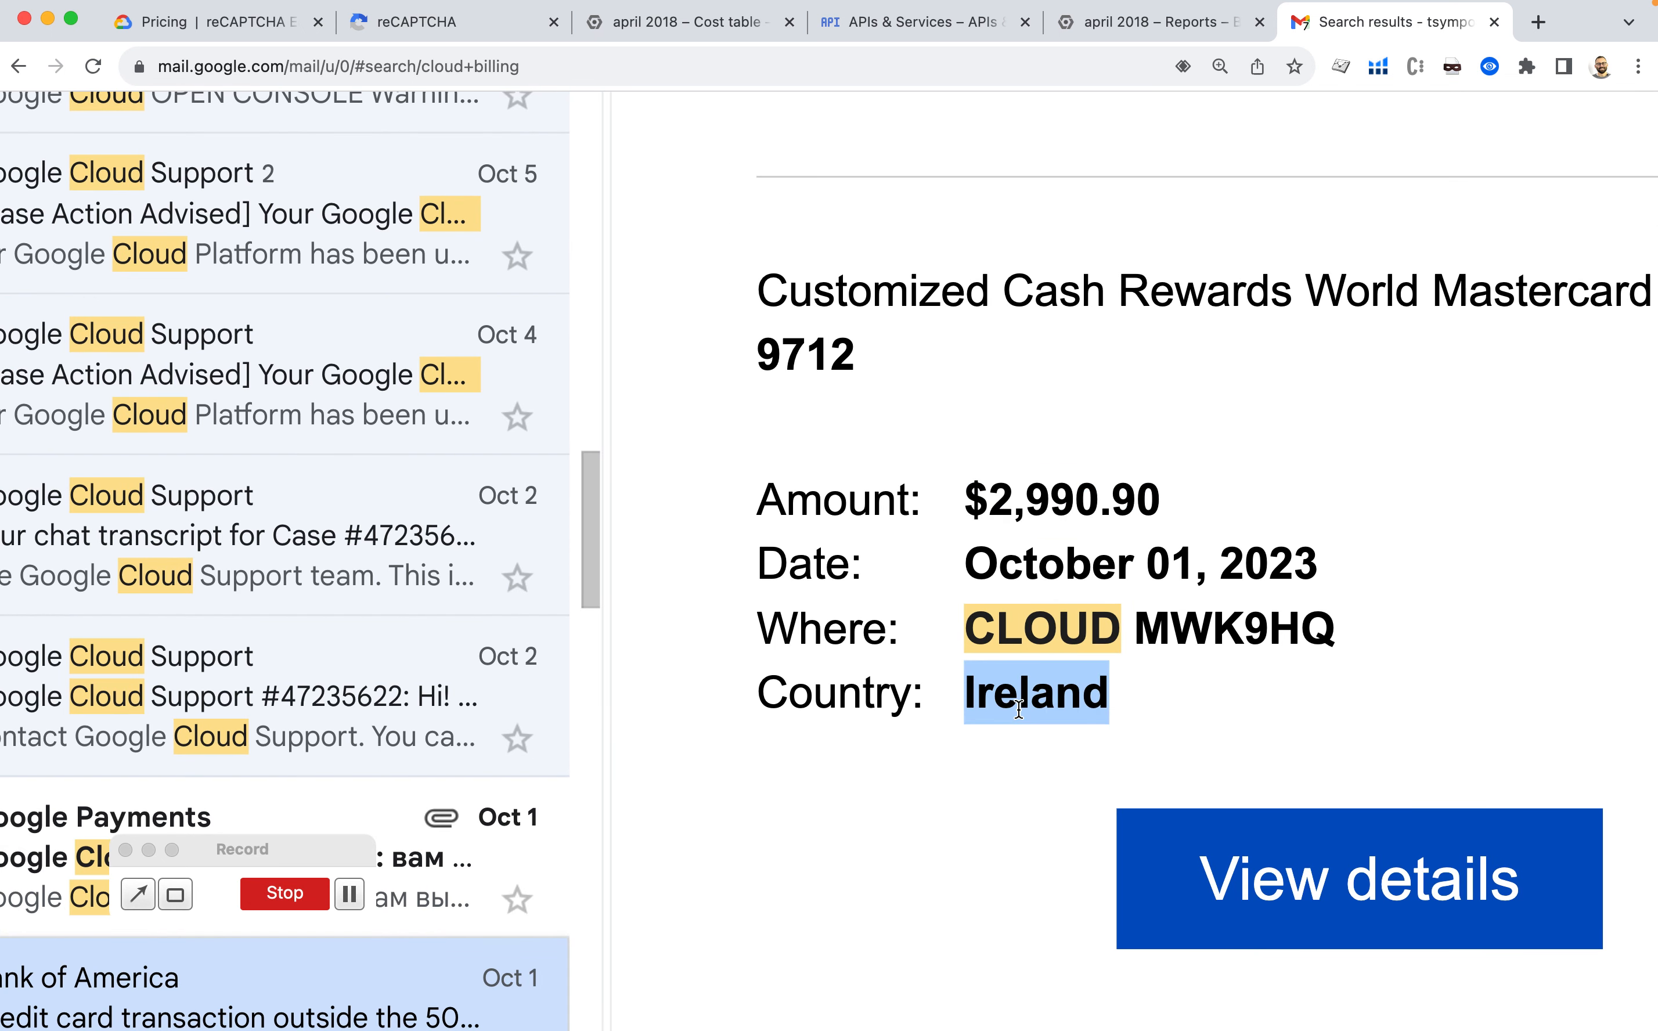
pyautogui.moveTo(1192, 719)
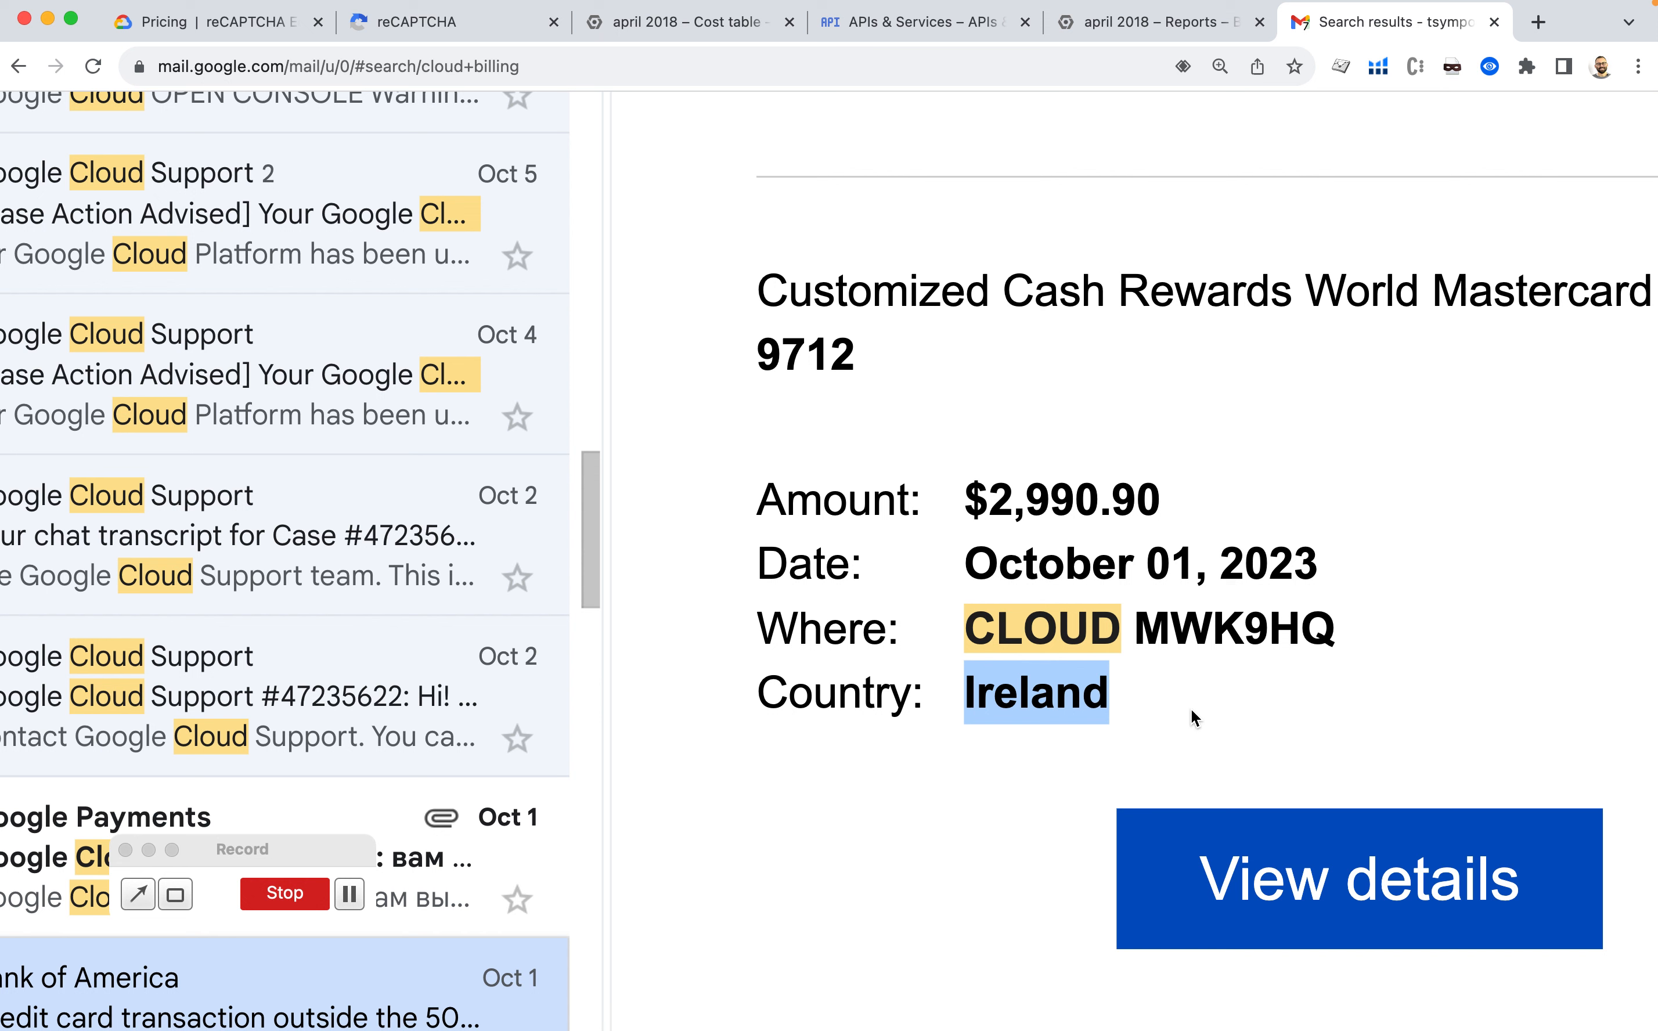
pyautogui.scroll(3)
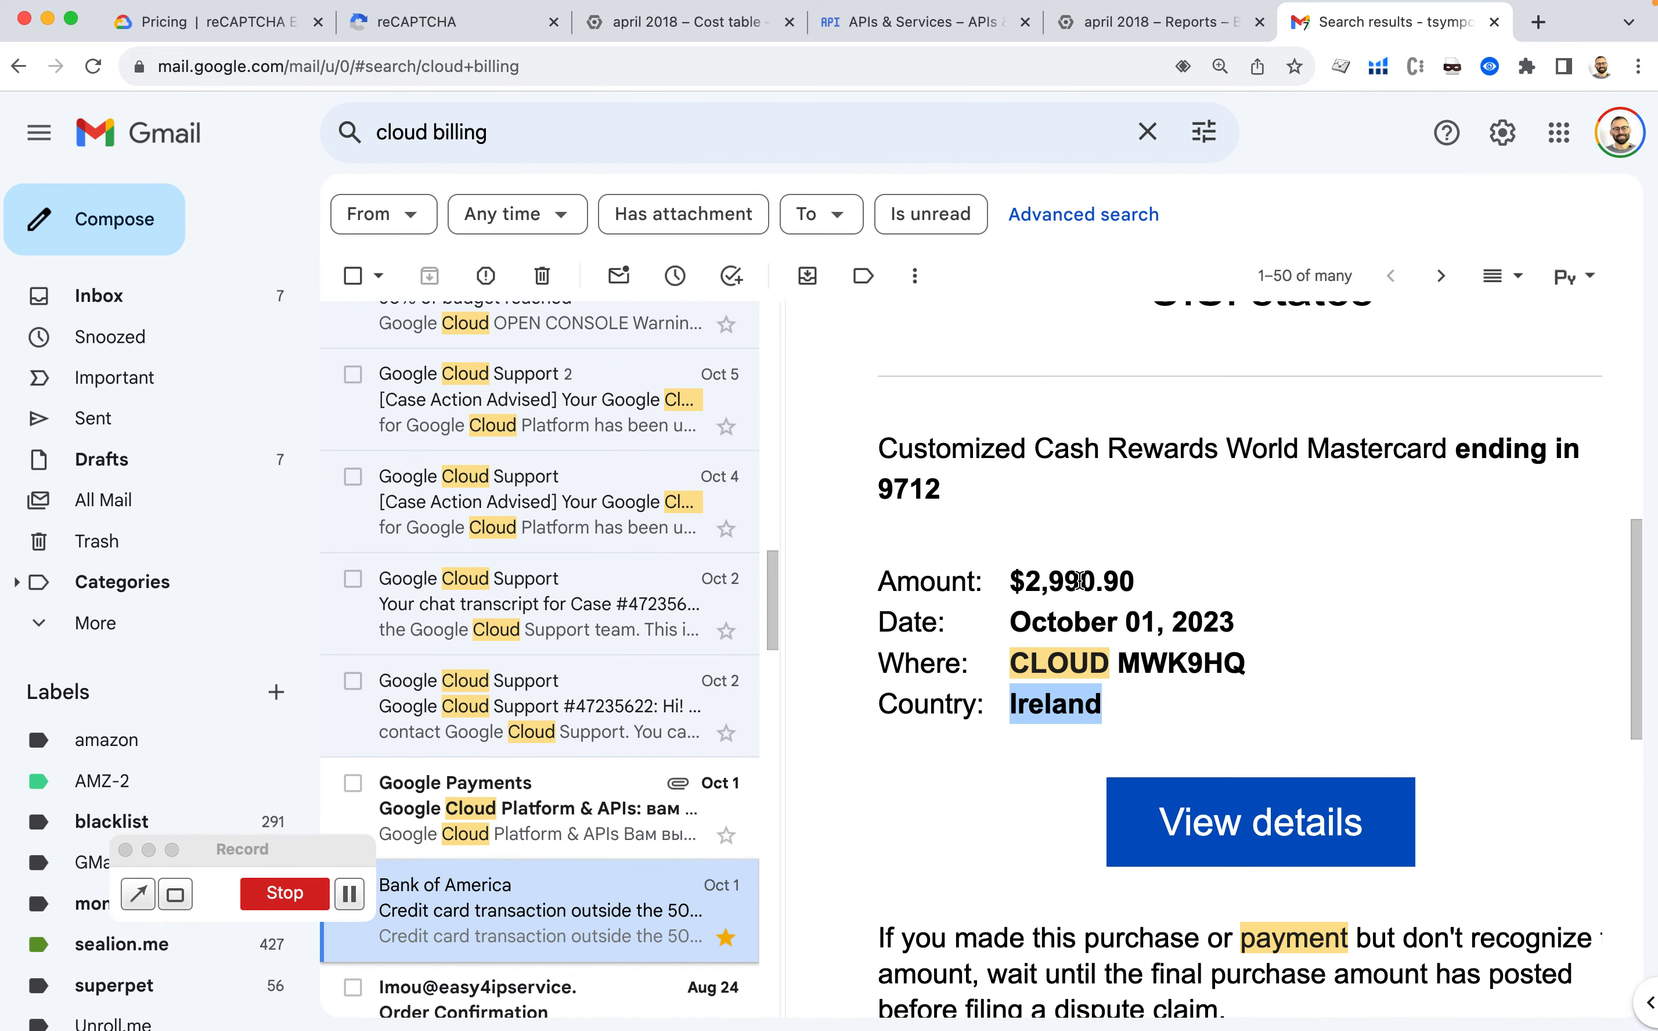
pyautogui.moveTo(1107, 571)
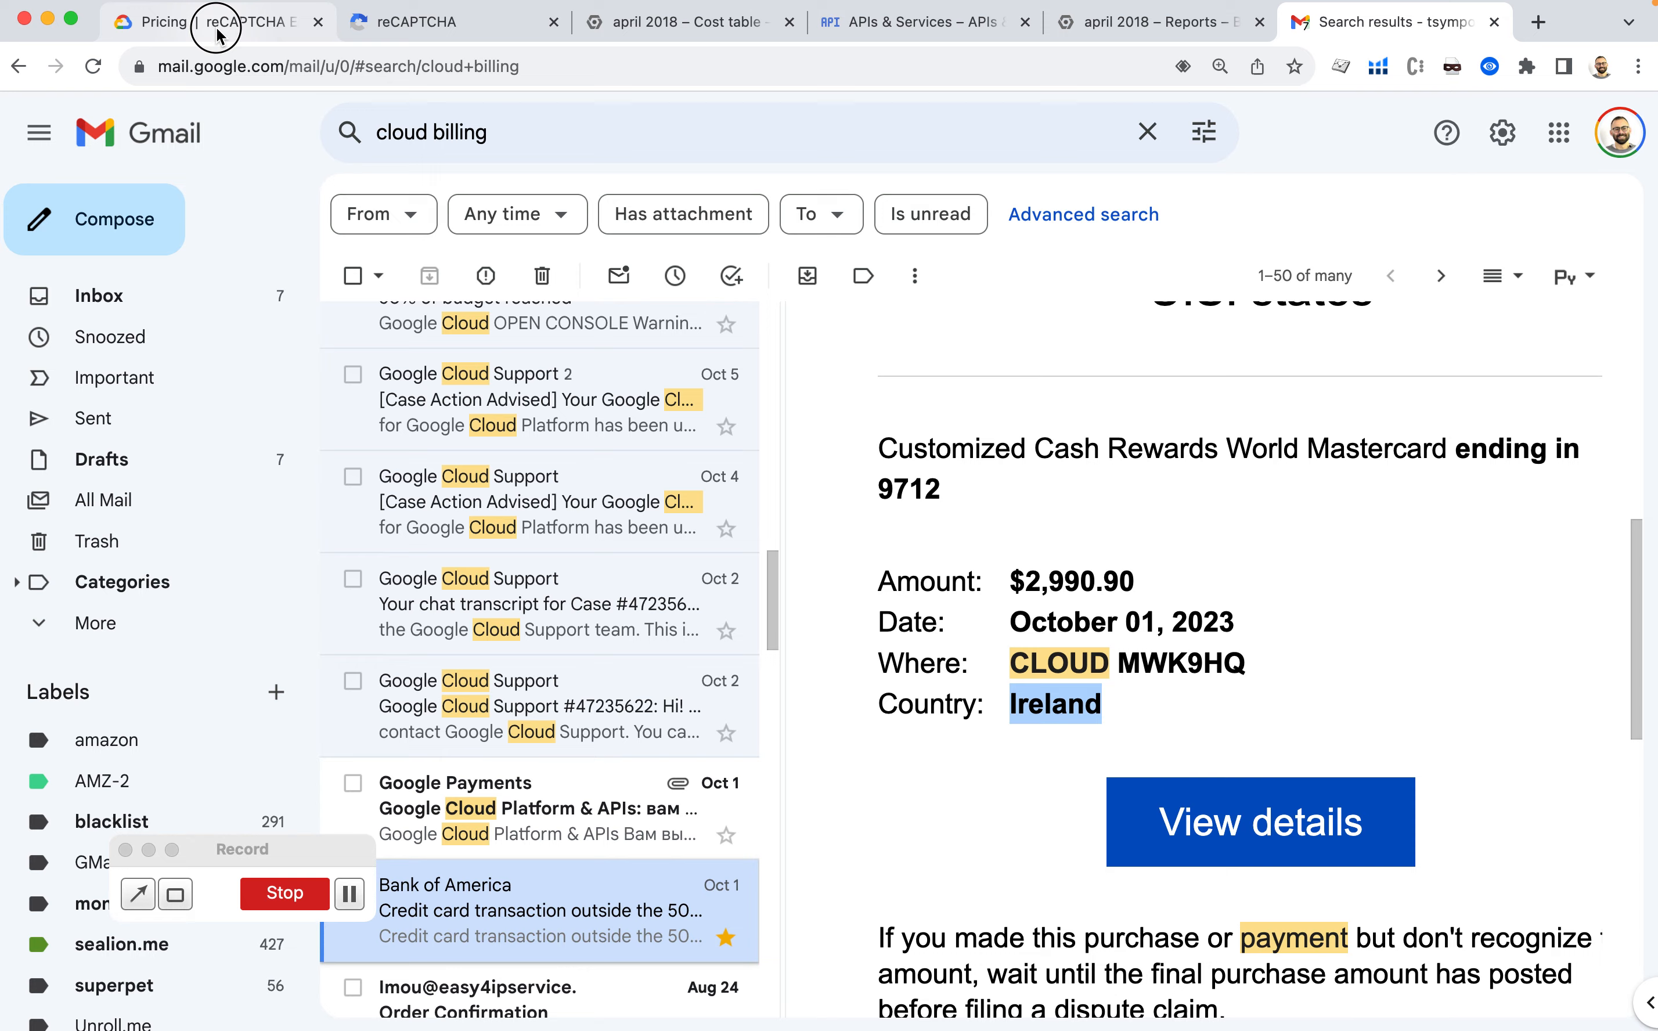
# Show the billing cost table for invoice month October 2023 with its project/service/SKU columns.
pyautogui.click(688, 21)
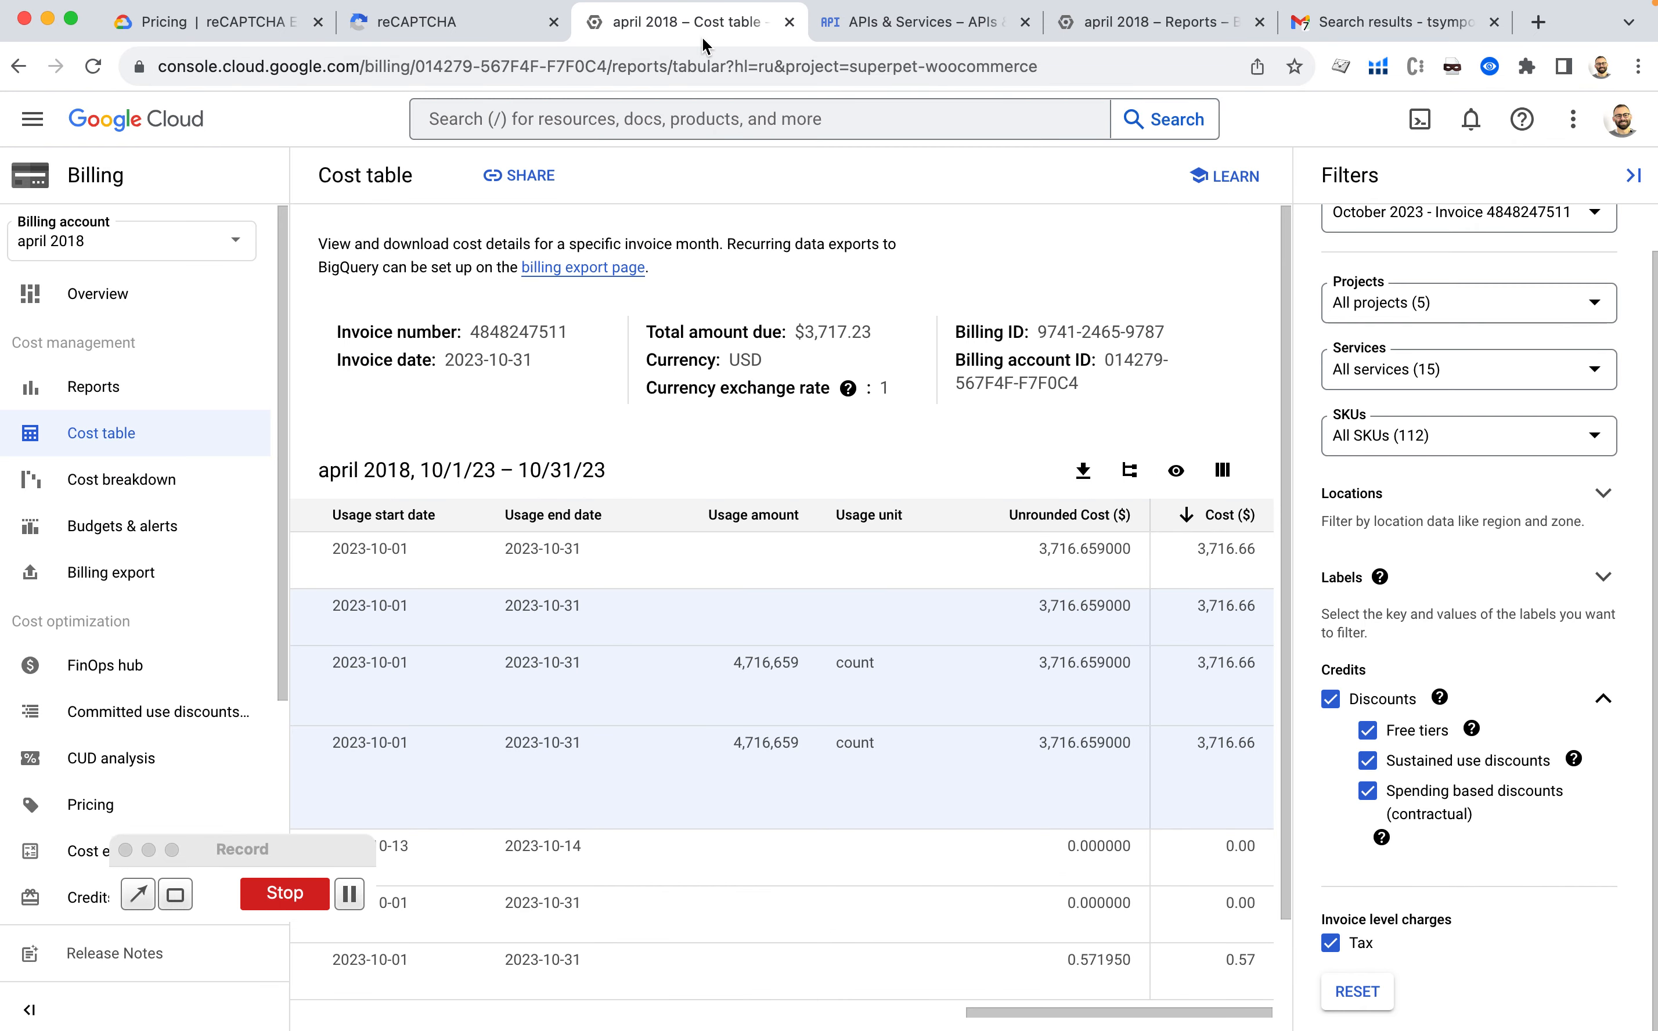
pyautogui.moveTo(429, 421)
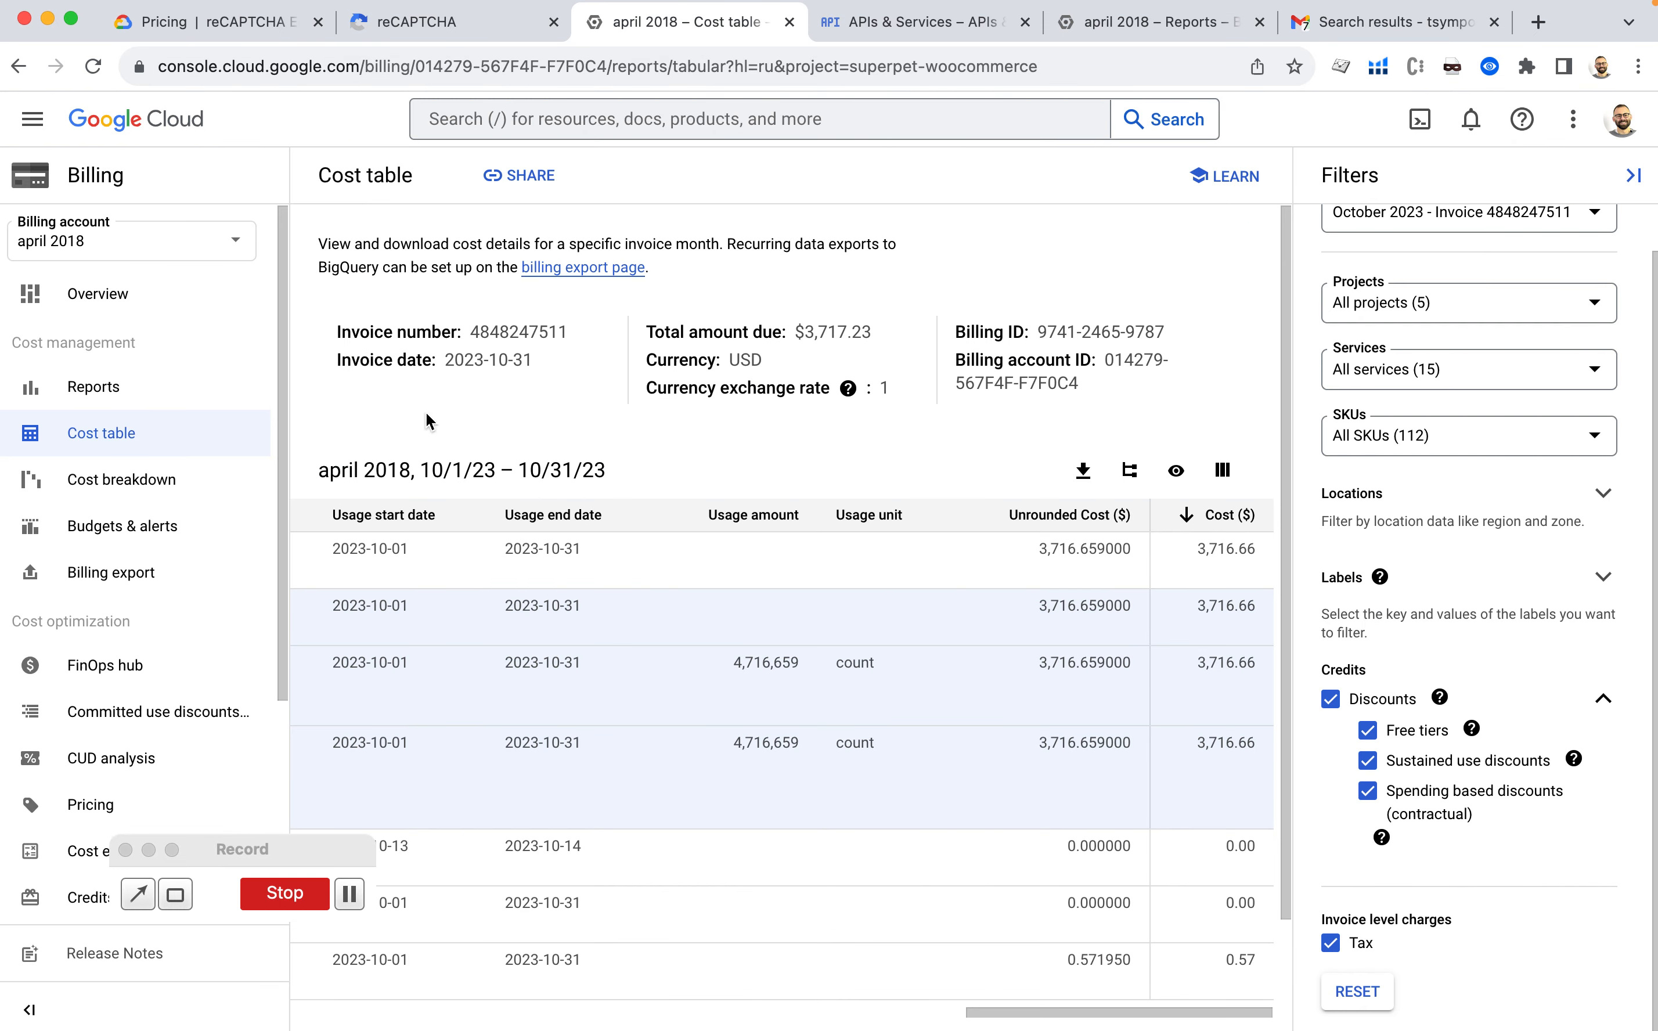
pyautogui.moveTo(608, 707)
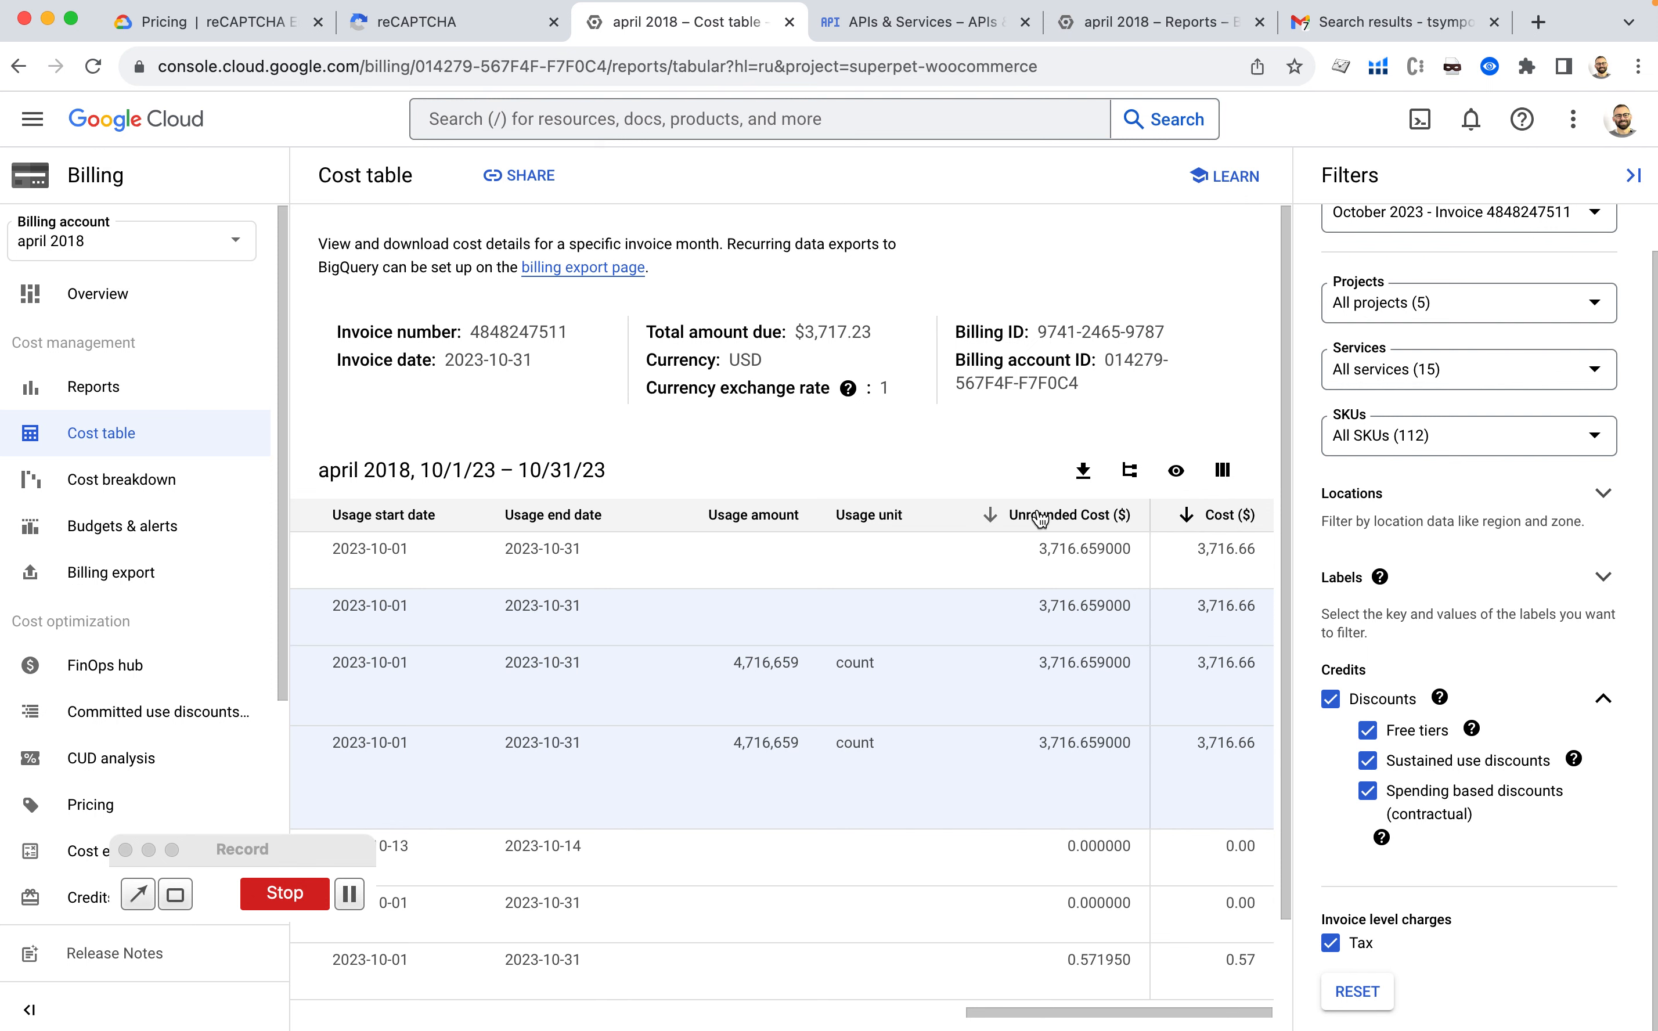
pyautogui.click(1468, 211)
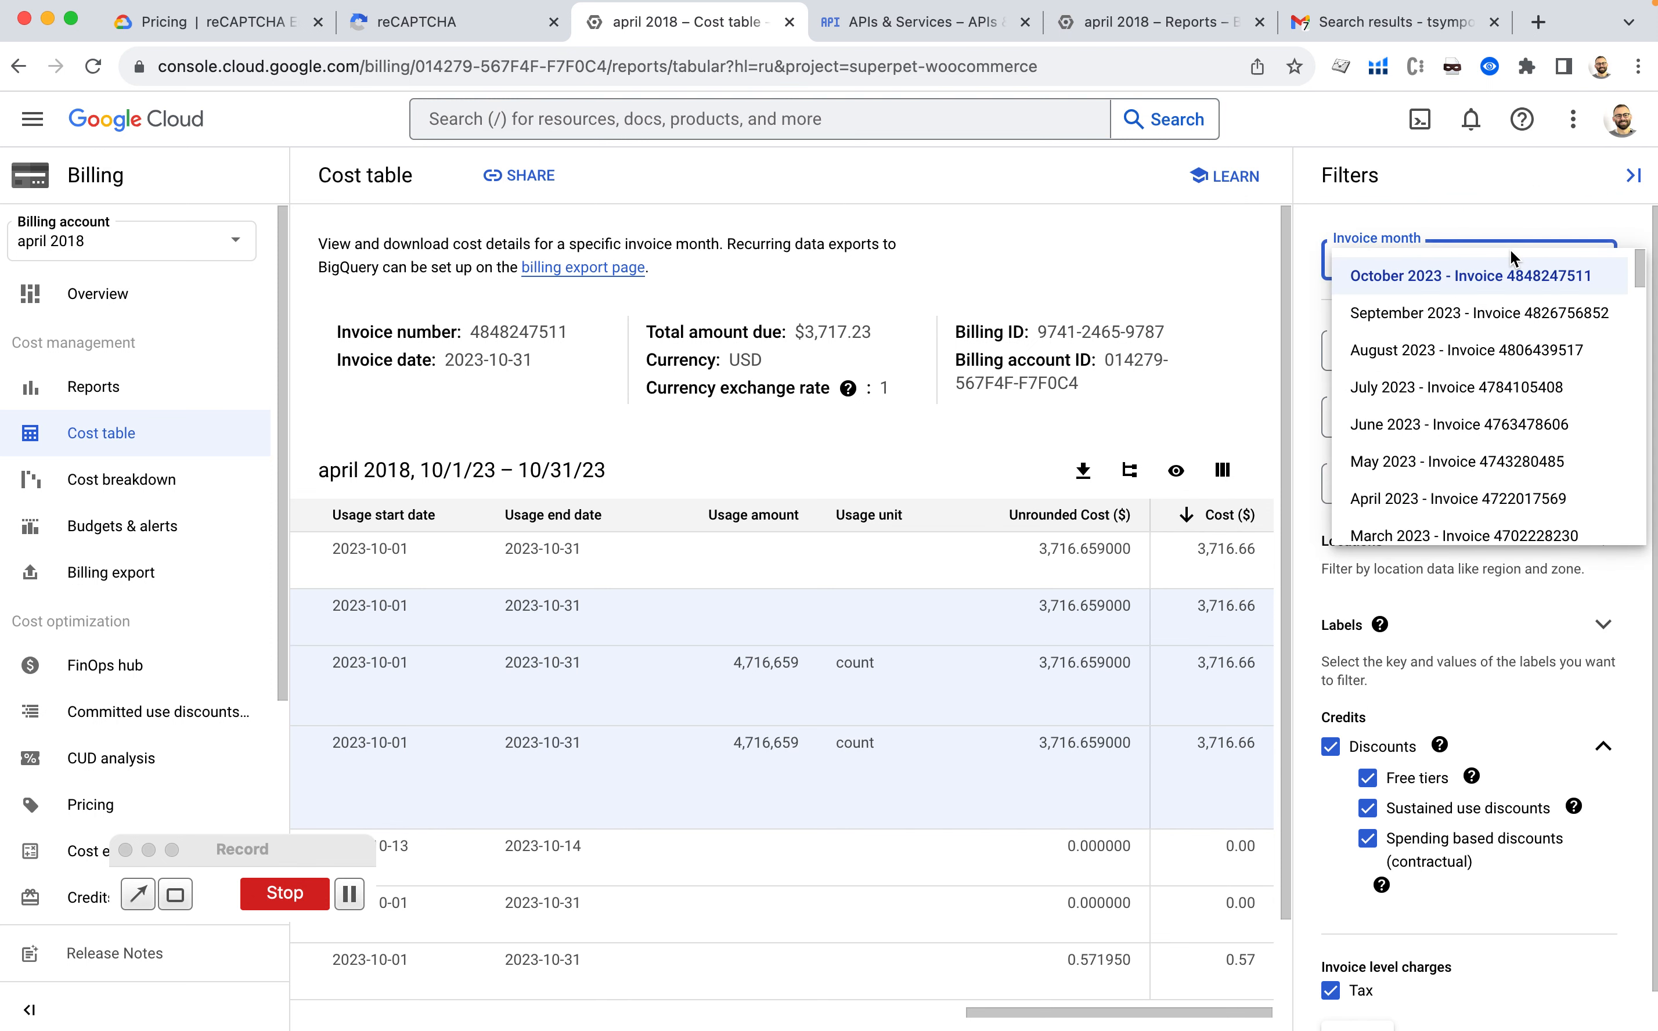
pyautogui.click(1469, 275)
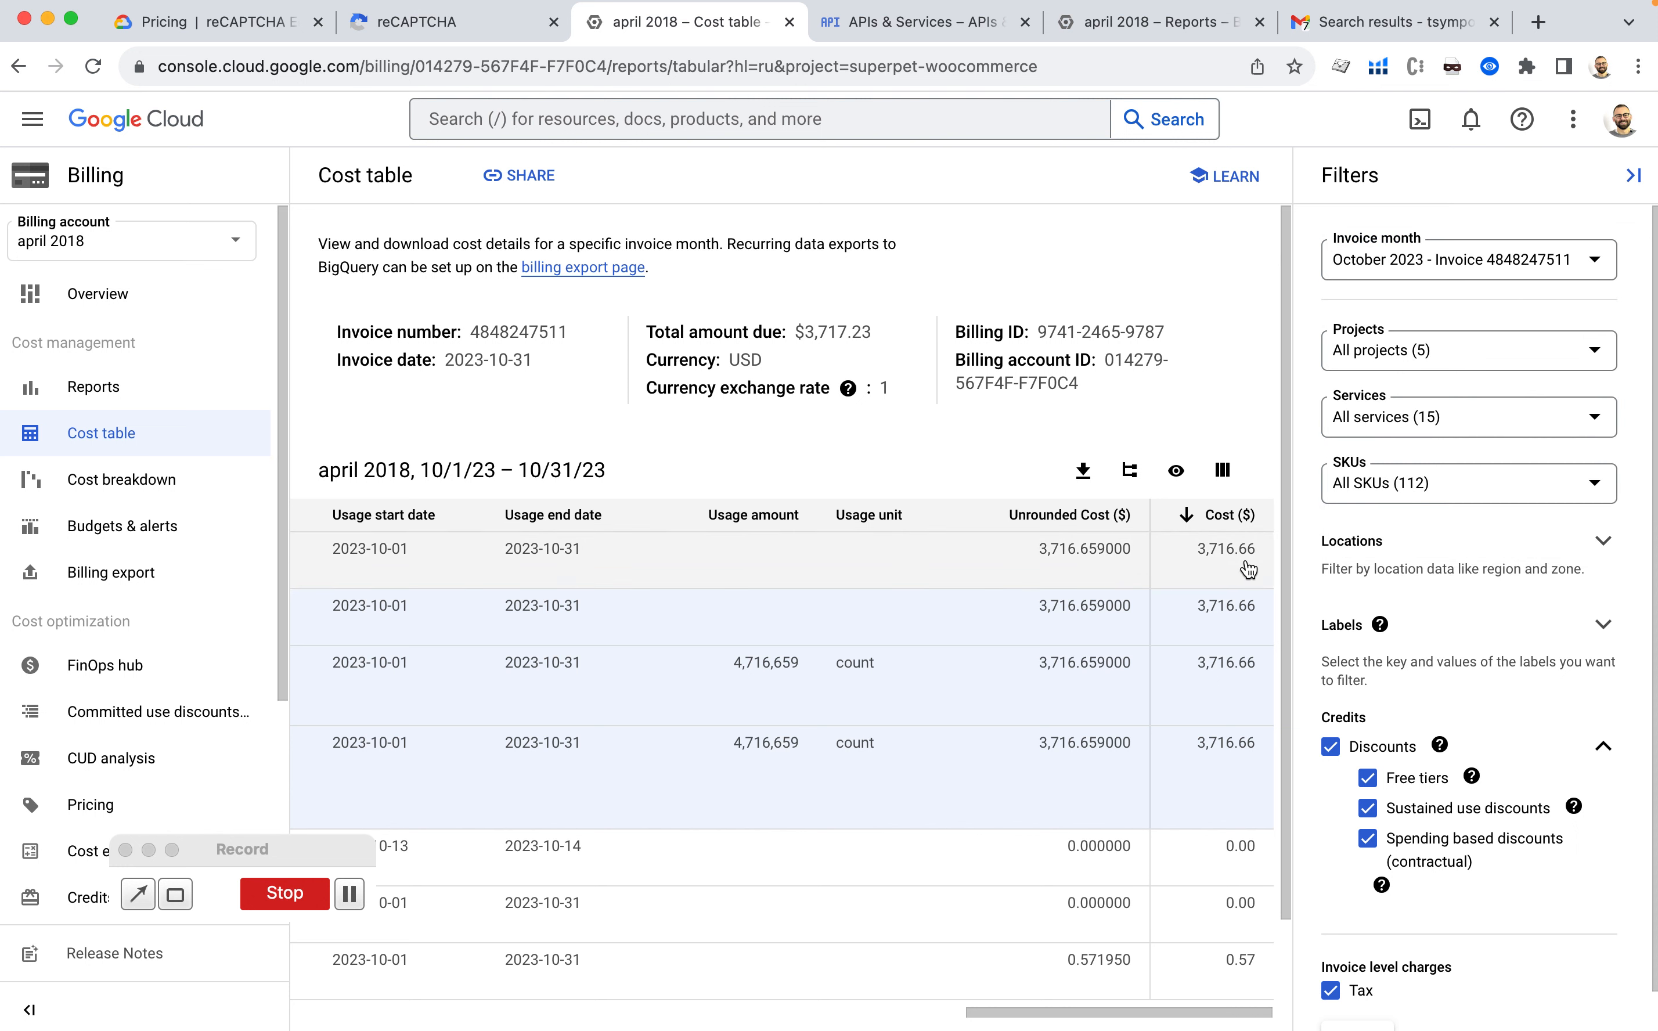
pyautogui.moveTo(1246, 430)
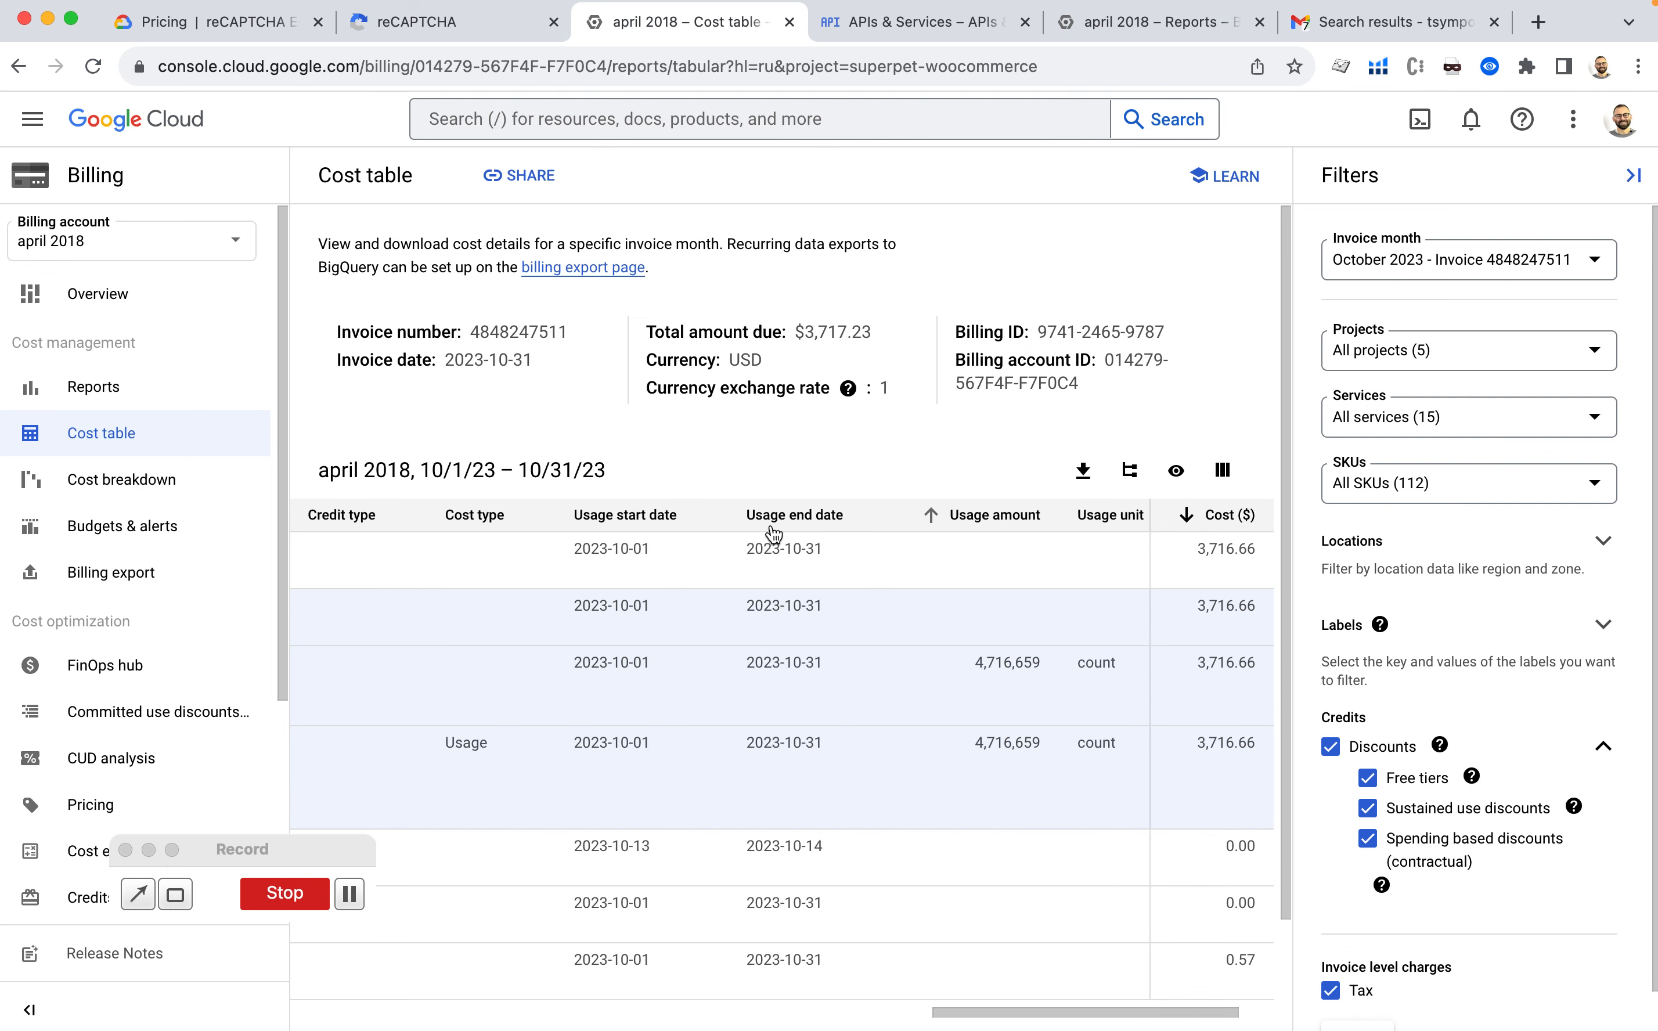
pyautogui.click(1130, 470)
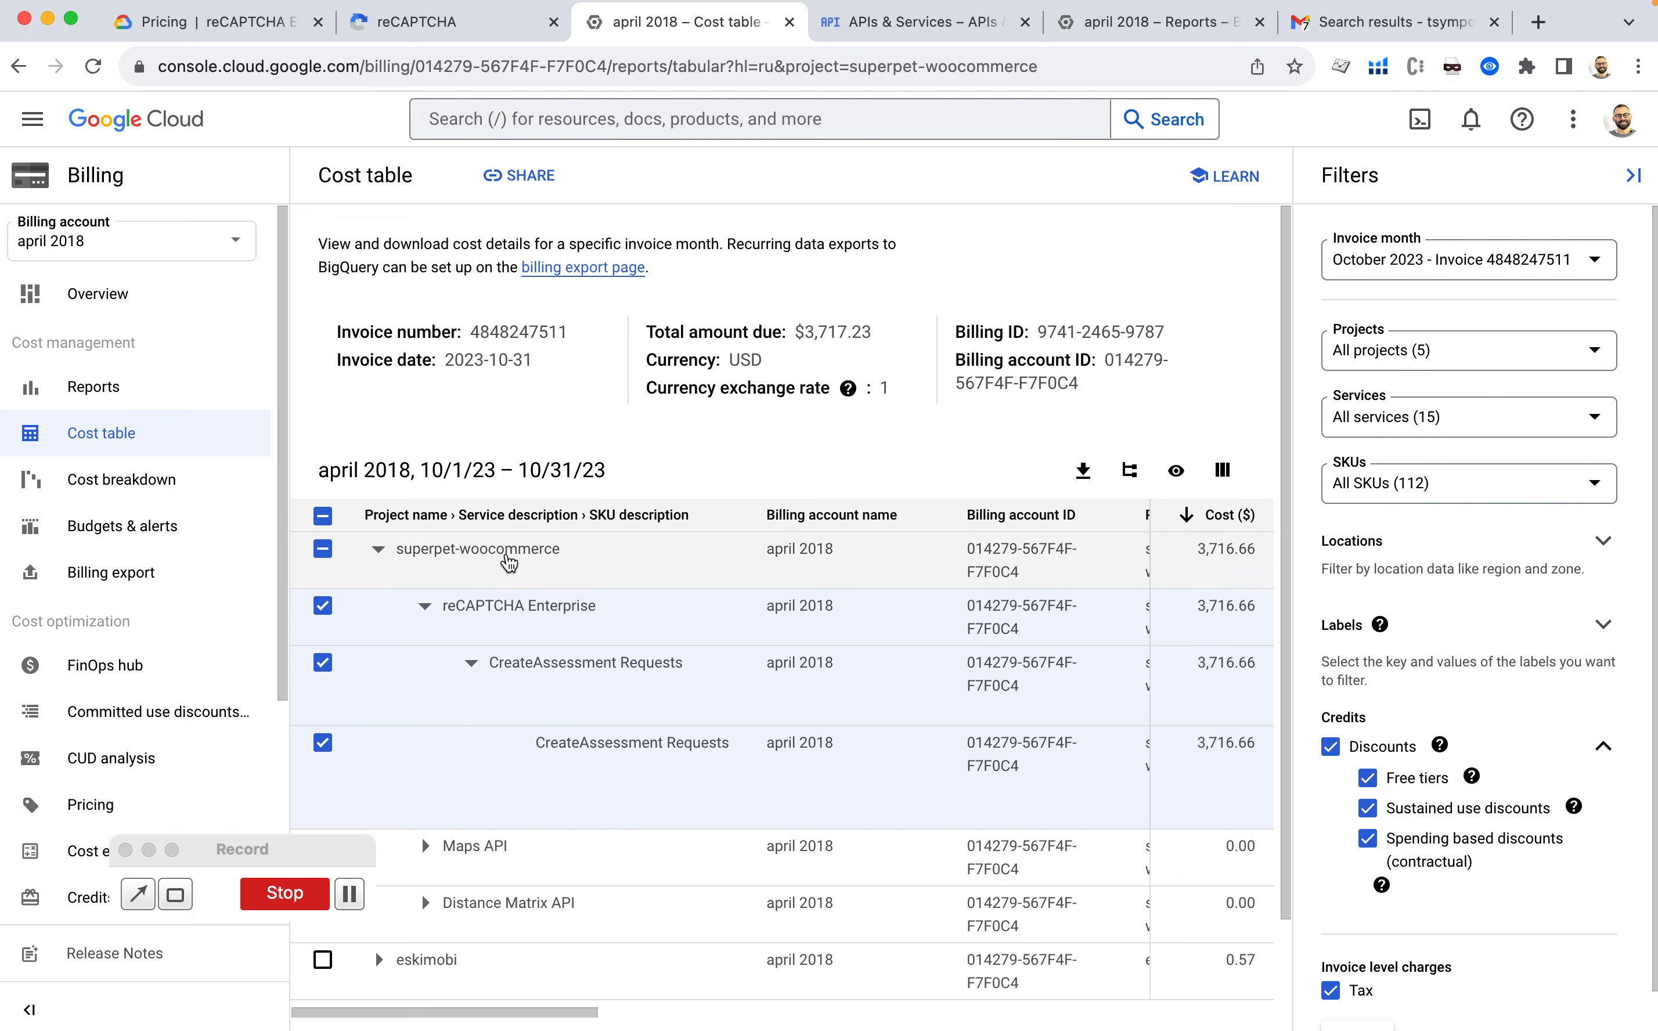
pyautogui.moveTo(555, 562)
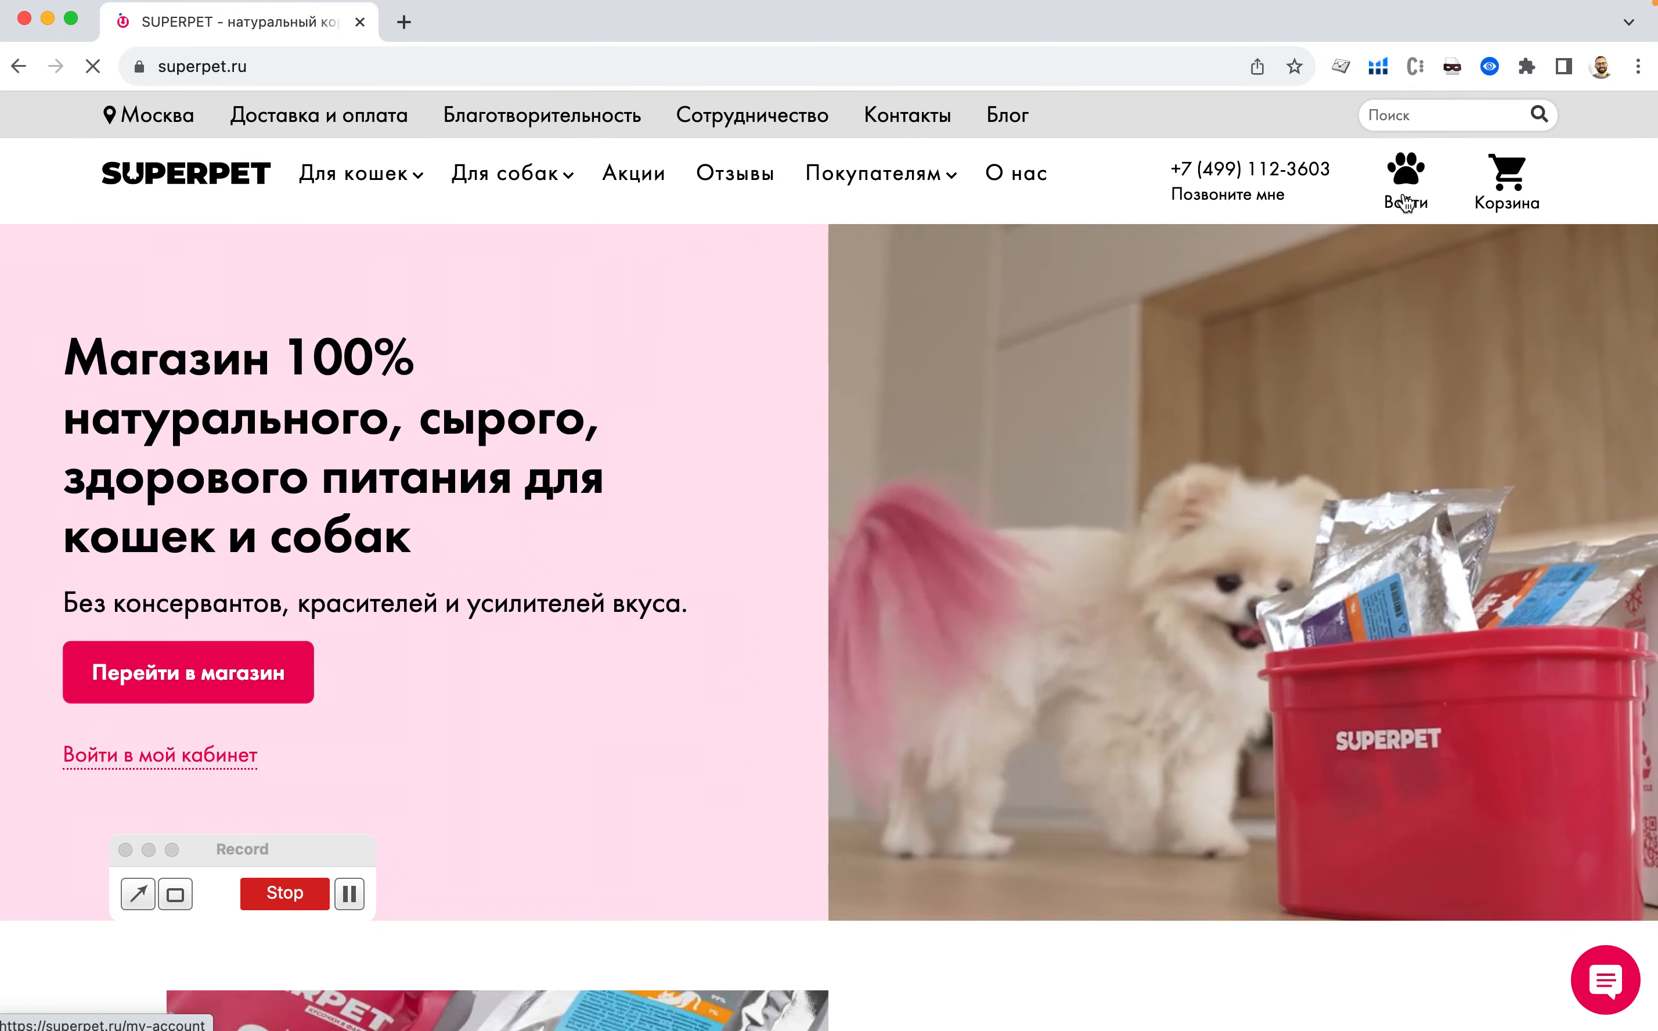
# Reach superpet.ru's account sign-in page asking for a phone number, then start heading to another site.
pyautogui.click(1406, 201)
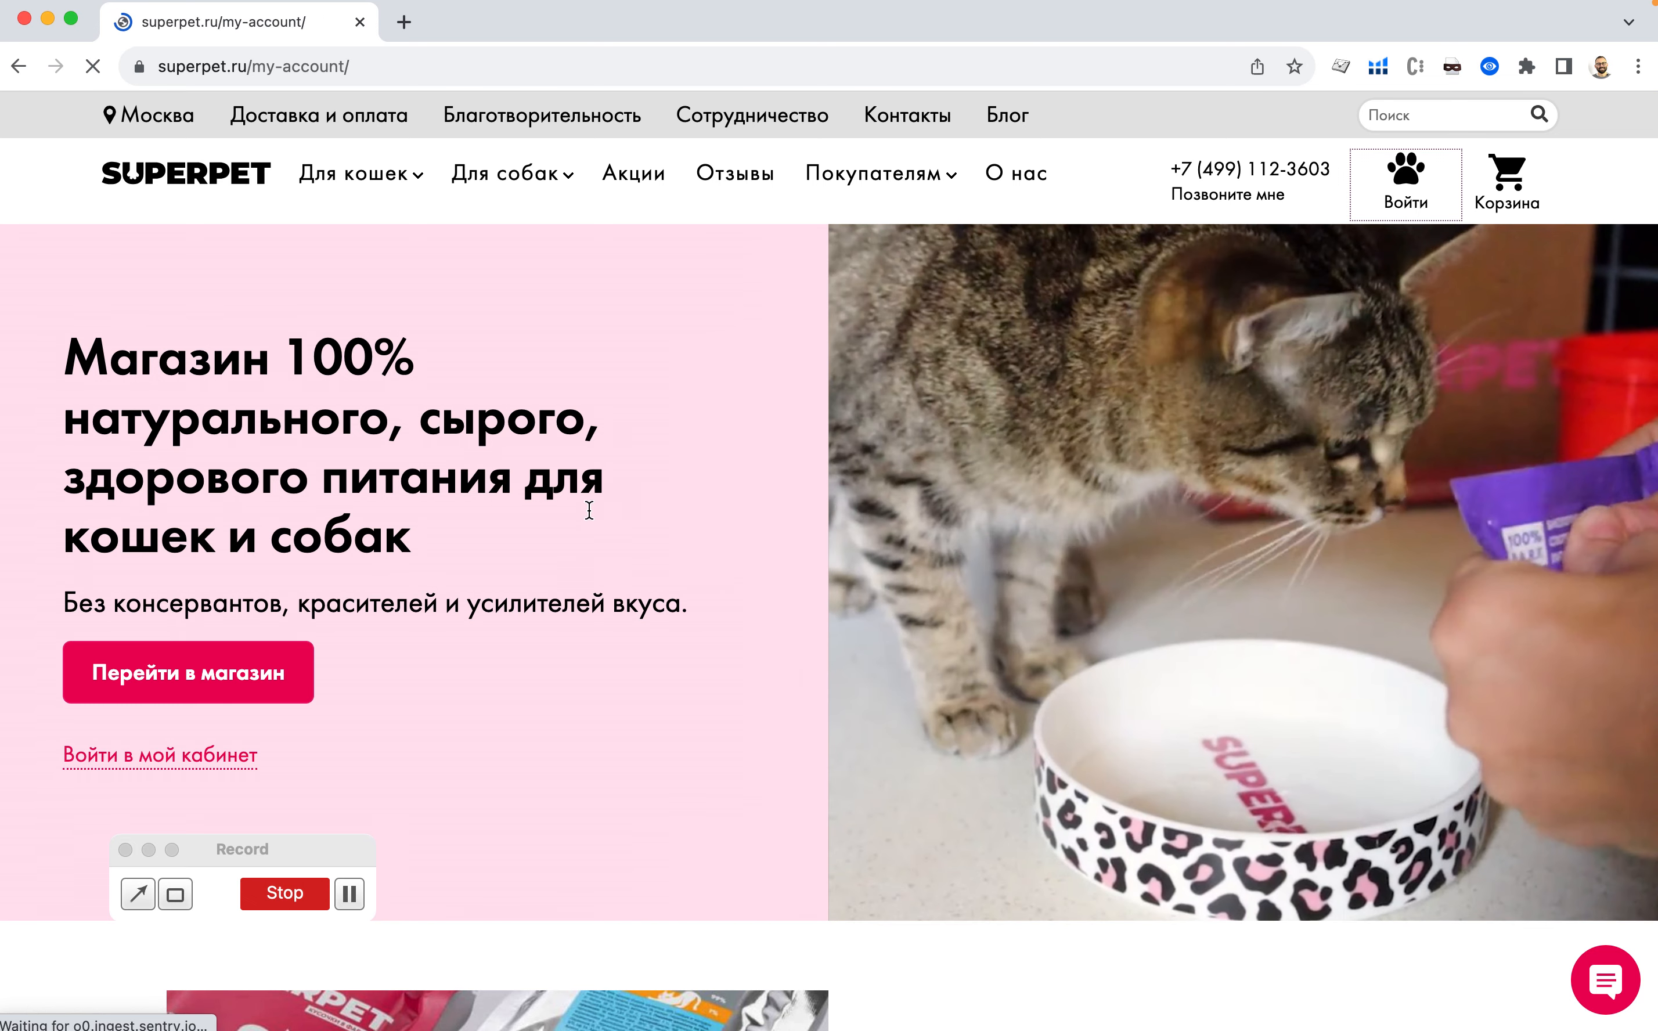
pyautogui.click(160, 755)
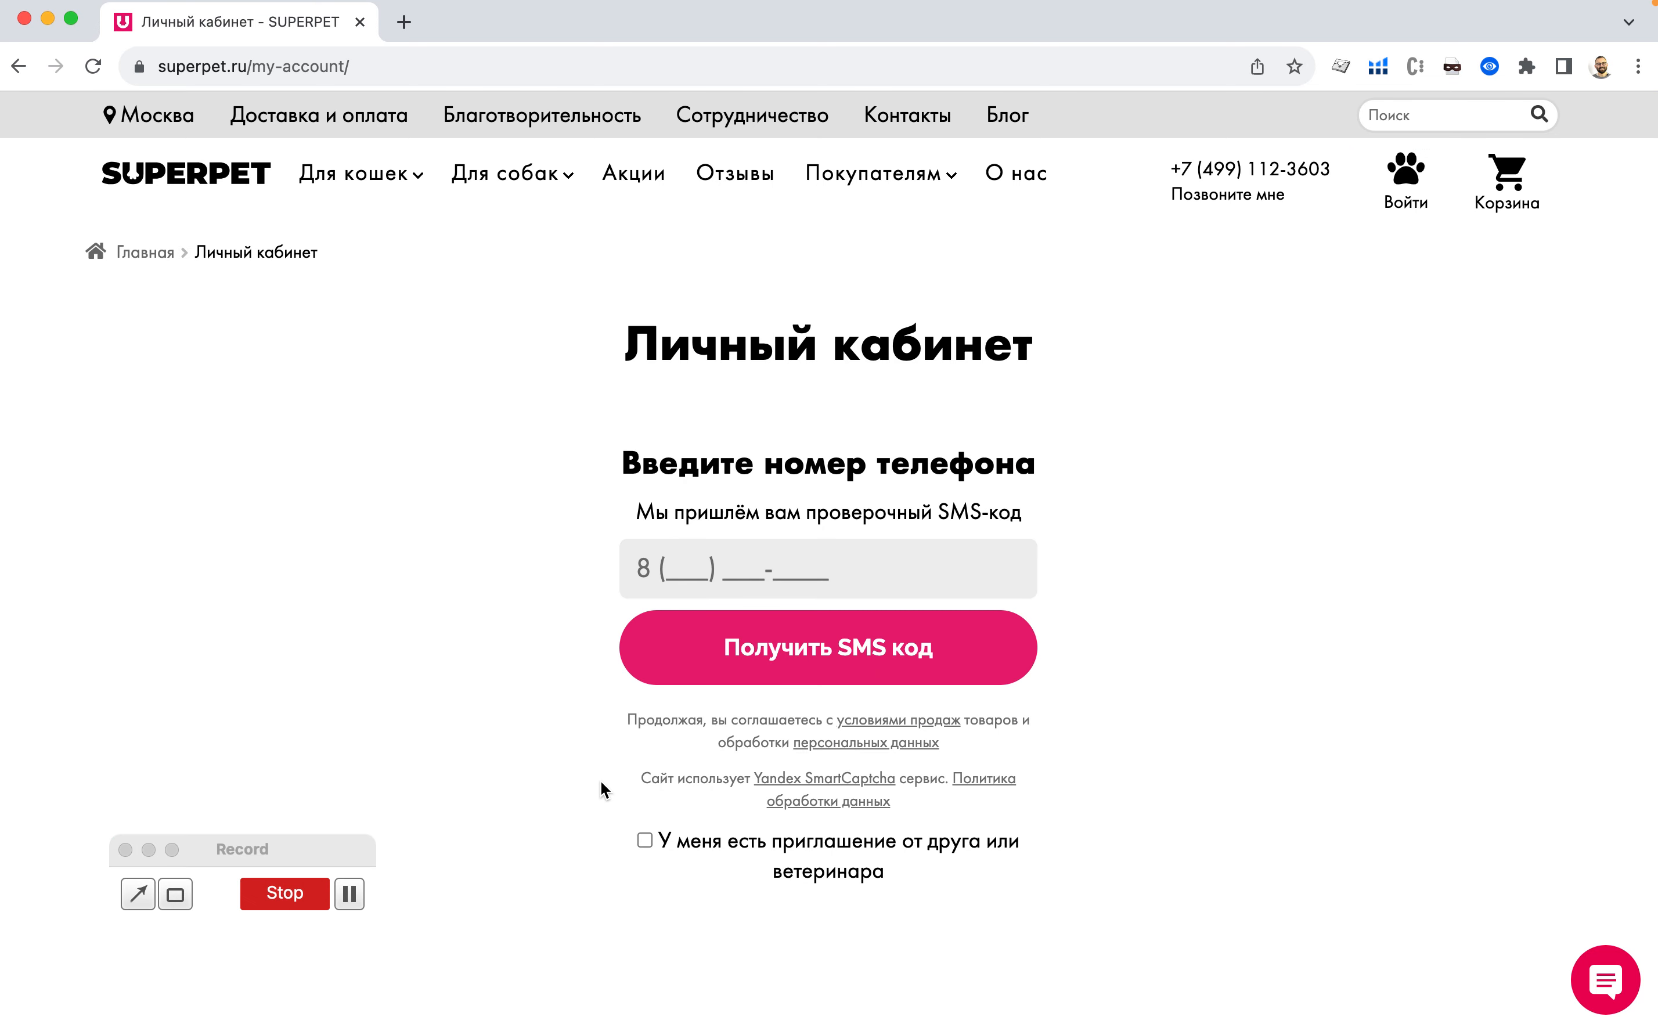
pyautogui.moveTo(671, 645)
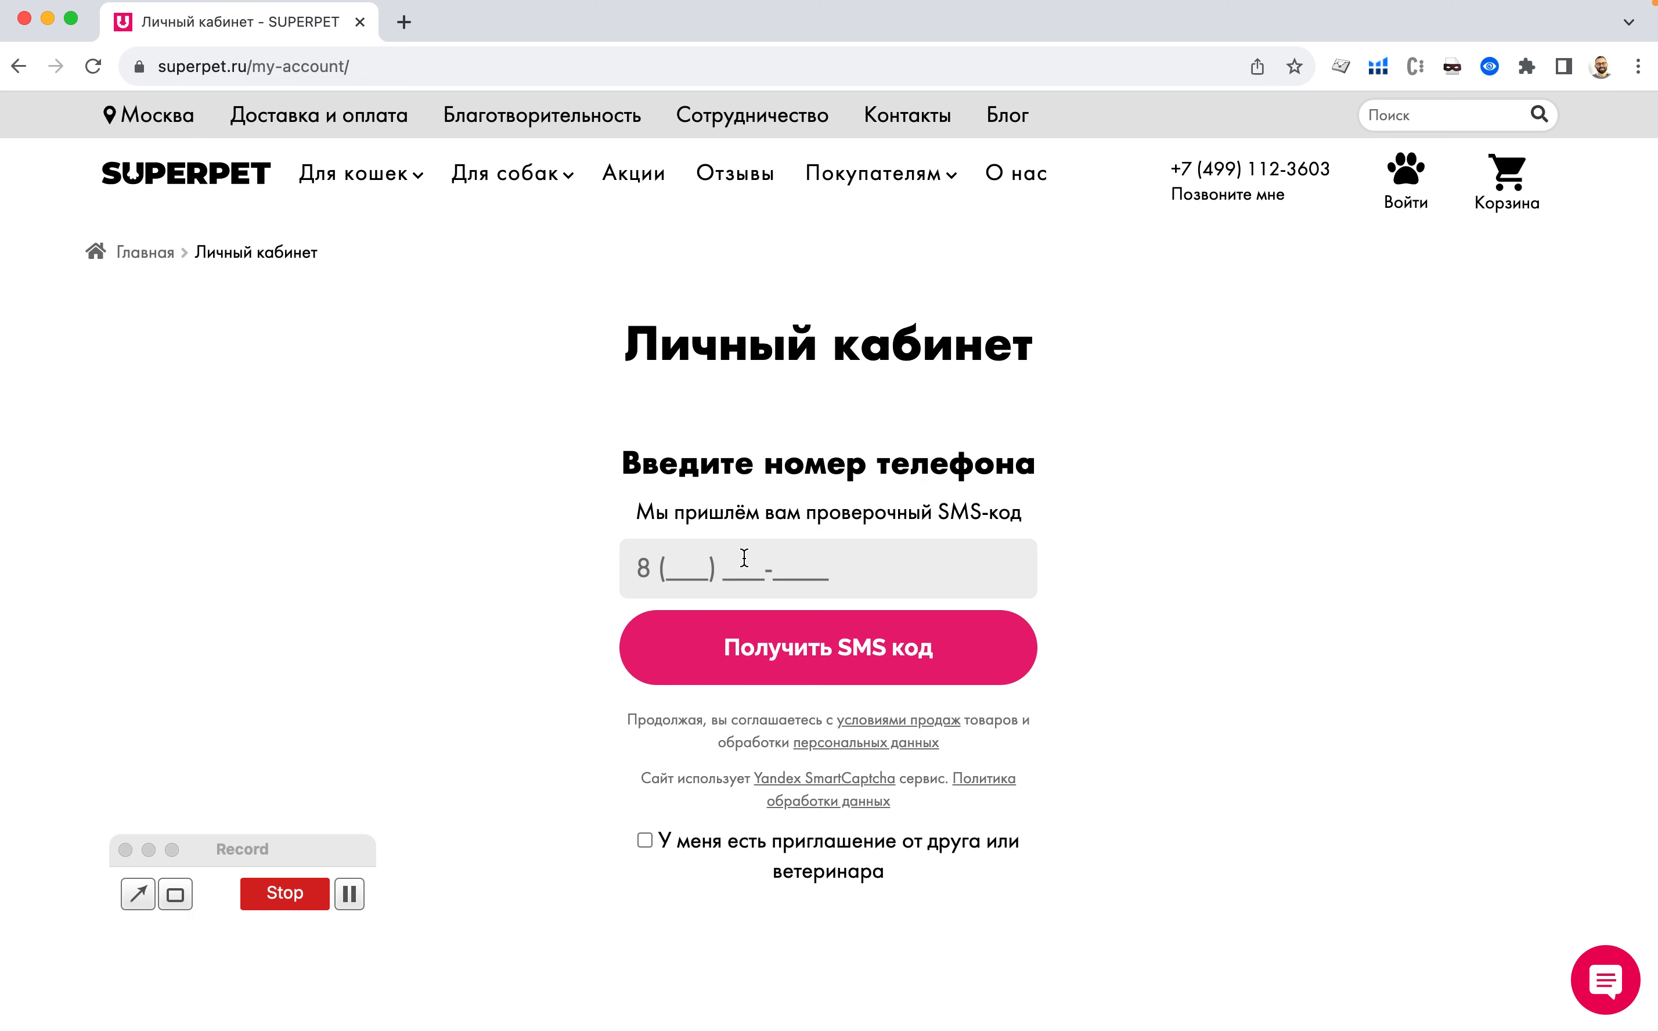
pyautogui.moveTo(693, 319)
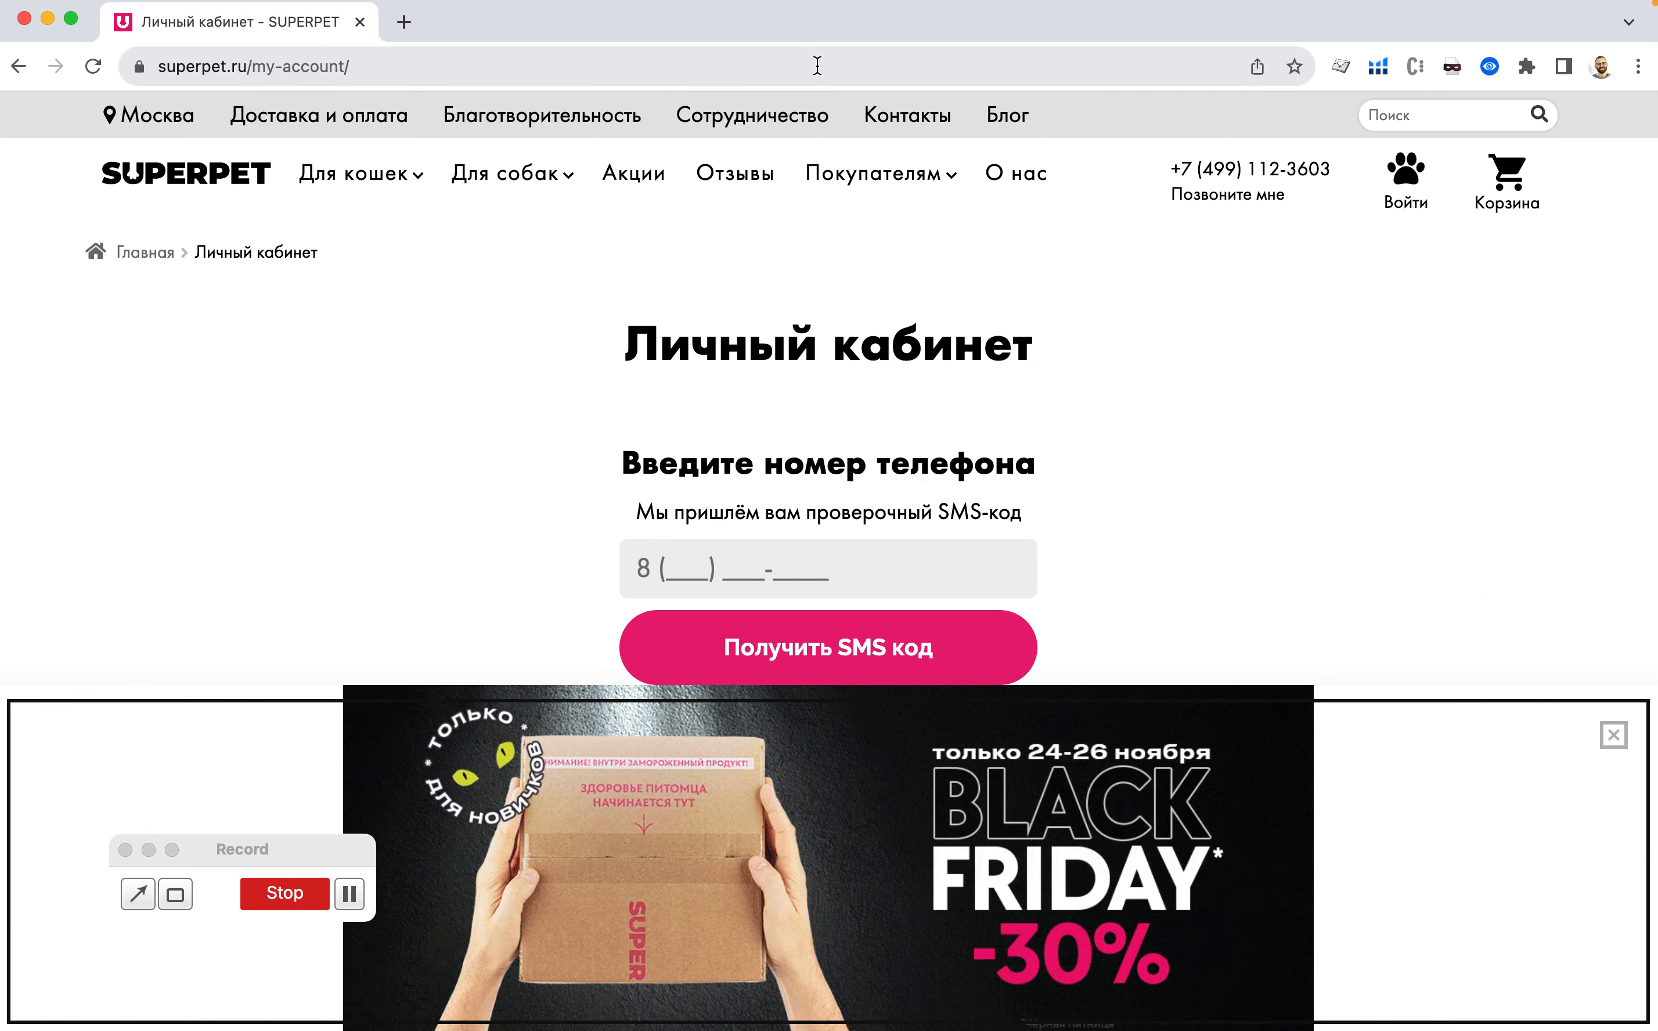
pyautogui.click(1614, 735)
pyautogui.write('metr')
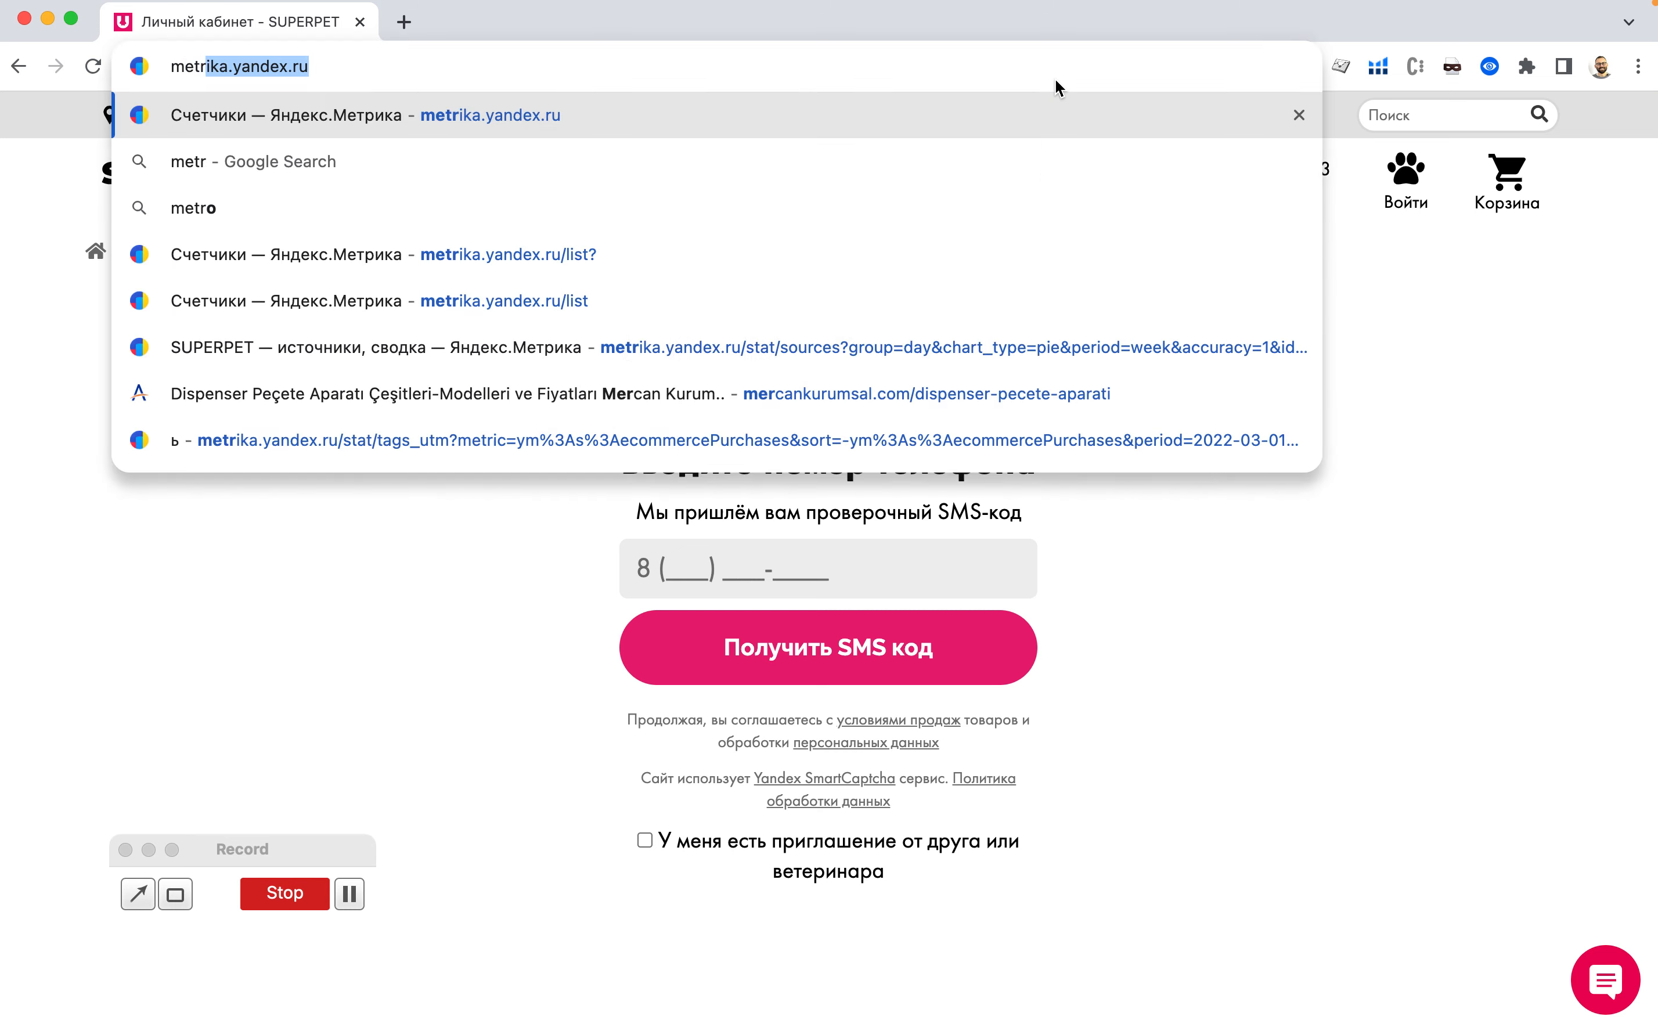
# Review the reCAPTCHA Enterprise row showing 4,716,659 CreateAssessment requests for October 1–31, 2023.
pyautogui.click(689, 21)
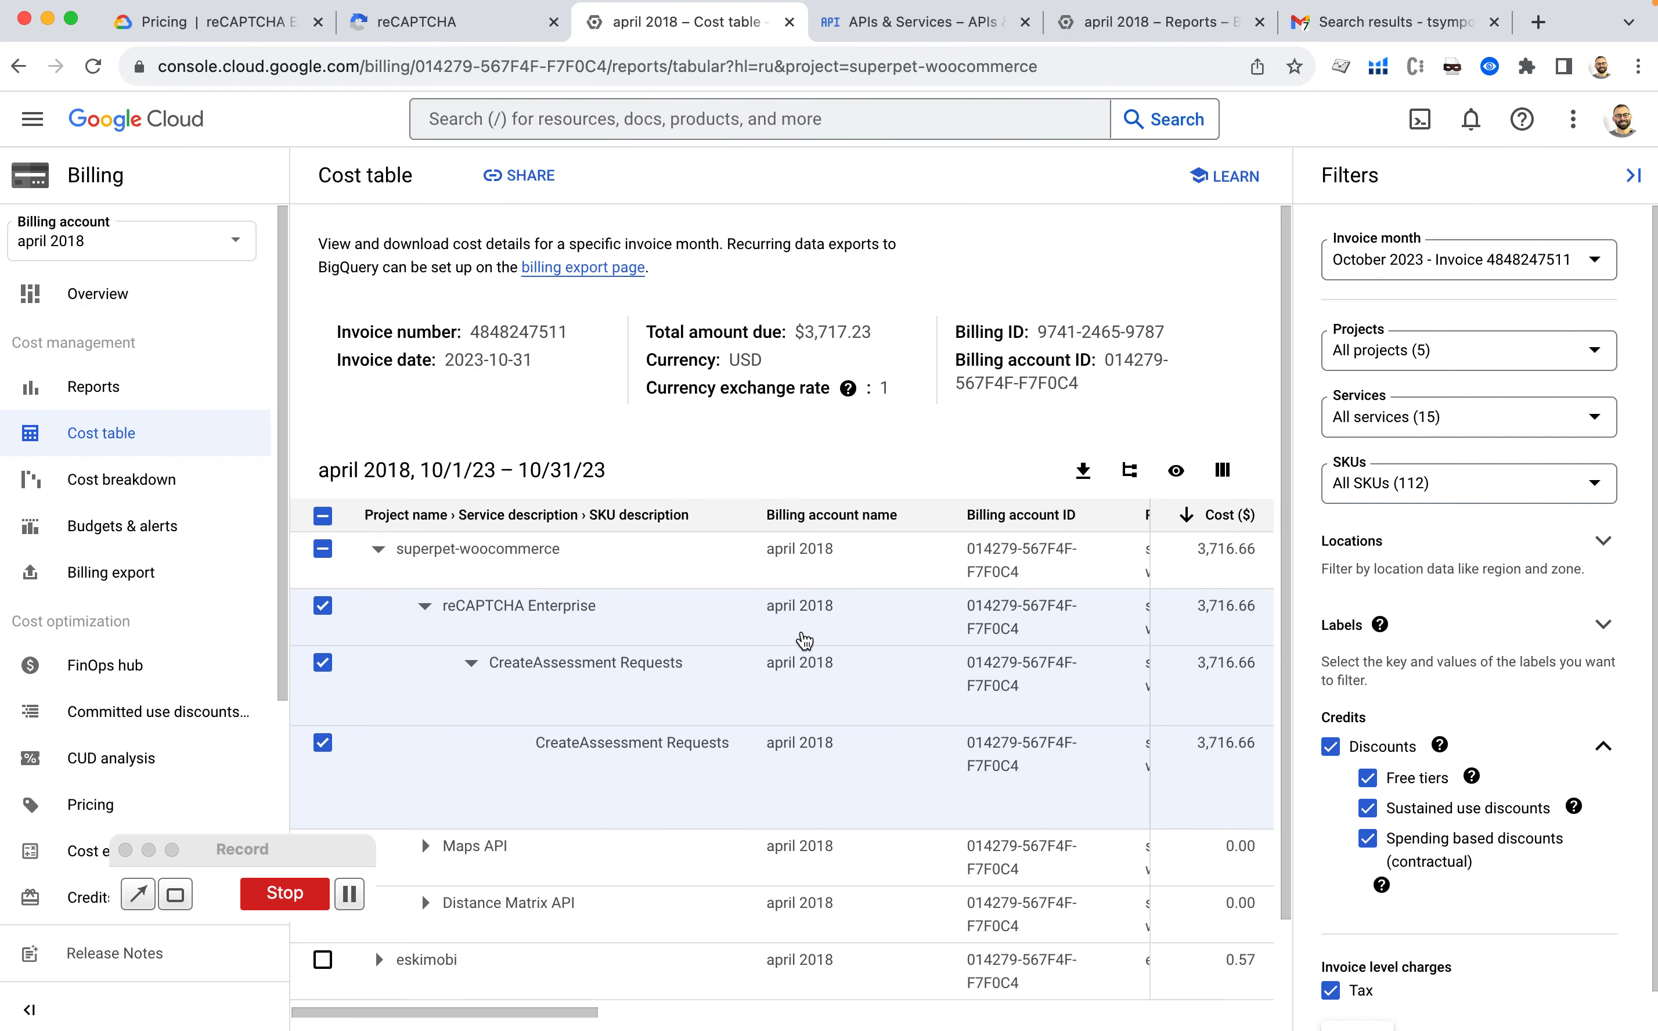
pyautogui.moveTo(813, 641)
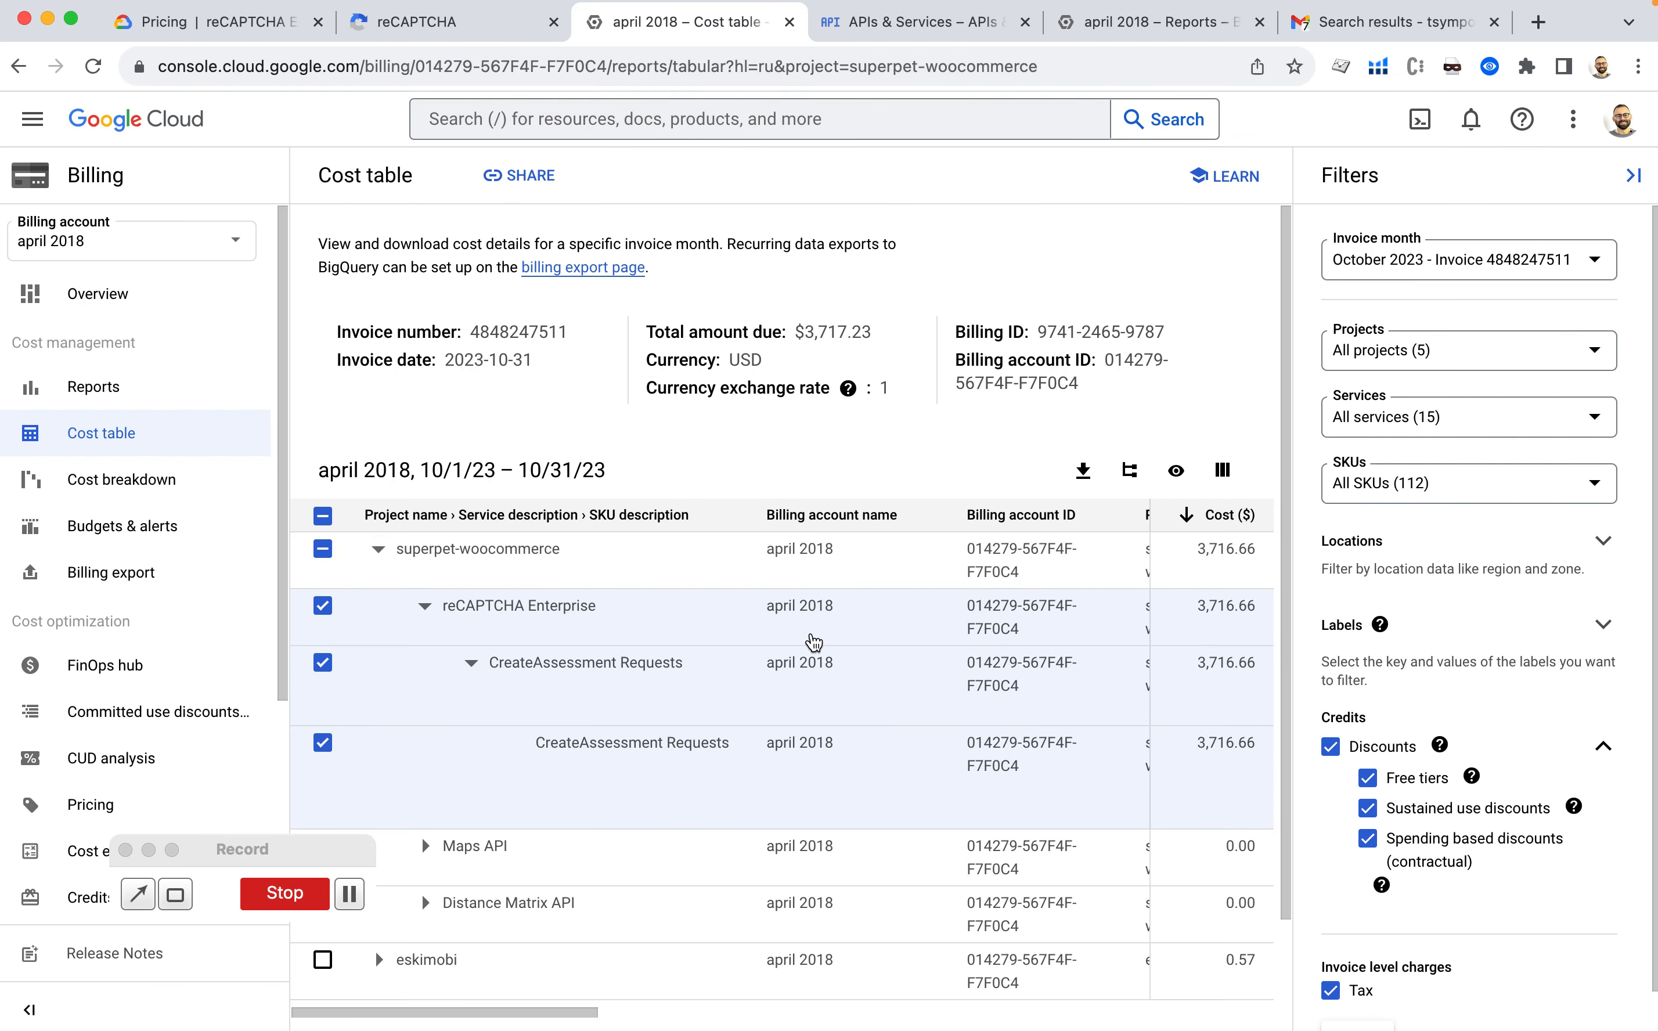
pyautogui.moveTo(639, 654)
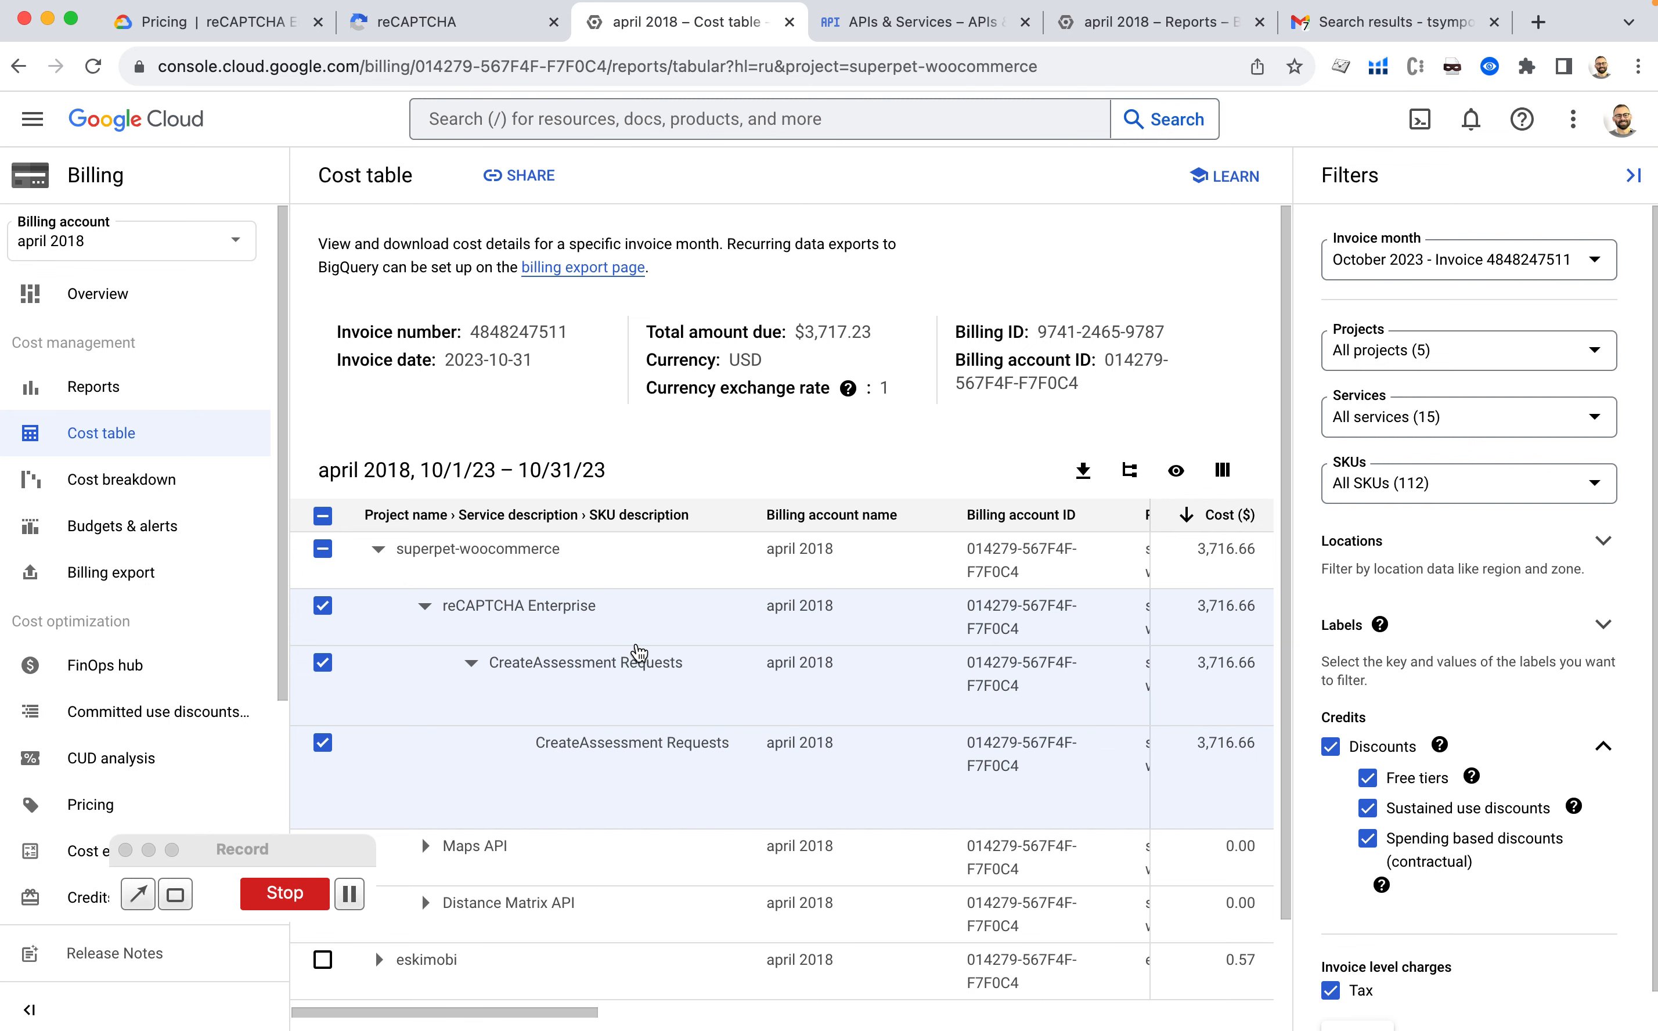
pyautogui.moveTo(664, 706)
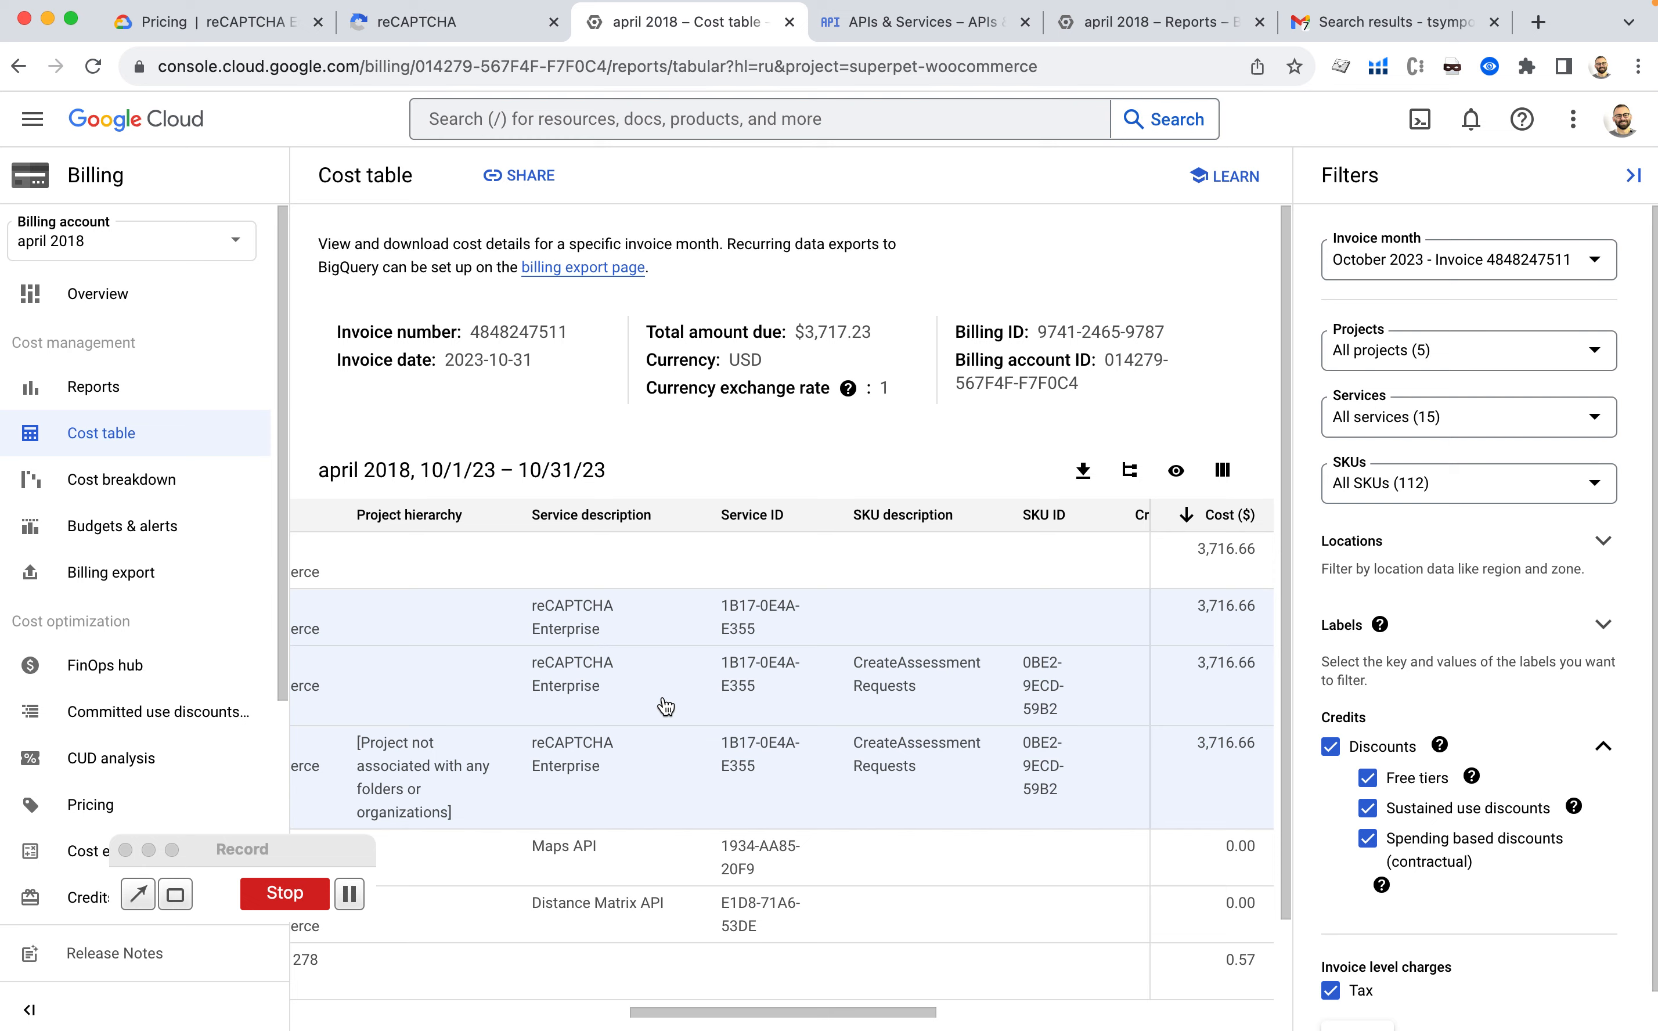
pyautogui.hscroll(3)
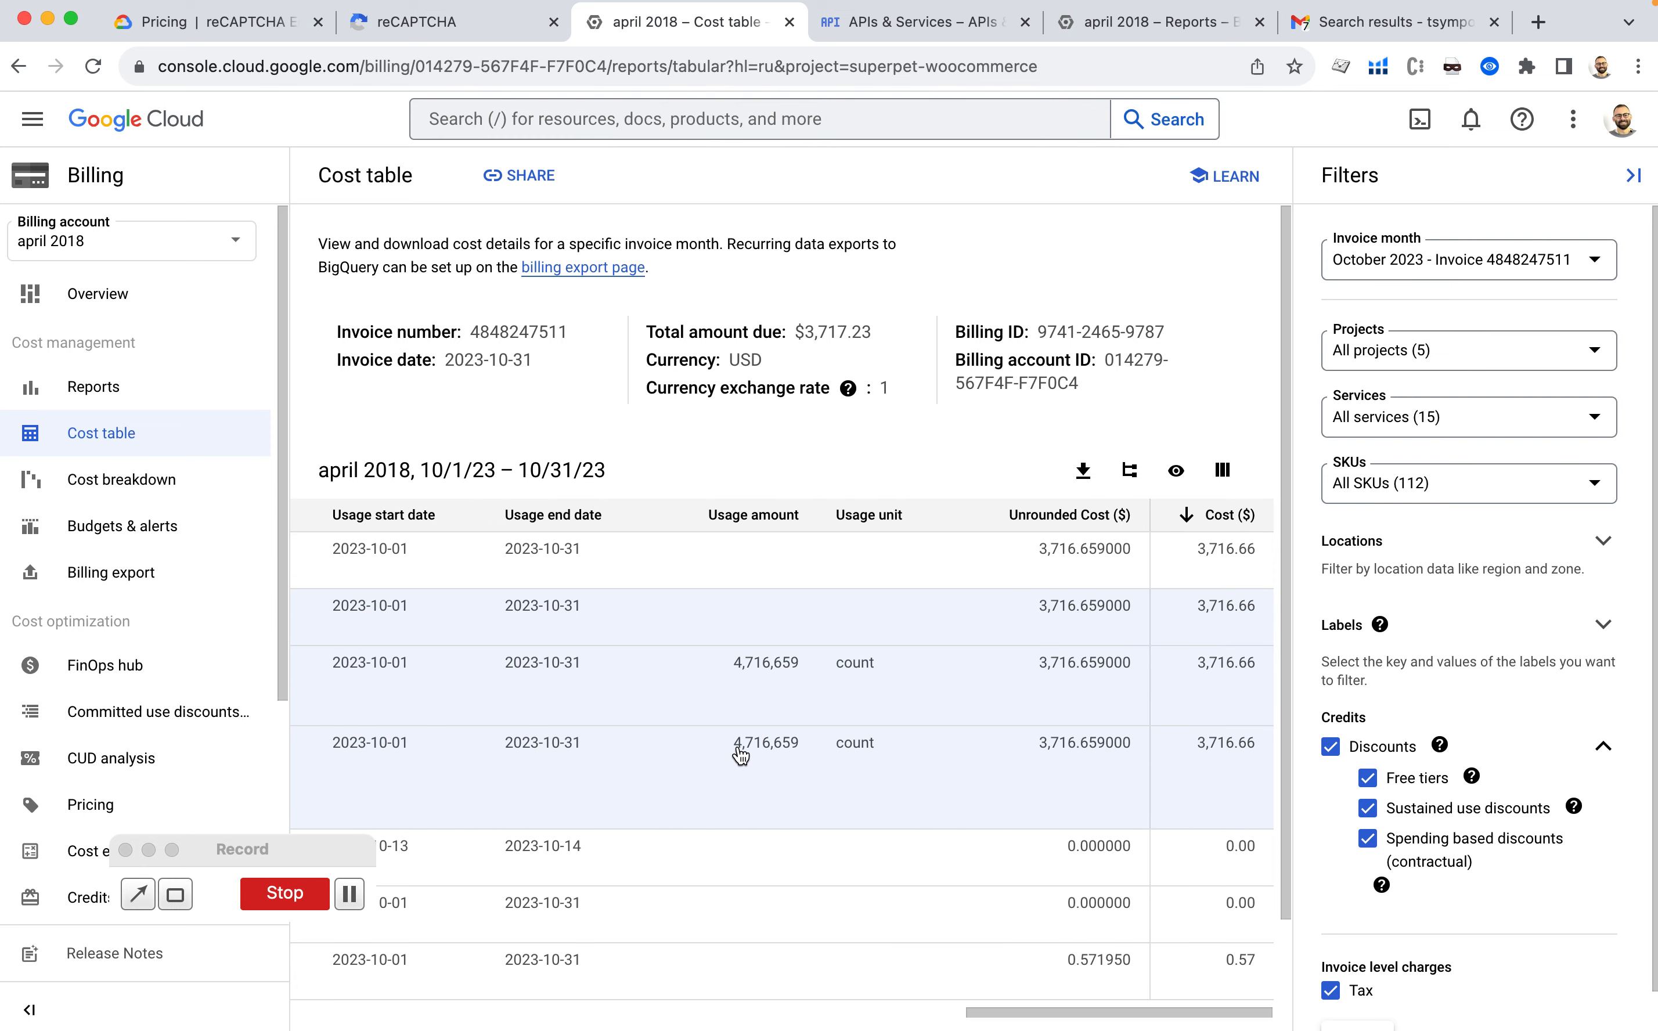
pyautogui.moveTo(824, 757)
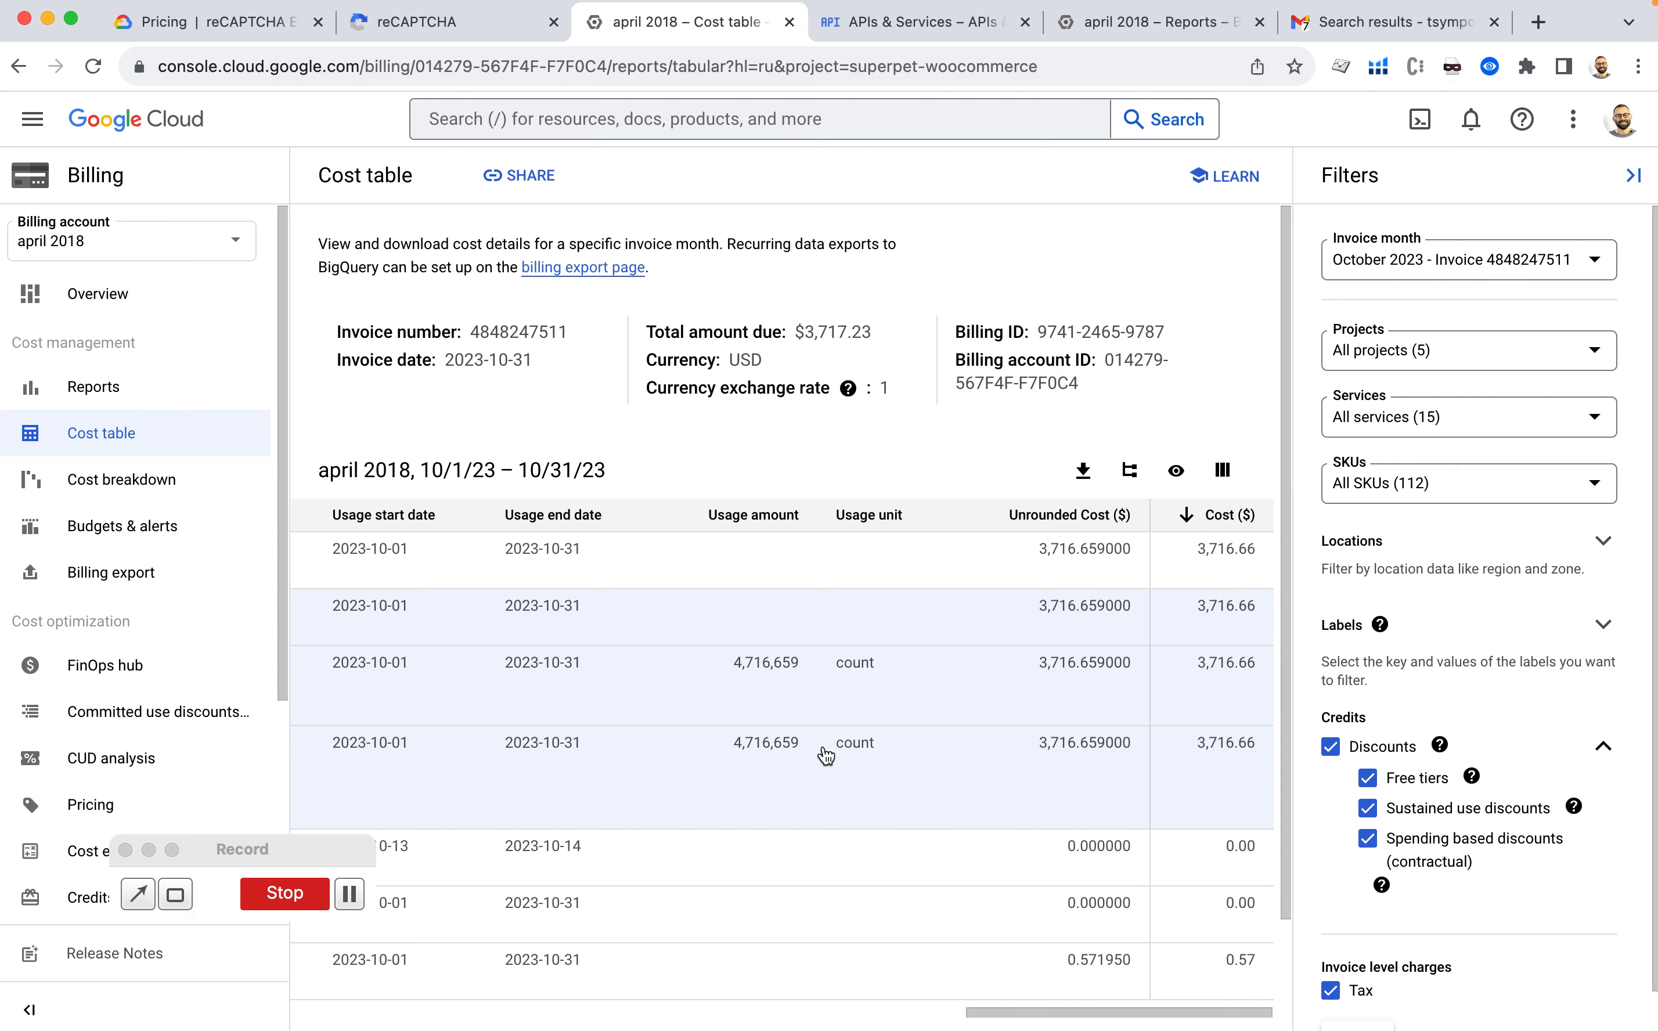
pyautogui.moveTo(905, 789)
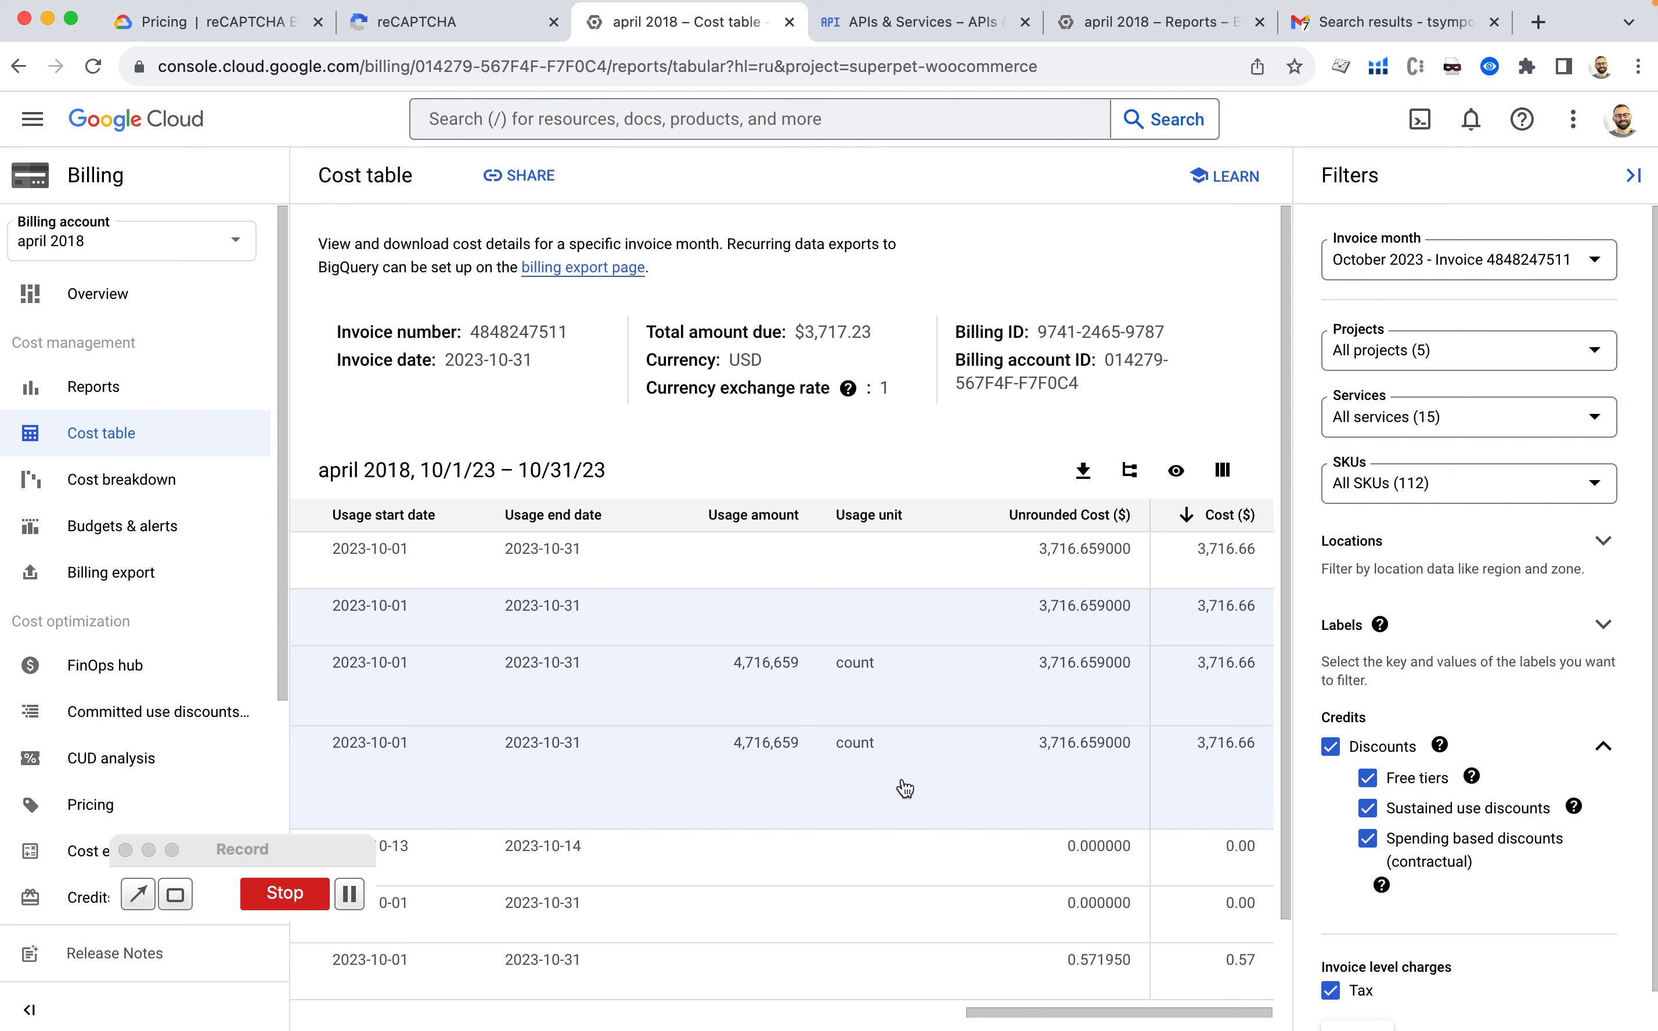
pyautogui.moveTo(751, 760)
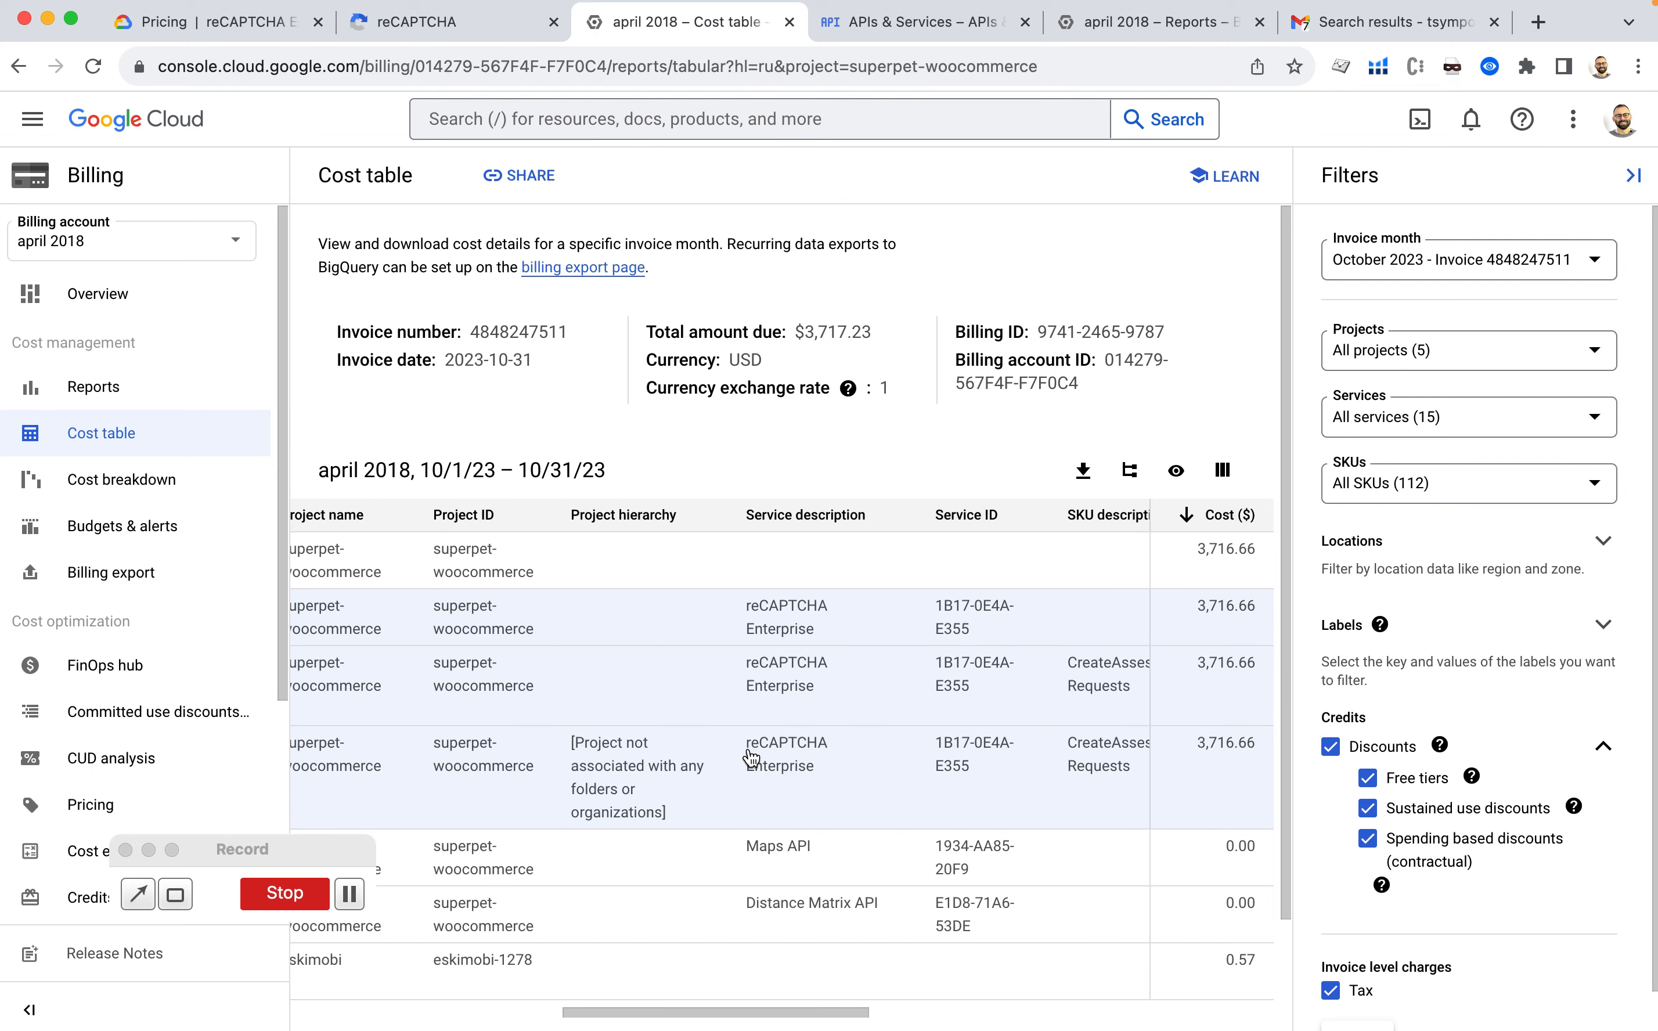
pyautogui.hscroll(-3)
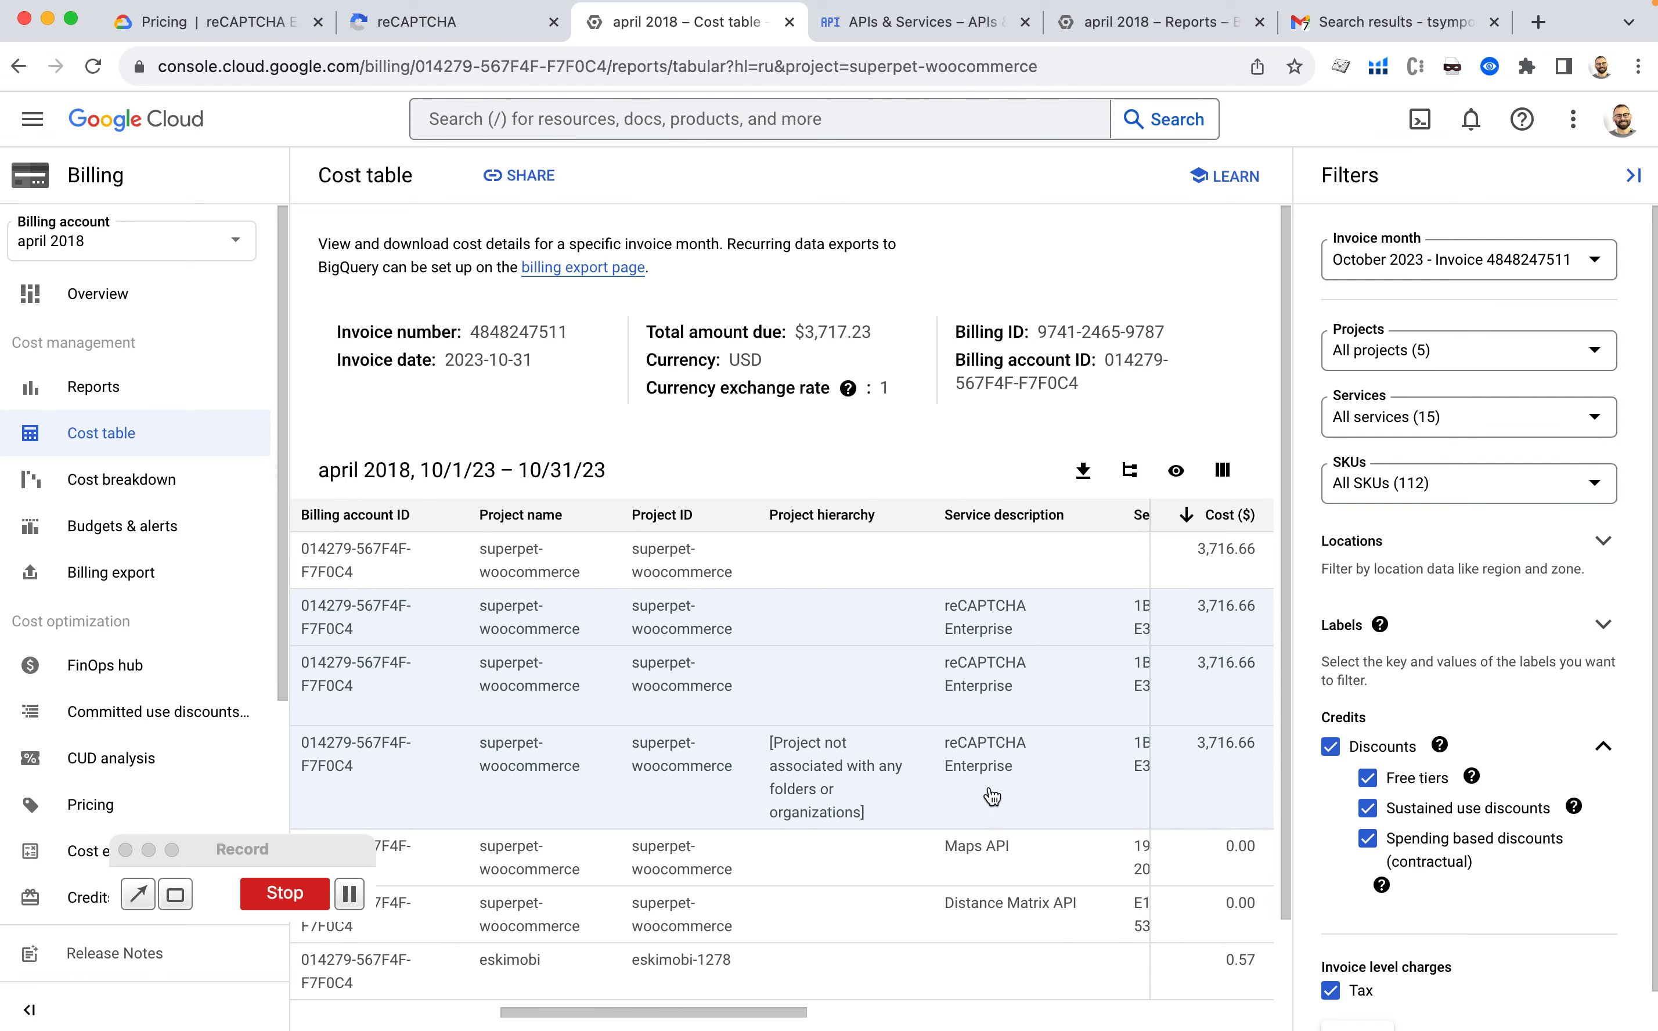
pyautogui.moveTo(1049, 797)
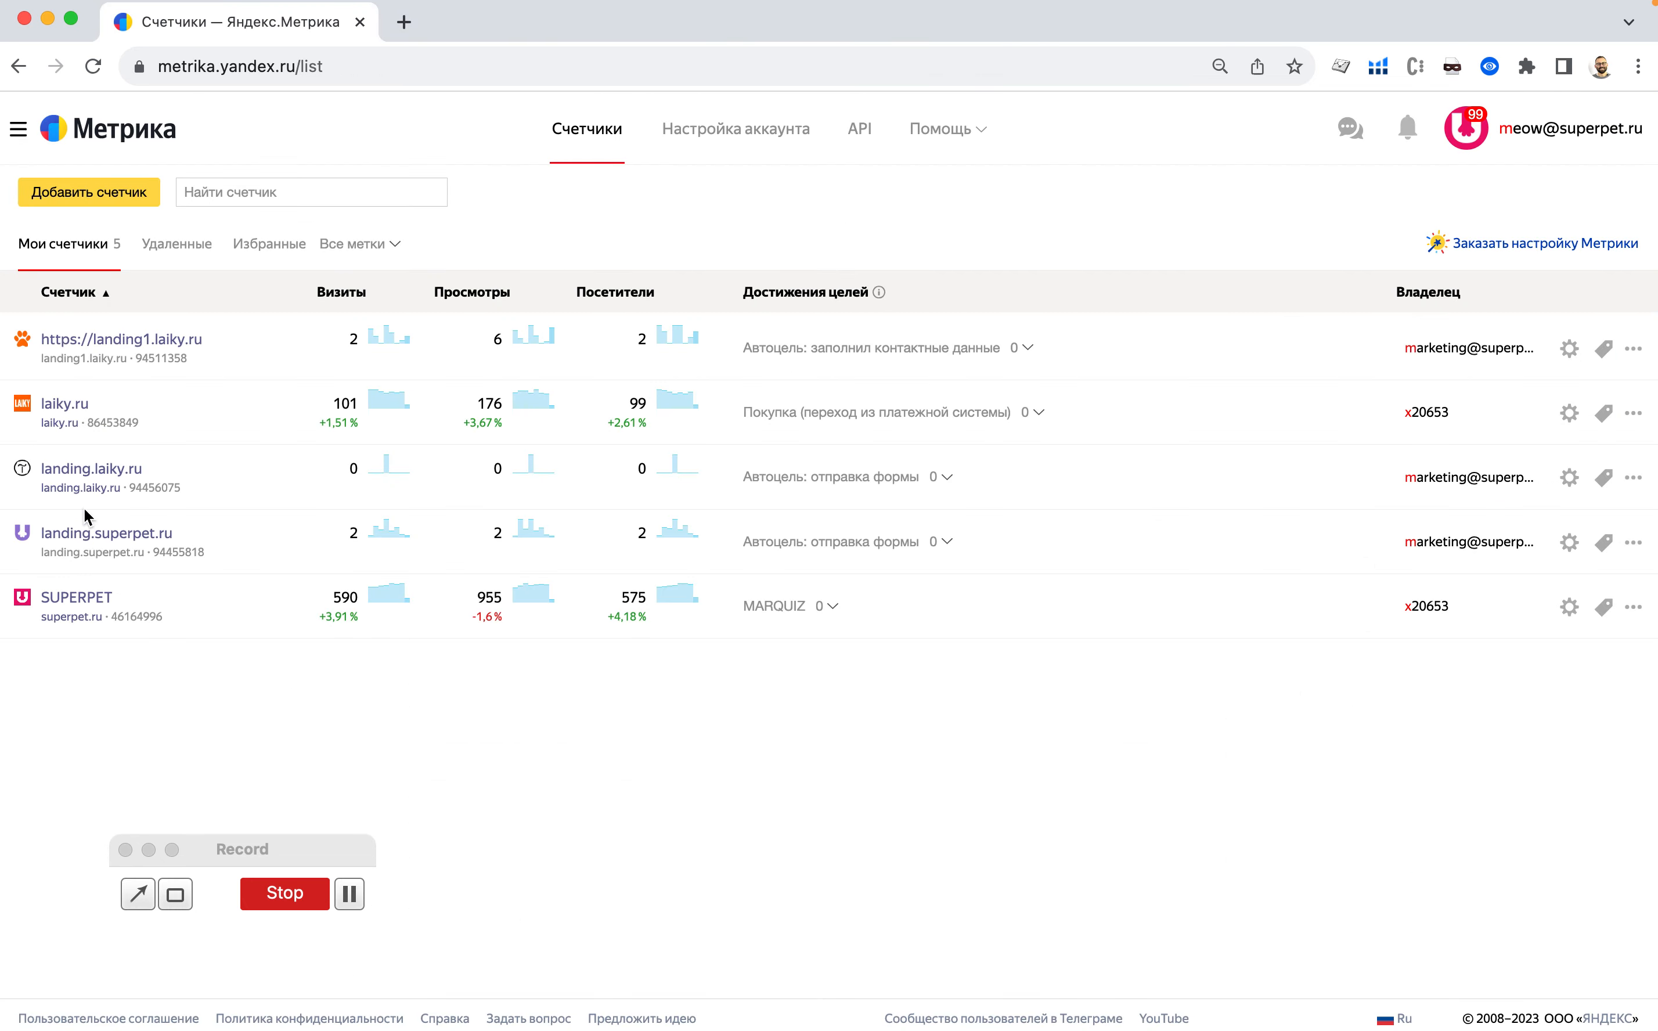
# Set the SUPERPET summary's reporting period to 02.09.2023–30.09.2023 and apply it.
pyautogui.click(74, 597)
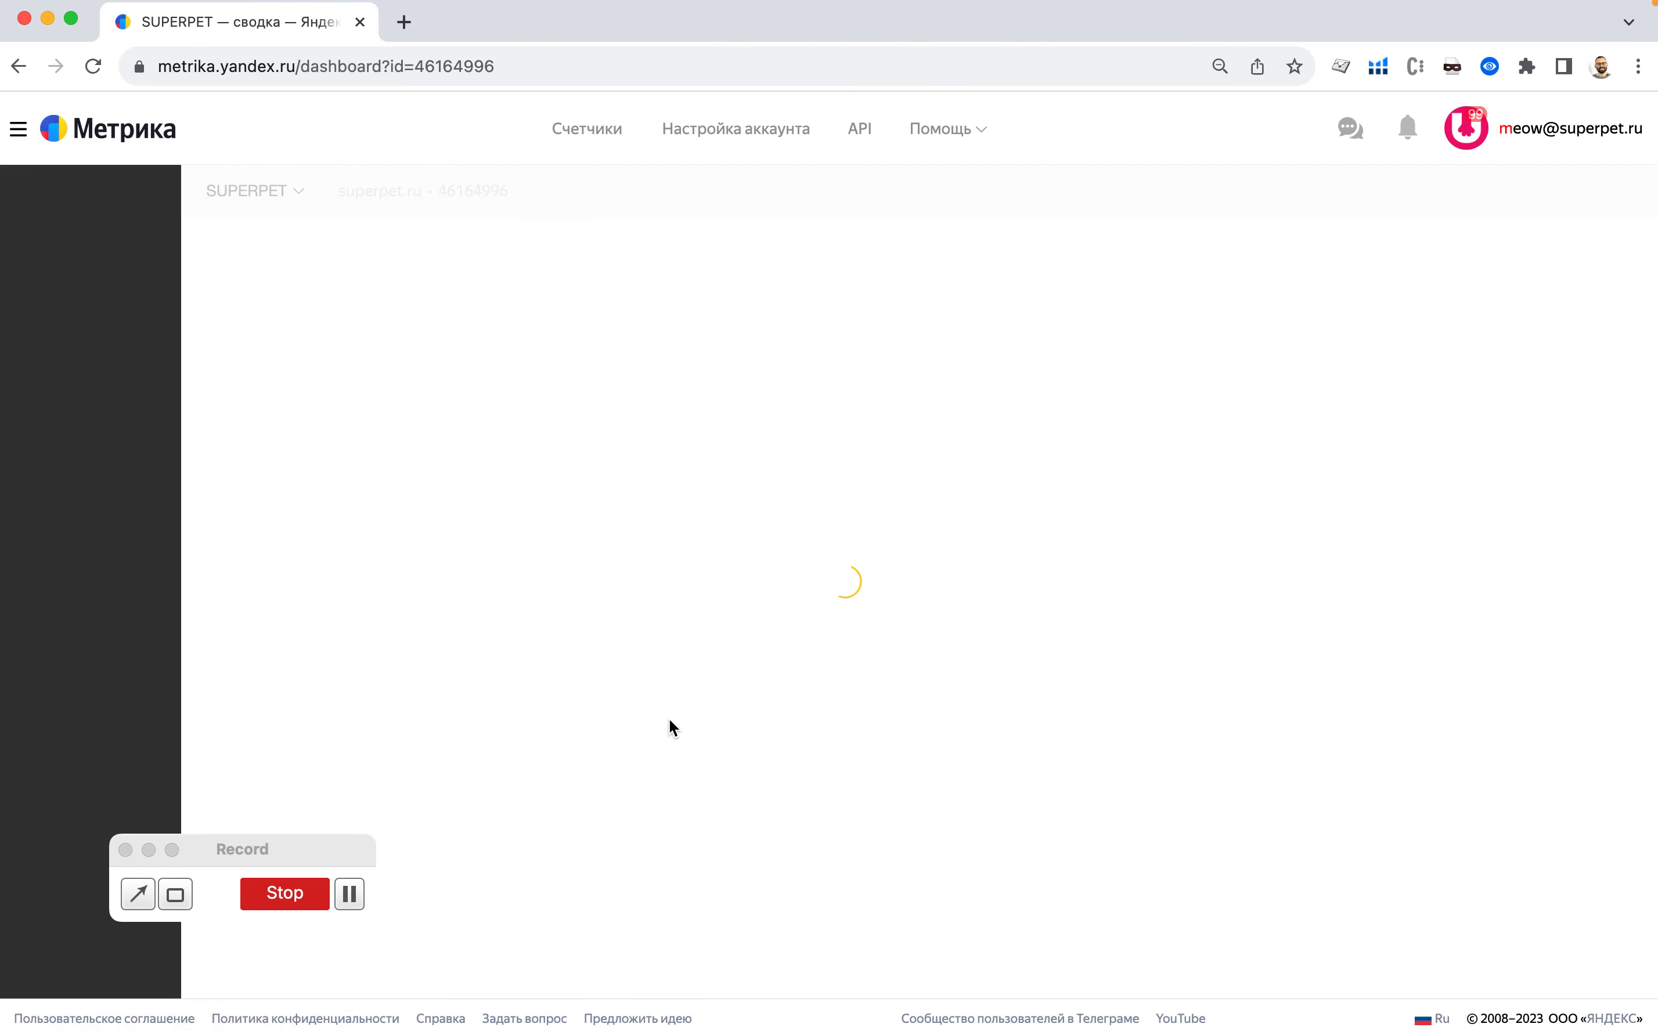
pyautogui.moveTo(550, 359)
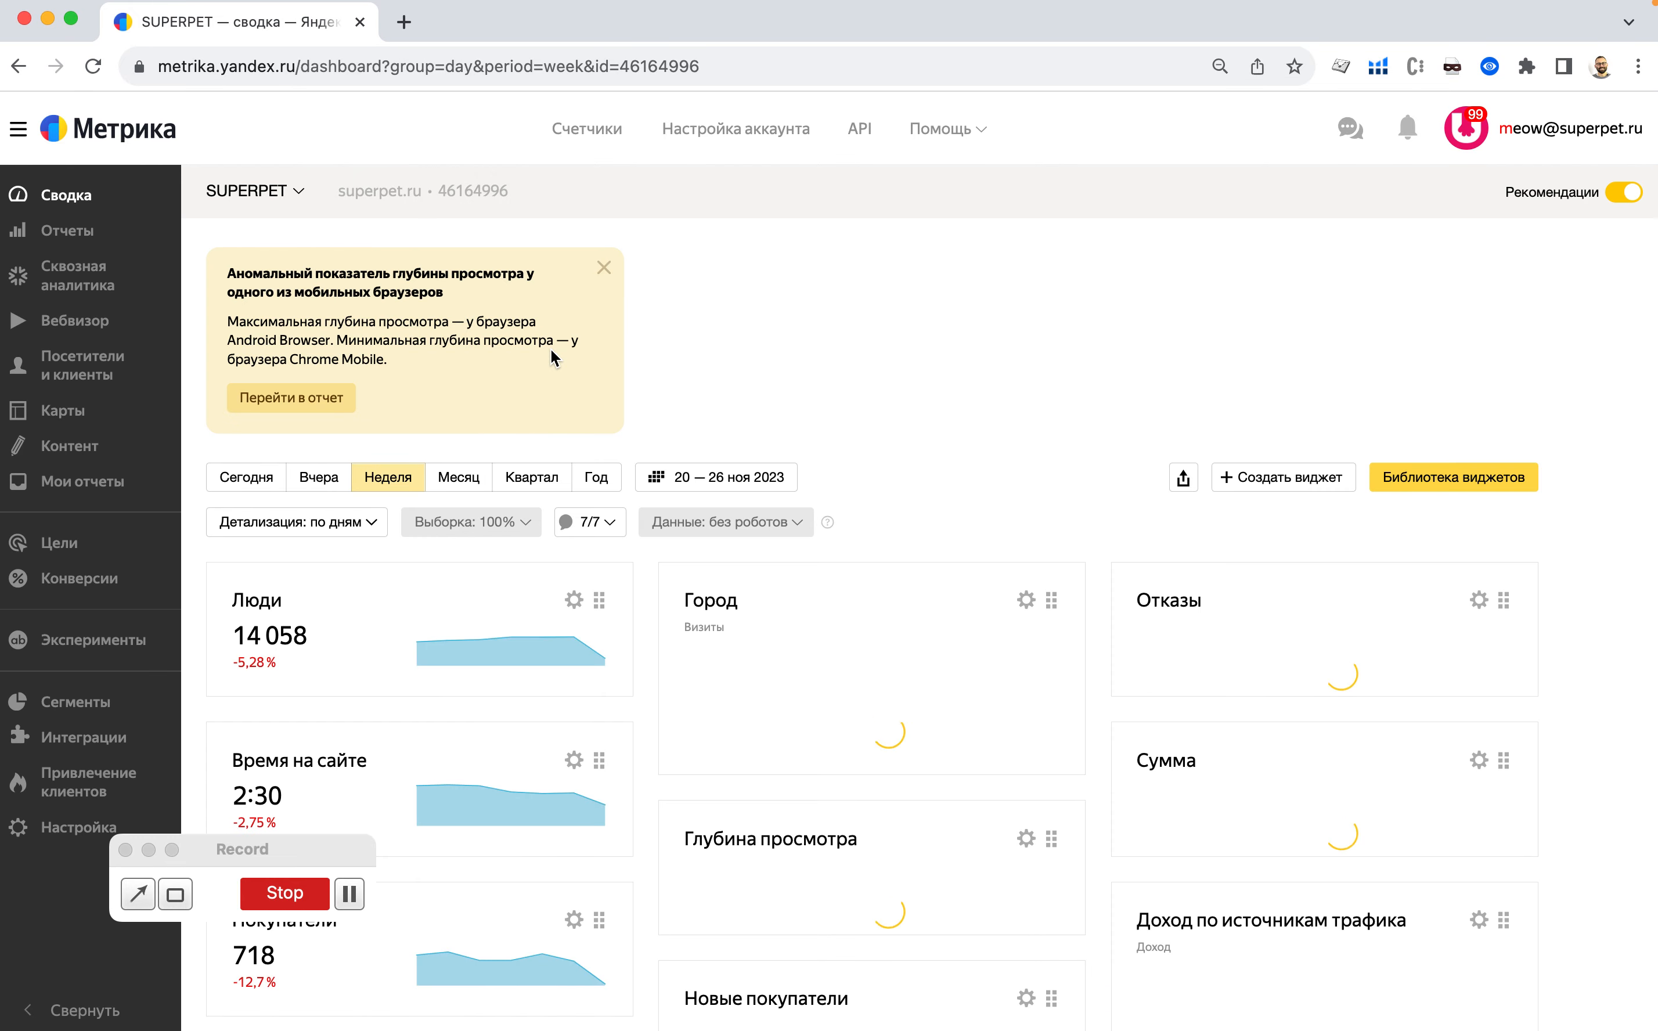
pyautogui.click(603, 267)
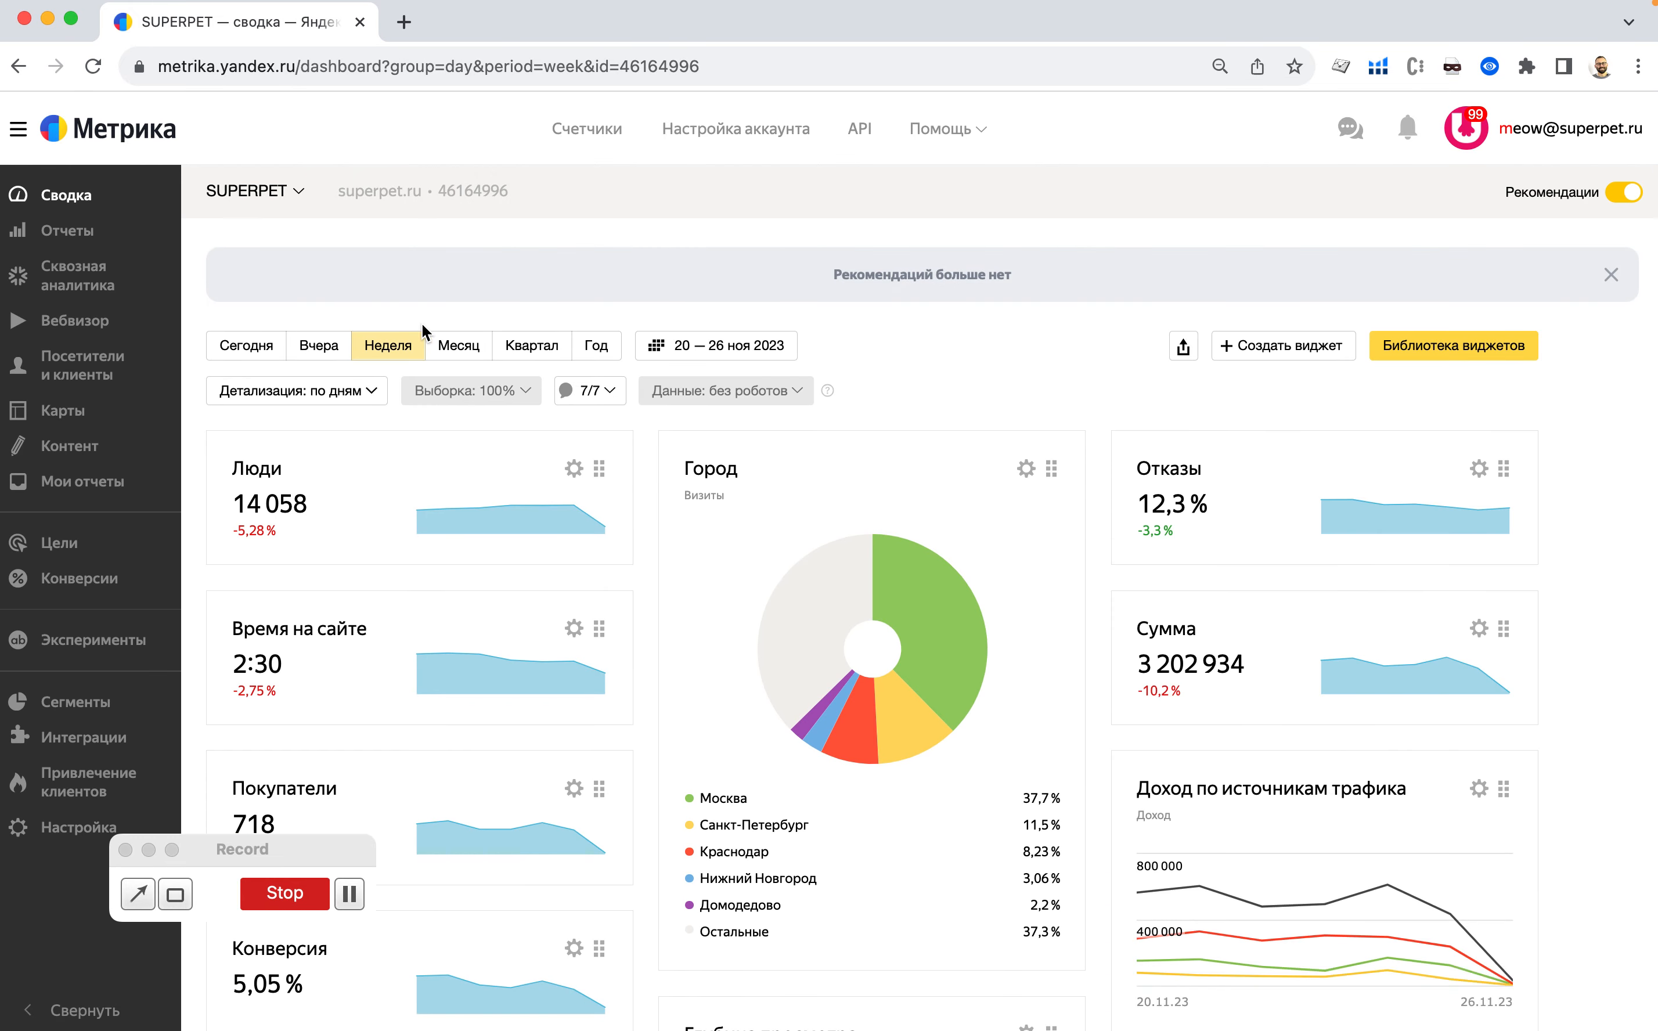
pyautogui.click(716, 346)
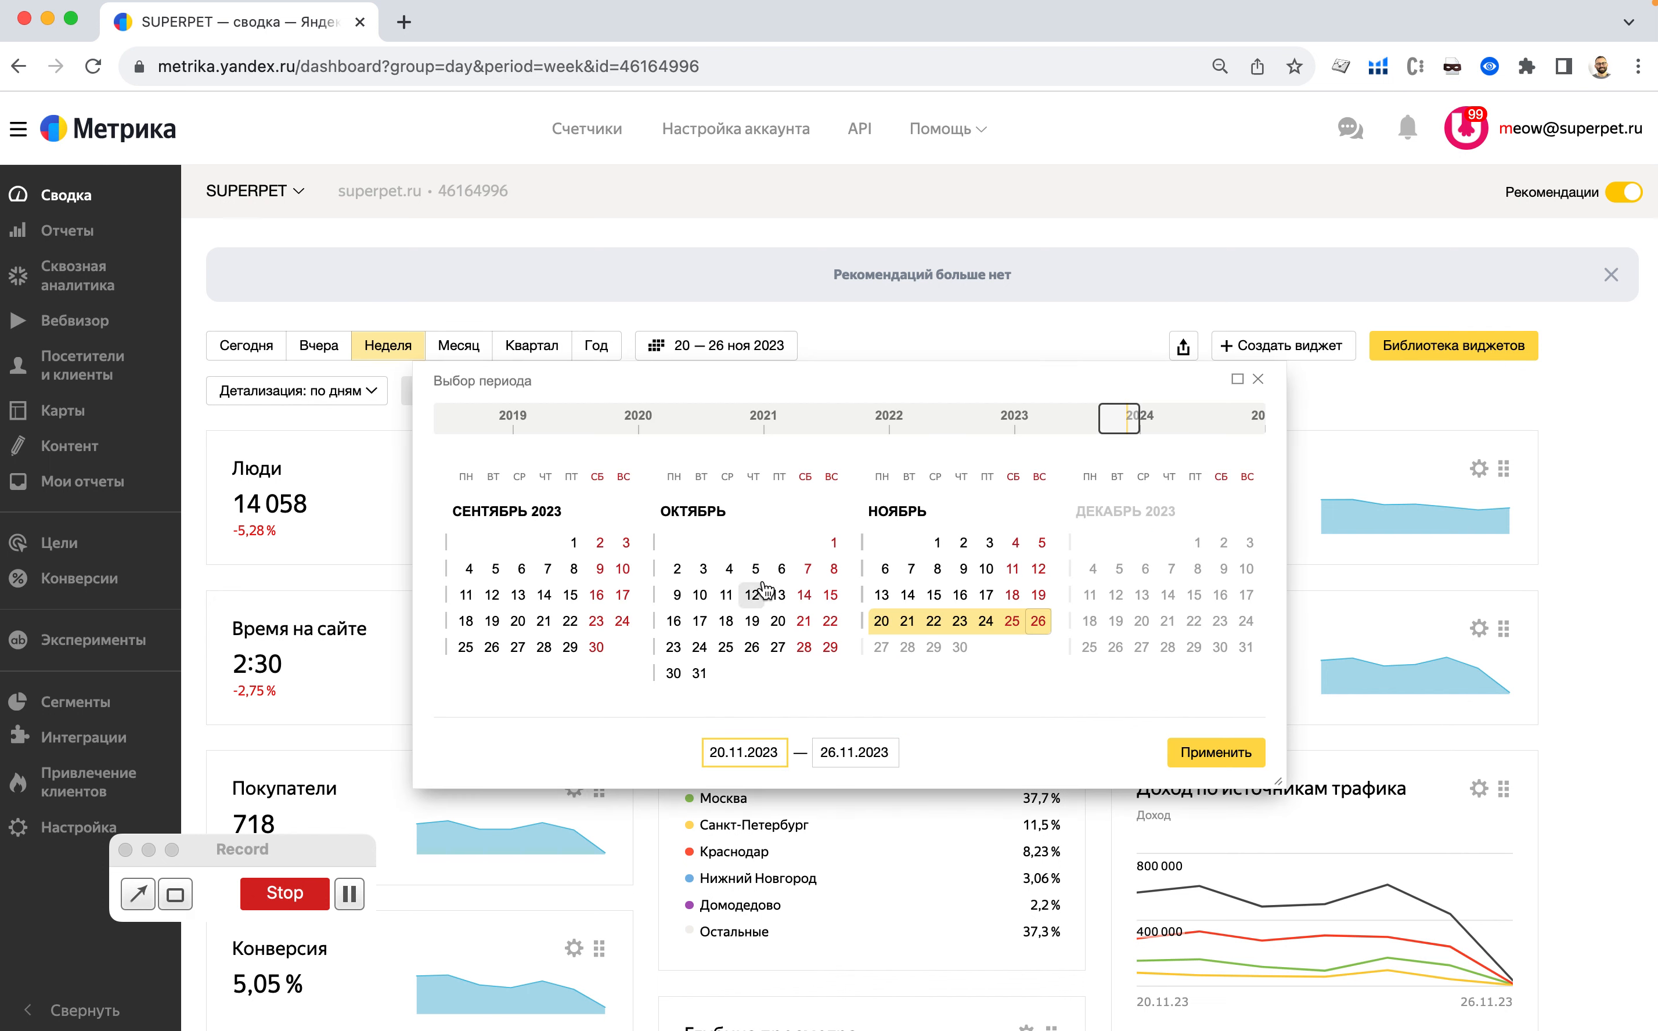
pyautogui.click(830, 542)
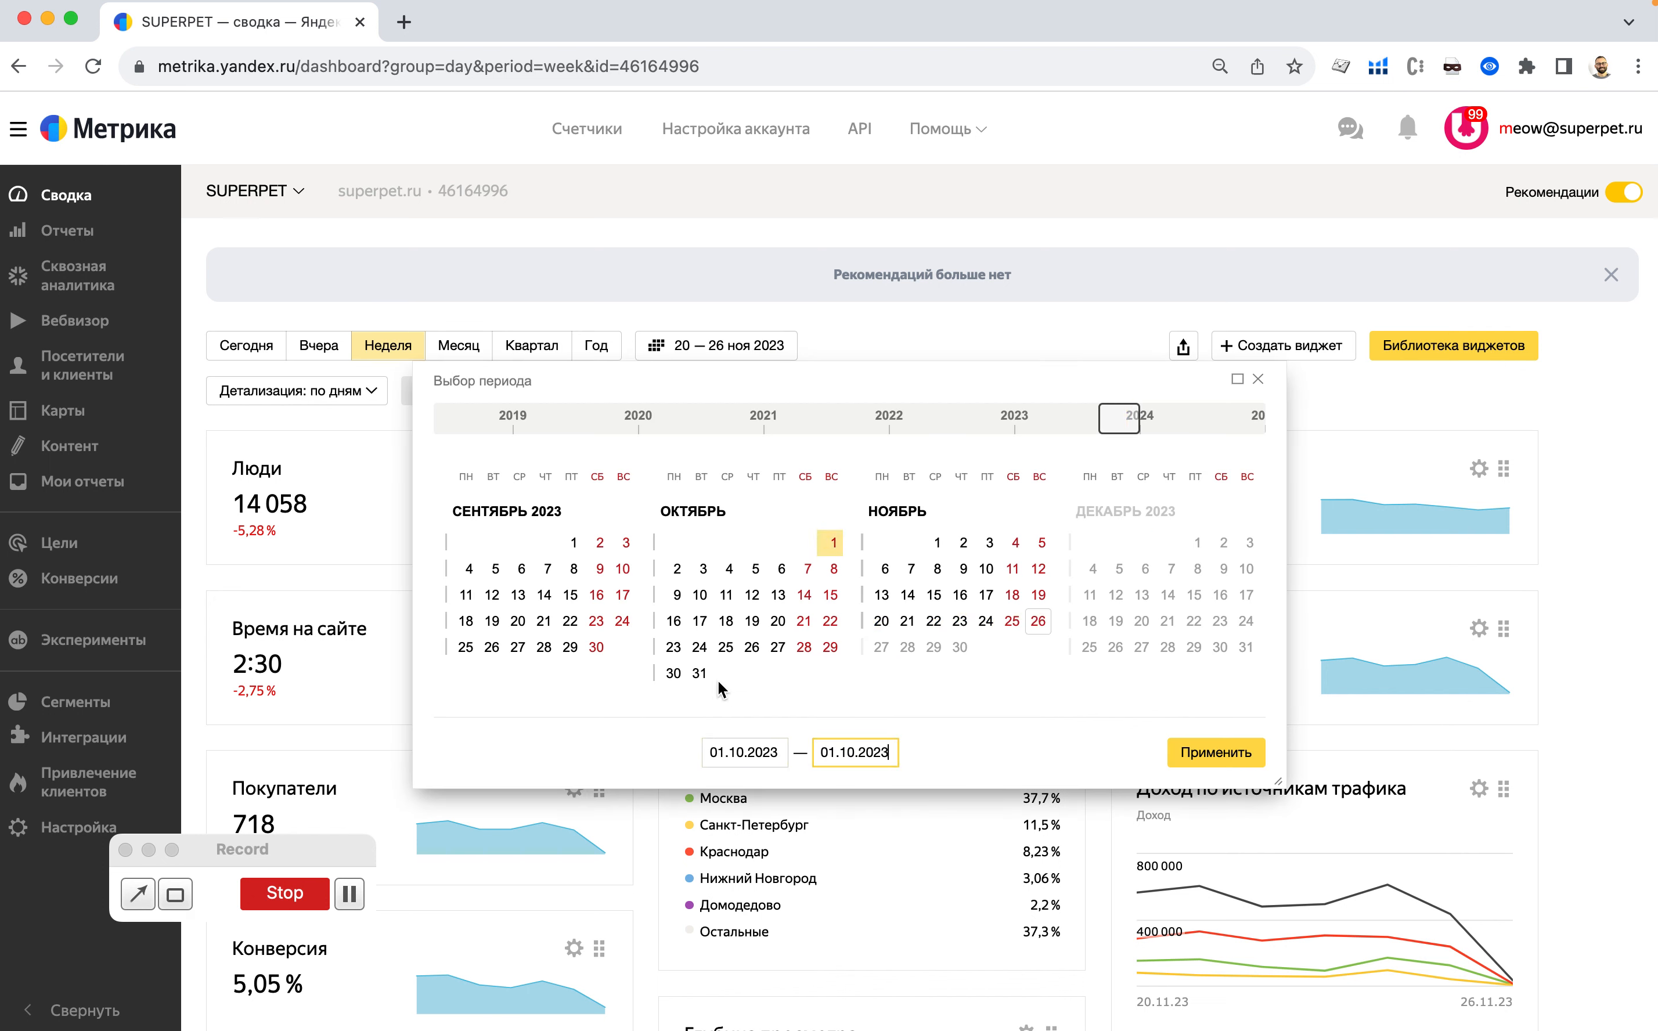
pyautogui.click(572, 541)
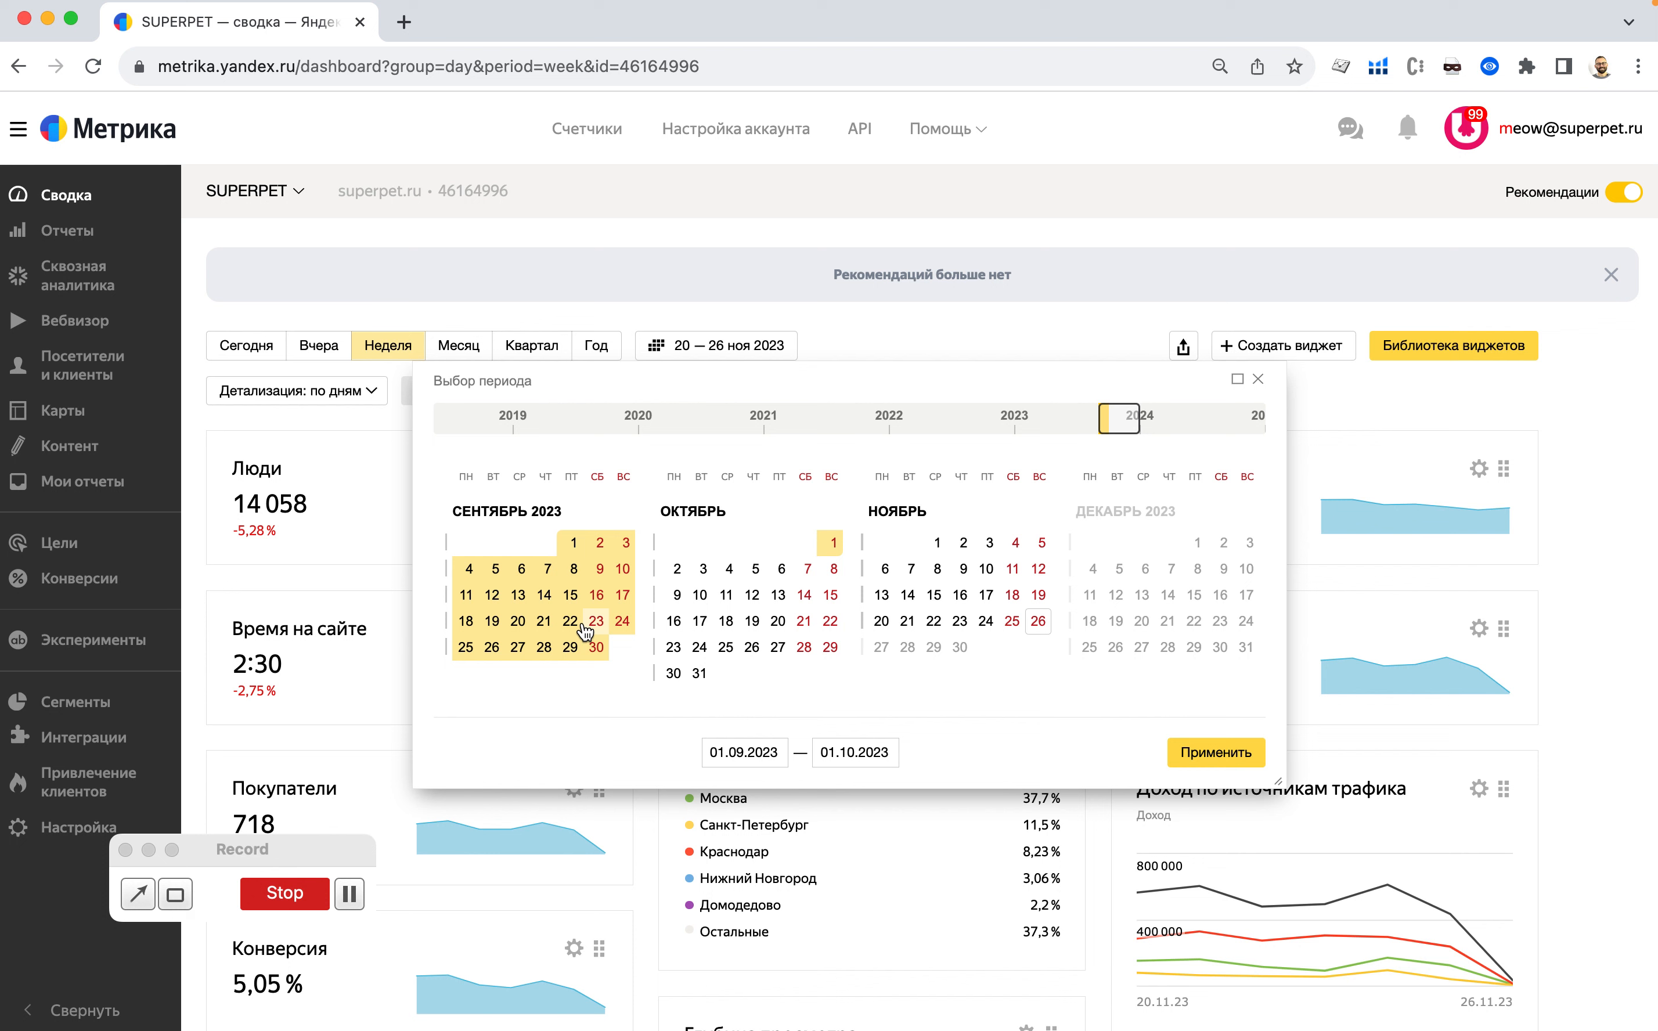
pyautogui.click(599, 542)
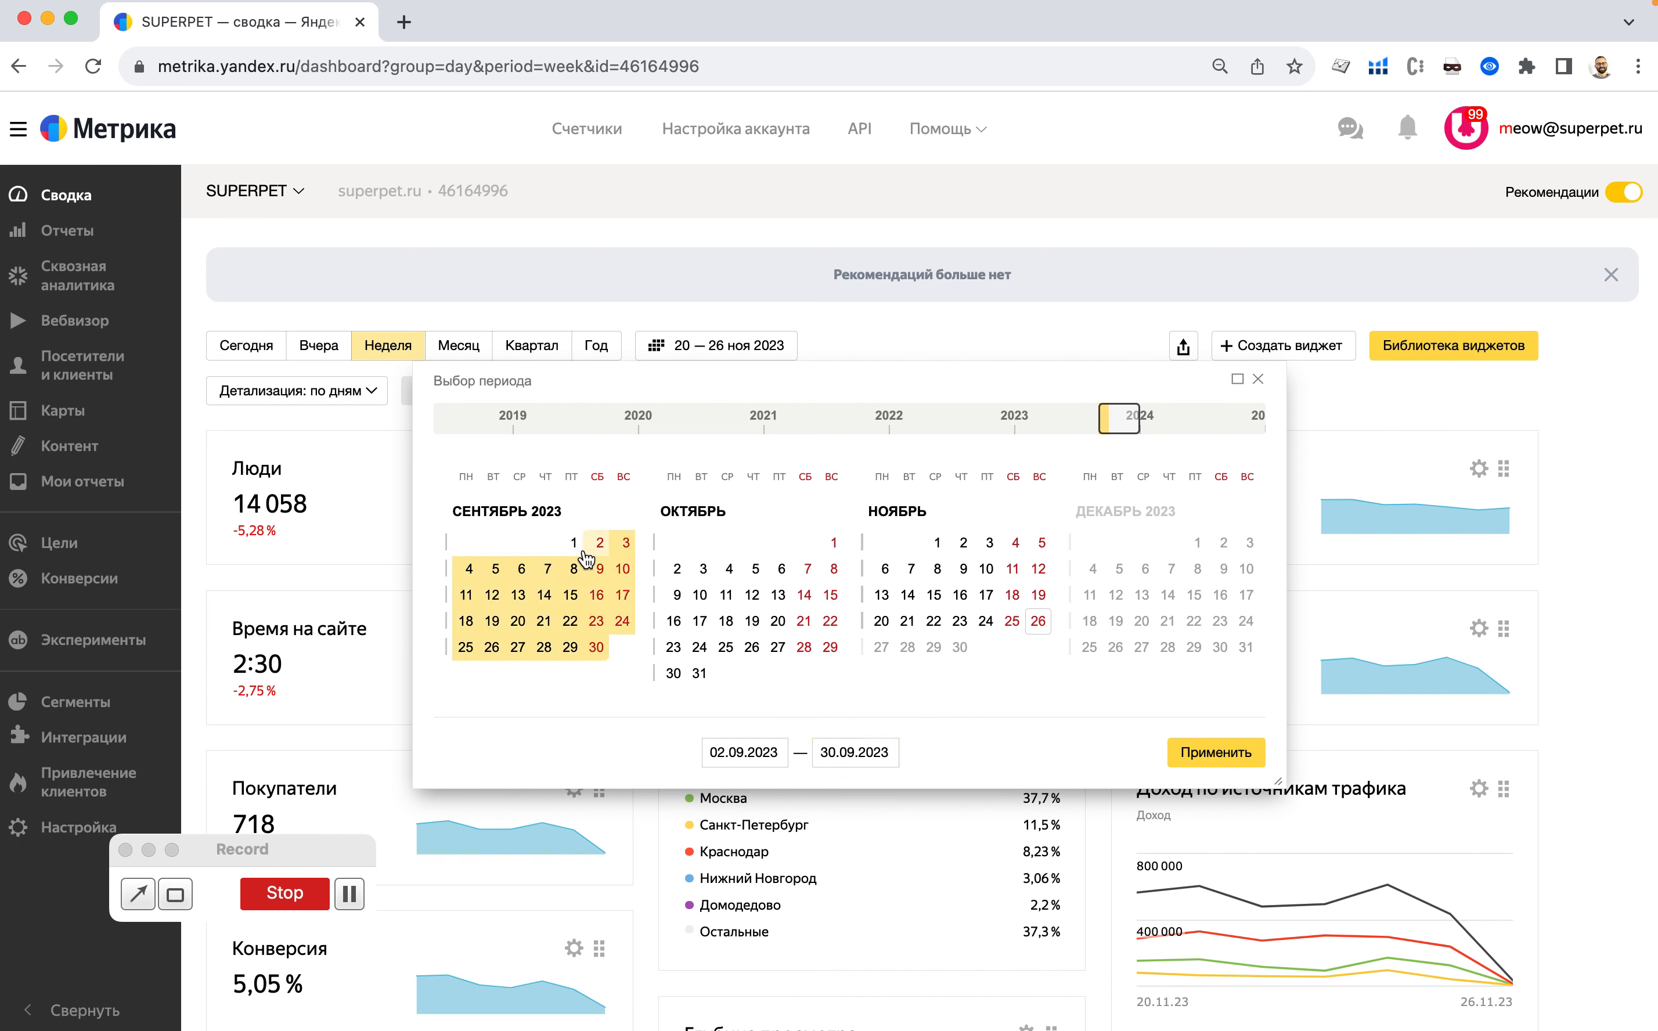
pyautogui.click(1216, 753)
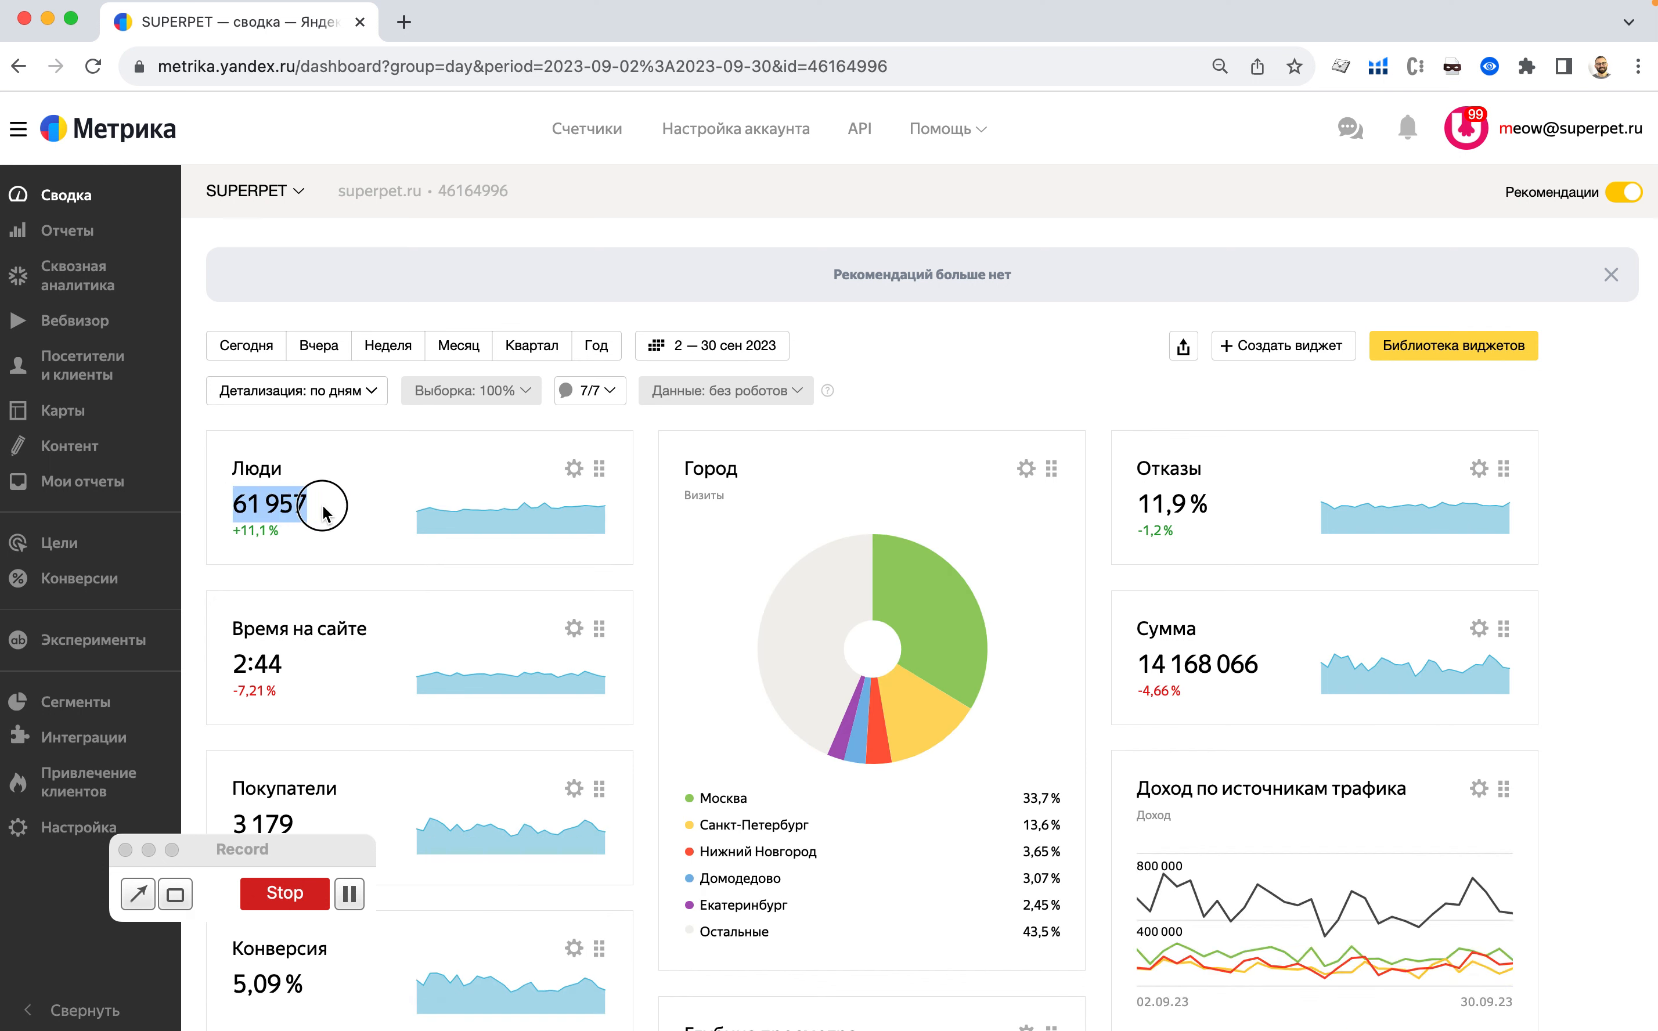
pyautogui.moveTo(907, 389)
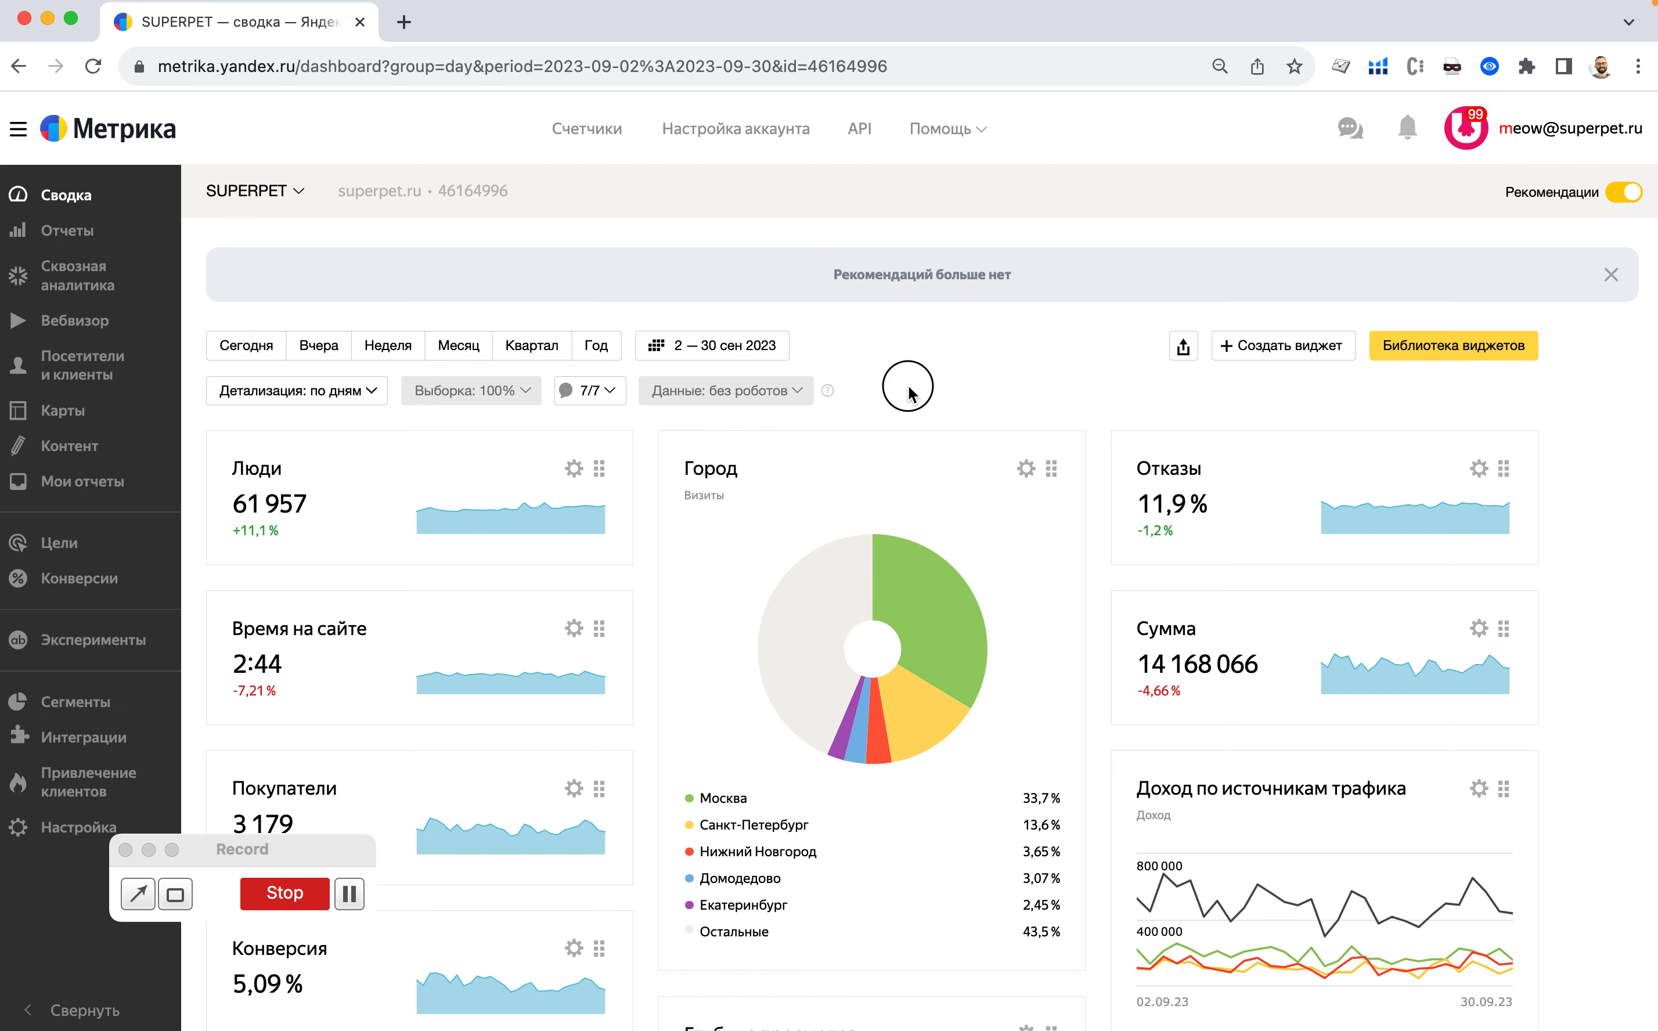
# Highlight the buyers count of 3 179 in the September summary.
pyautogui.scroll(-3)
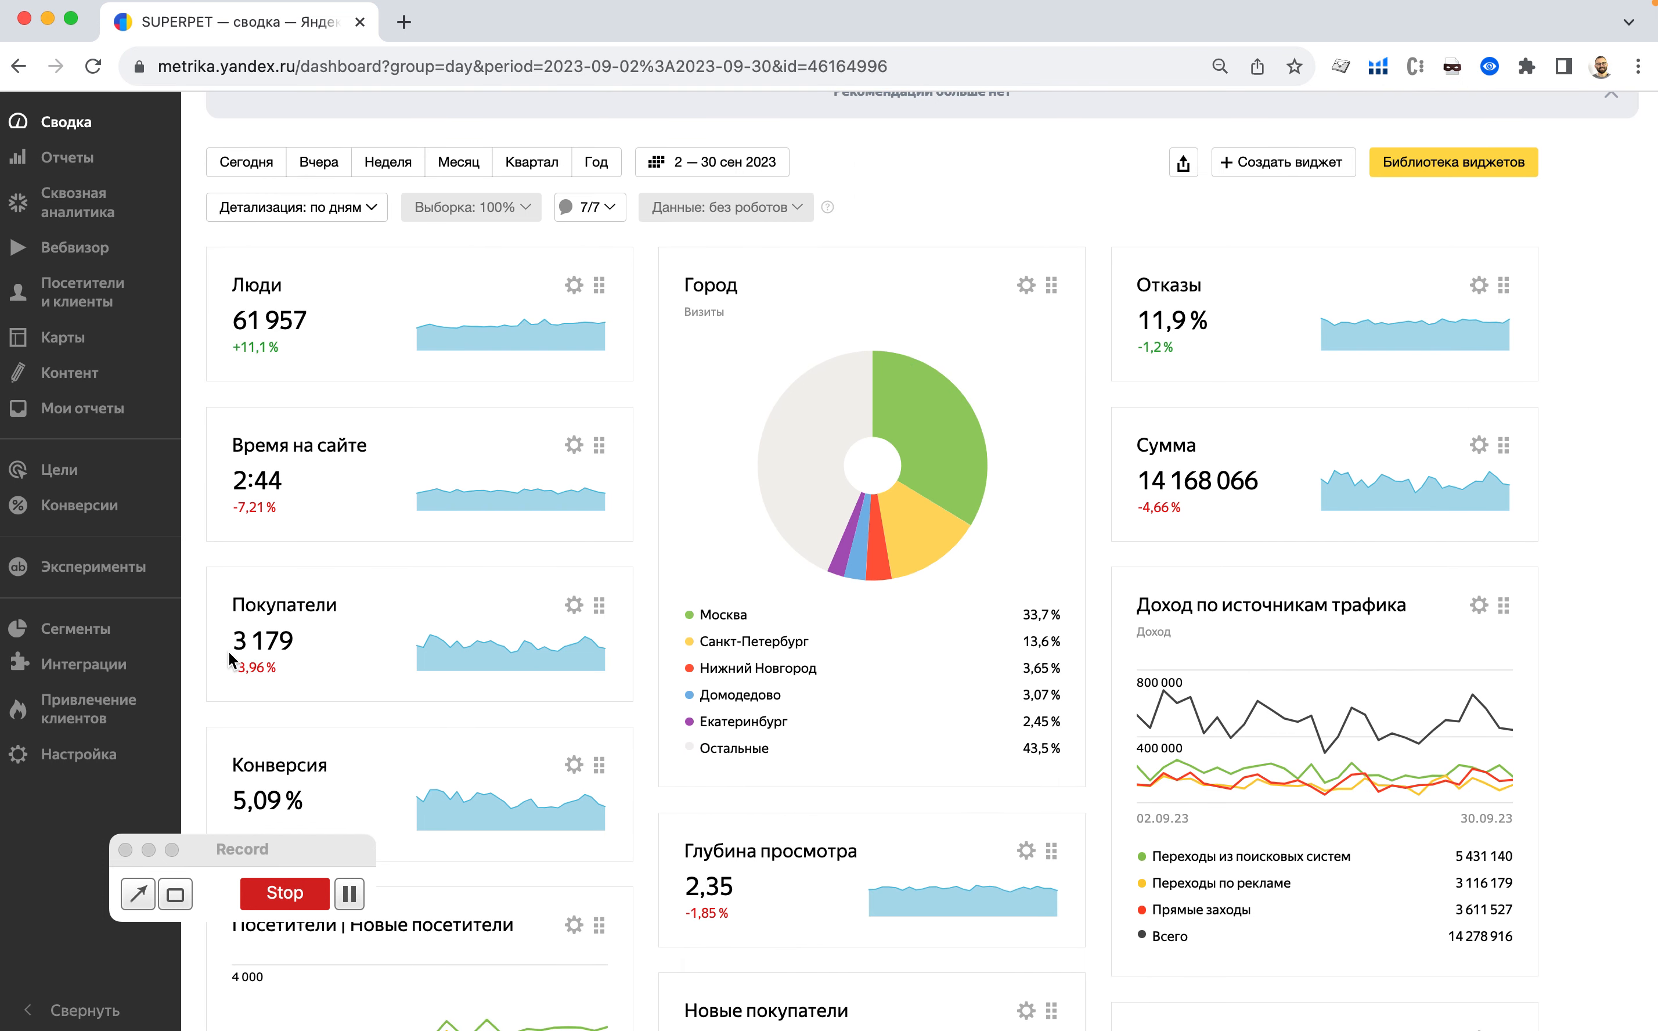
pyautogui.doubleClick(260, 640)
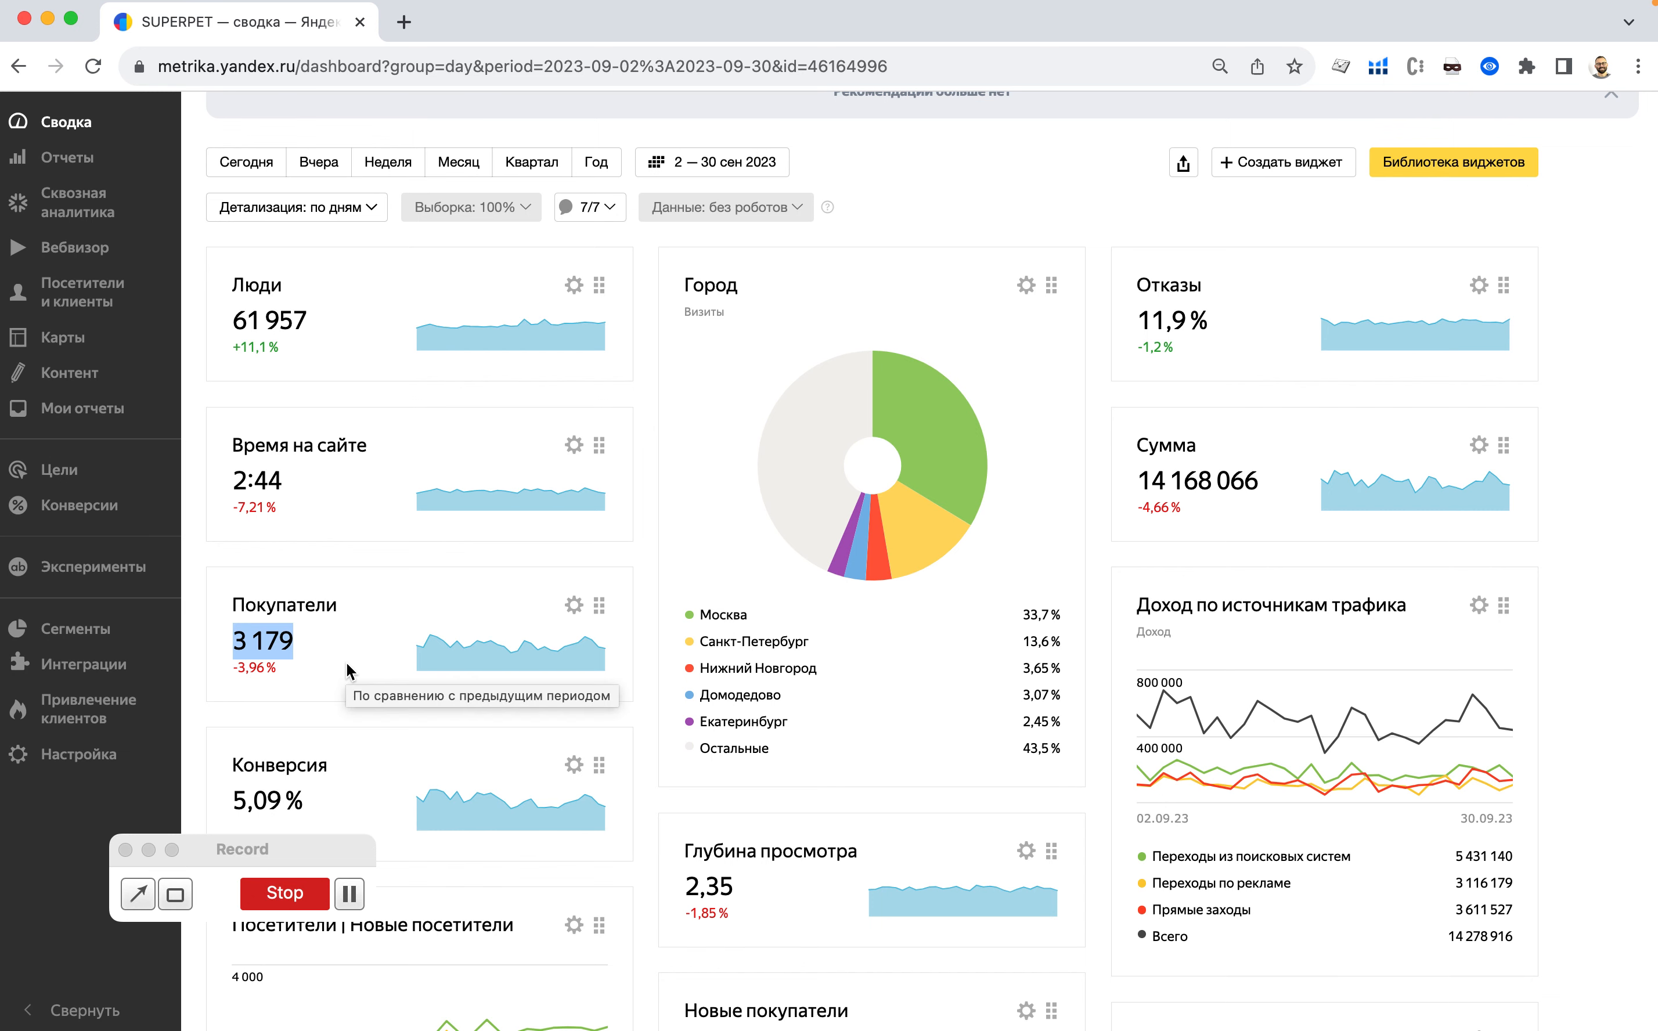
# Bring the Usage amount column into view showing 4,716,659 CreateAssessment requests, then go to the reCAPTCHA page.
pyautogui.click(688, 21)
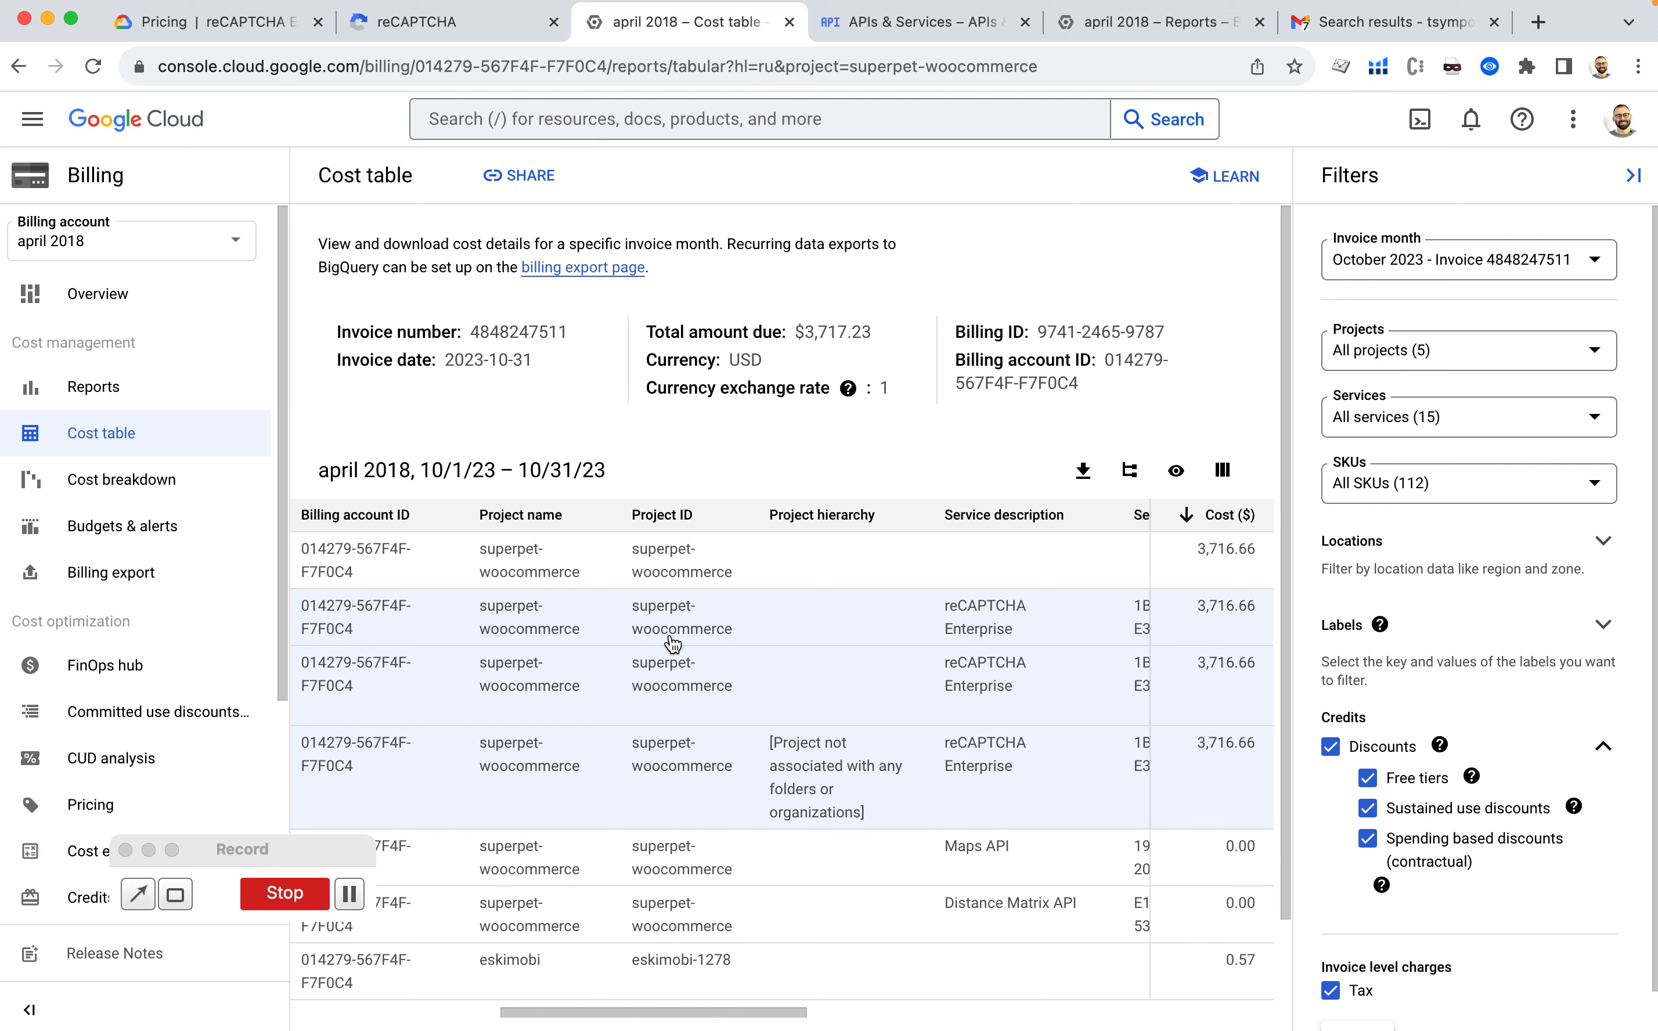
pyautogui.hscroll(3)
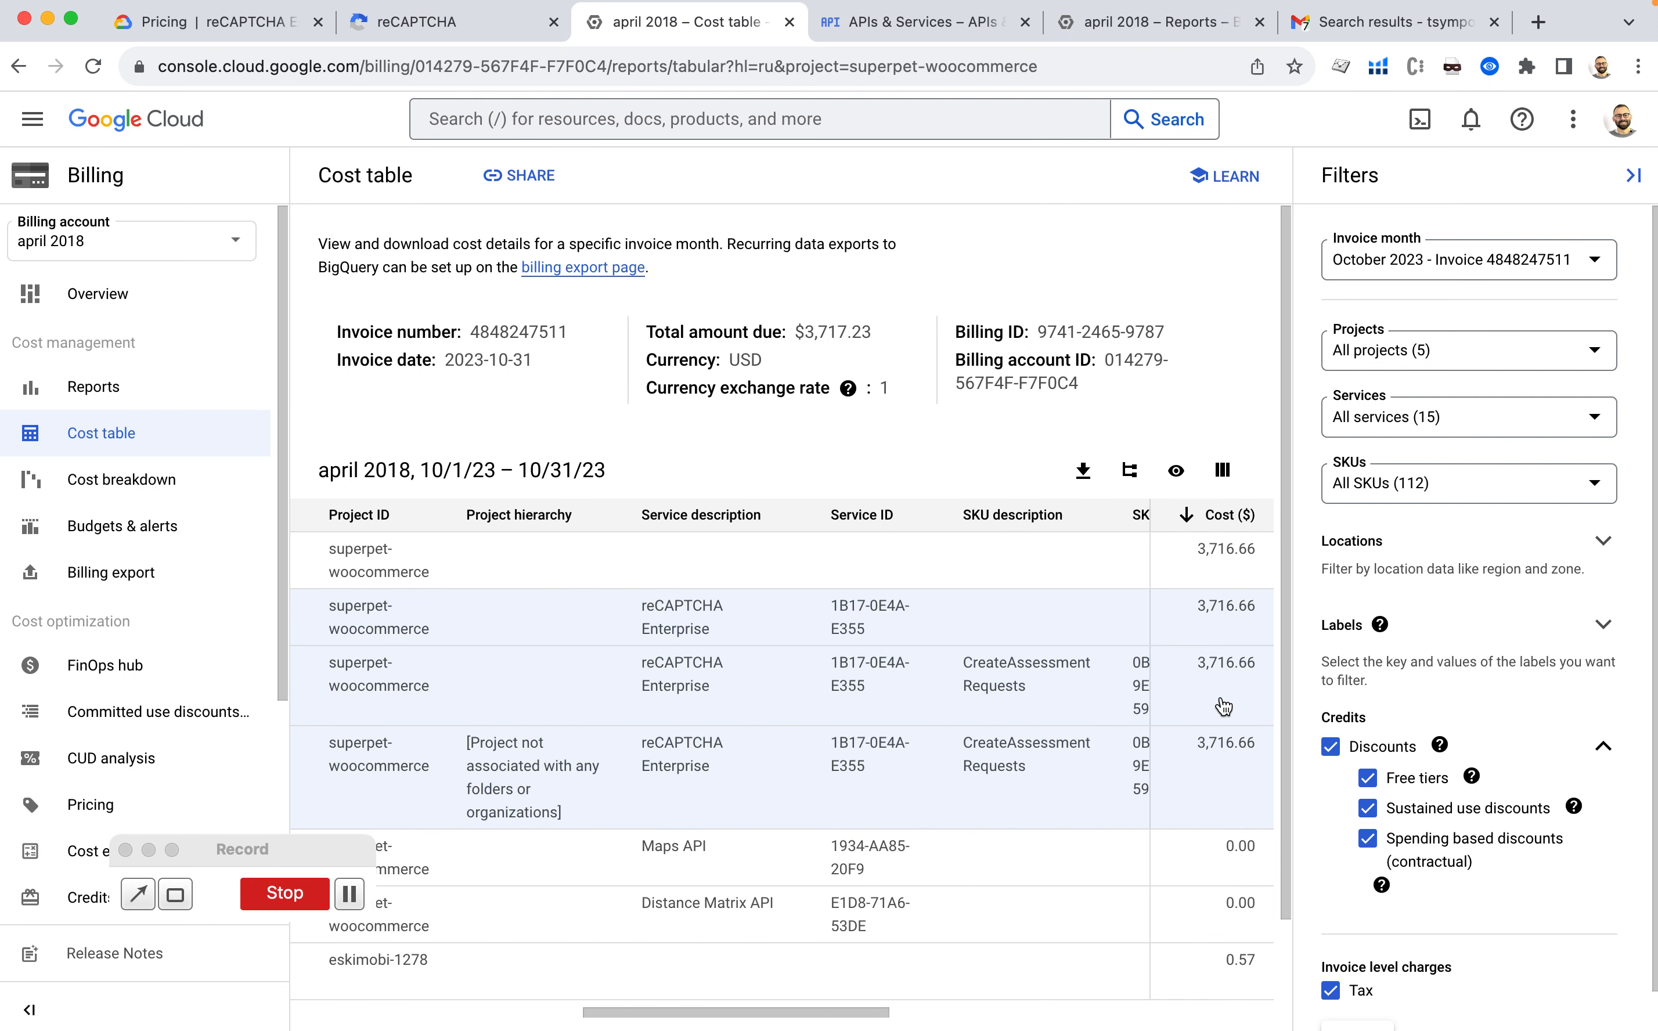
pyautogui.hscroll(3)
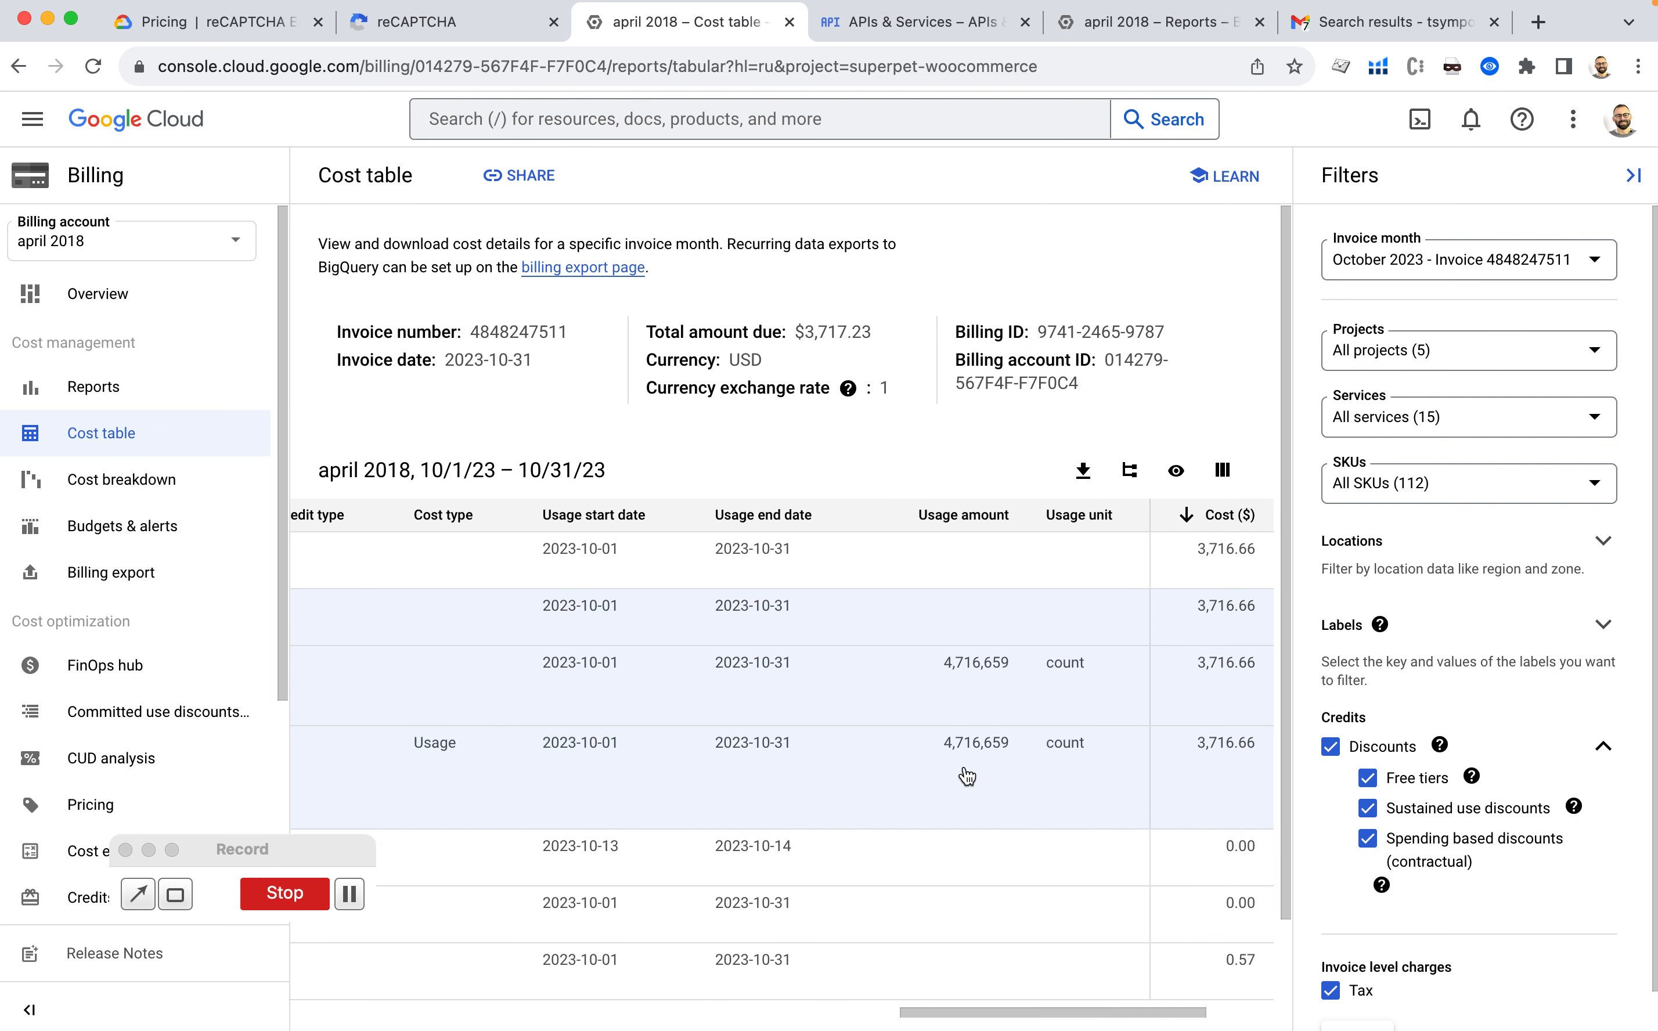
pyautogui.click(453, 21)
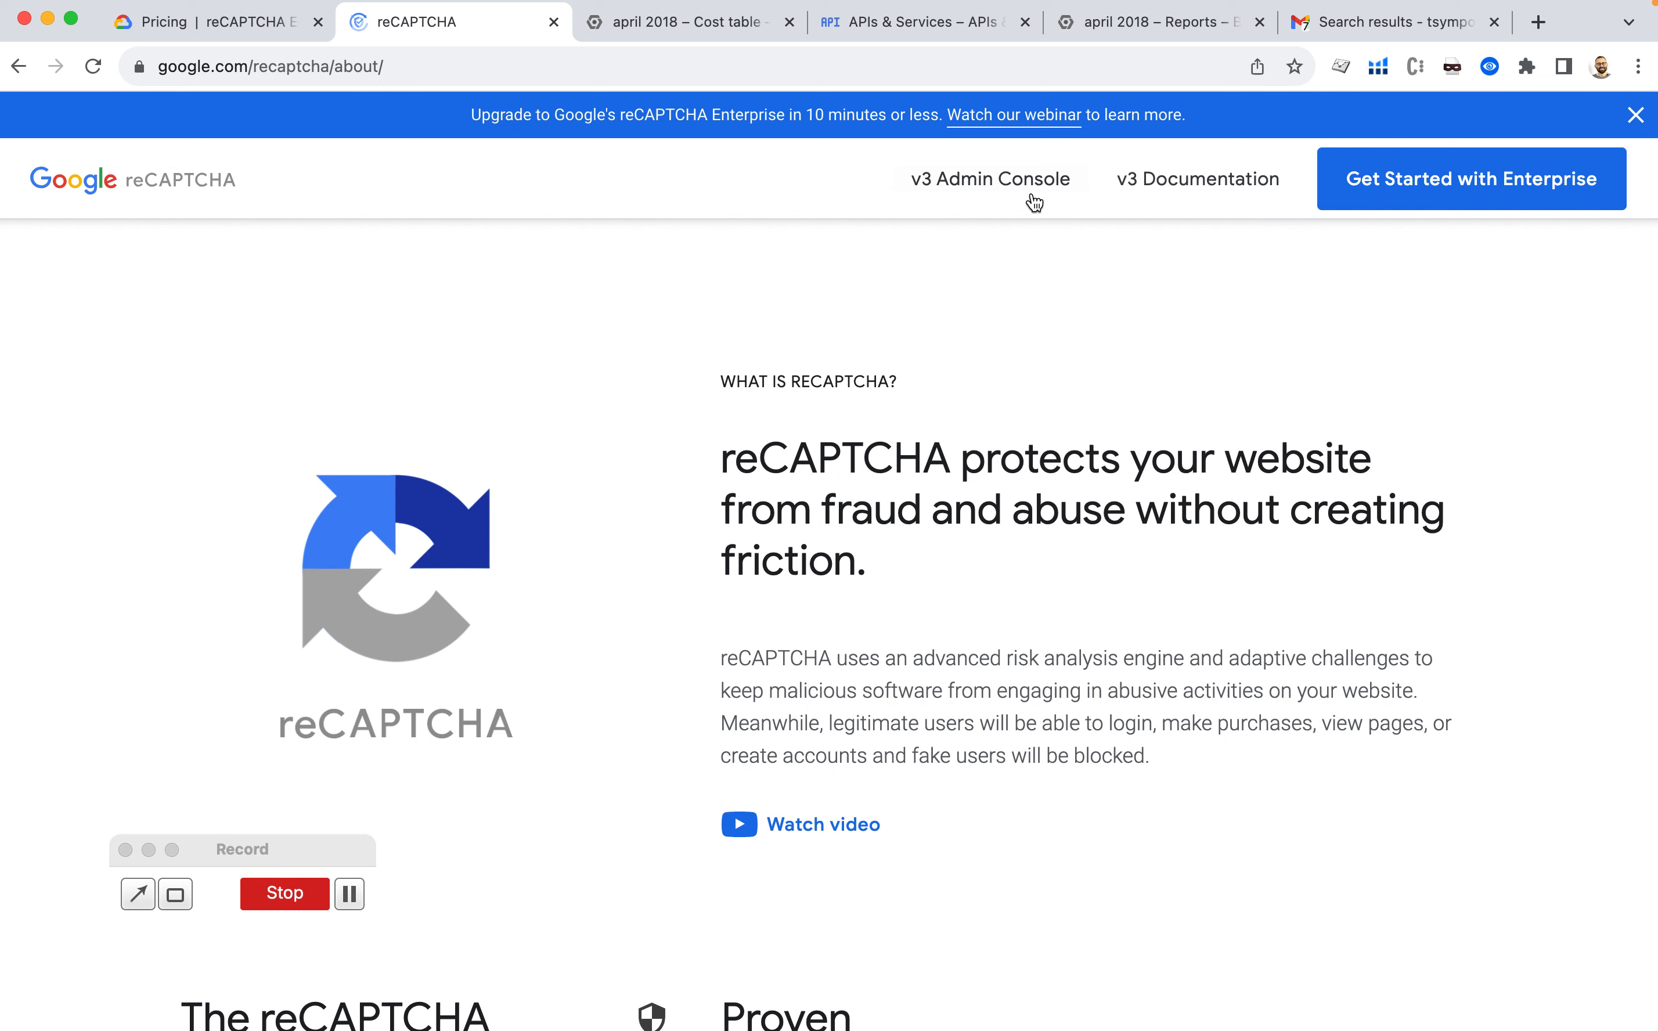
# Show superpet.ru's request stats for 7 days starting 1 September 2023: 578 requests, 14% suspicious.
pyautogui.click(989, 179)
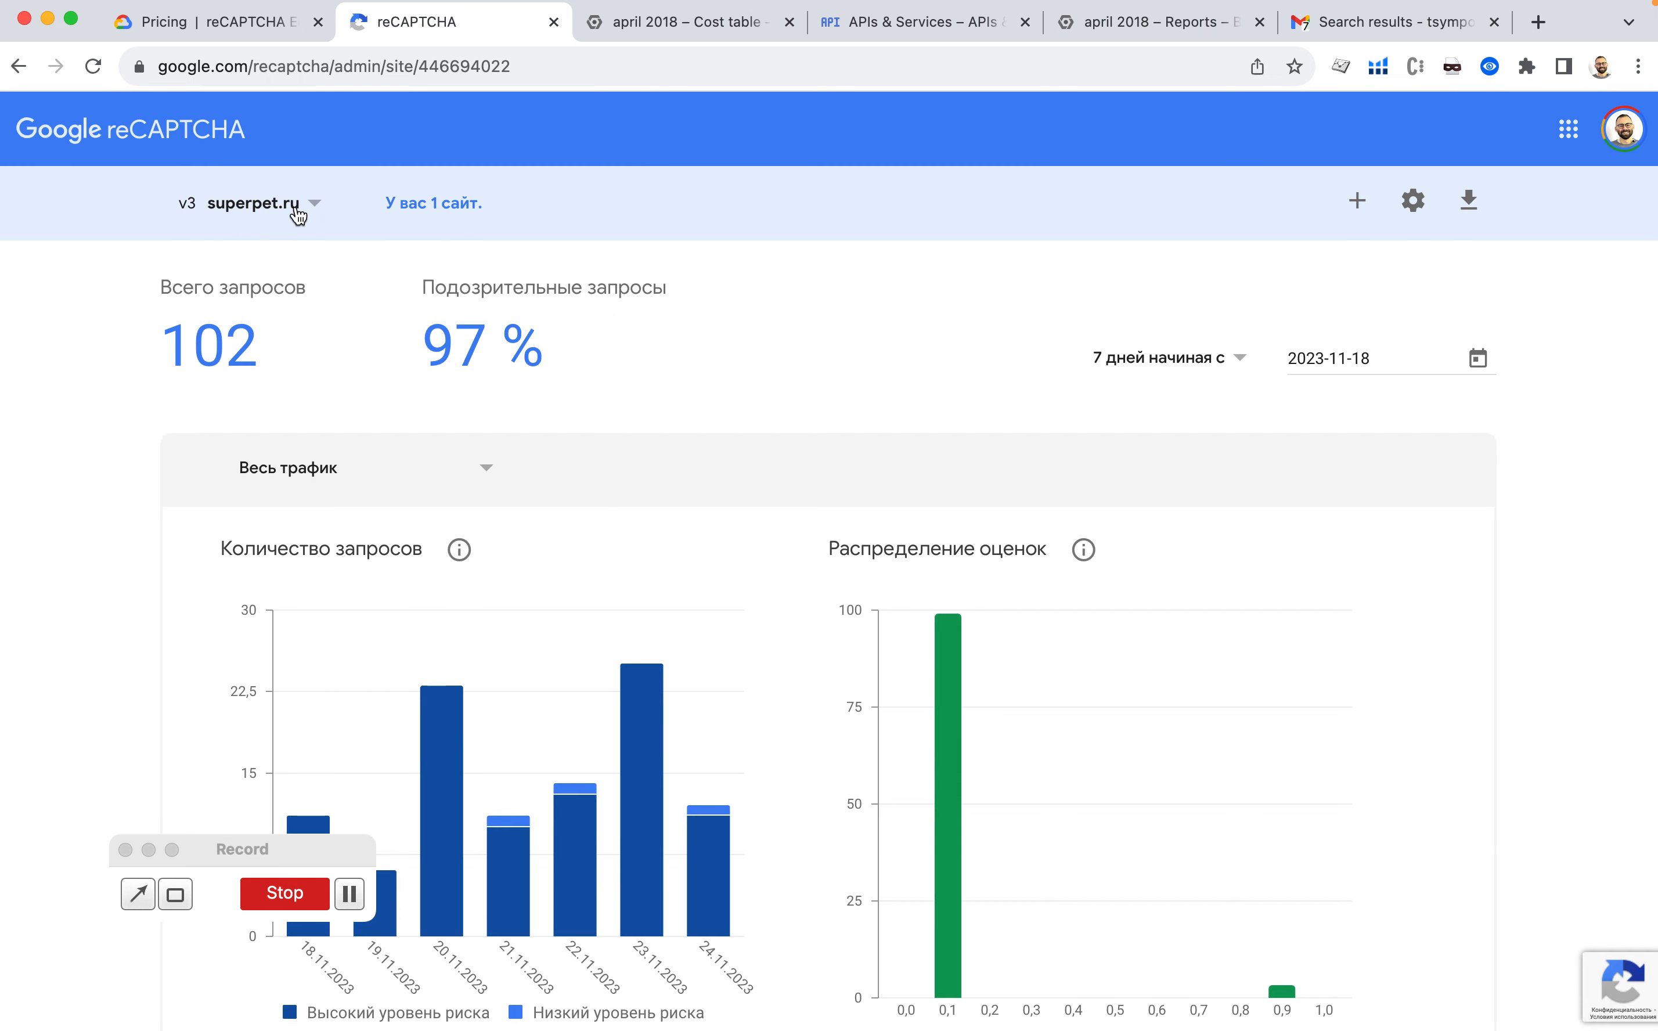
pyautogui.moveTo(496, 359)
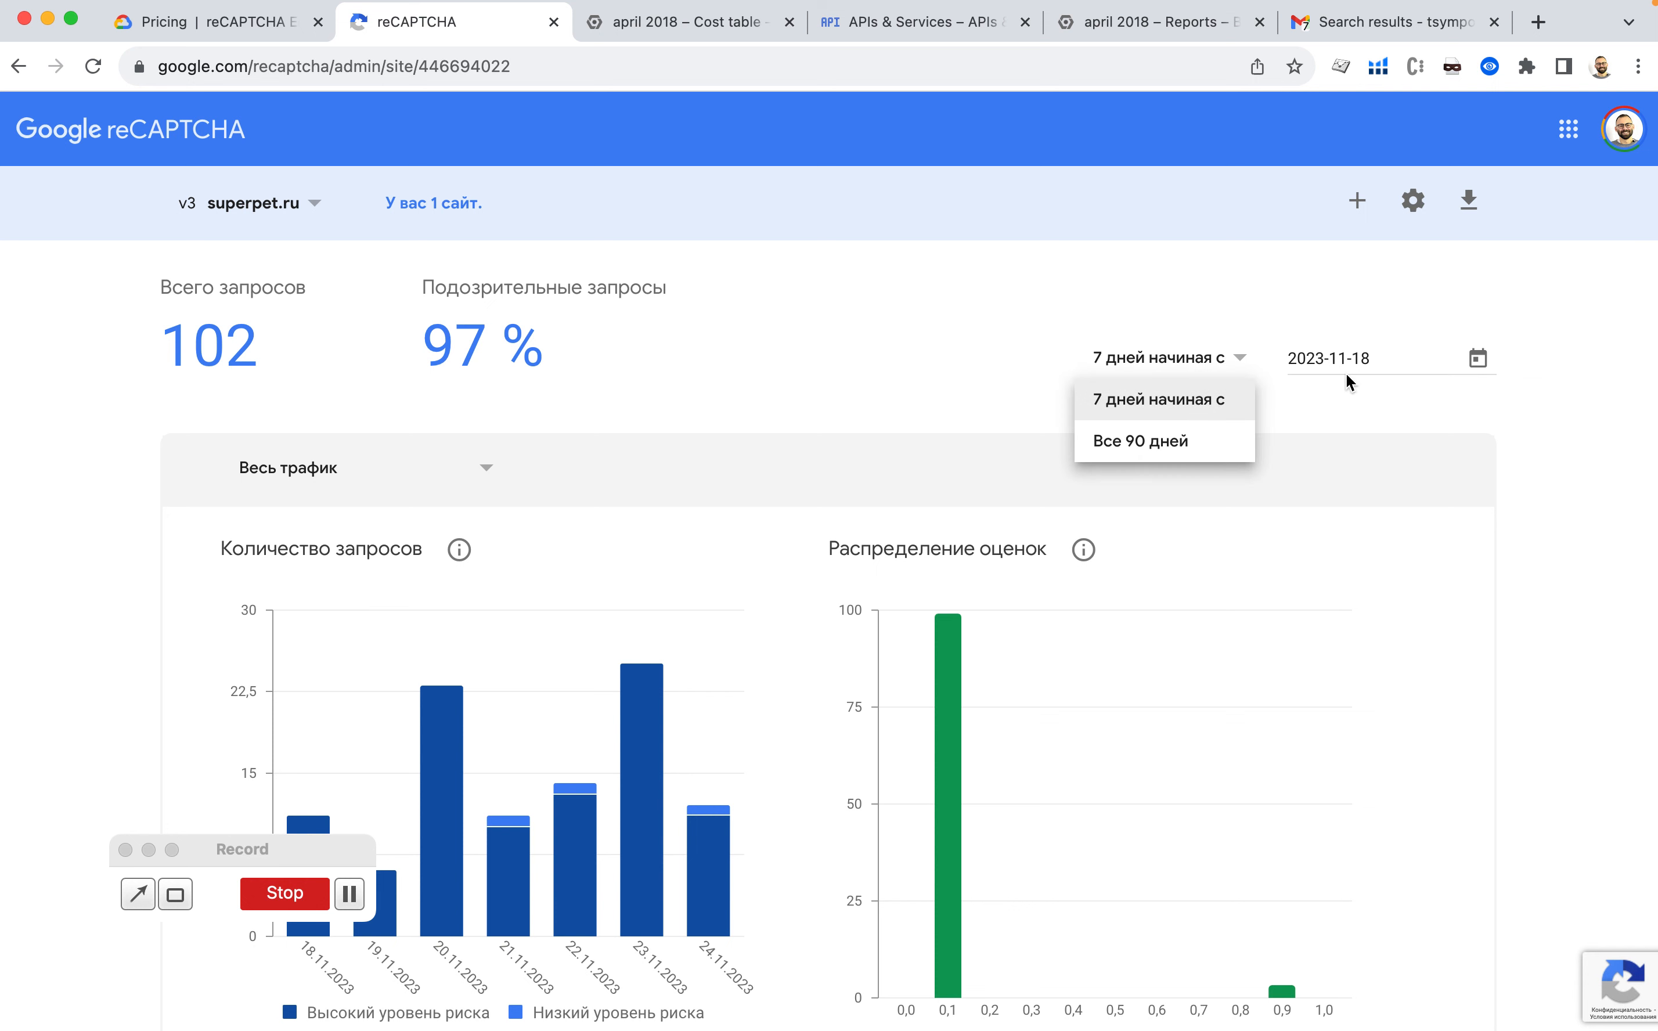
pyautogui.click(1478, 358)
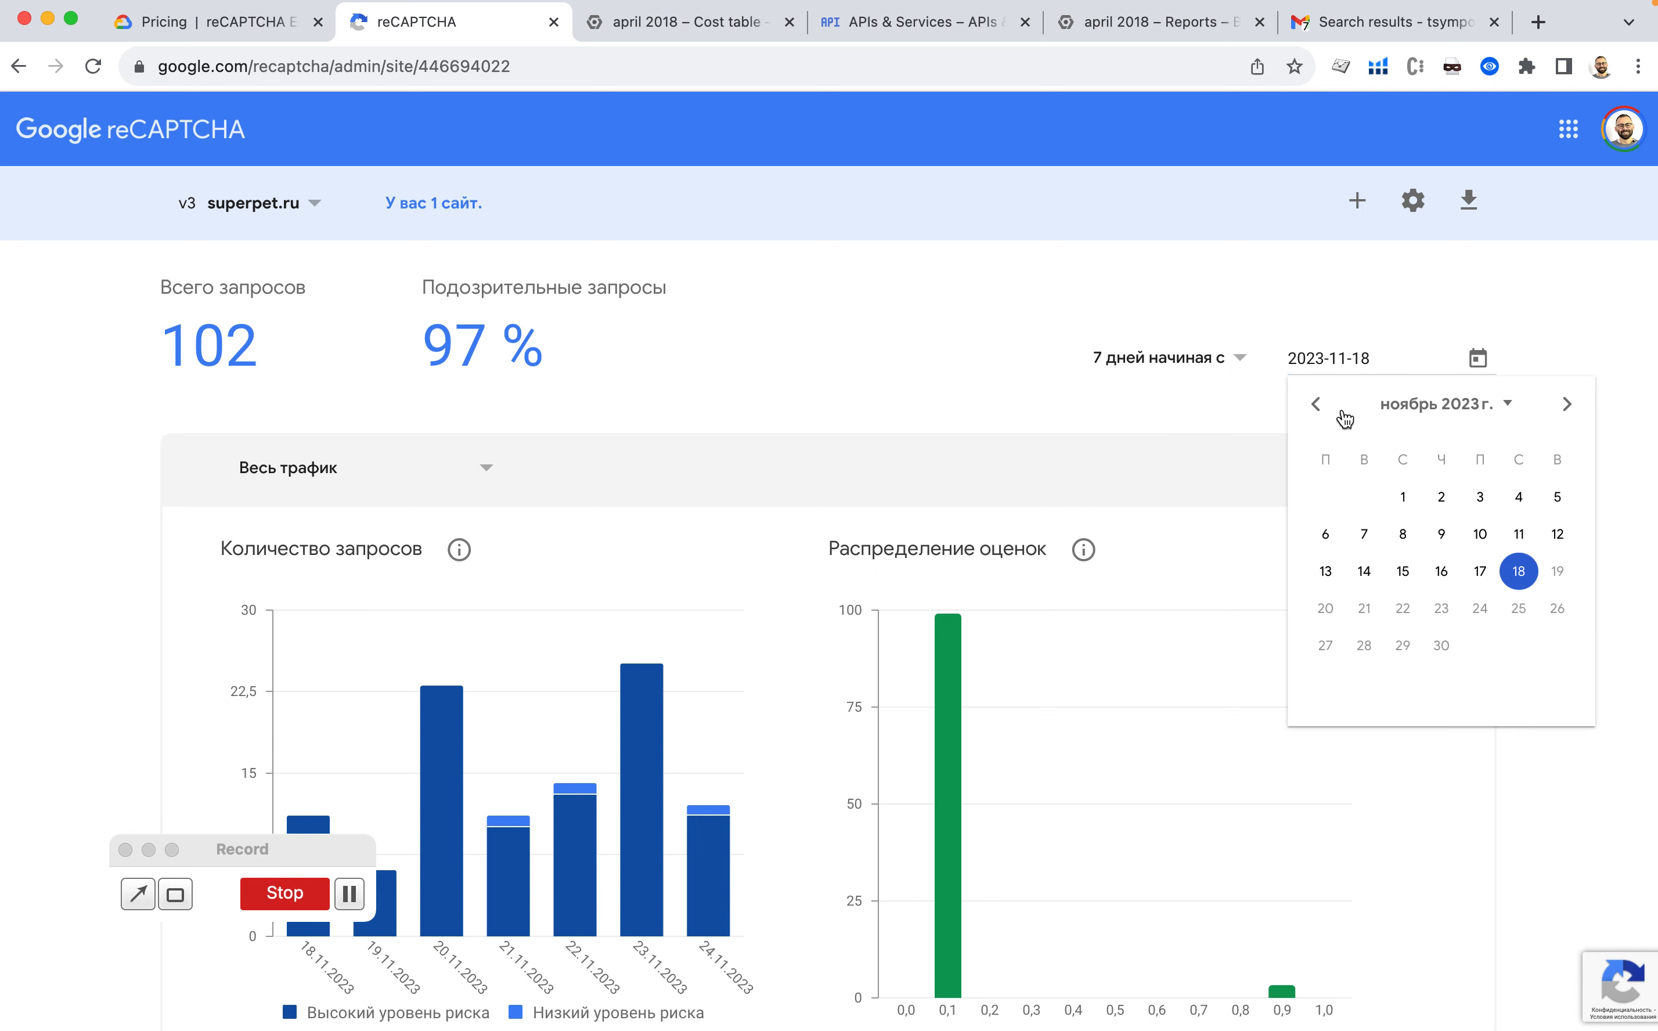
pyautogui.click(1316, 404)
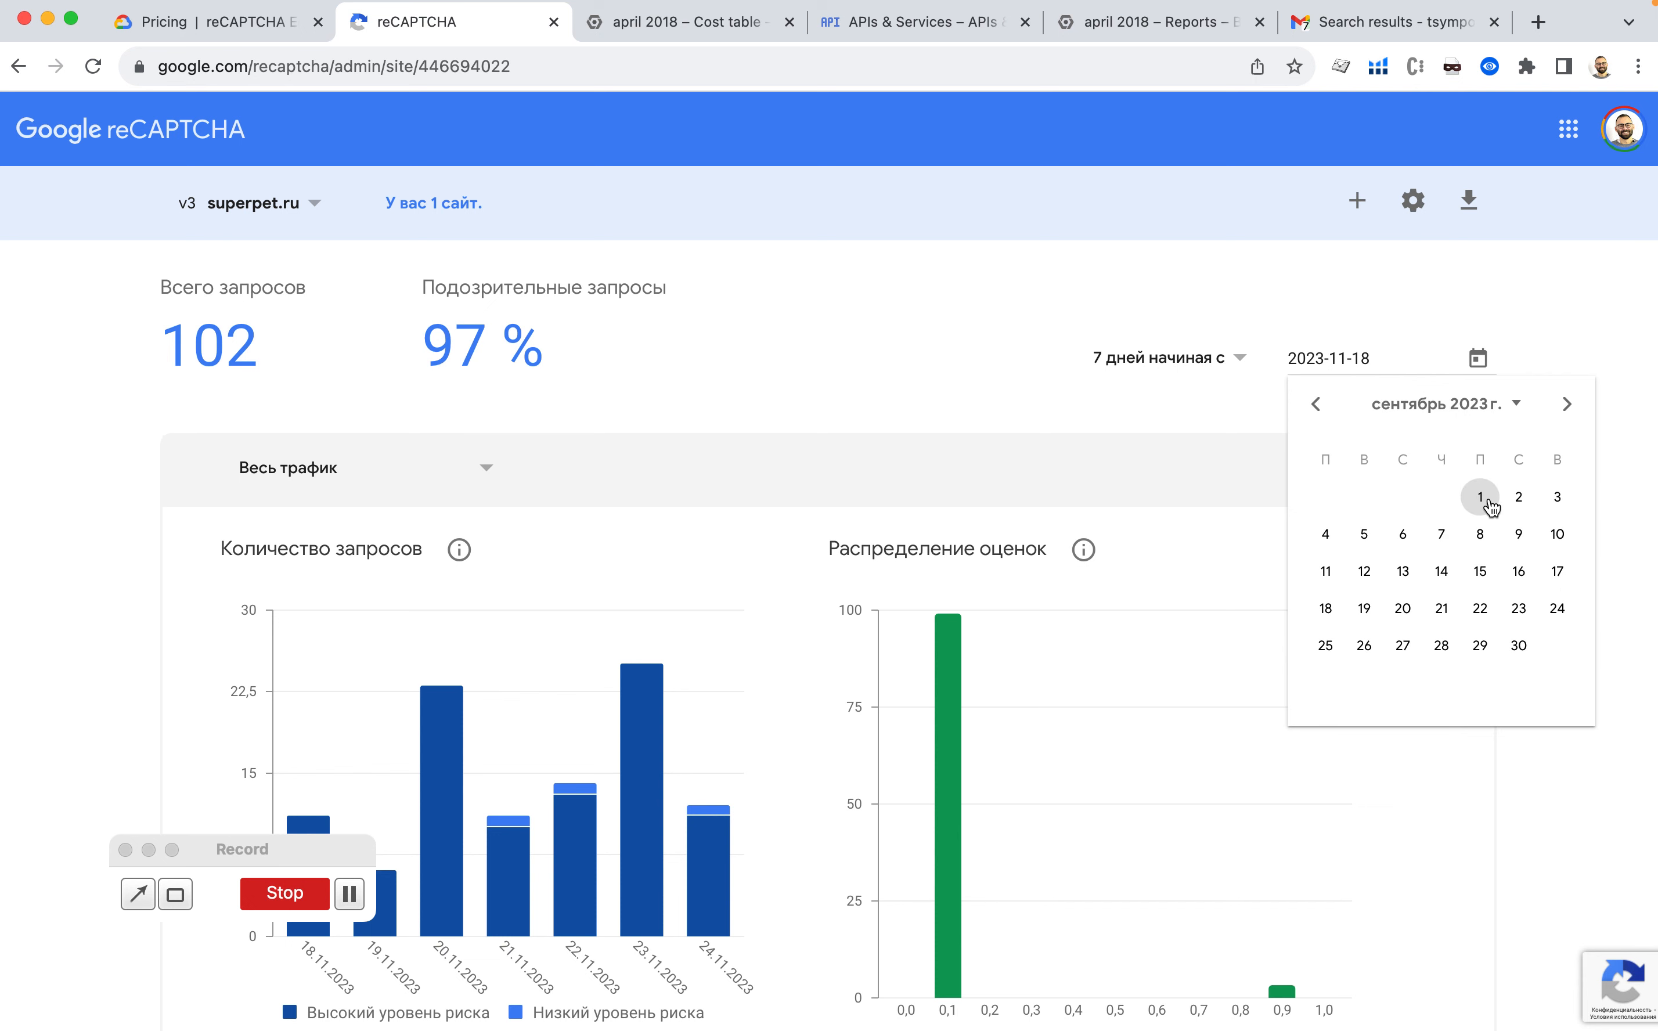
pyautogui.click(1480, 497)
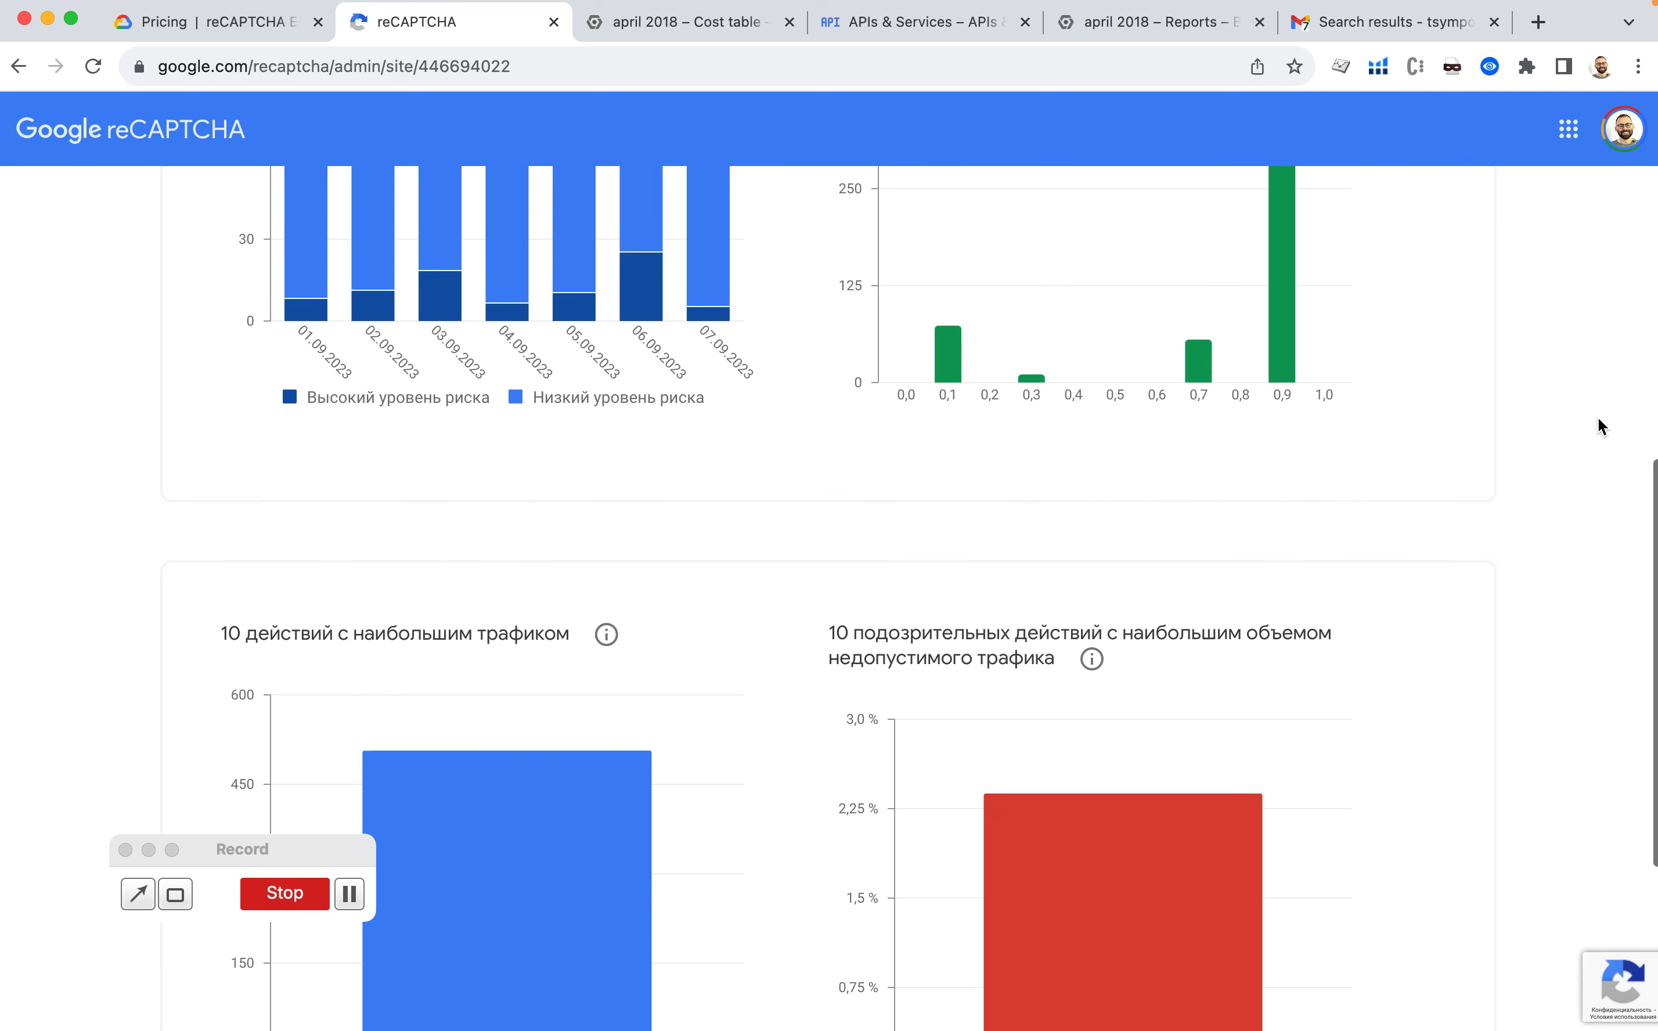
pyautogui.scroll(3)
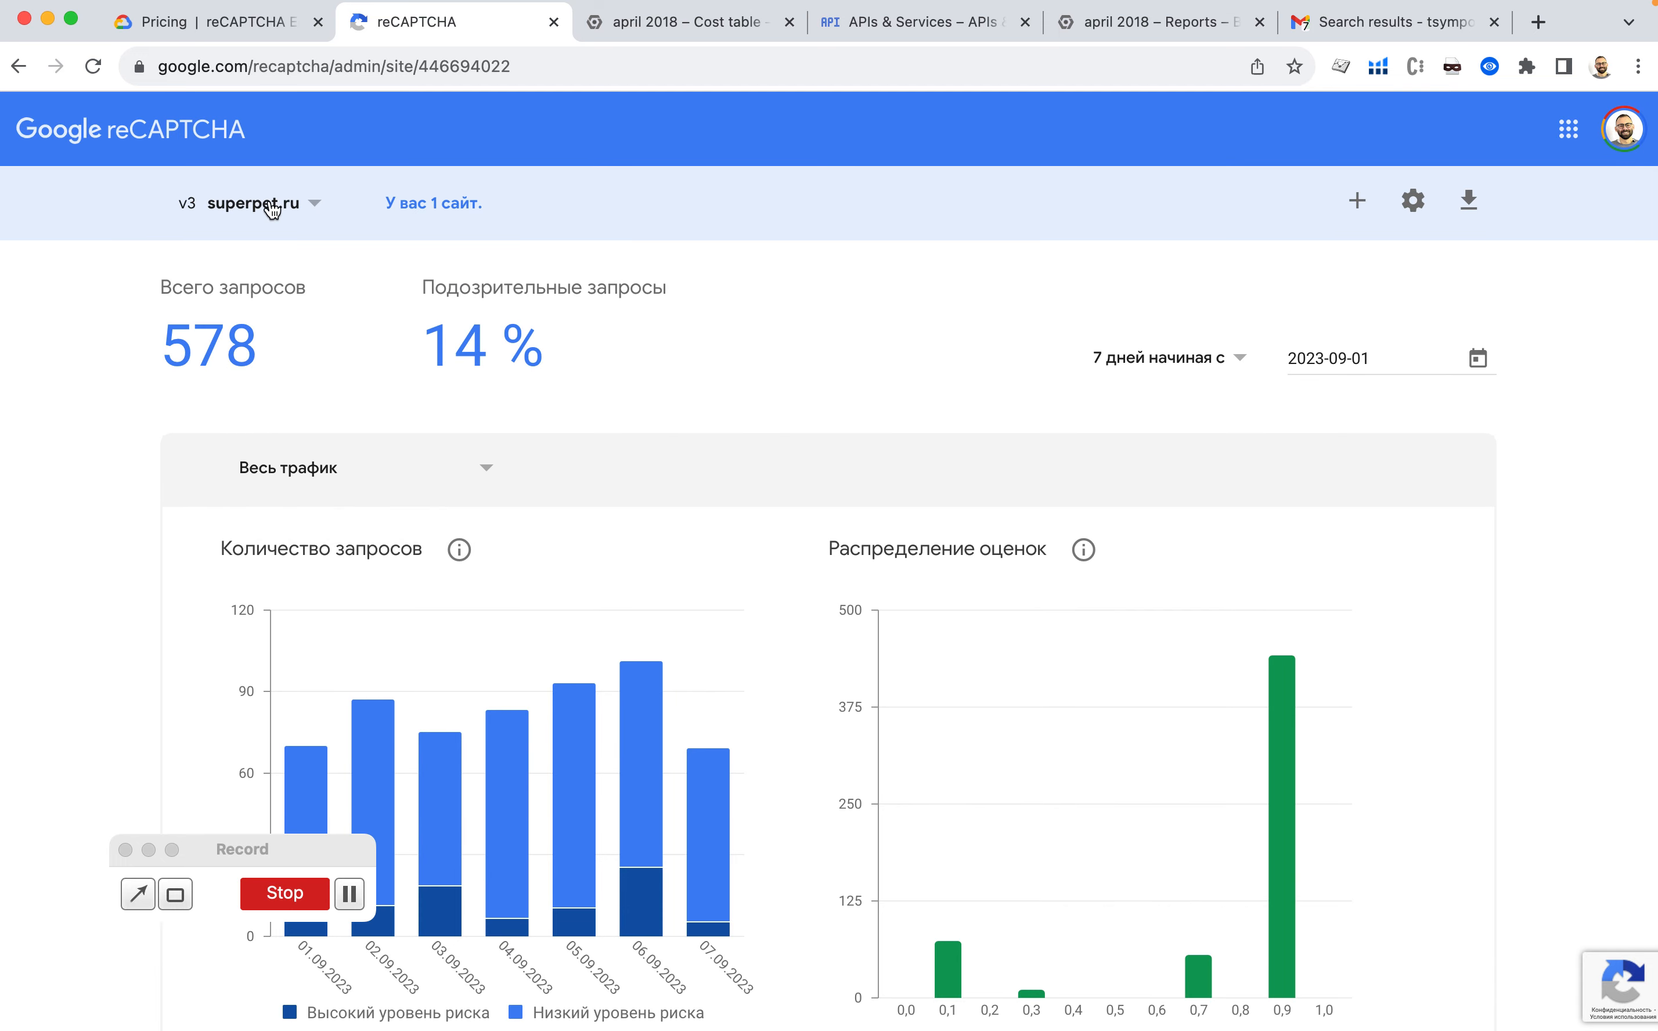
pyautogui.scroll(-3)
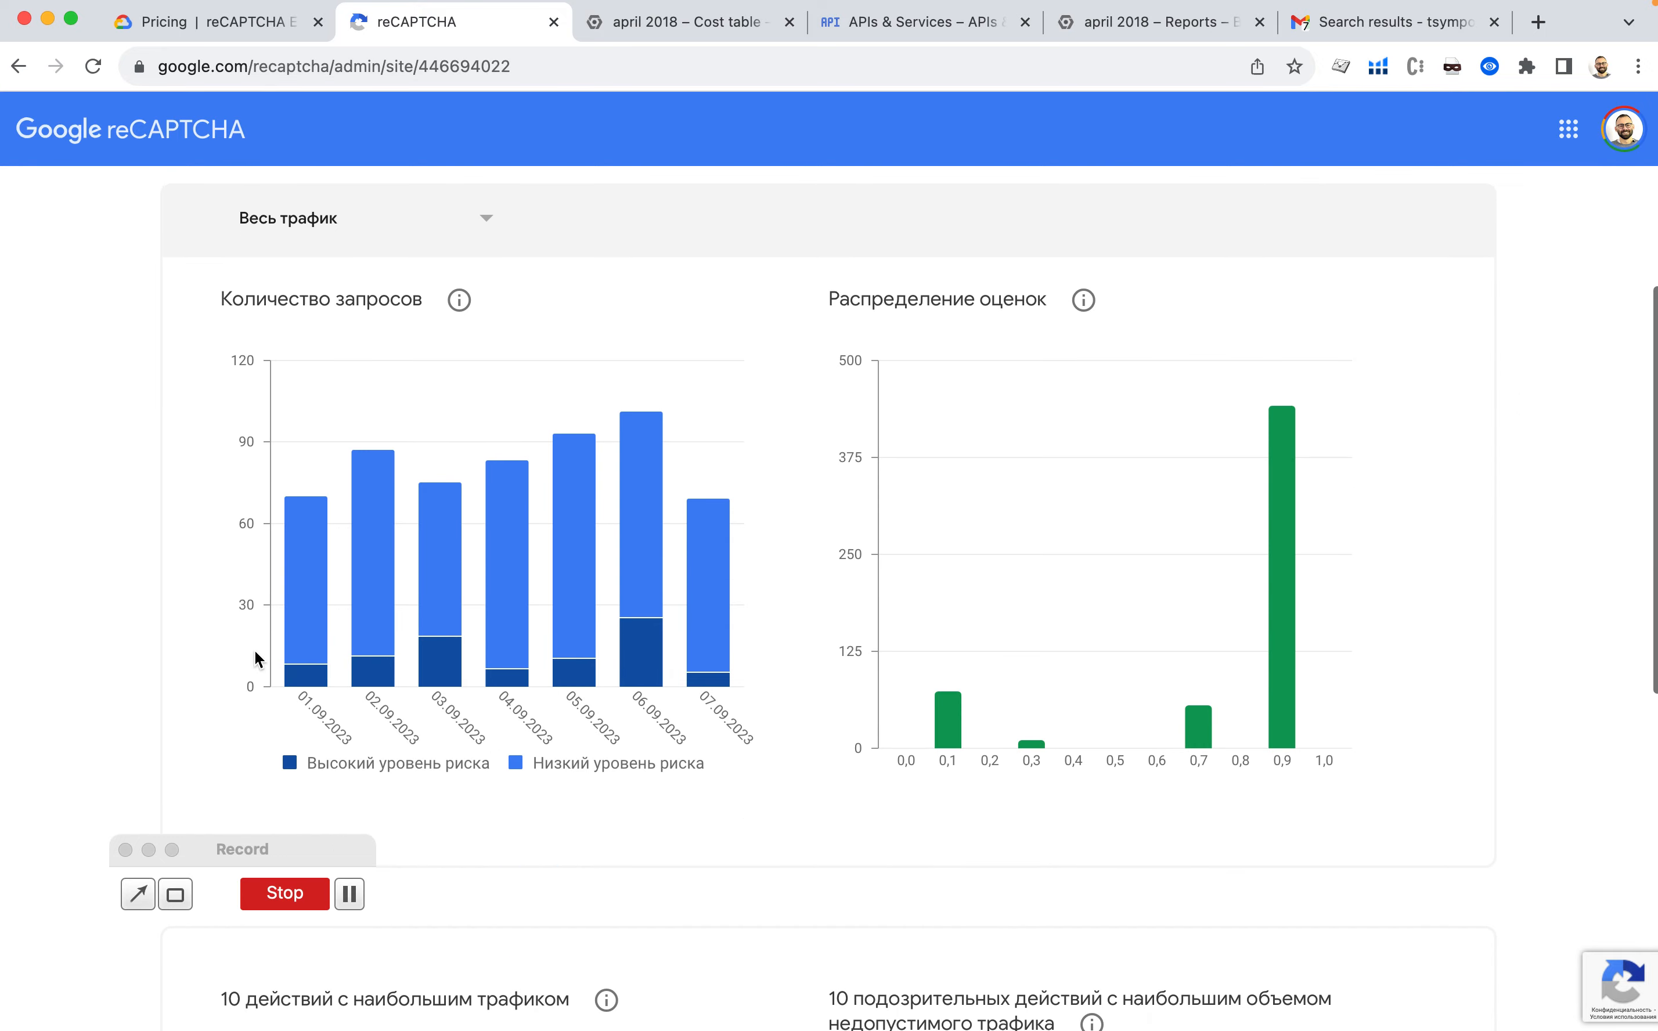
pyautogui.moveTo(172, 616)
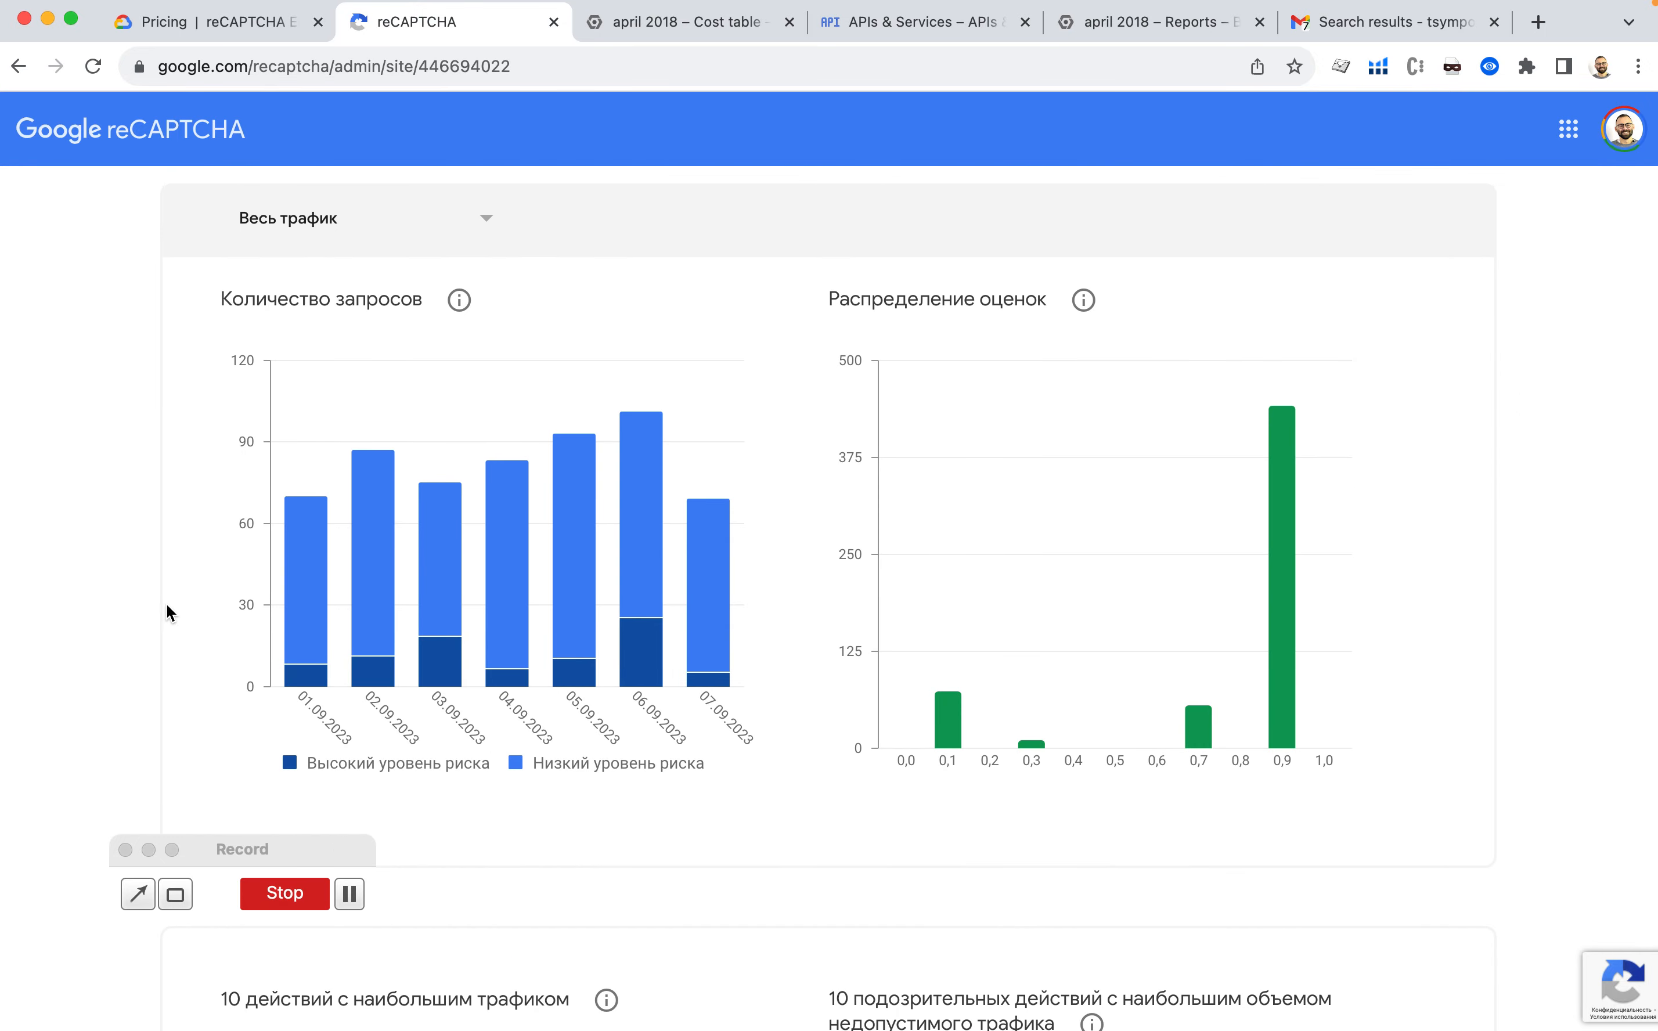
pyautogui.moveTo(242, 370)
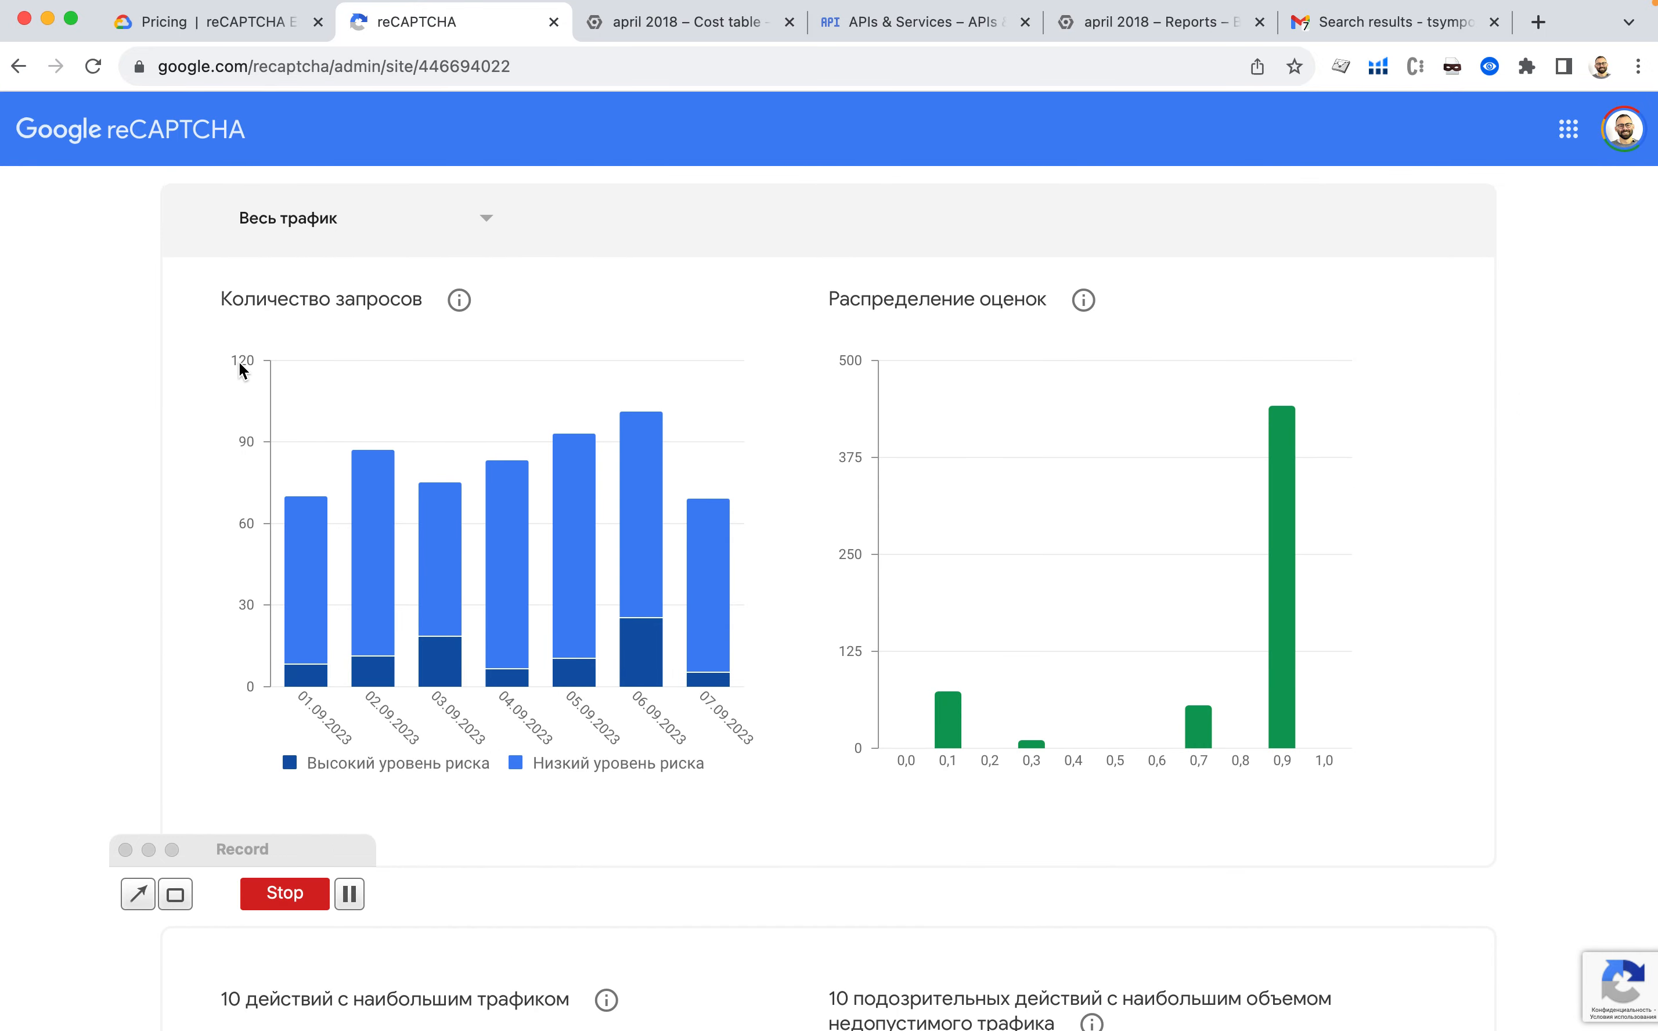
pyautogui.moveTo(283, 678)
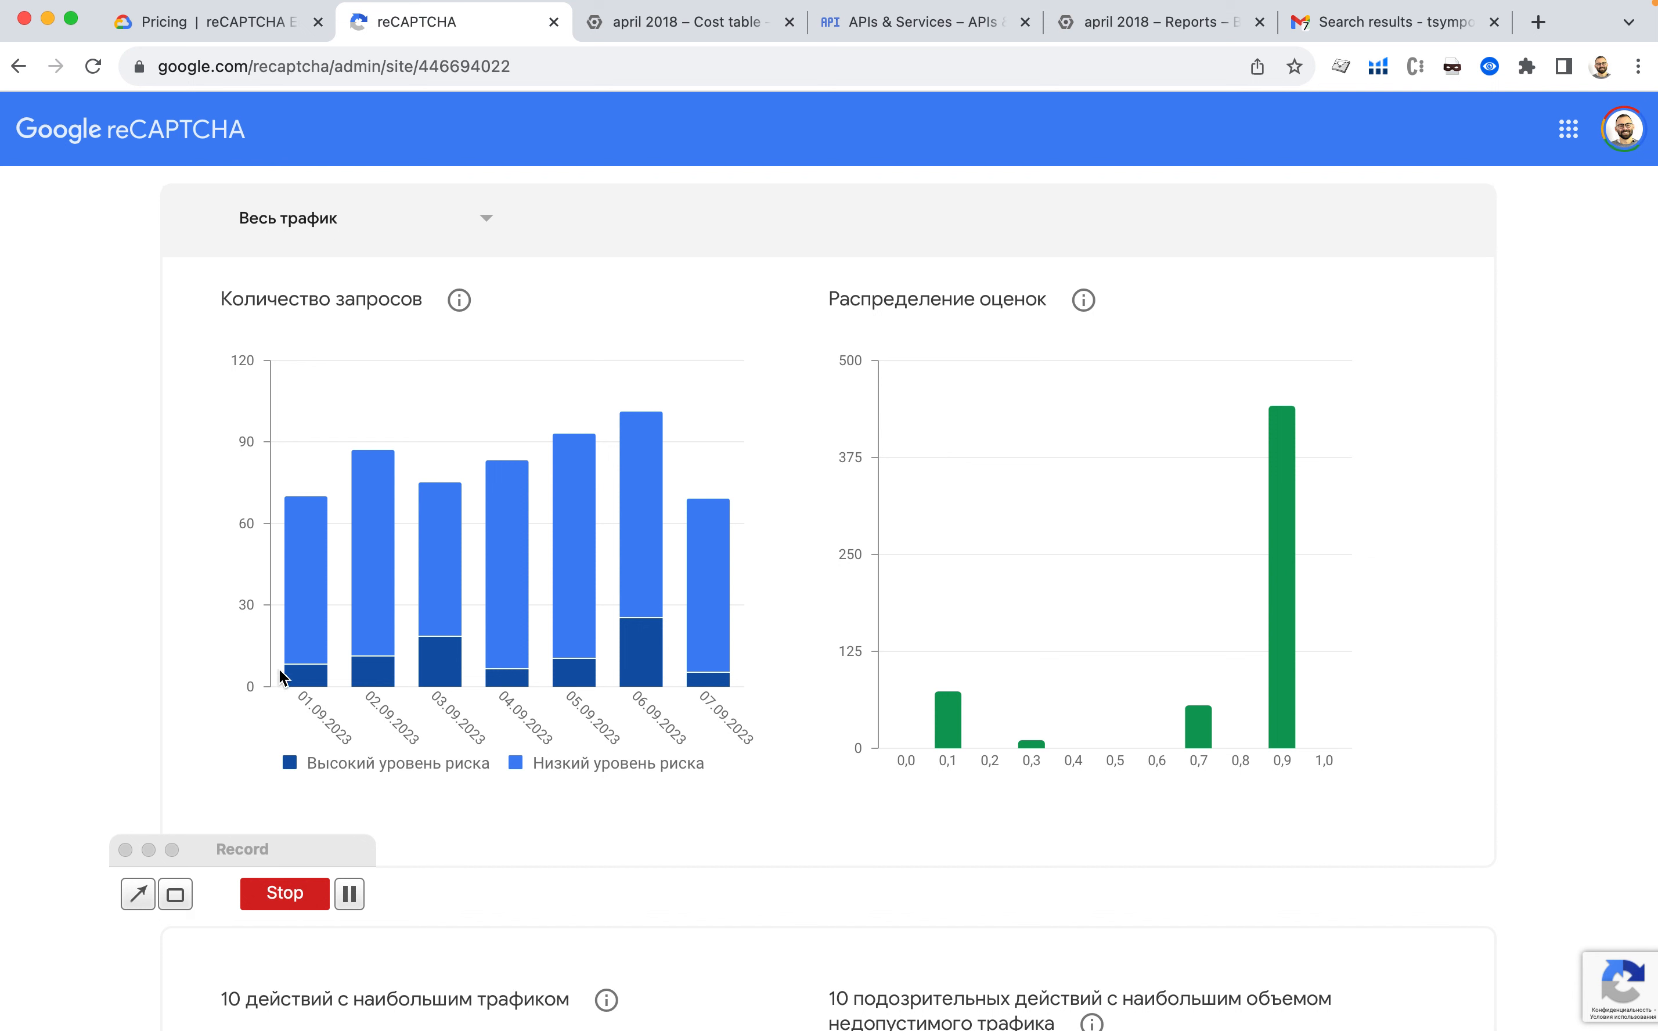
pyautogui.moveTo(314, 693)
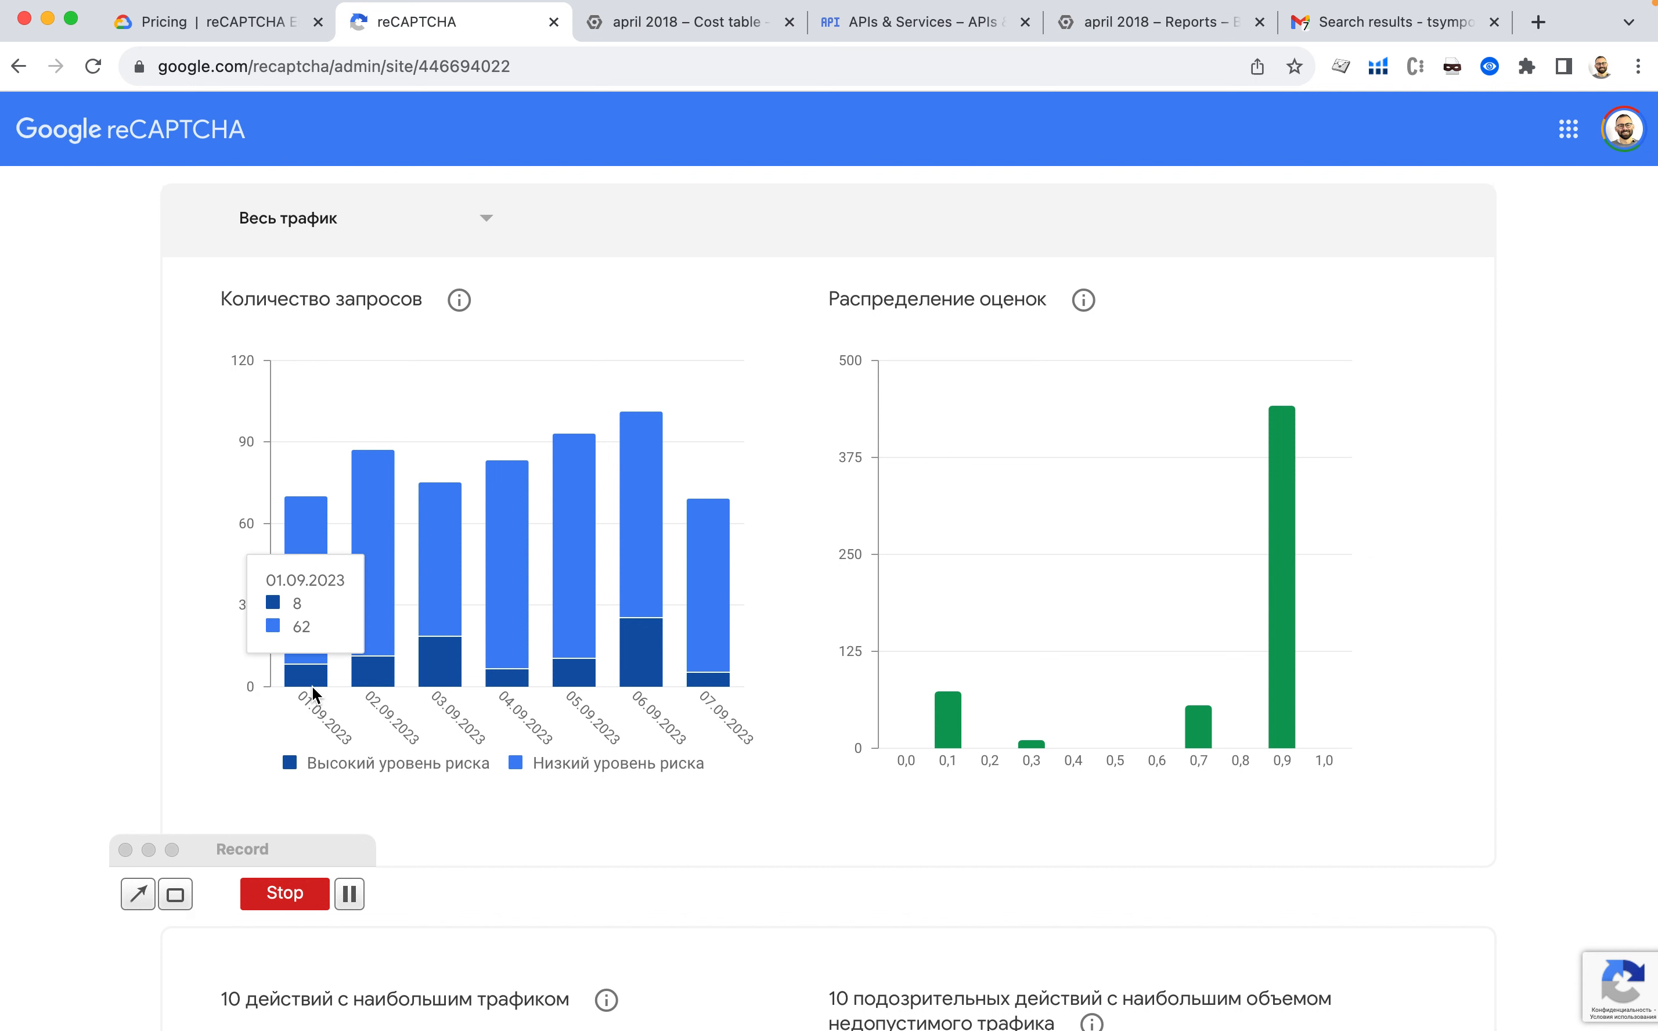
pyautogui.moveTo(307, 527)
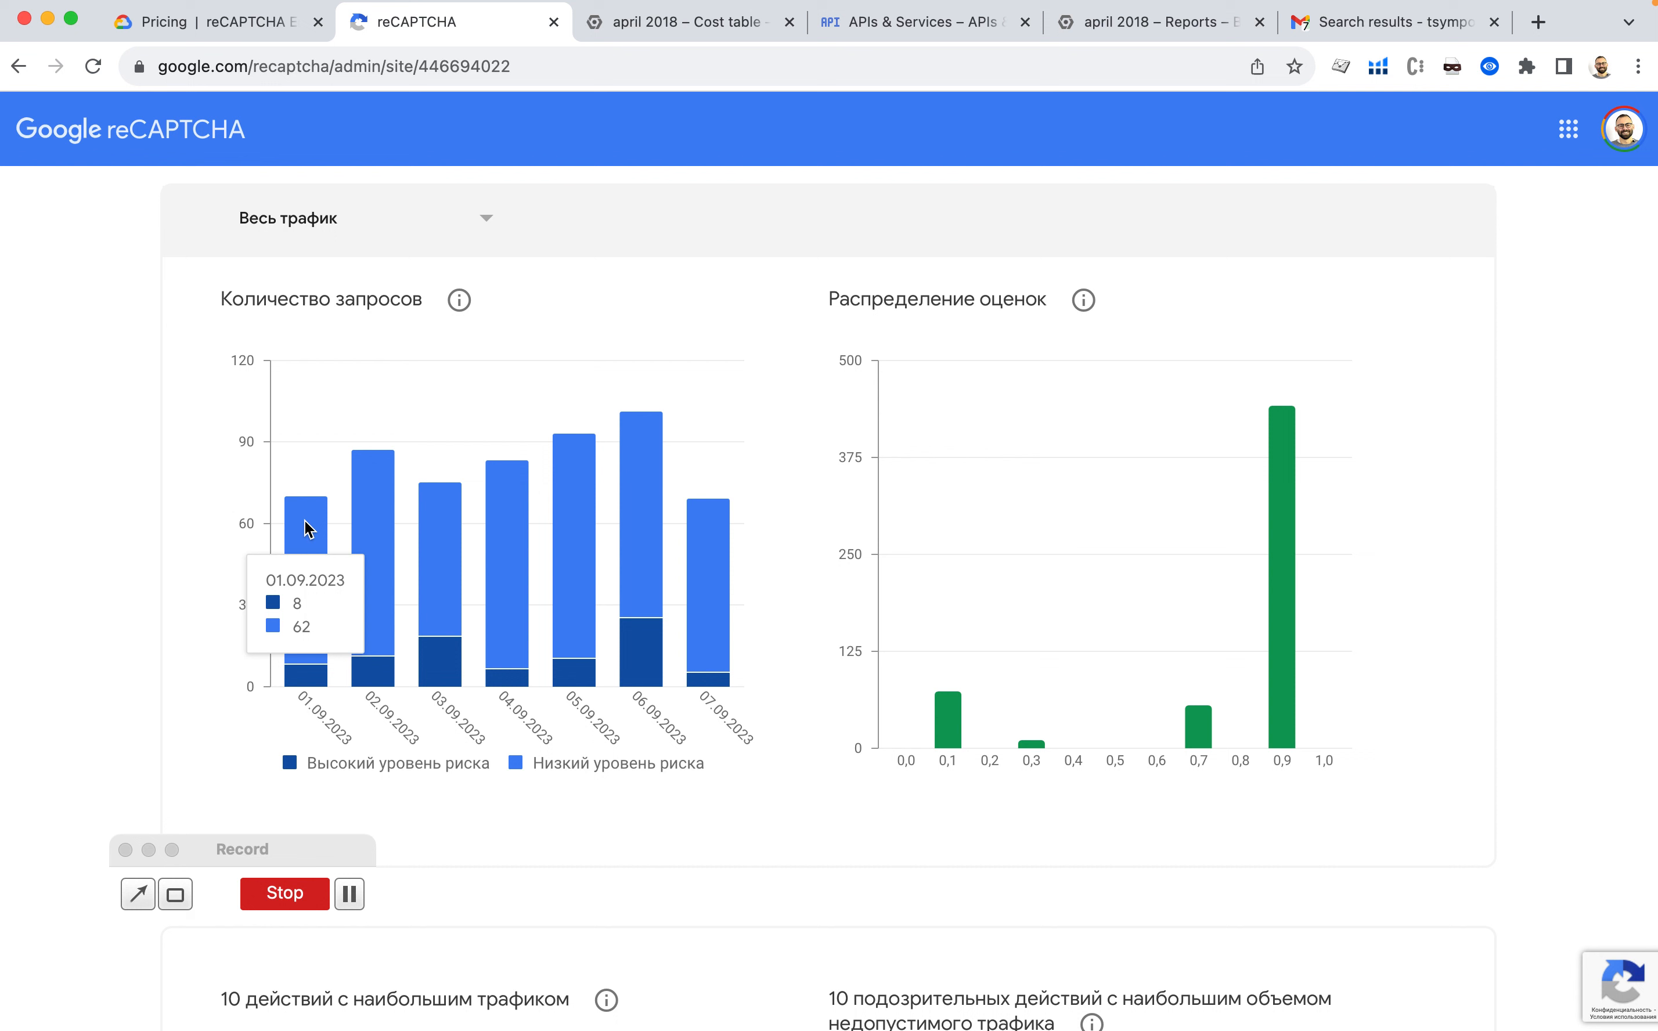
pyautogui.moveTo(446, 544)
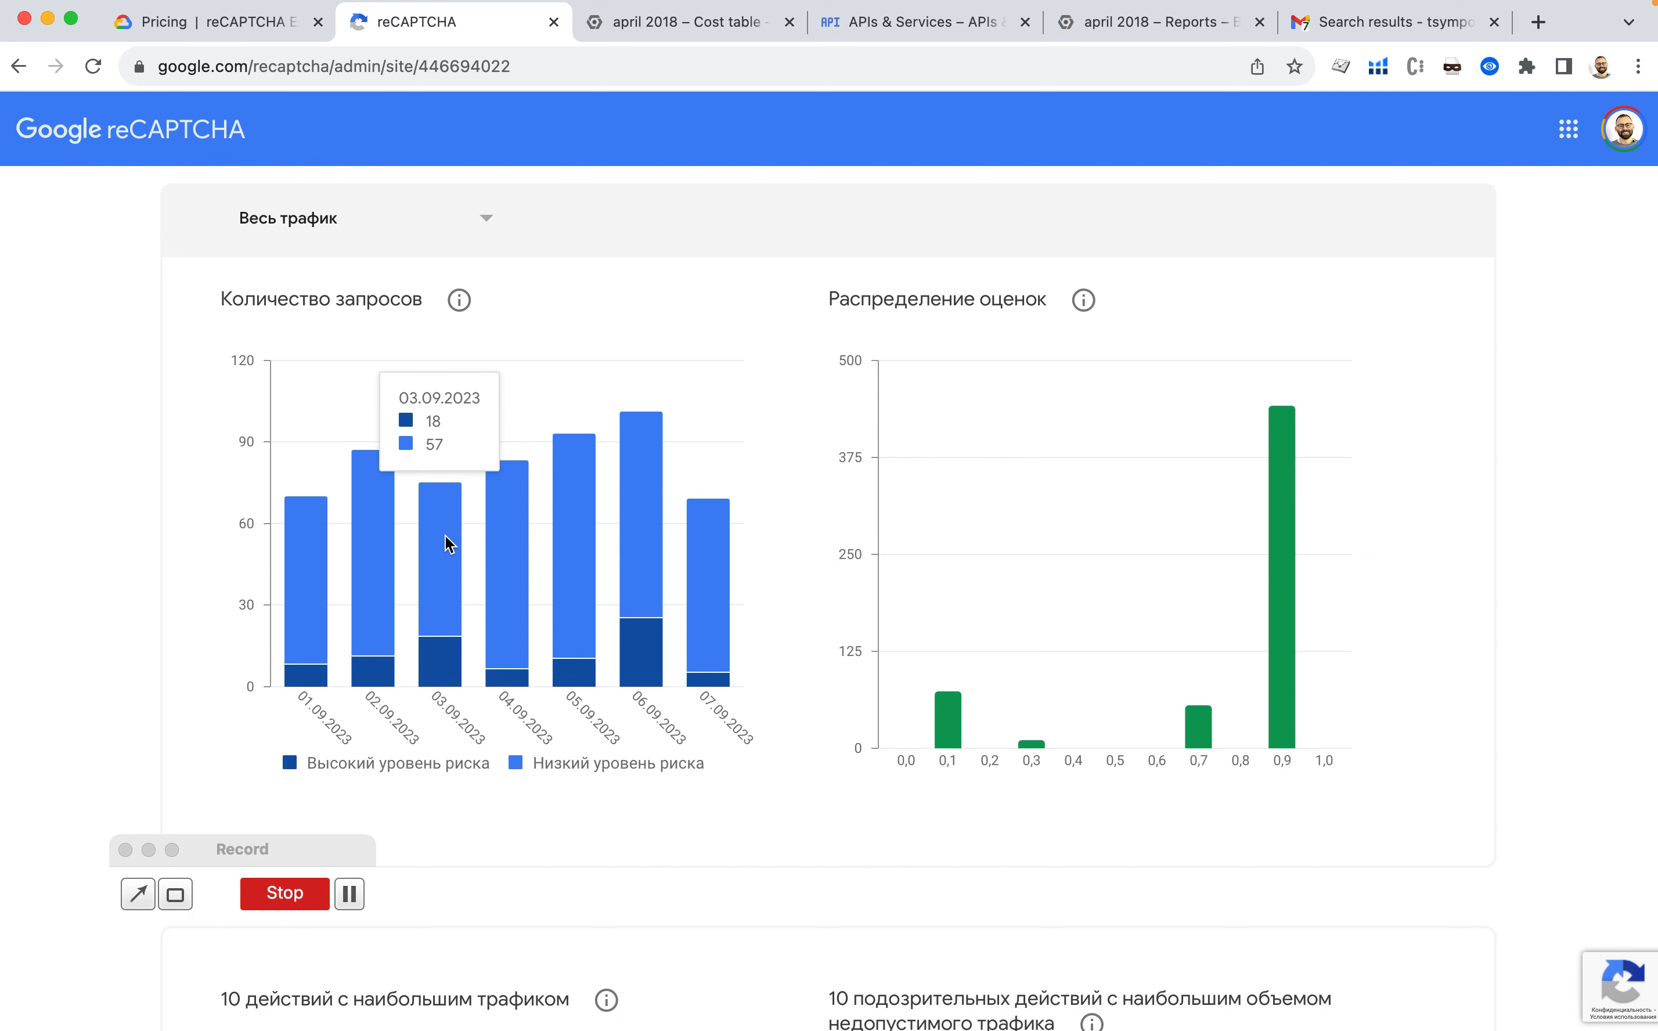
pyautogui.moveTo(596, 528)
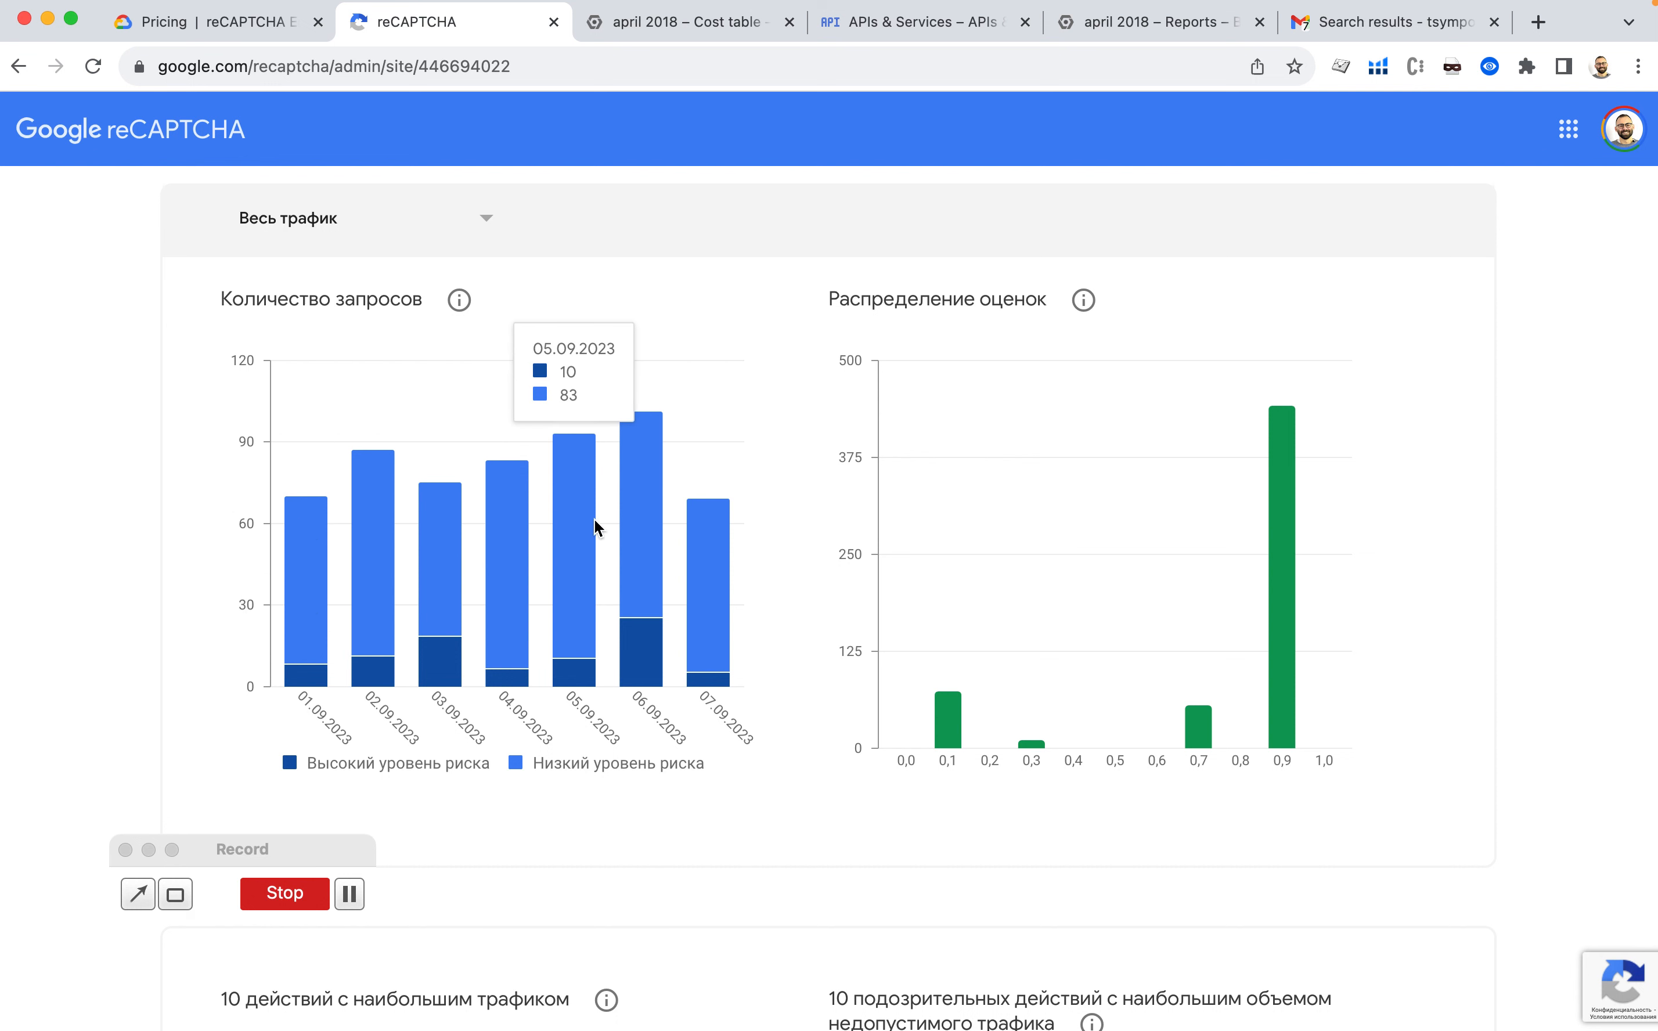
pyautogui.scroll(3)
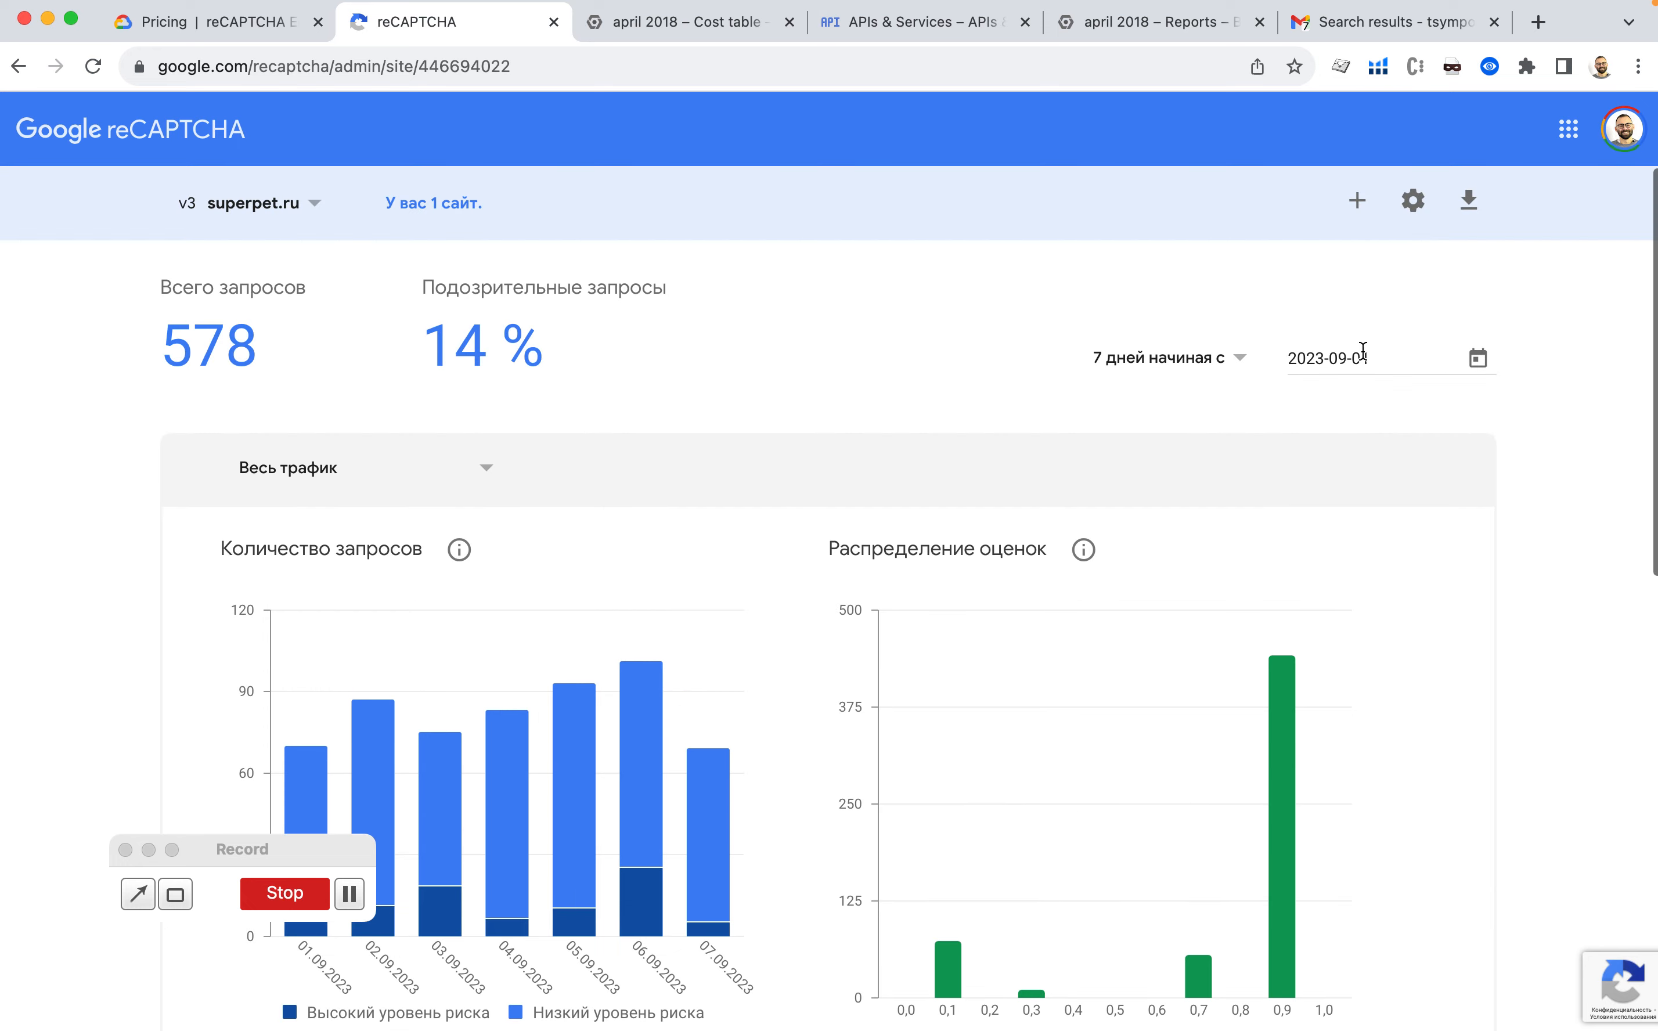
# Widen stats to all 90 days, mark the 7,02 thousand total requests, and return to the cost table.
pyautogui.click(1167, 358)
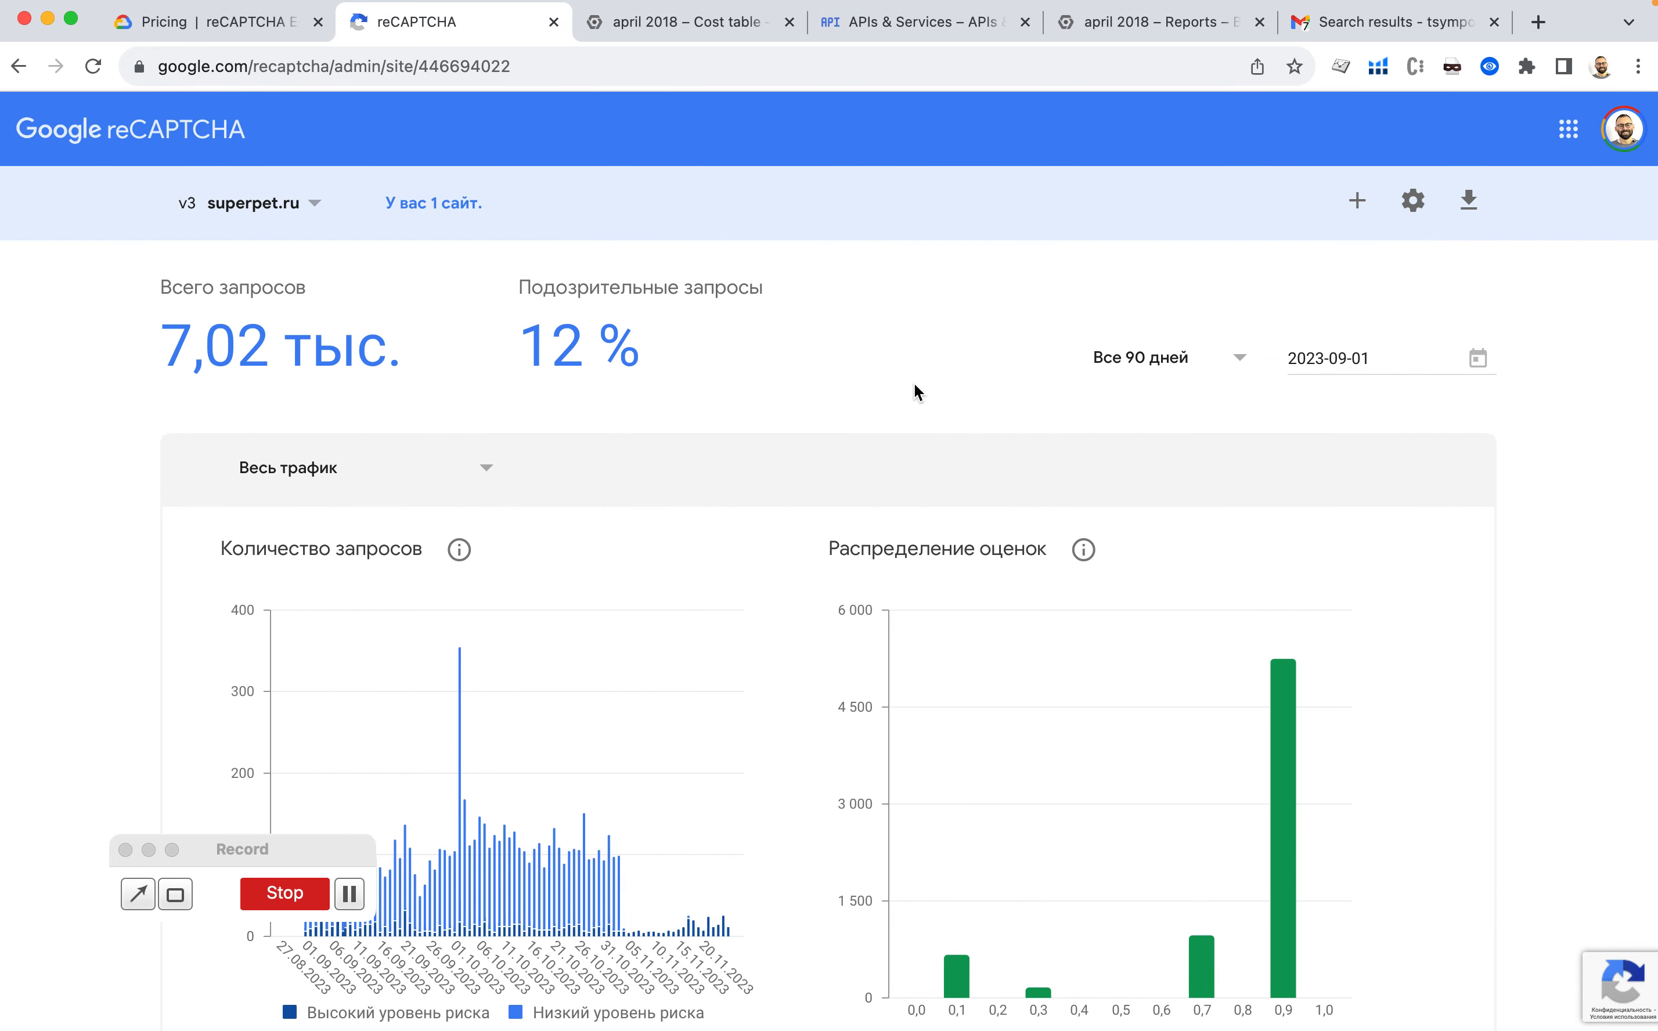
pyautogui.scroll(-3)
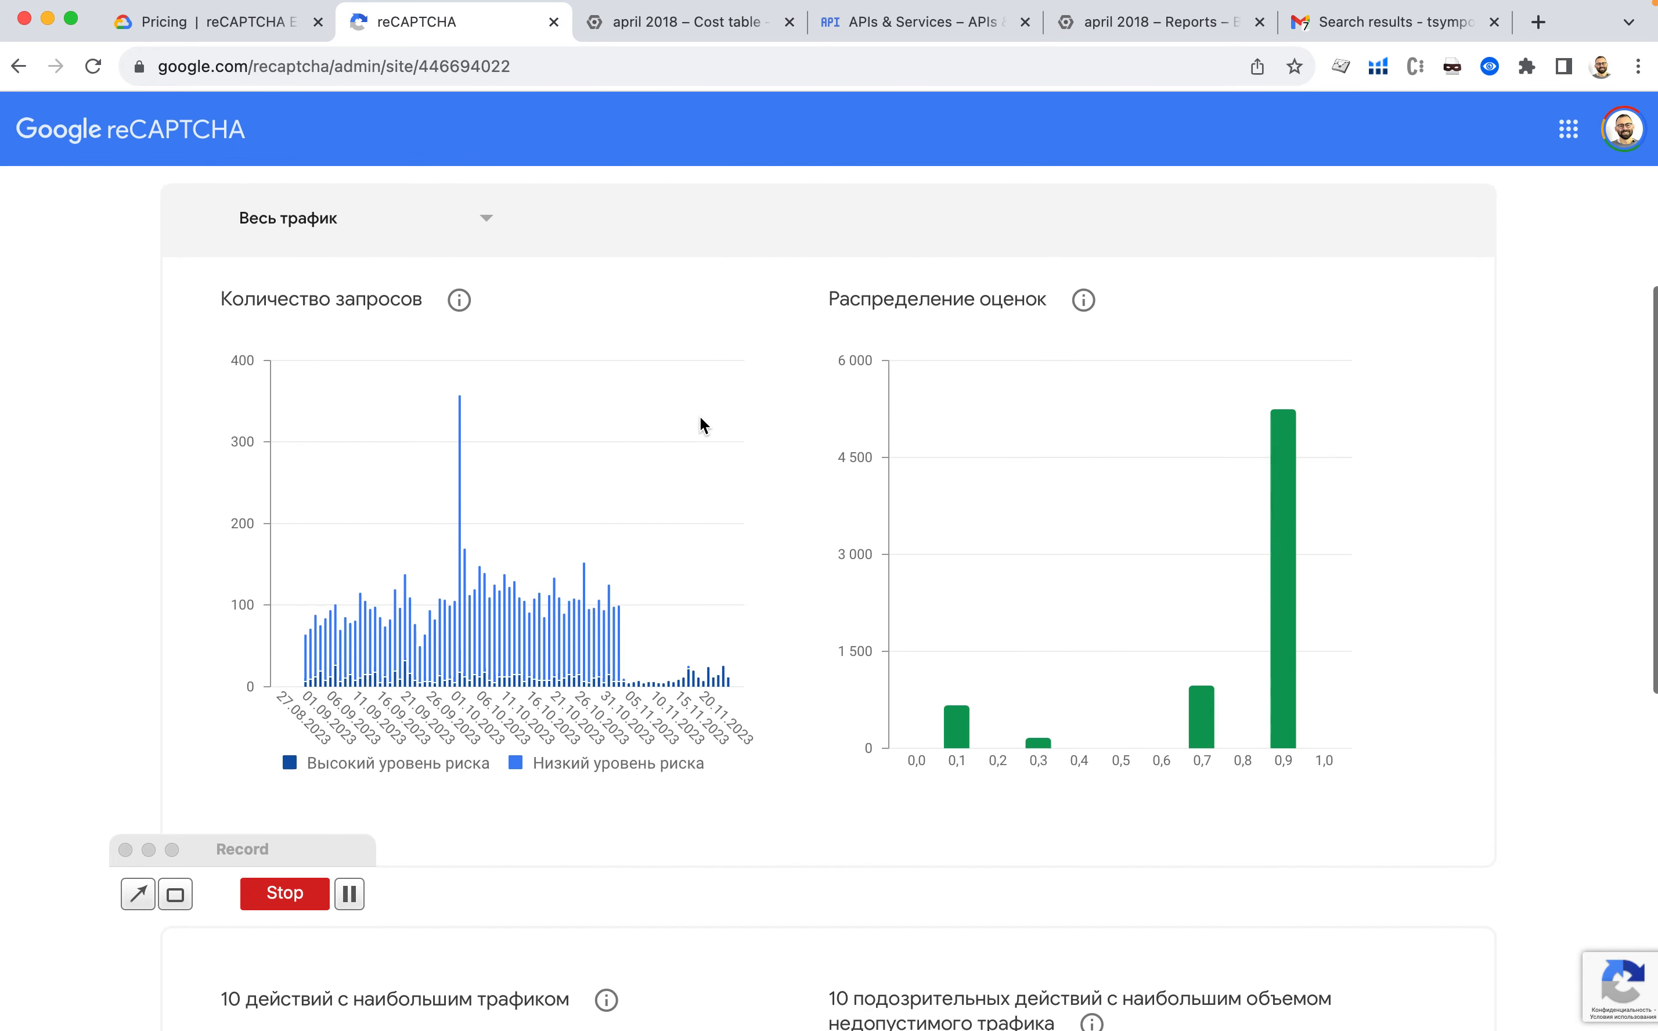
pyautogui.scroll(3)
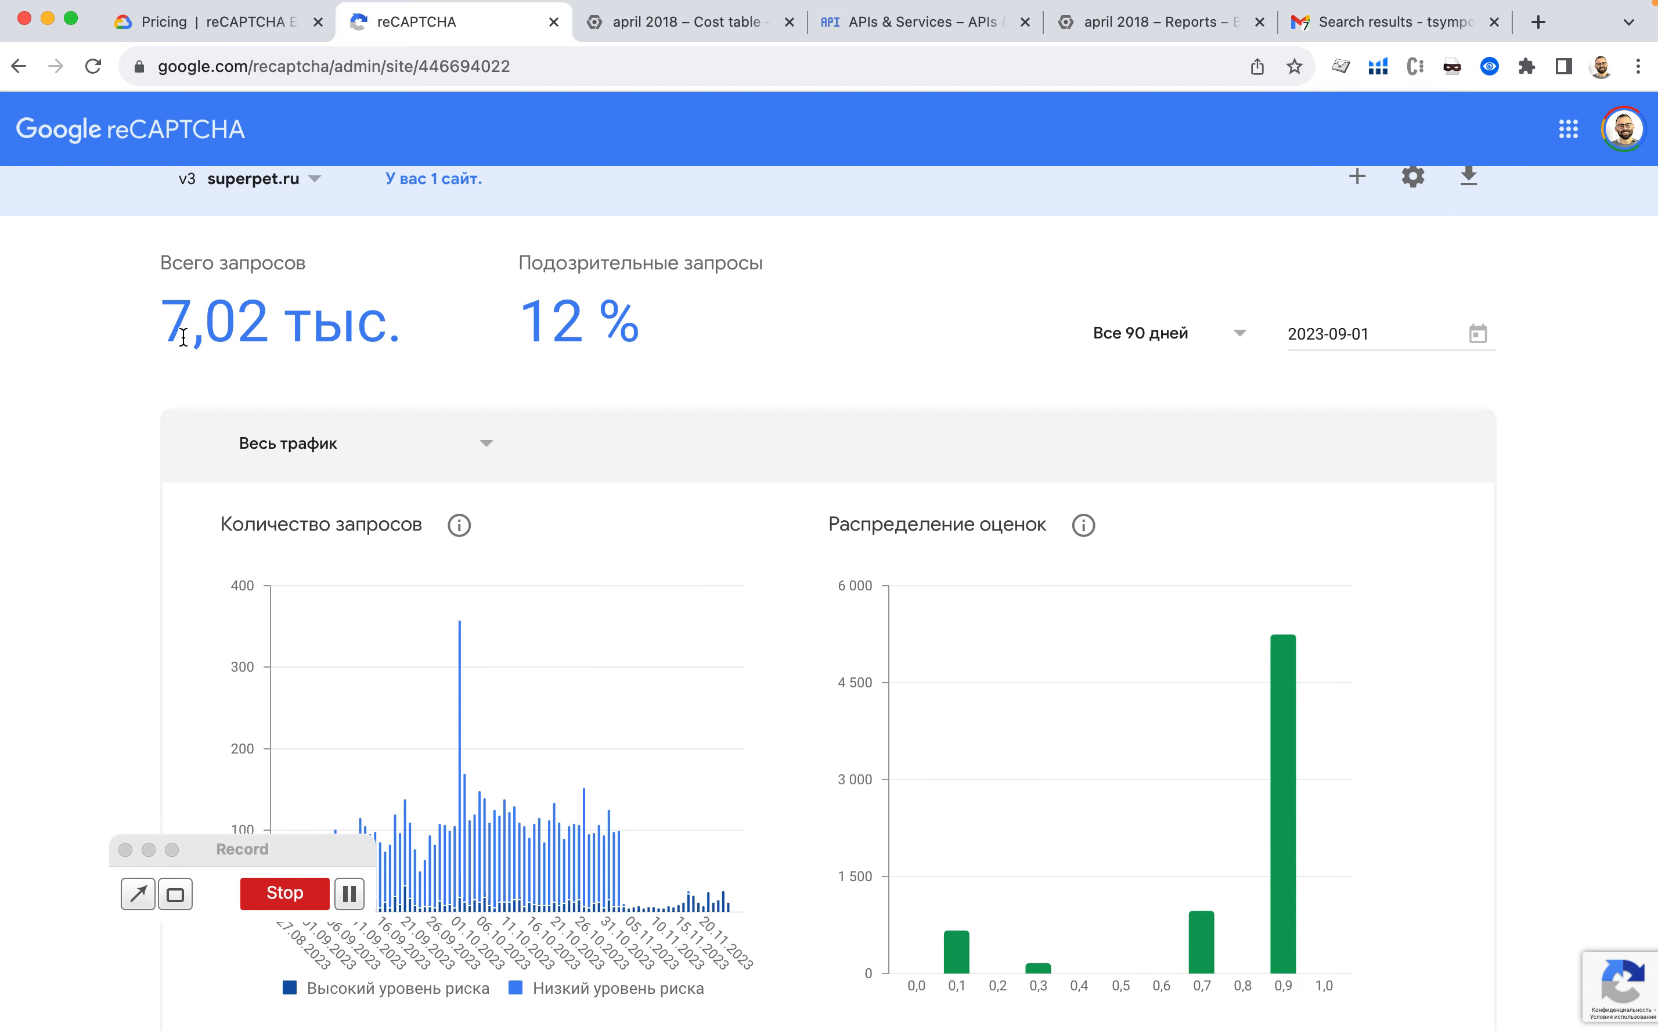
pyautogui.doubleClick(217, 346)
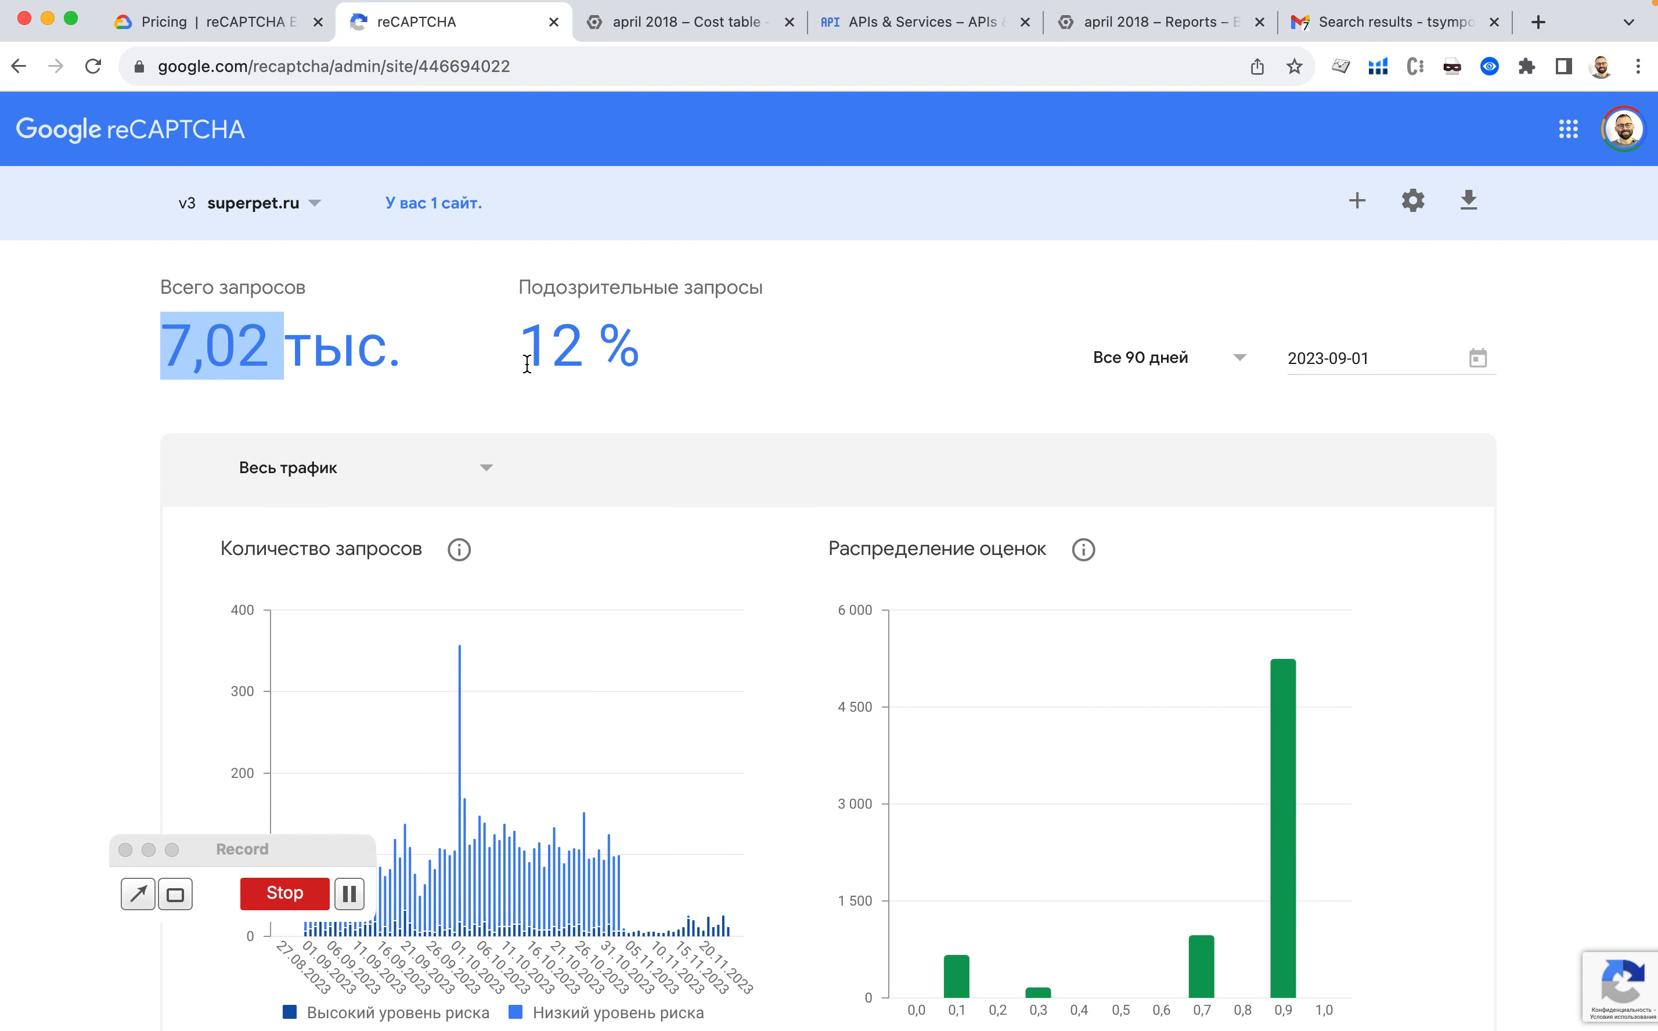
pyautogui.moveTo(1163, 366)
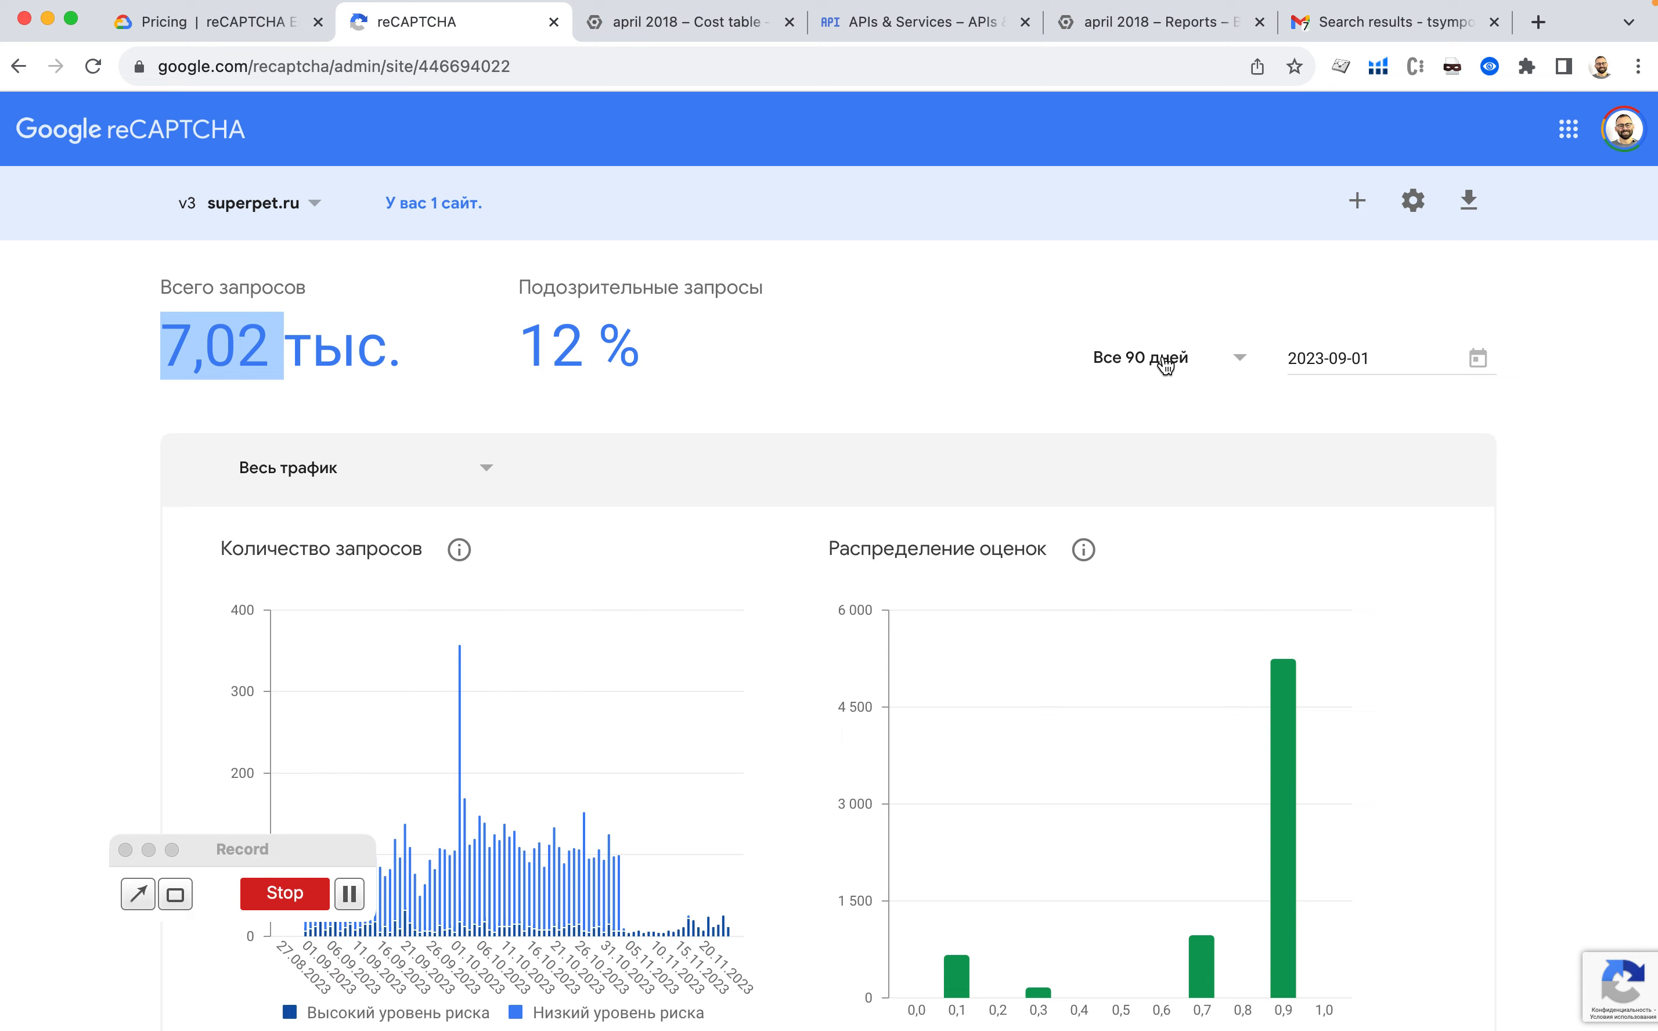
pyautogui.scroll(-3)
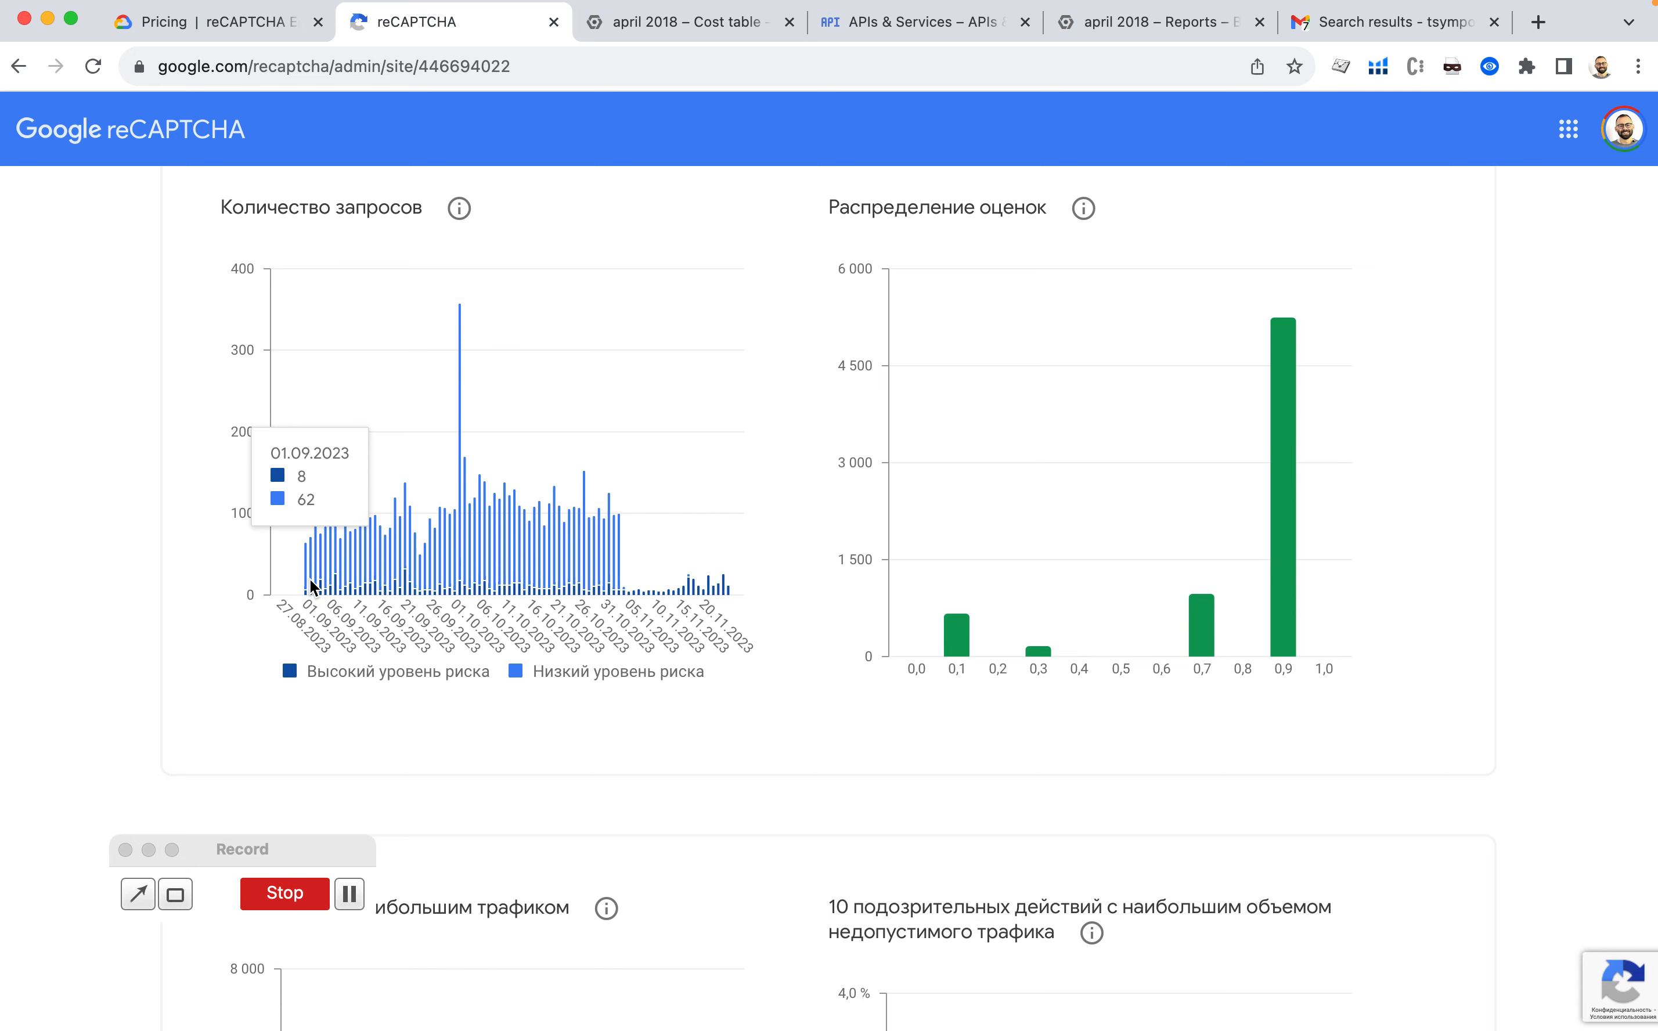
pyautogui.click(684, 21)
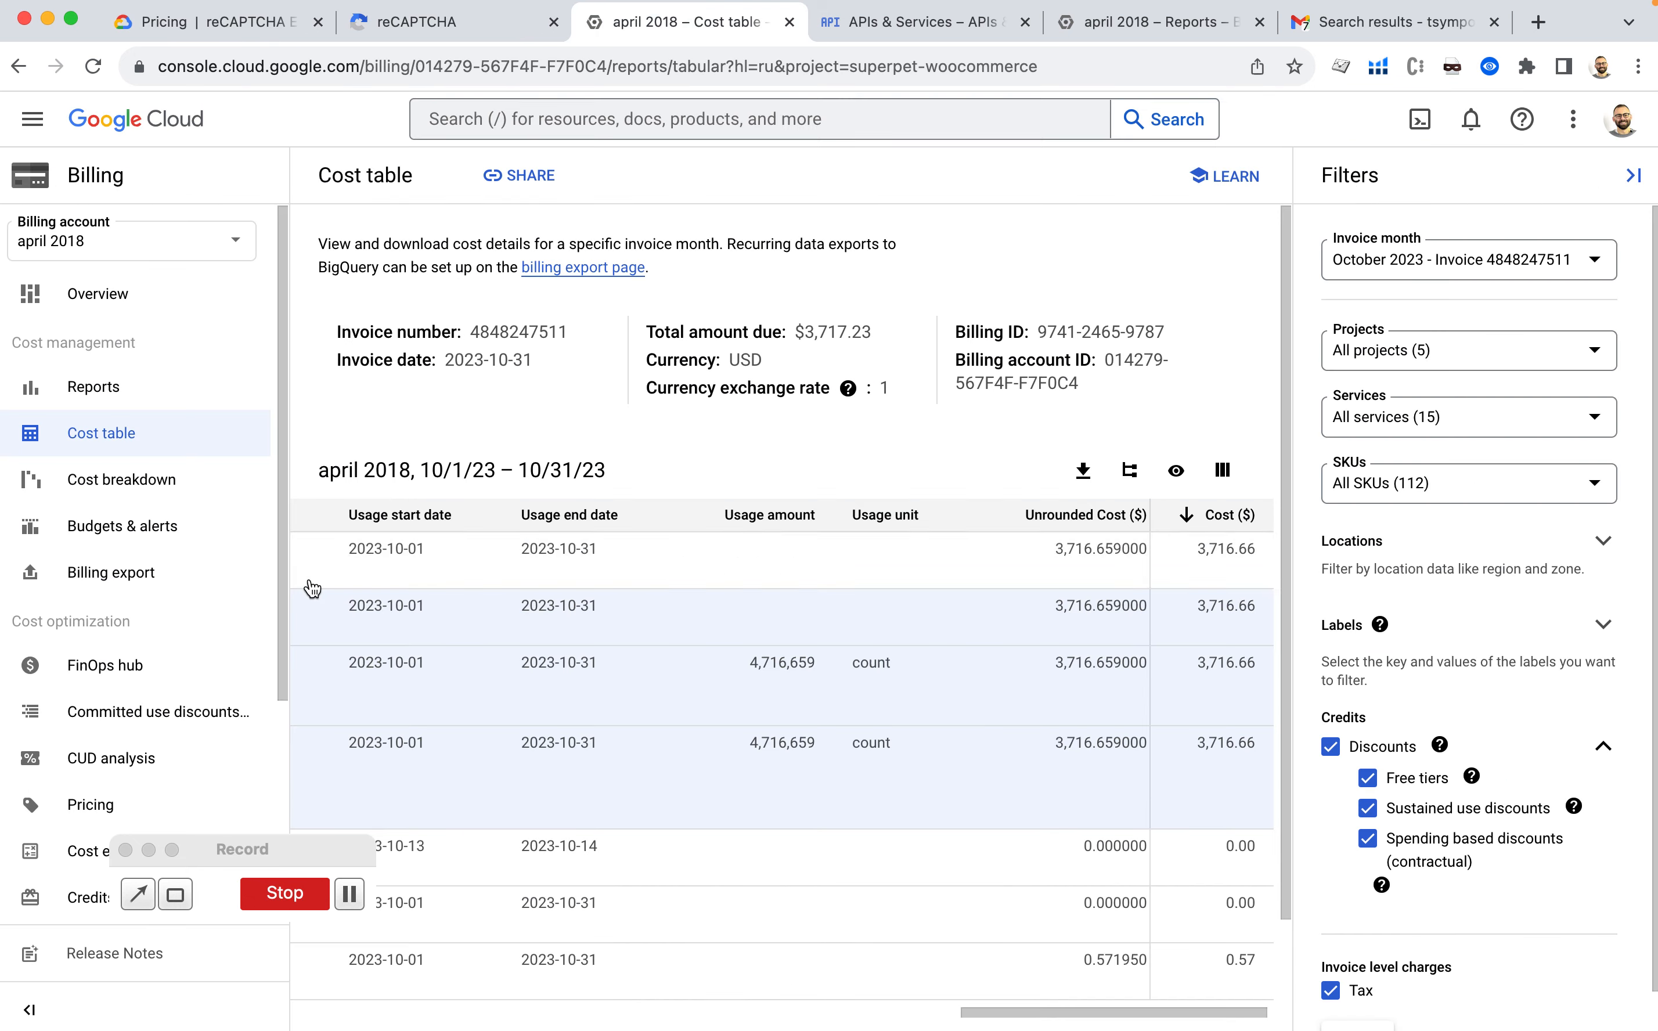
pyautogui.moveTo(914, 812)
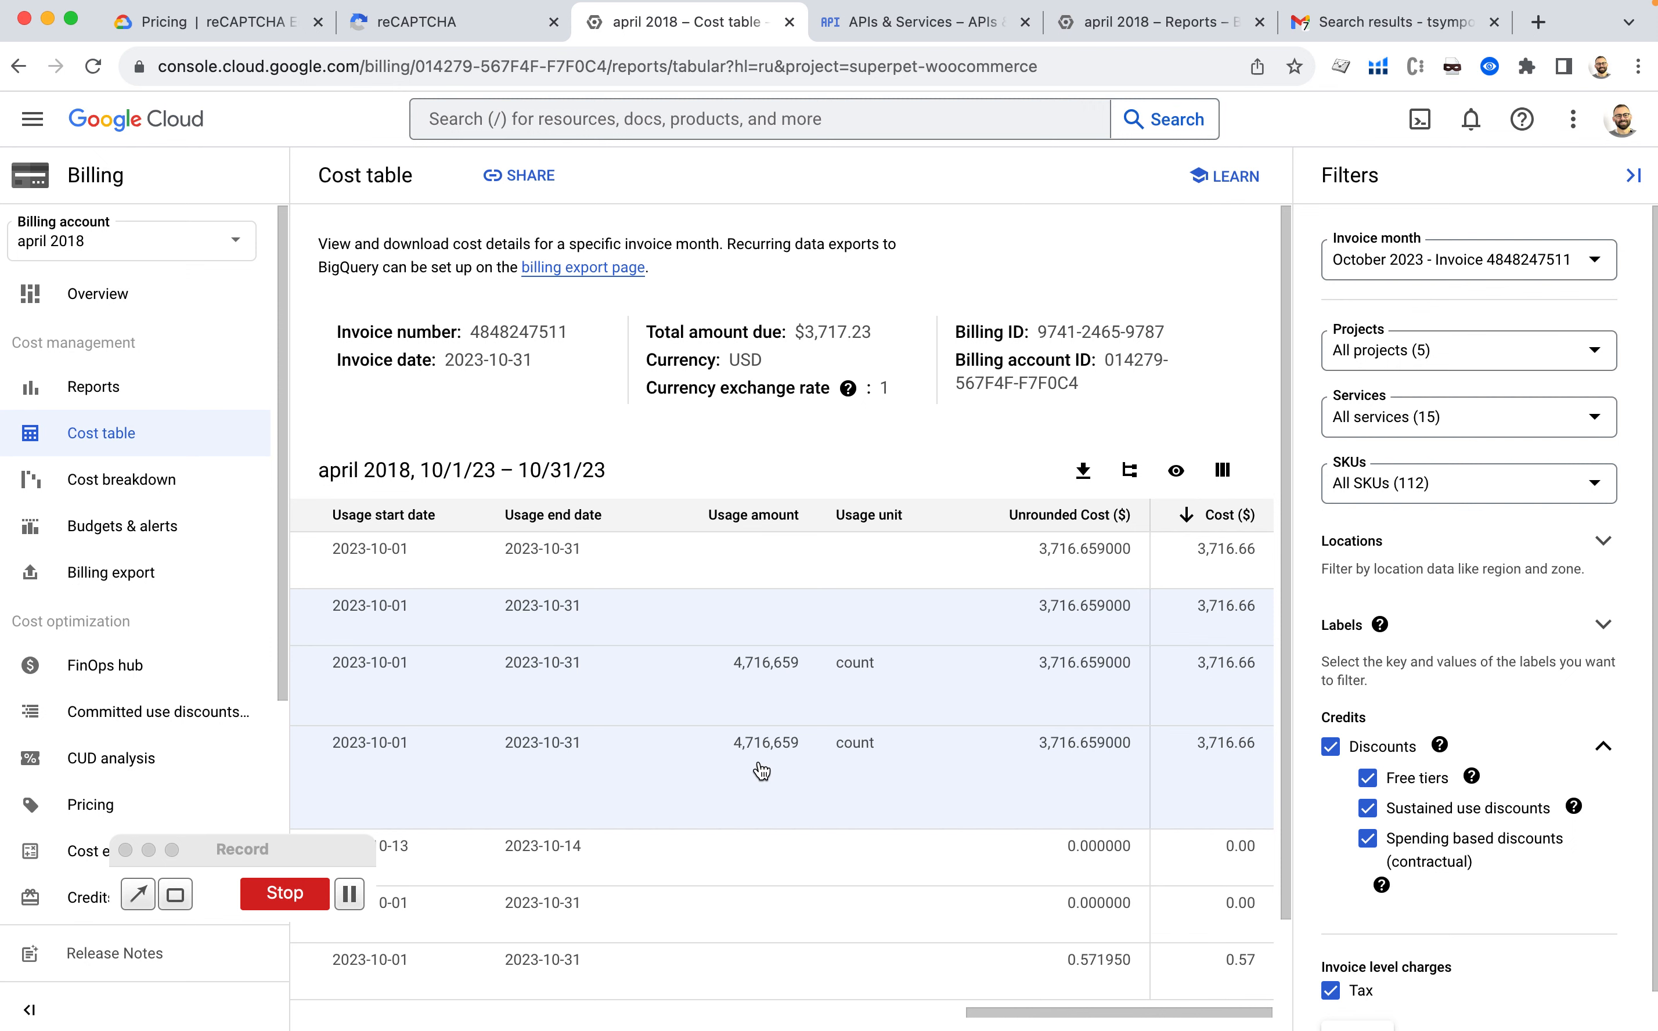
# Return to the reCAPTCHA stats and open superpet.ru's site settings listing superpet.ru and laiky.ru.
pyautogui.click(453, 21)
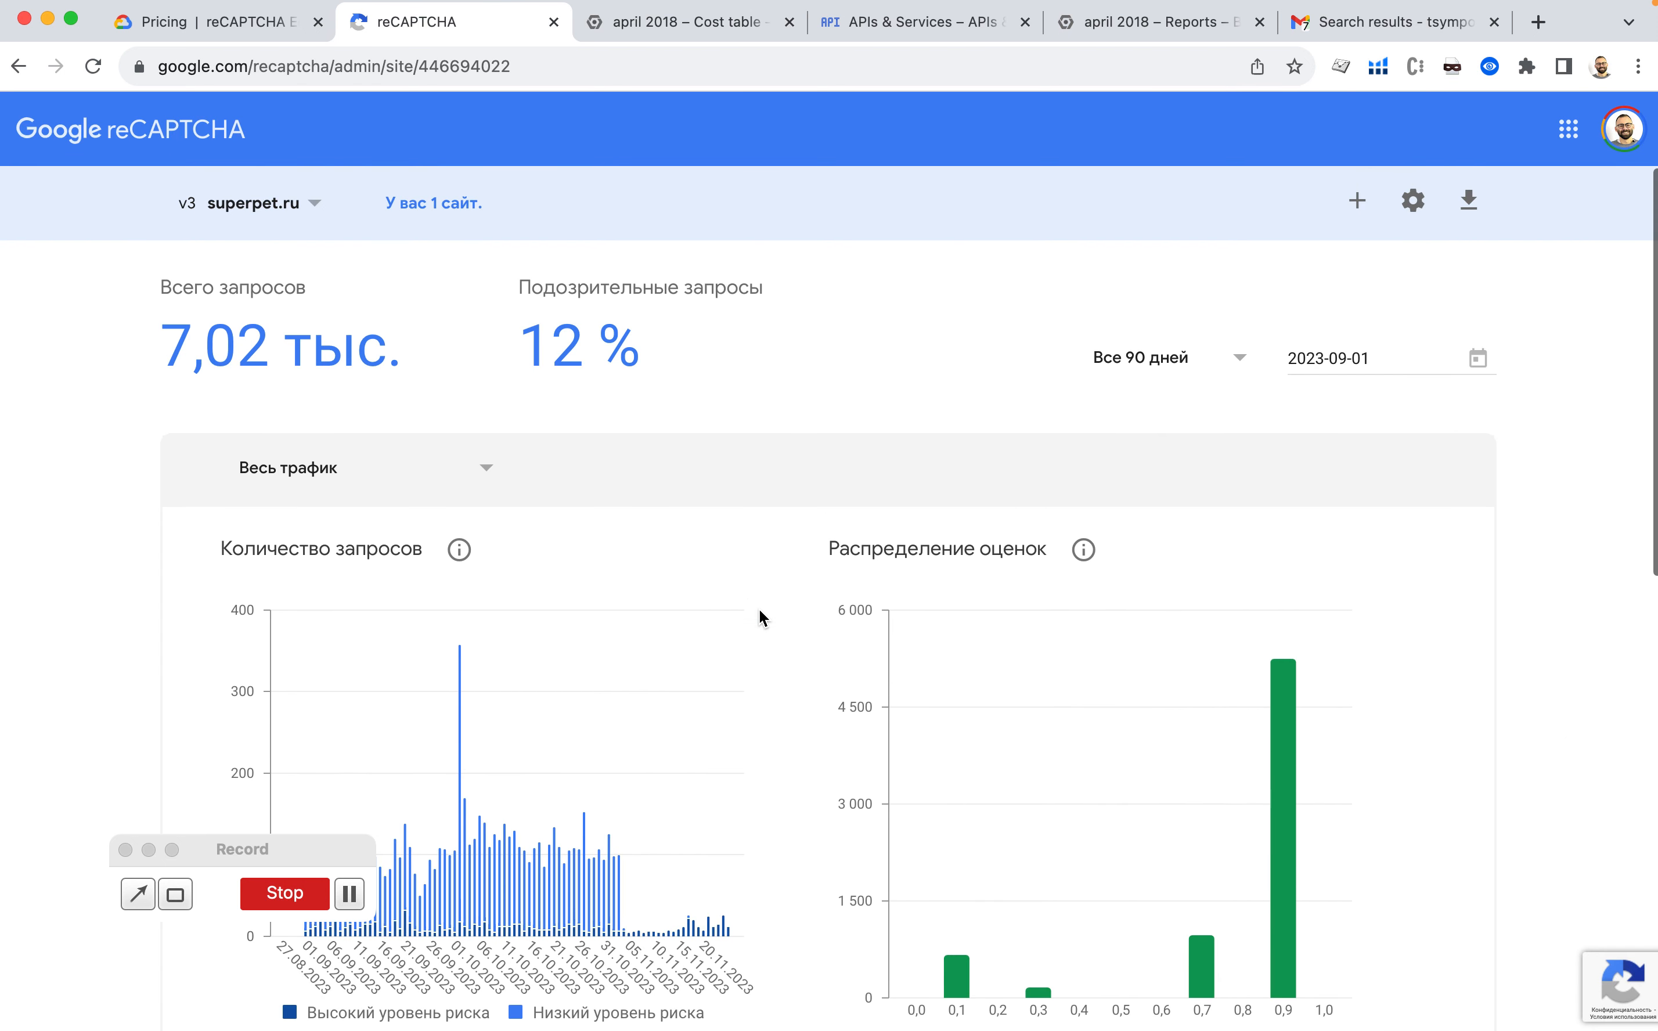
pyautogui.moveTo(156, 102)
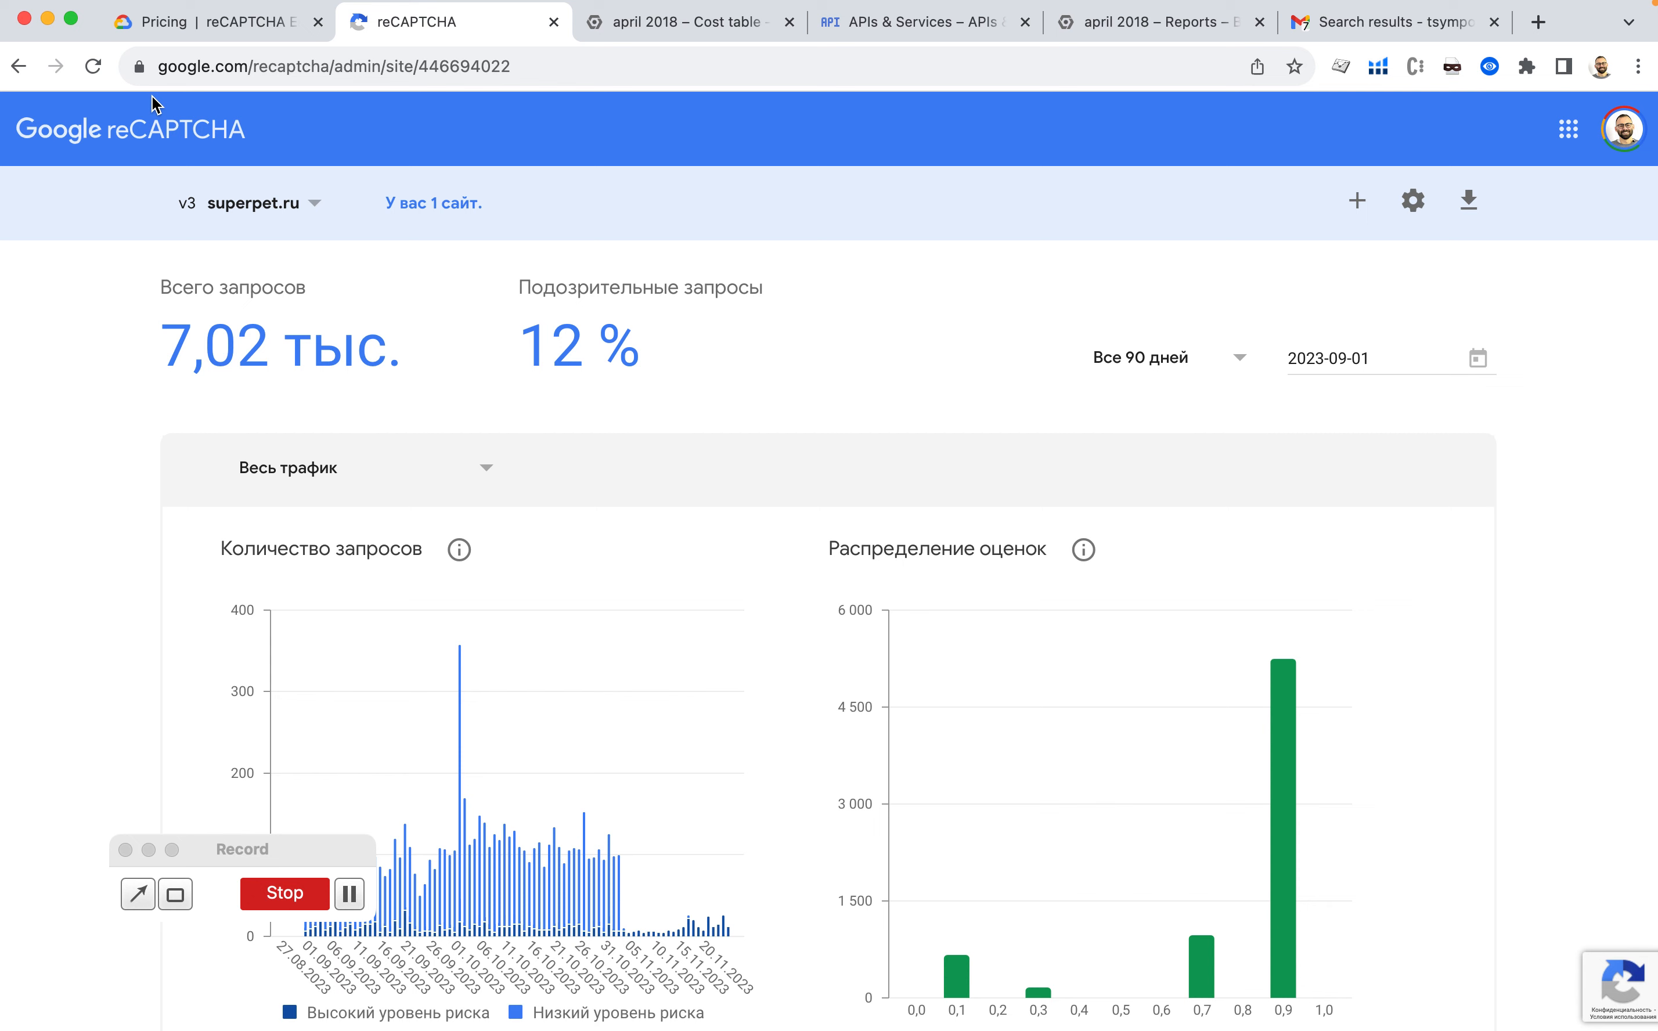
pyautogui.moveTo(1545, 290)
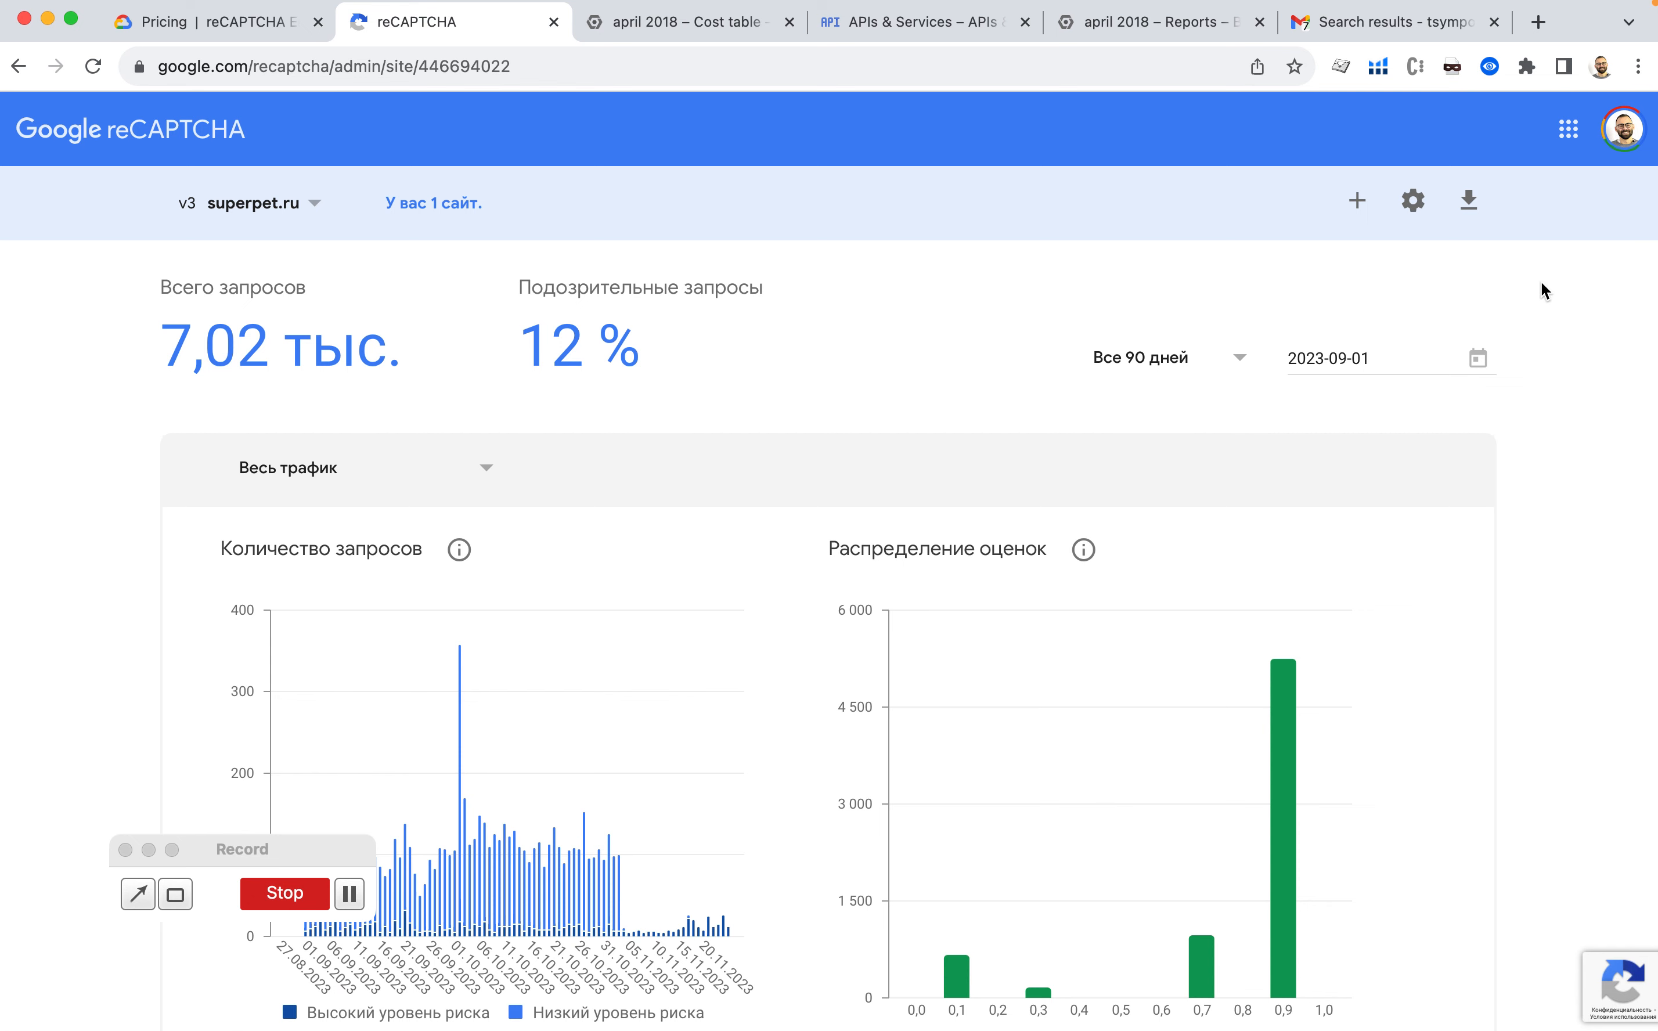
pyautogui.click(1356, 199)
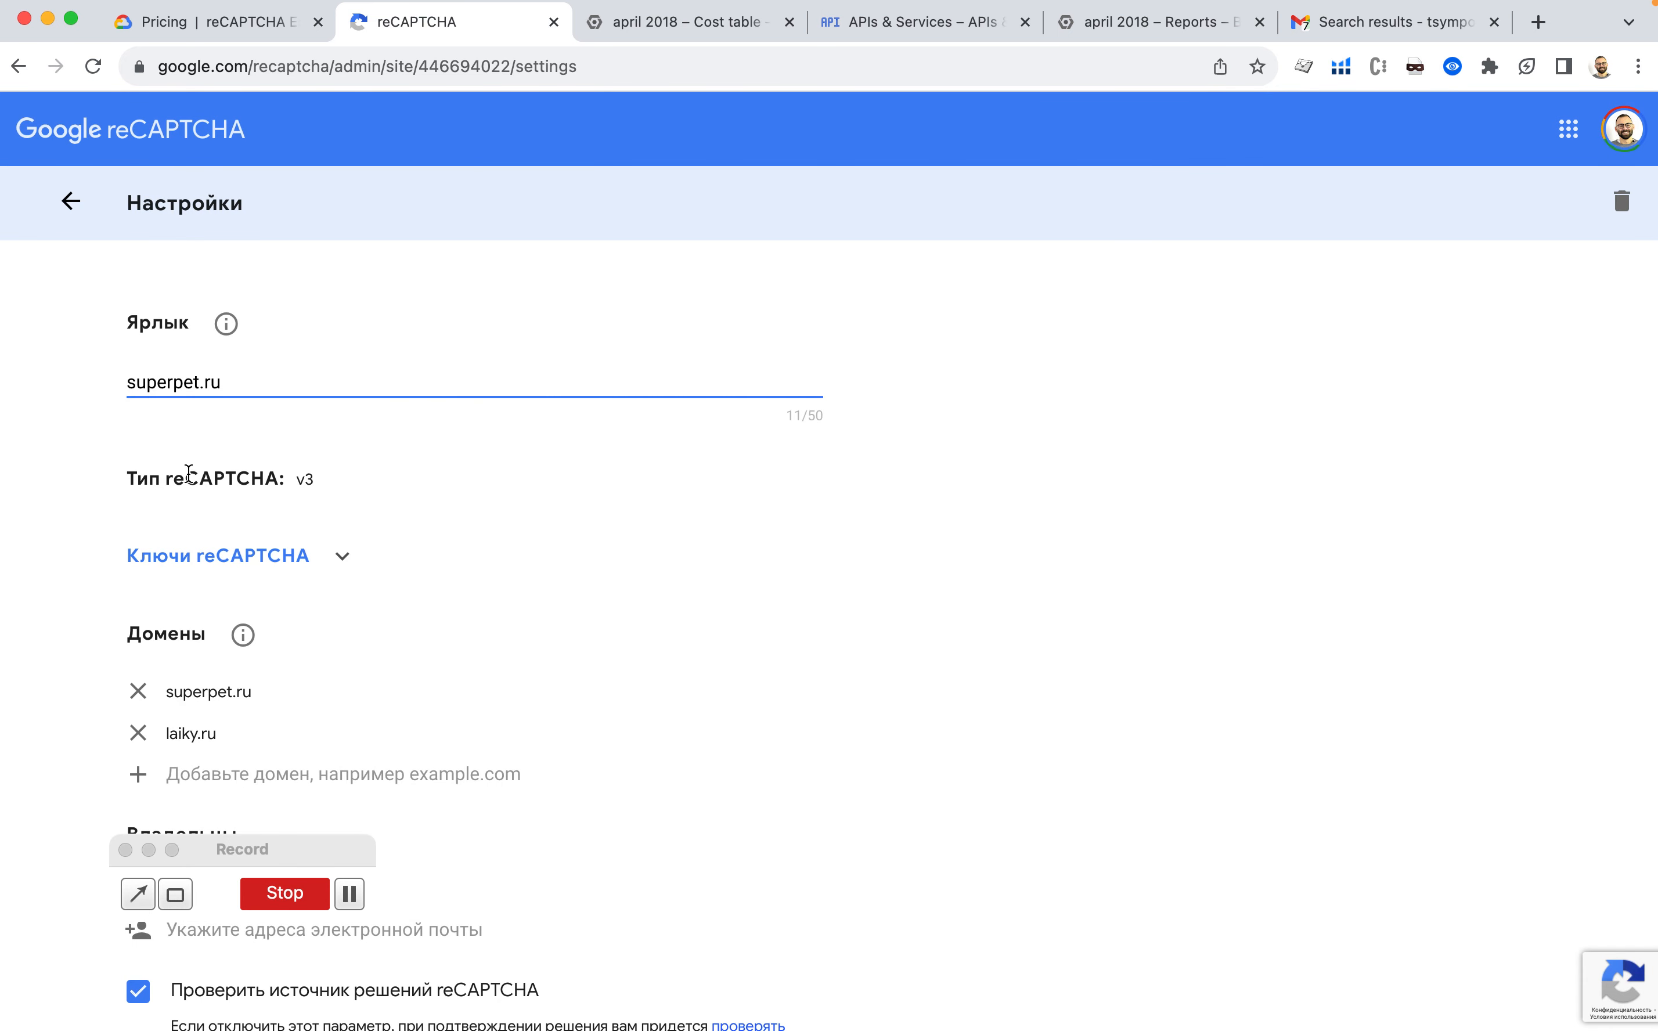
pyautogui.scroll(-3)
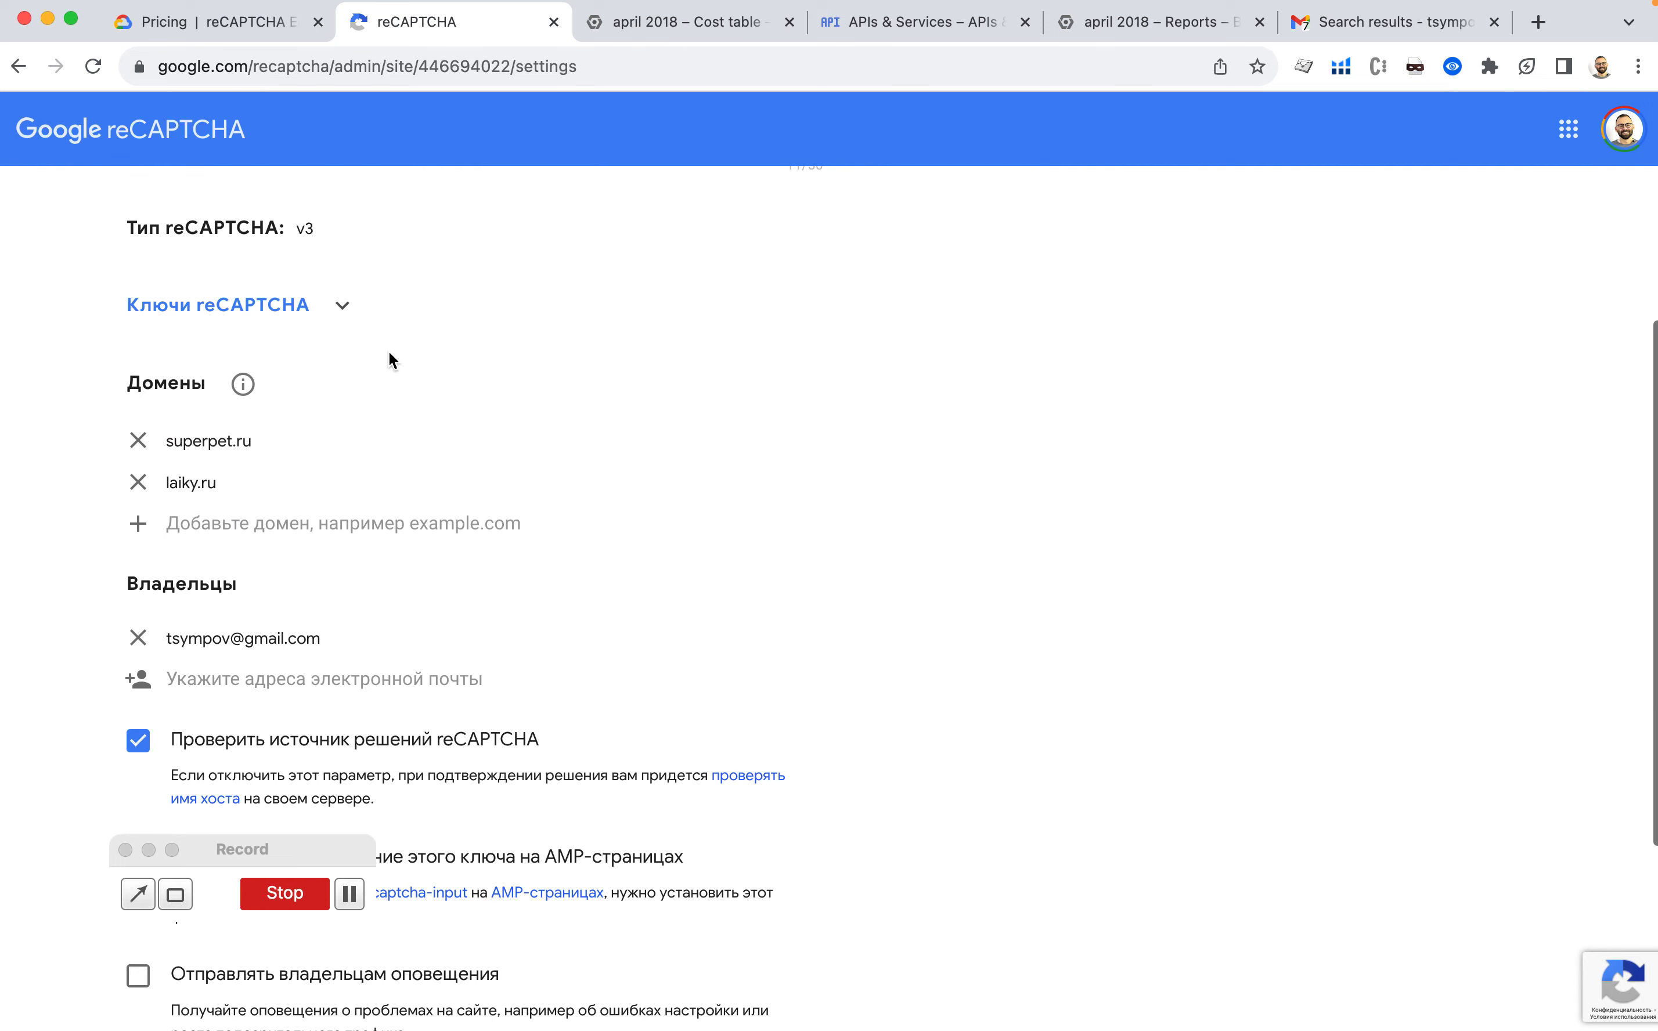
pyautogui.moveTo(621, 492)
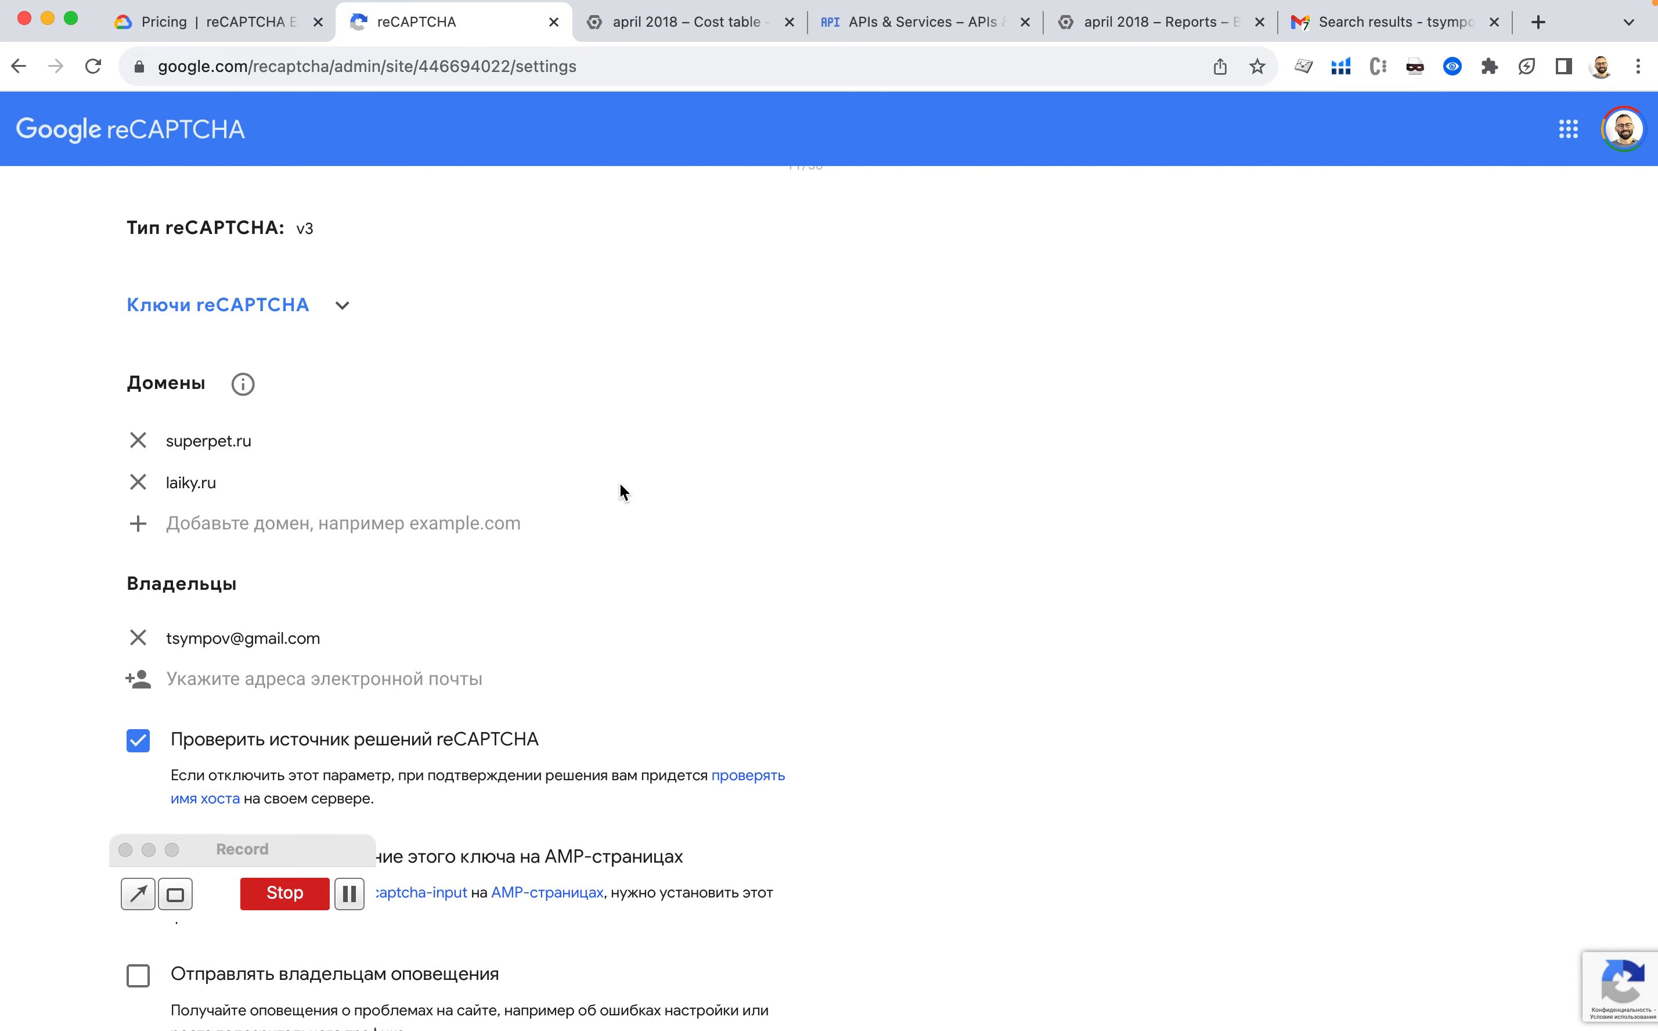
pyautogui.scroll(-3)
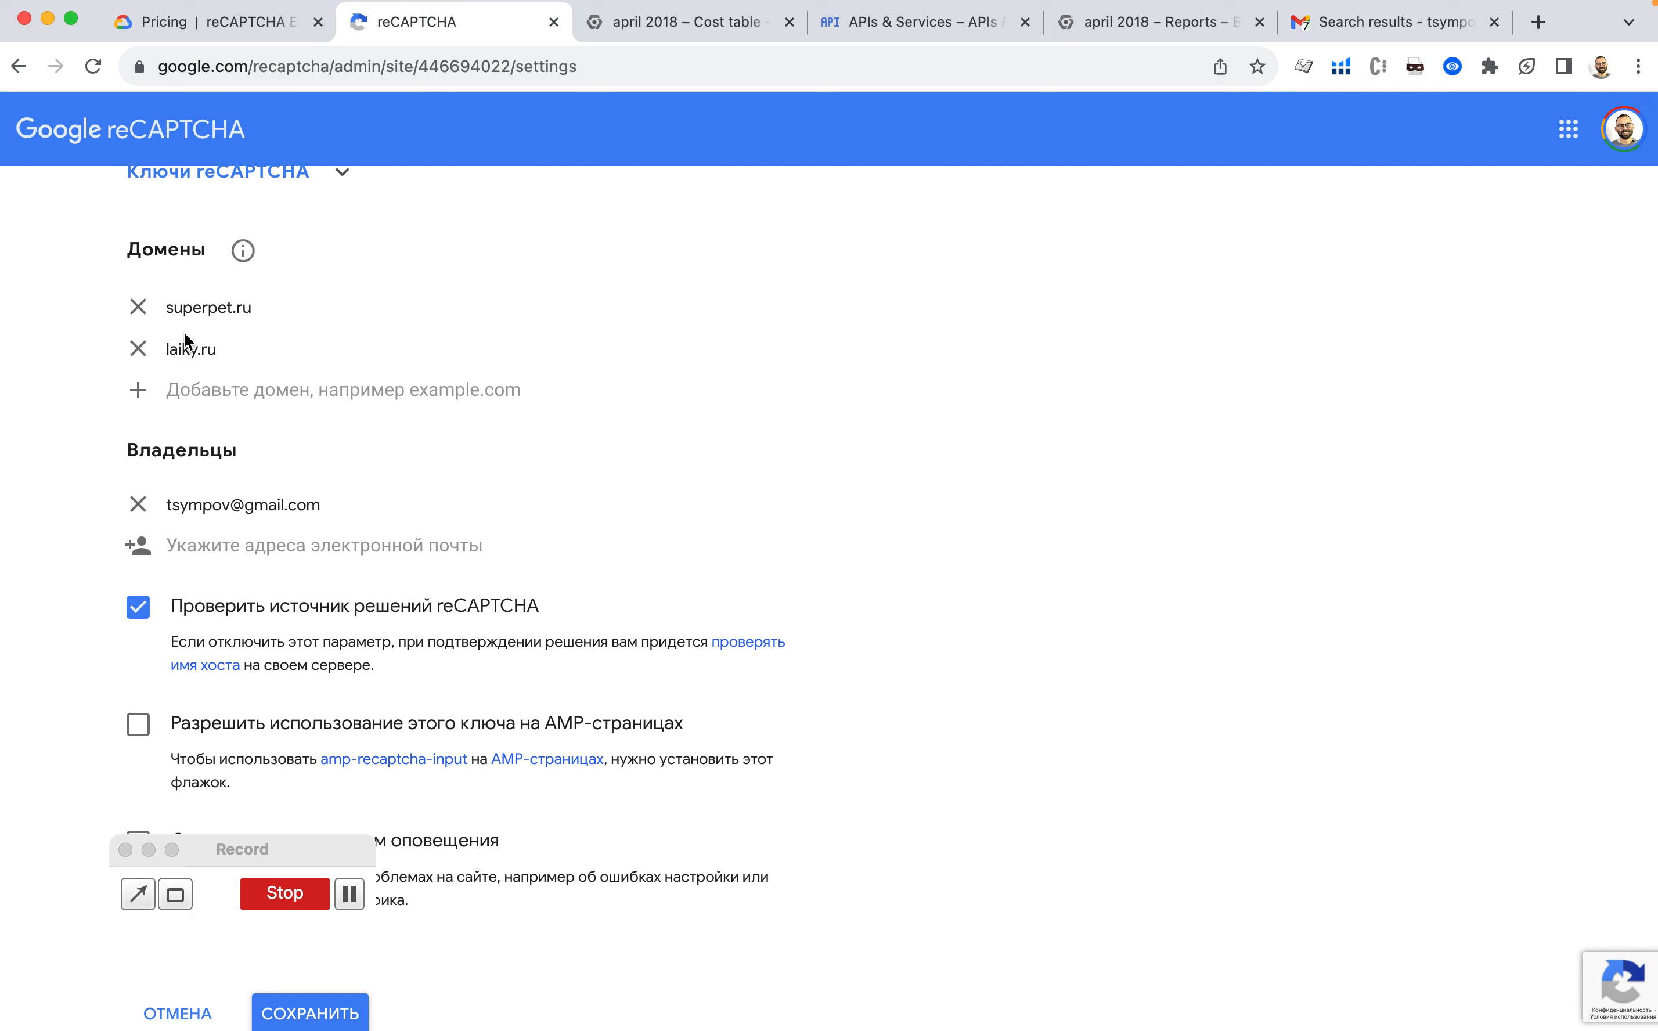
pyautogui.scroll(-3)
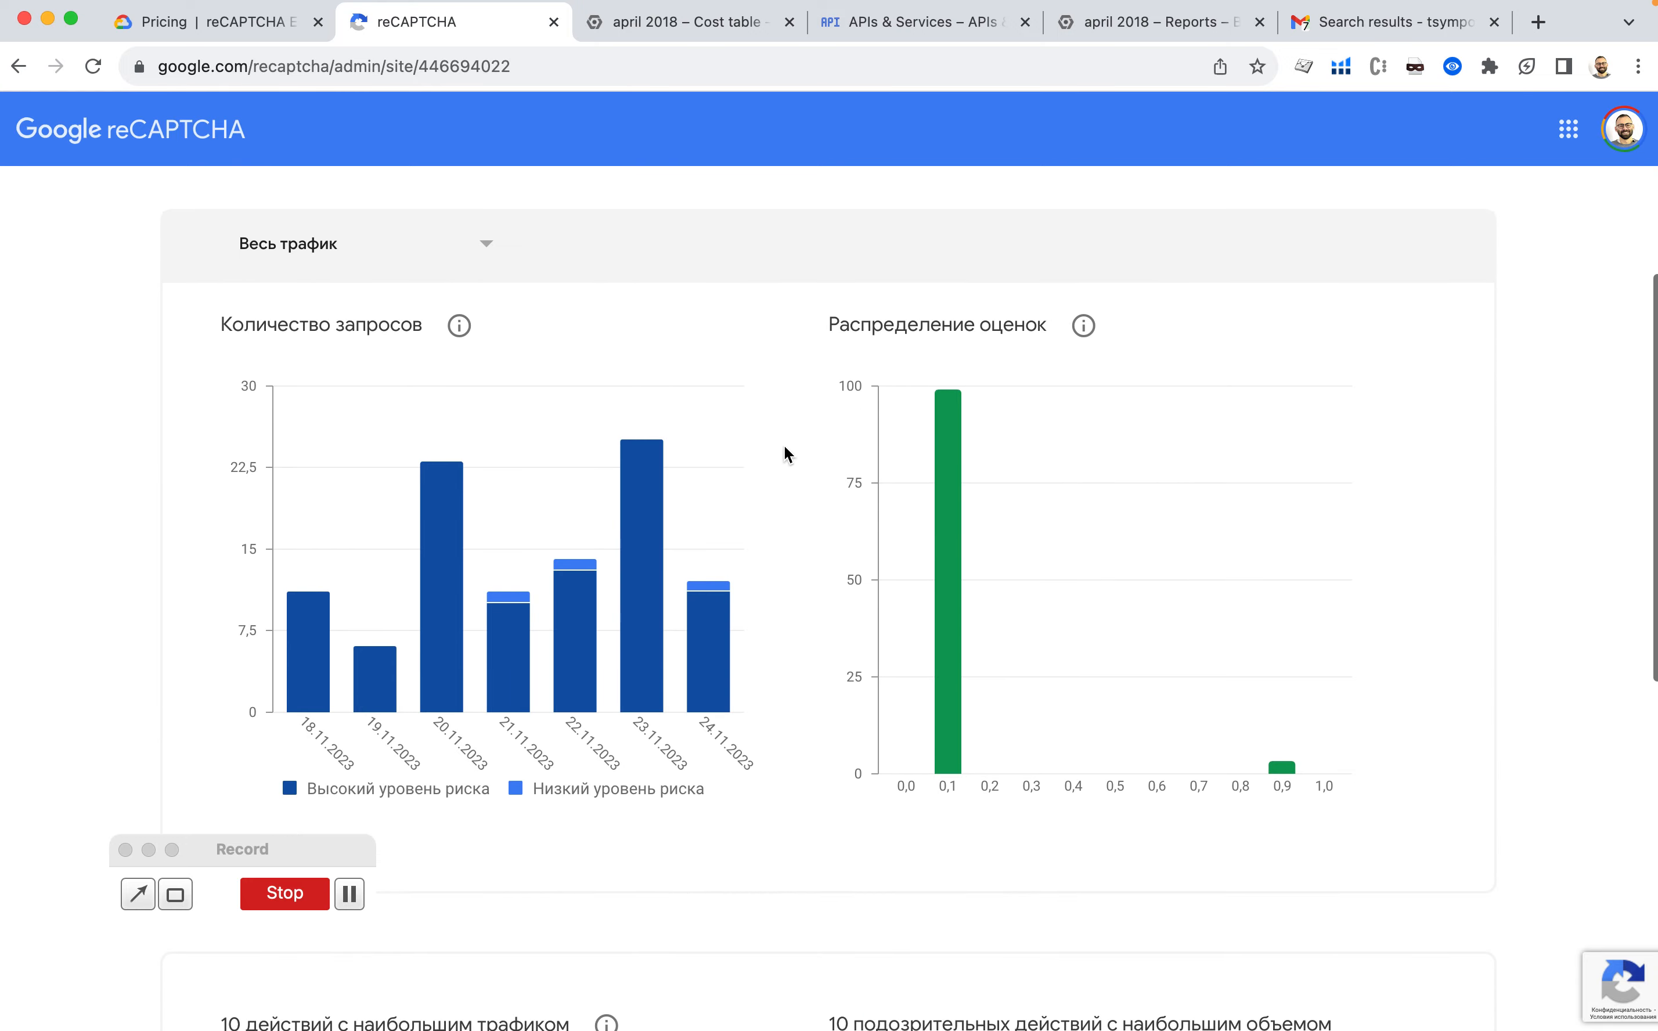
# Review the 7-day stats from 18.11.2023: 102 requests, 97% suspicious.
pyautogui.scroll(-3)
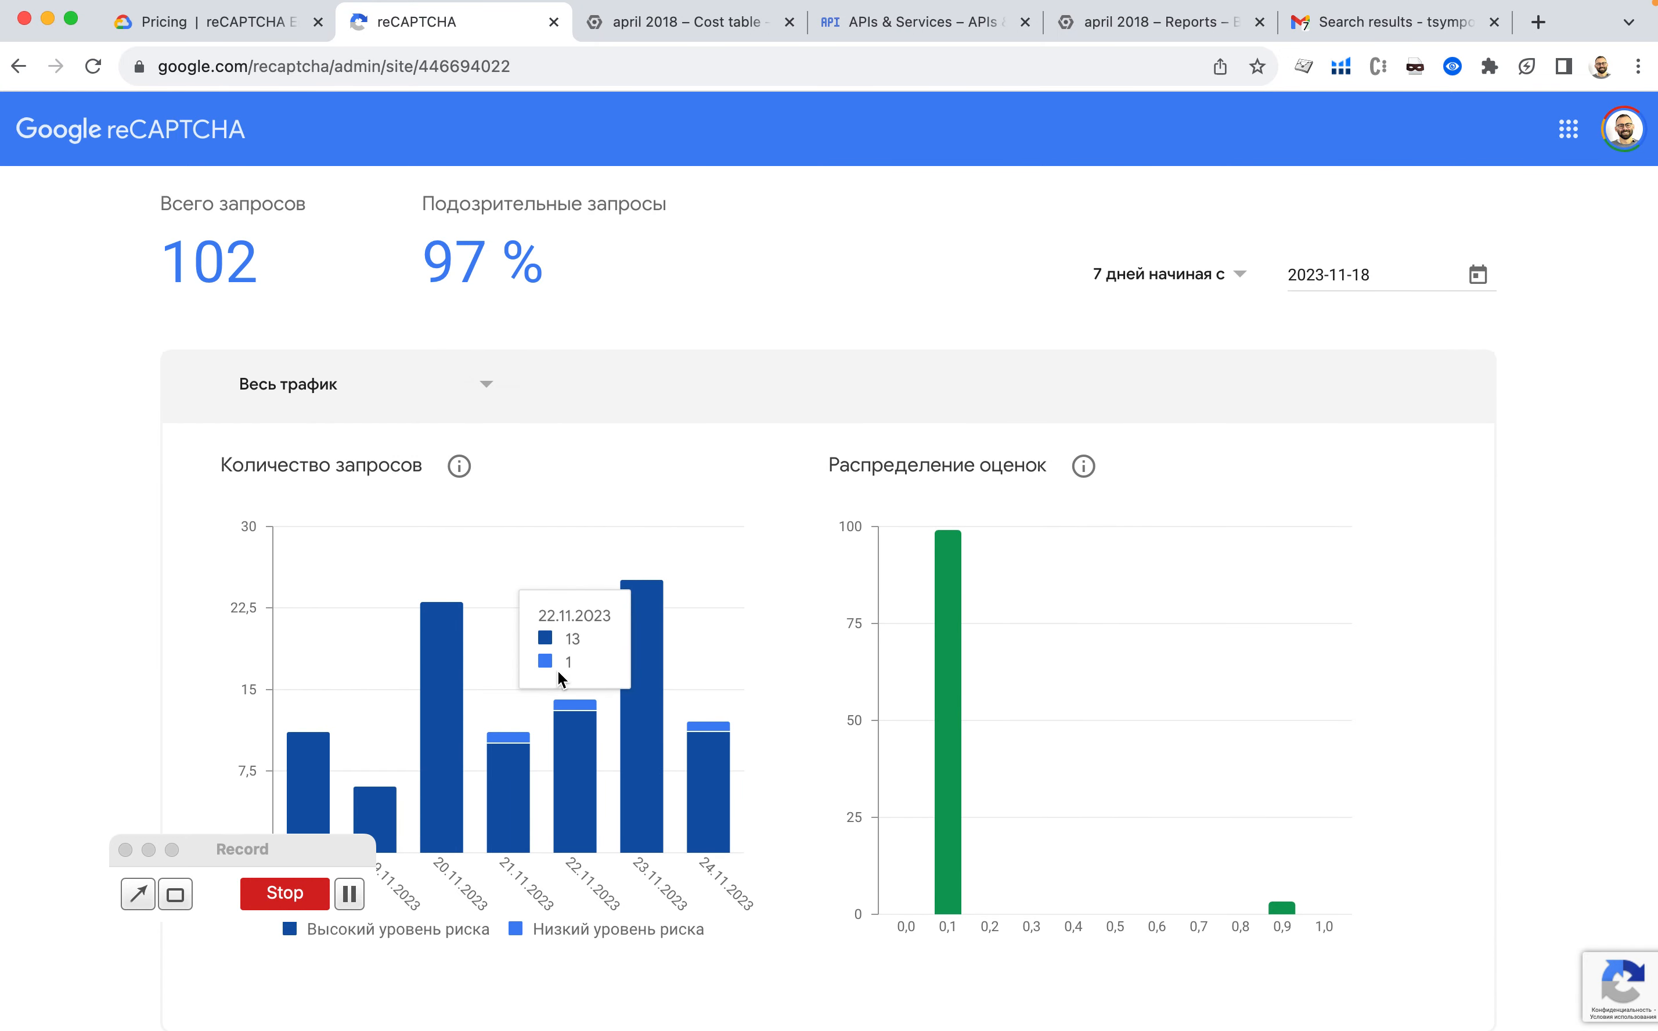
pyautogui.moveTo(1101, 264)
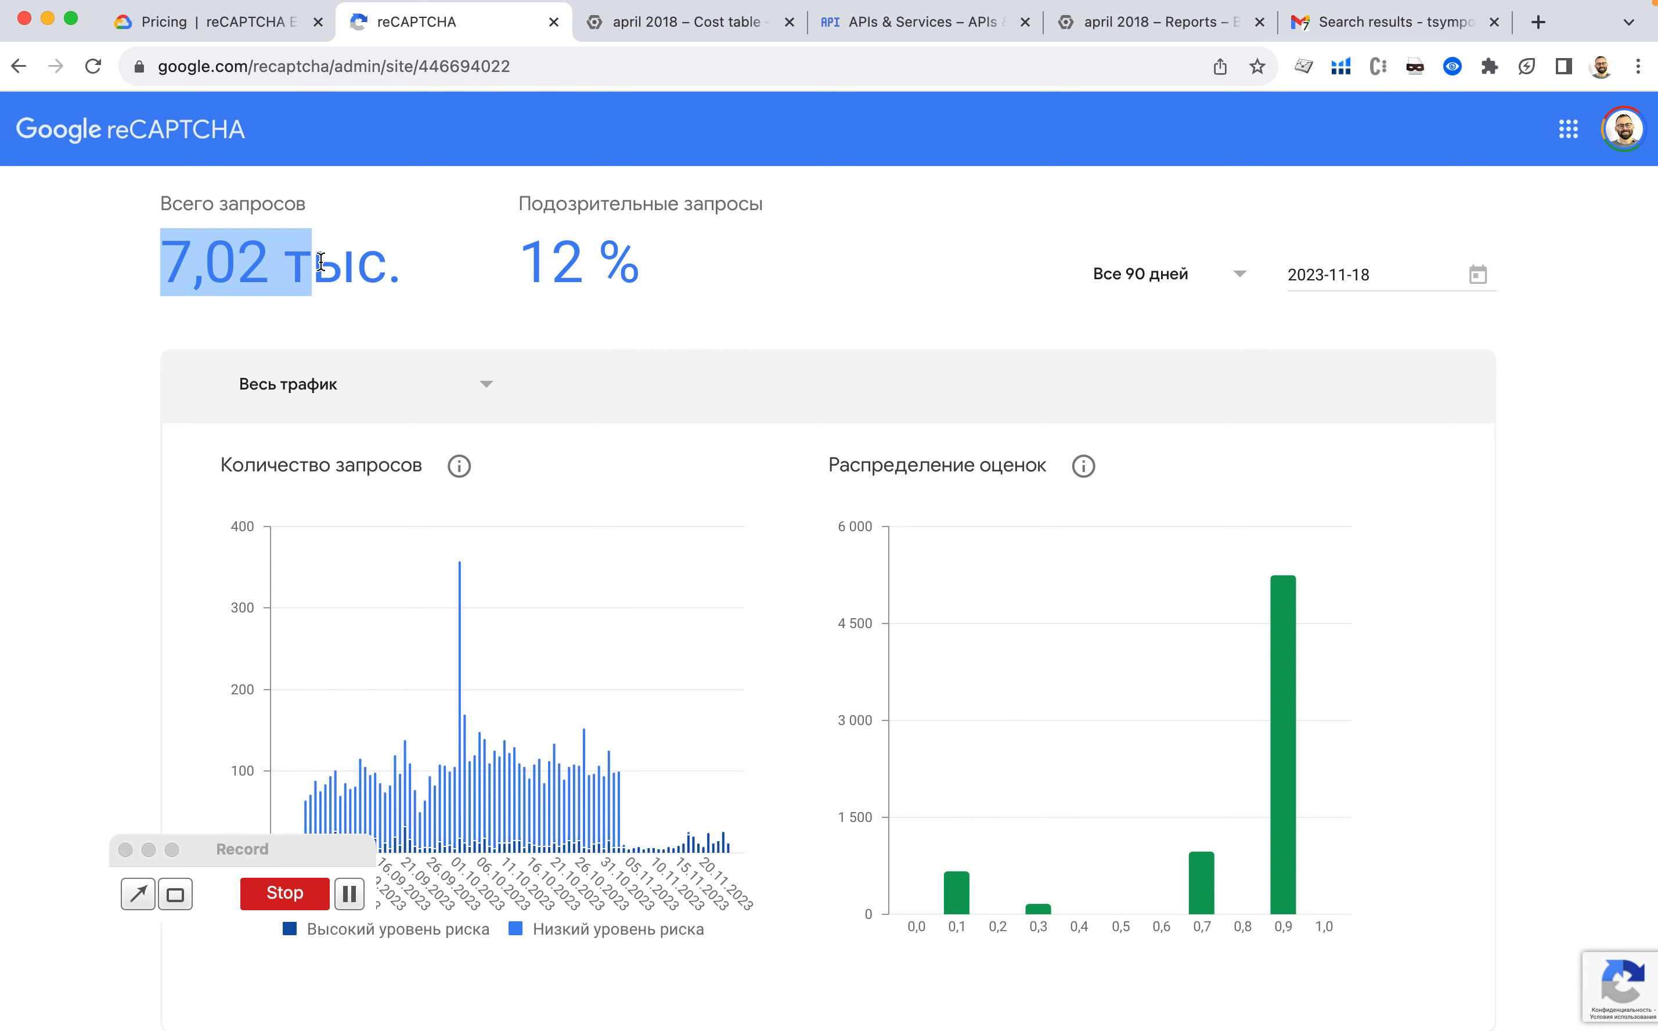
pyautogui.moveTo(687, 21)
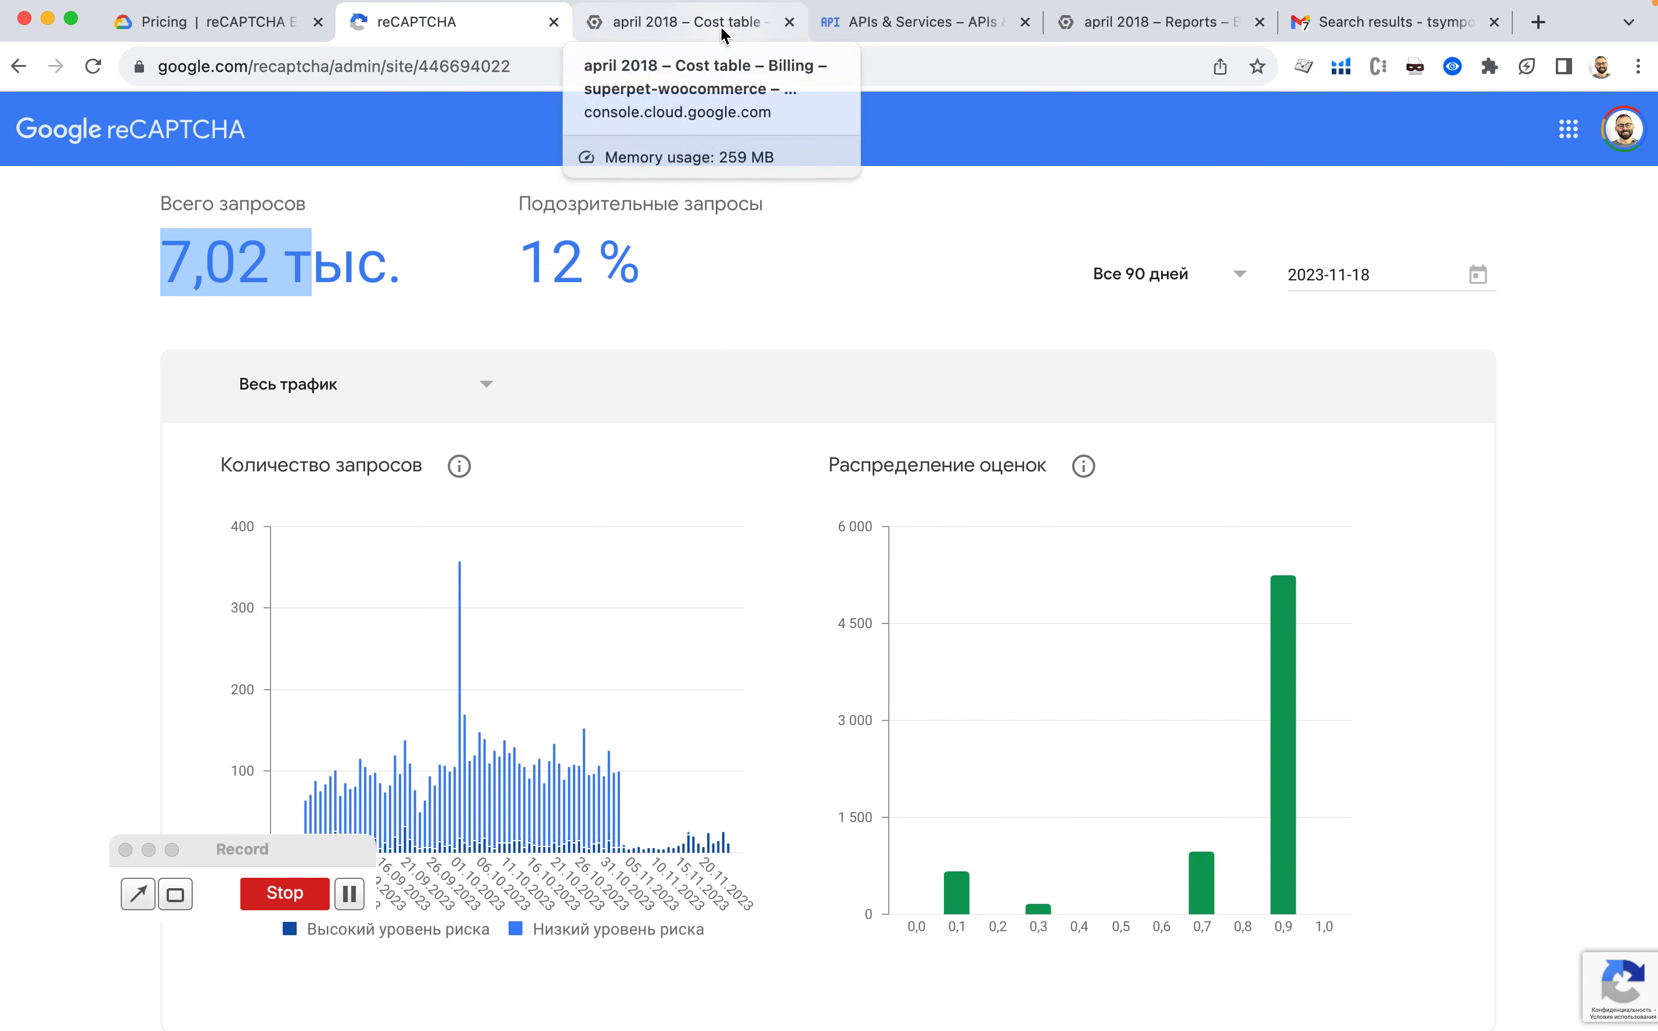
# Bring back the October 2023 cost table showing 4,716,659 requests costing $3,716.66.
pyautogui.click(677, 21)
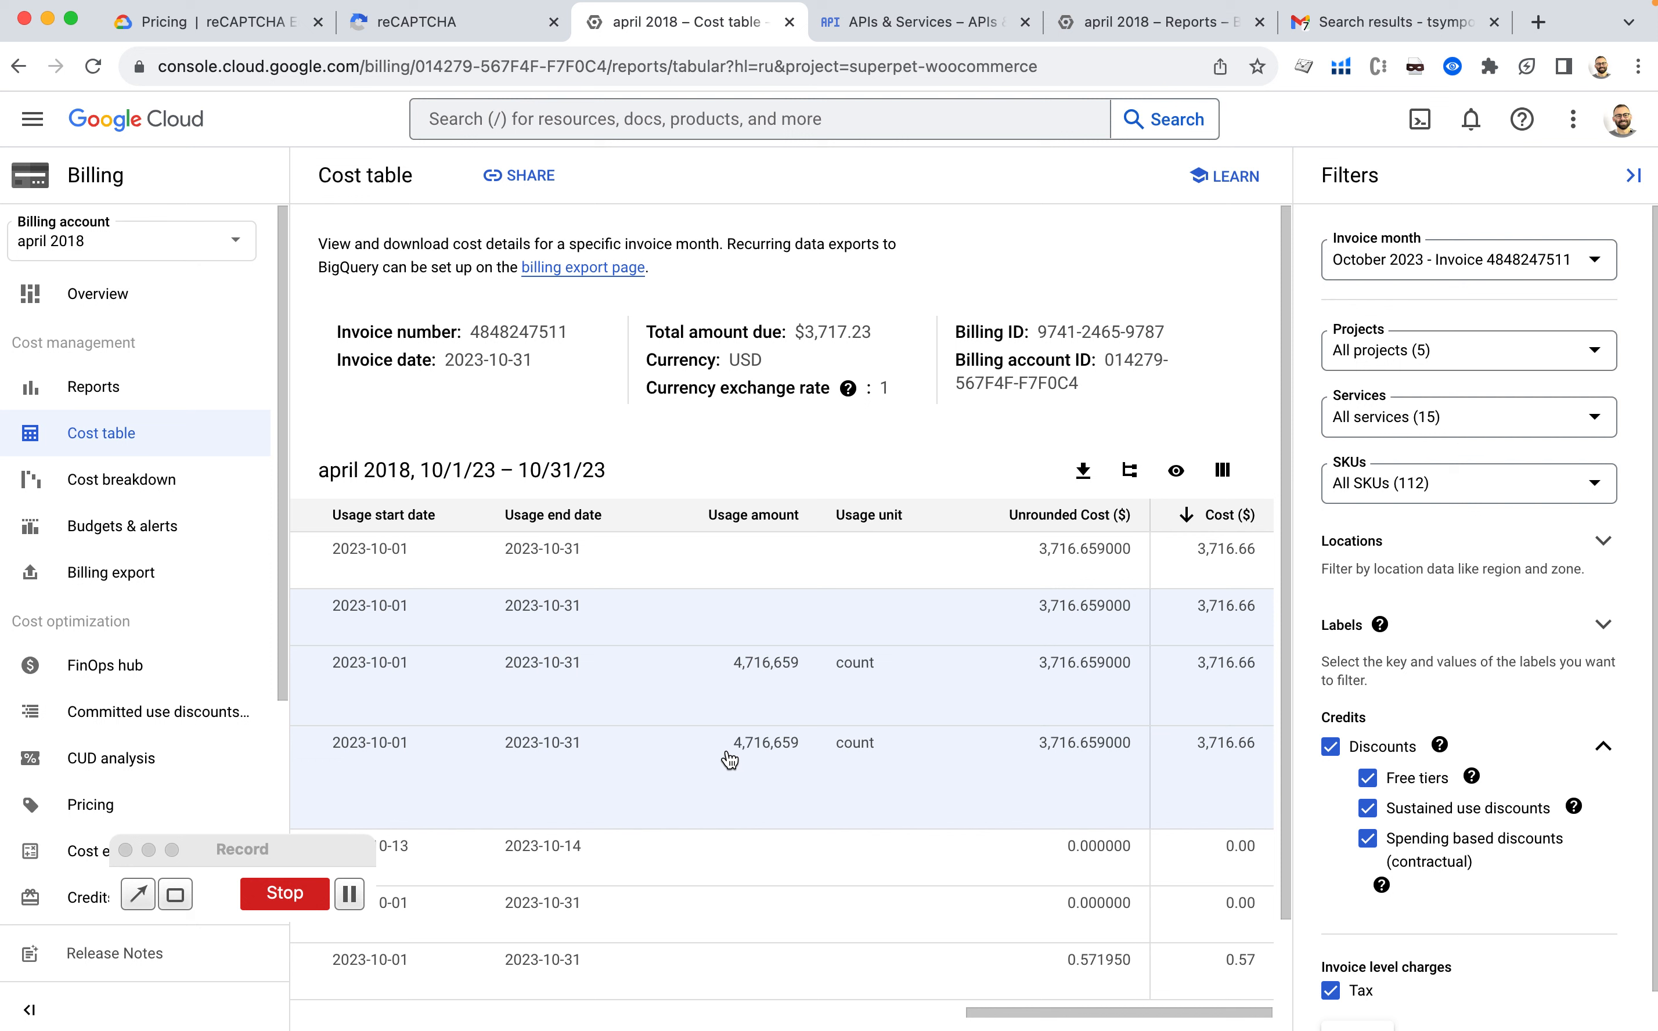
pyautogui.moveTo(955, 767)
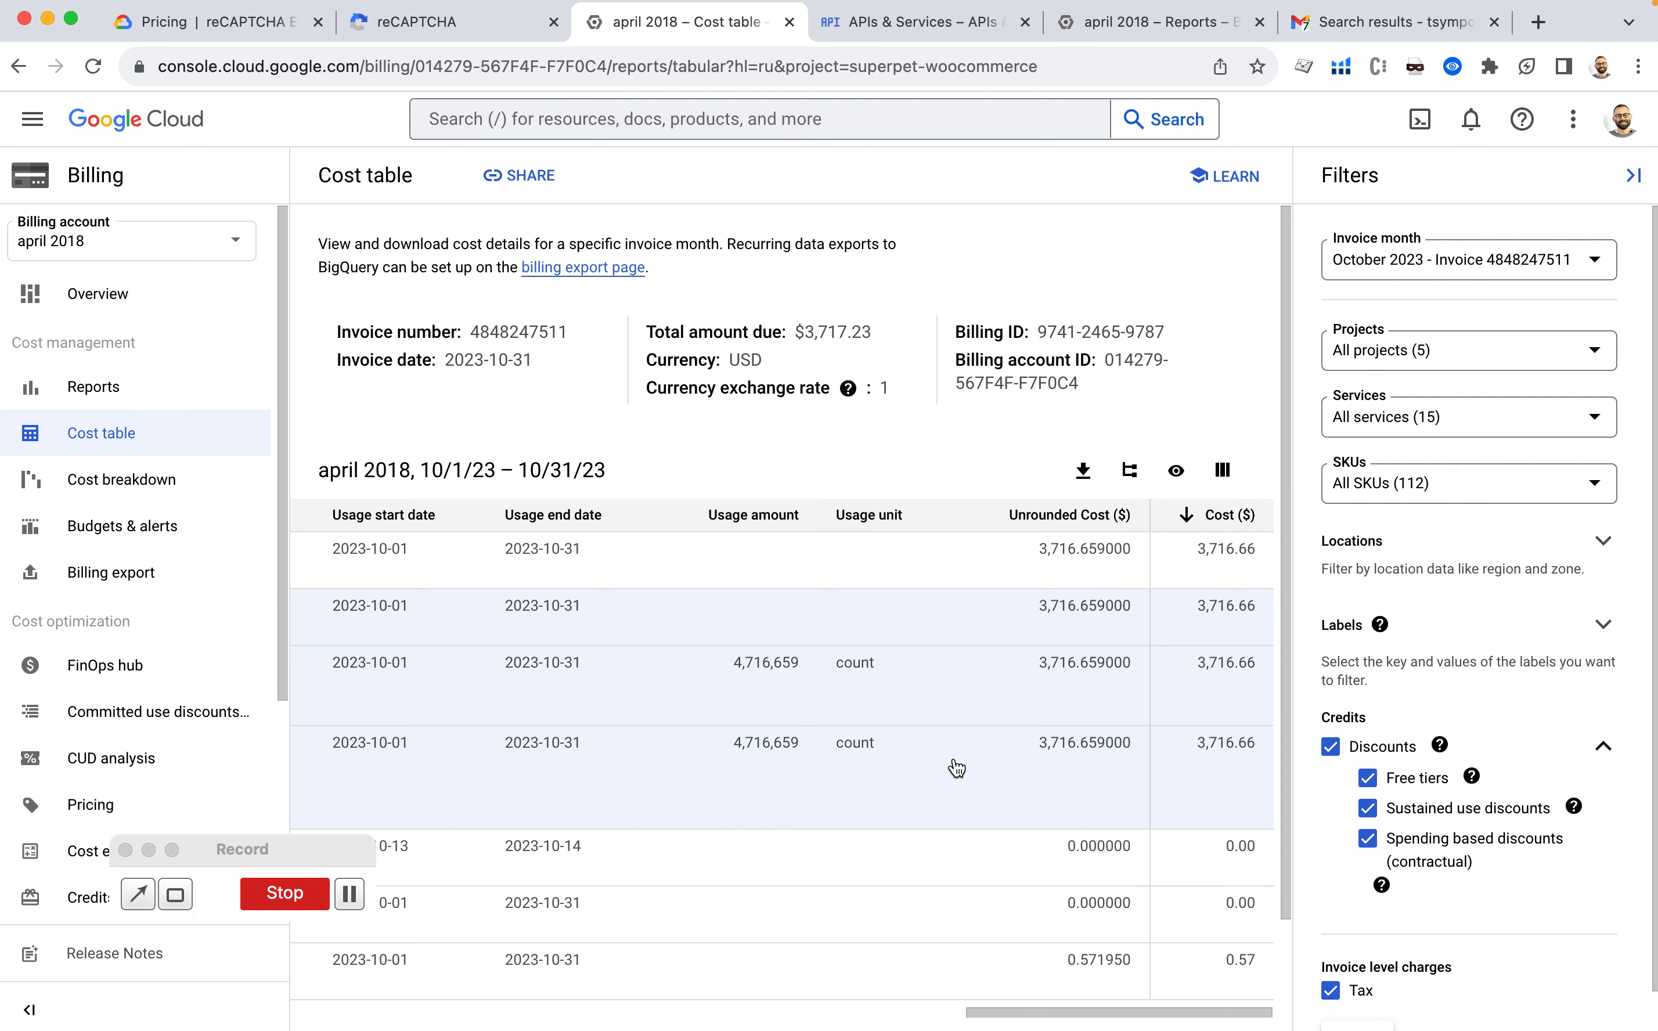
pyautogui.moveTo(1234, 766)
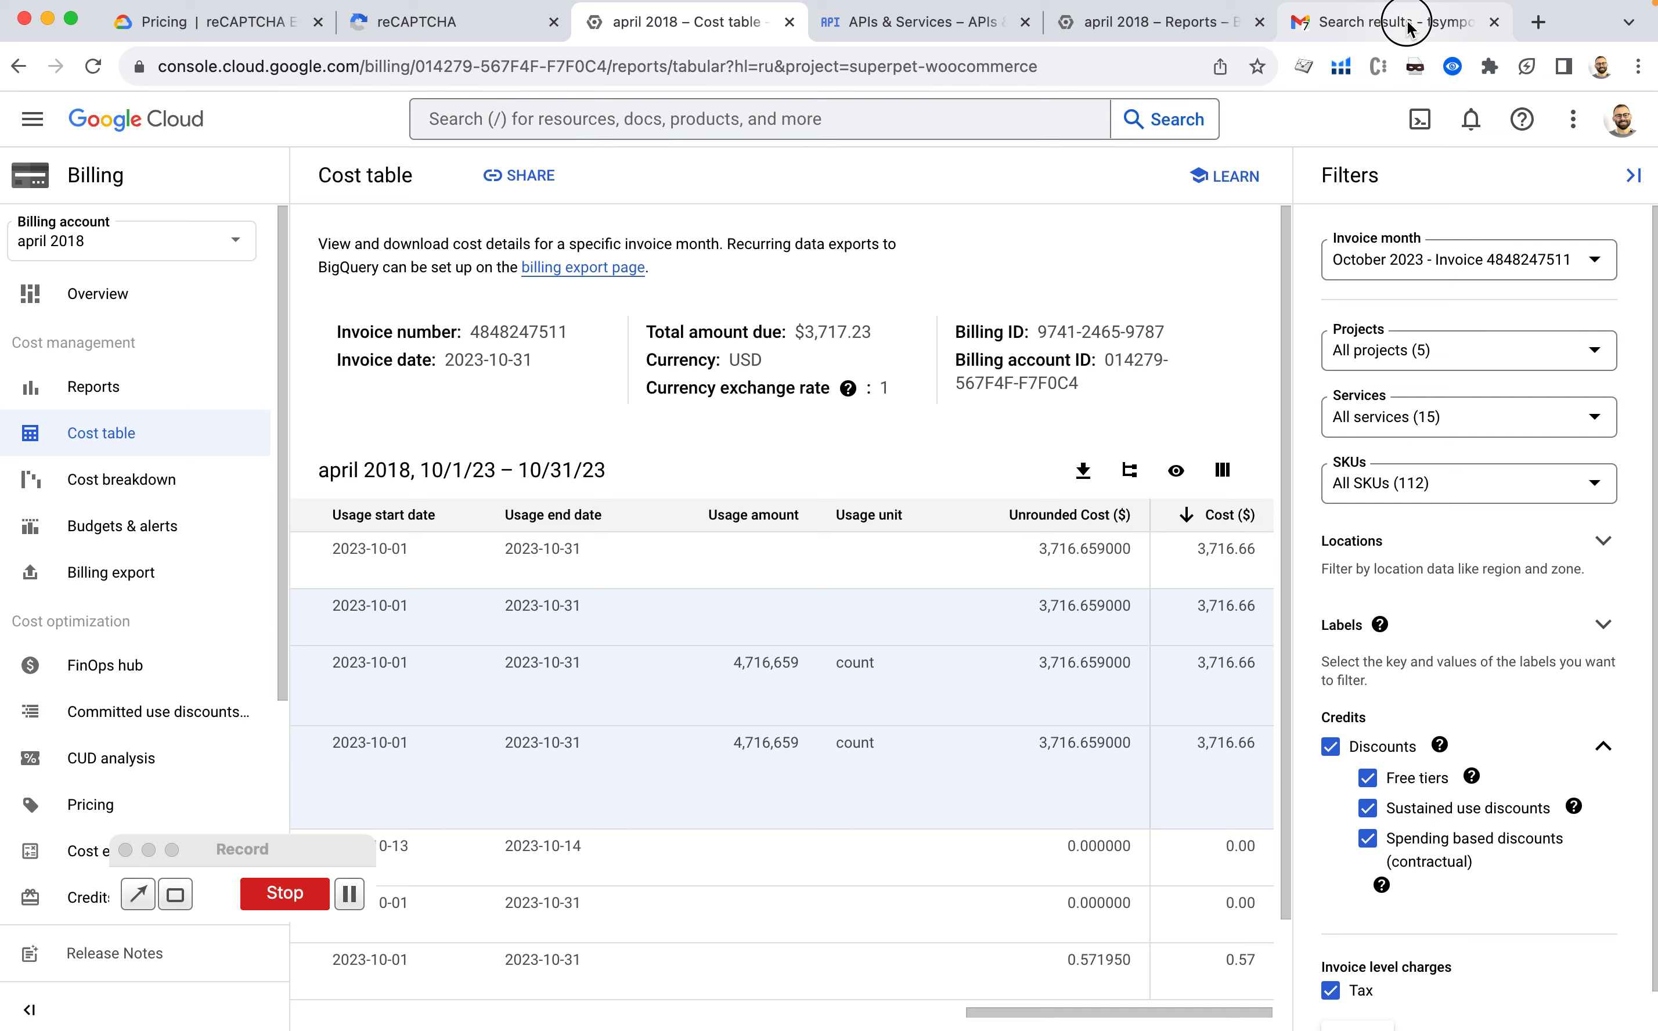
# In the Gmail cloud billing search results, highlight the charged amount and review the Google Cloud Support case reply.
pyautogui.click(1392, 21)
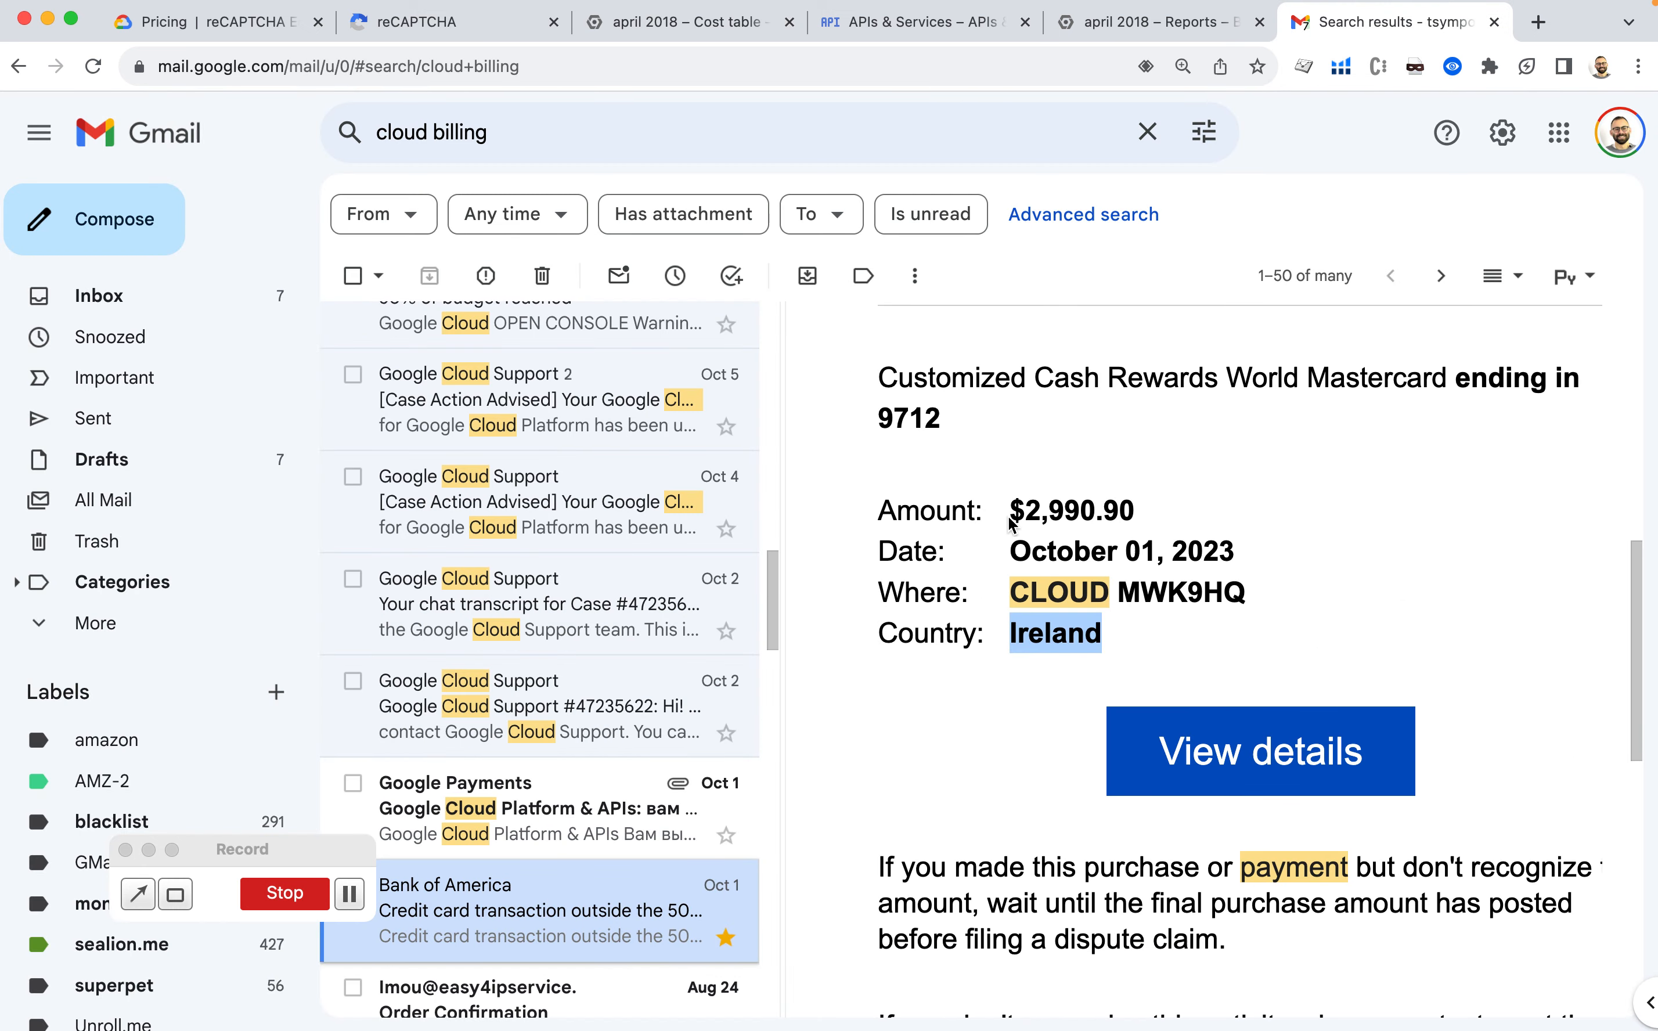
pyautogui.doubleClick(929, 510)
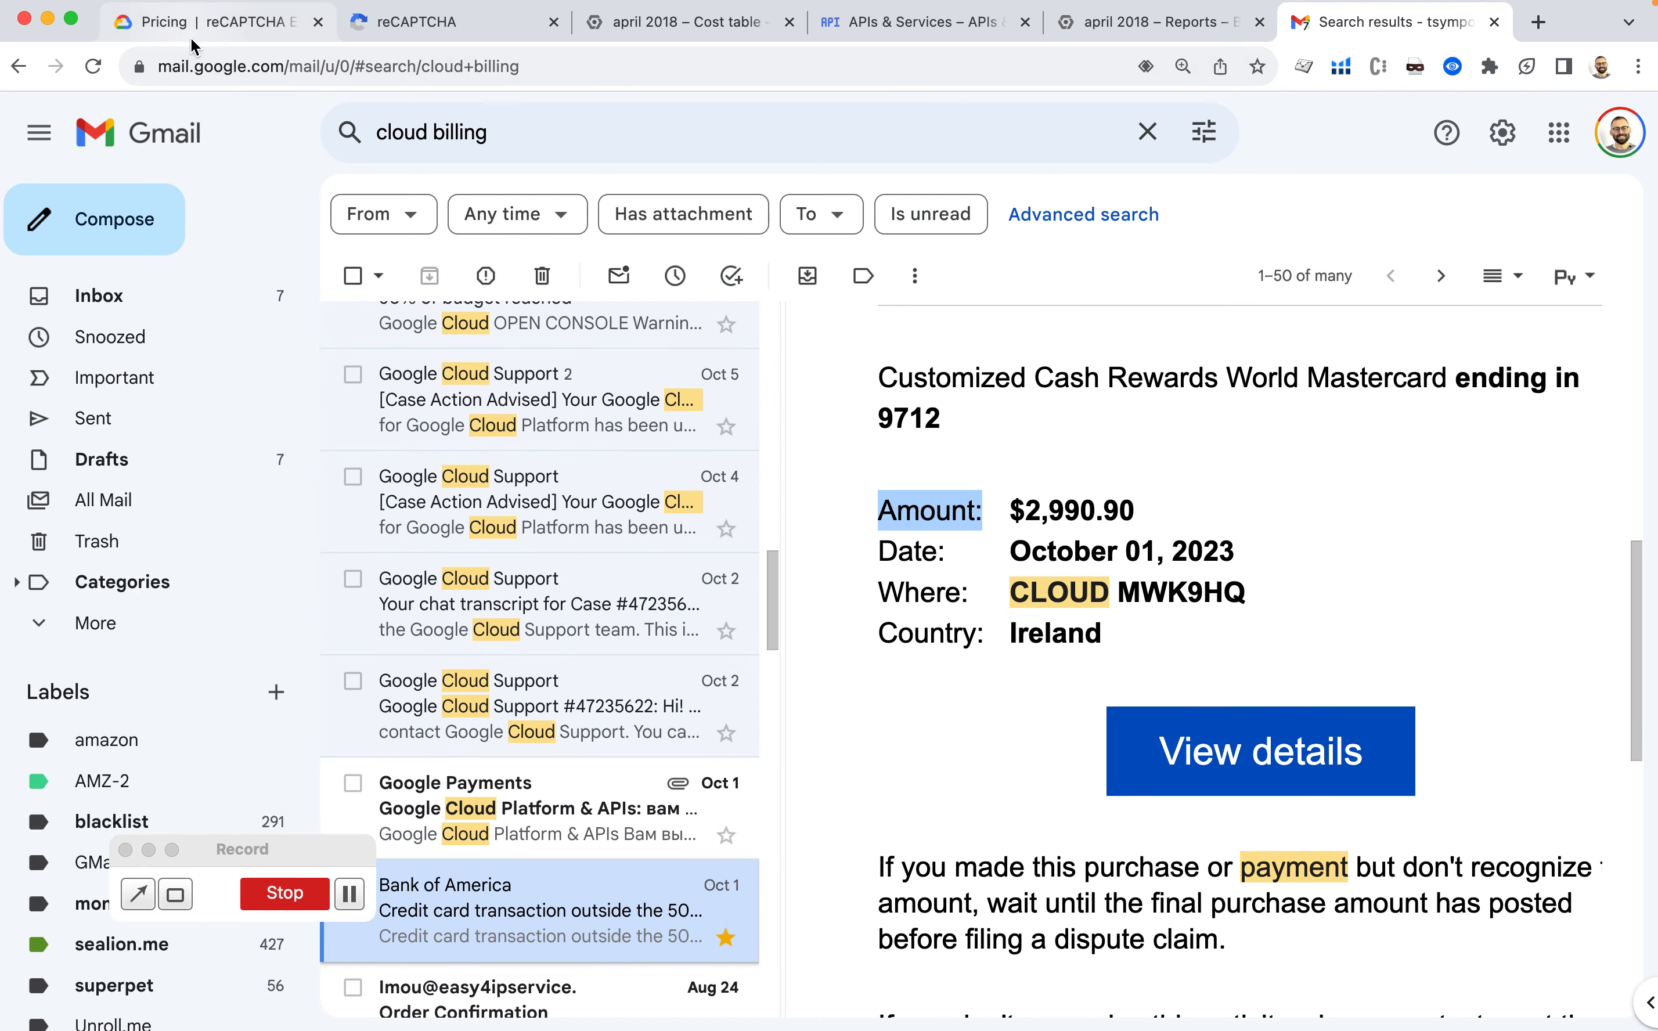
pyautogui.moveTo(519, 757)
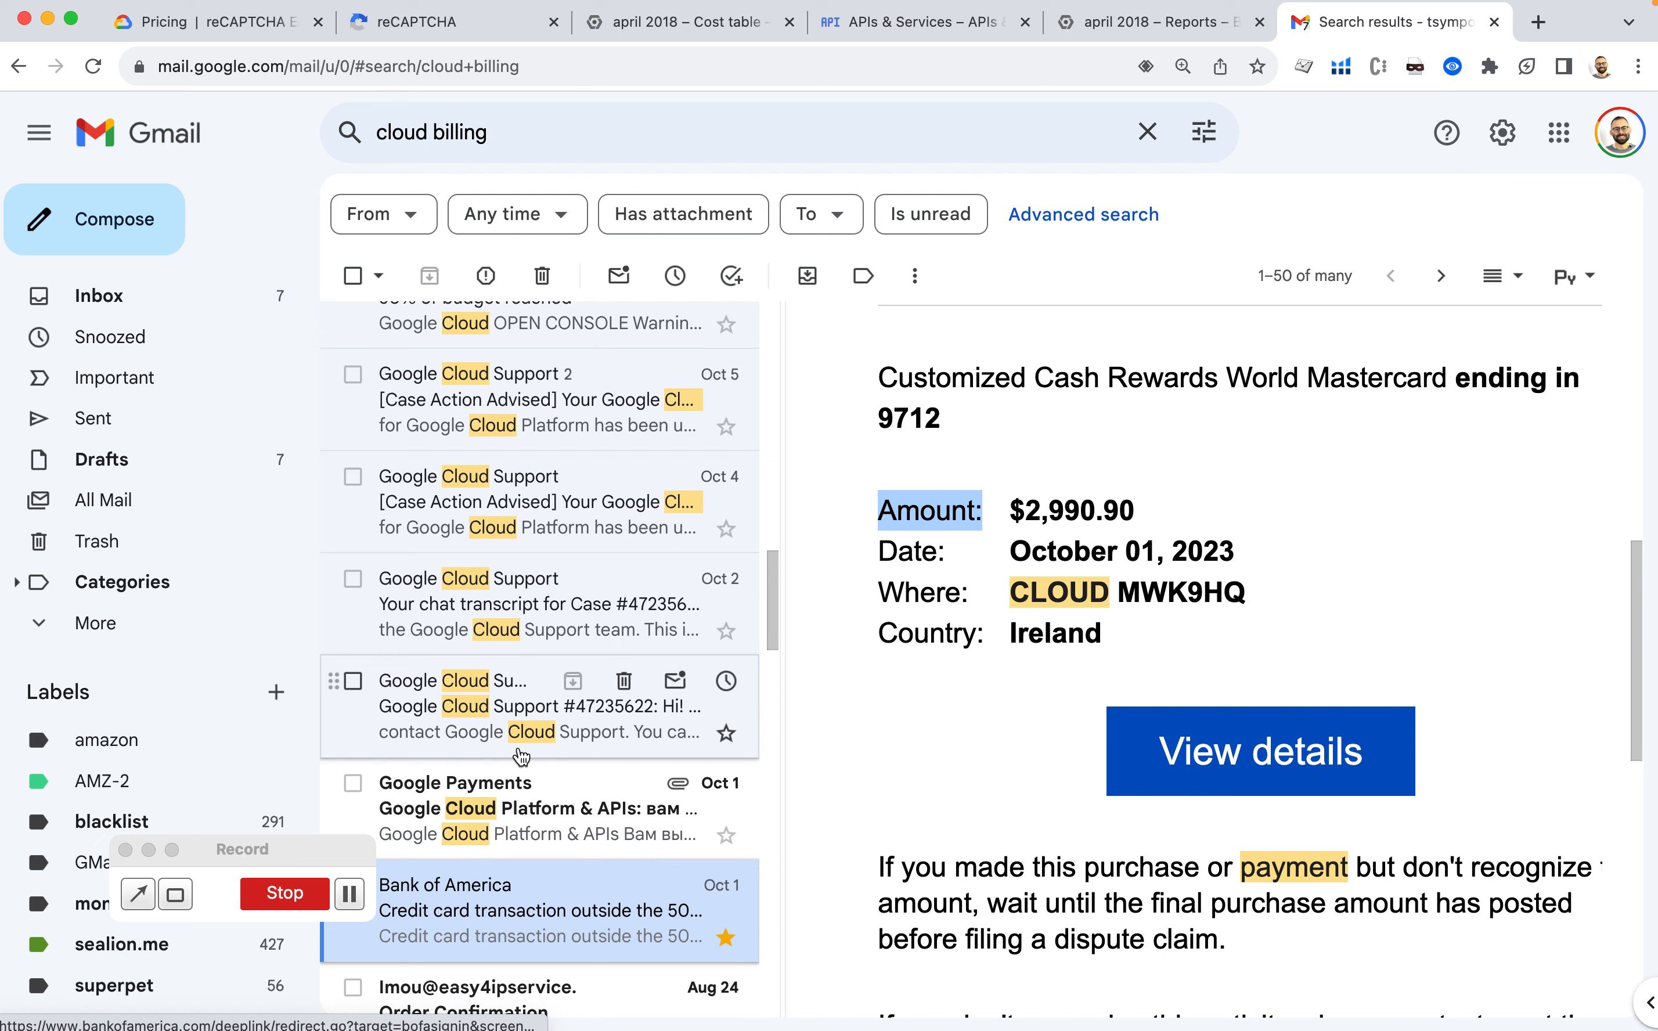
pyautogui.click(518, 706)
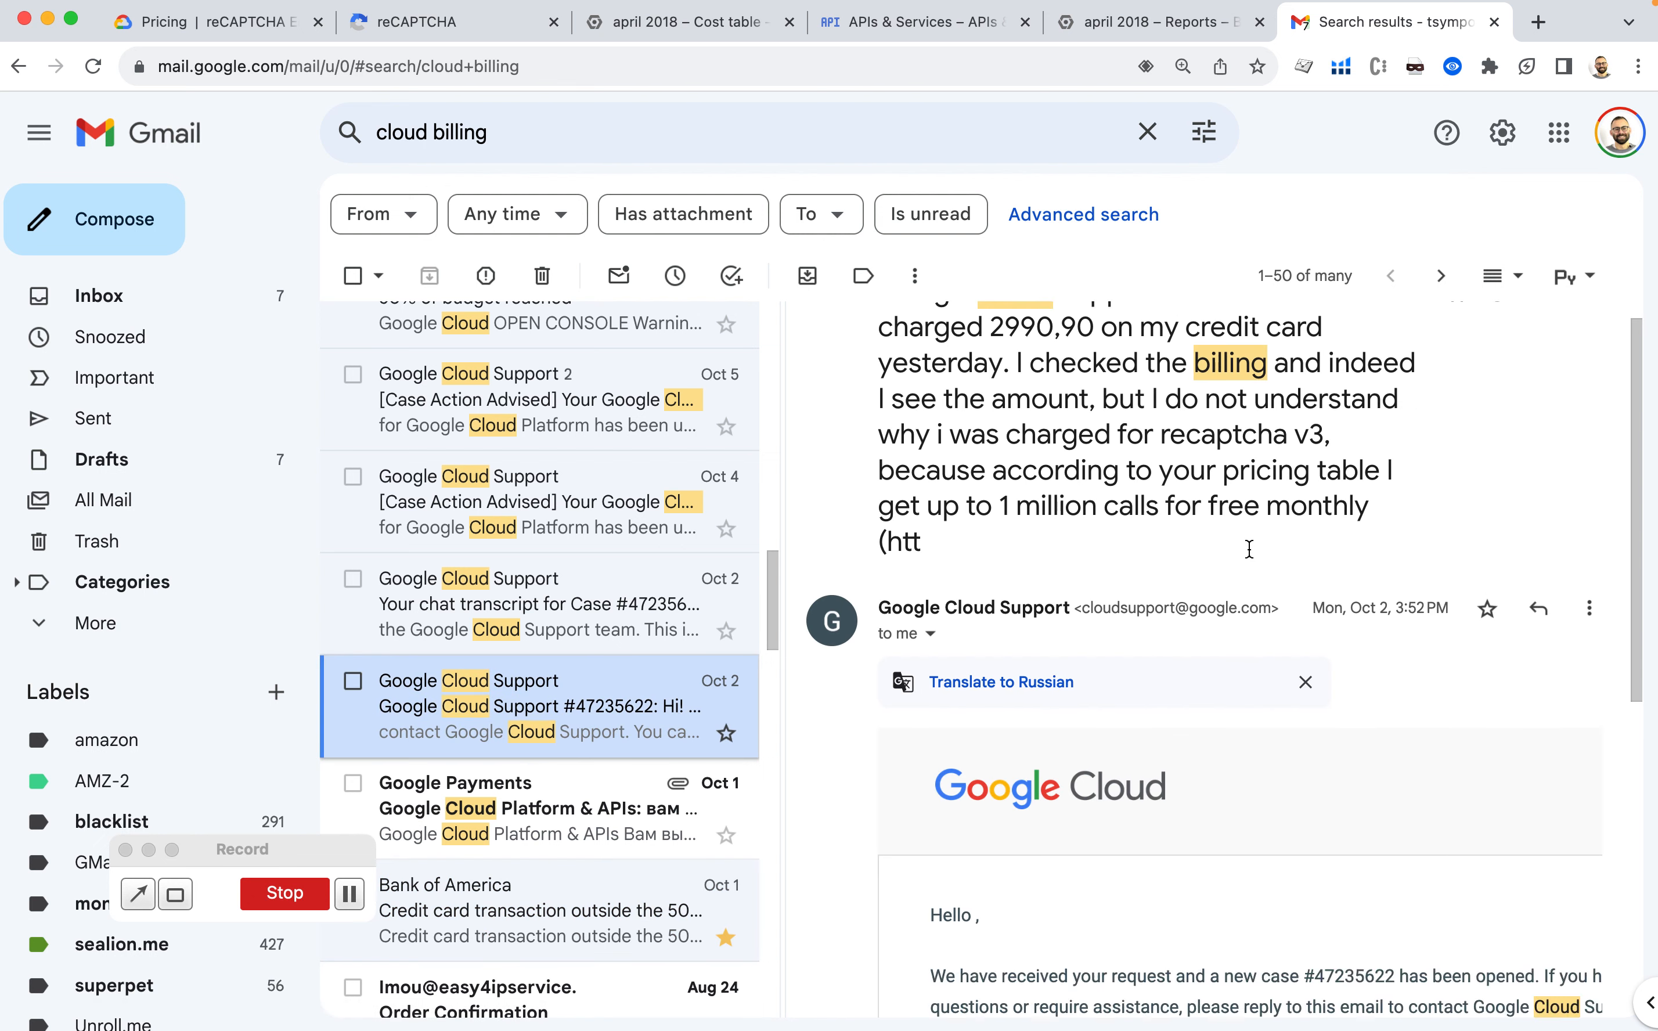
pyautogui.scroll(3)
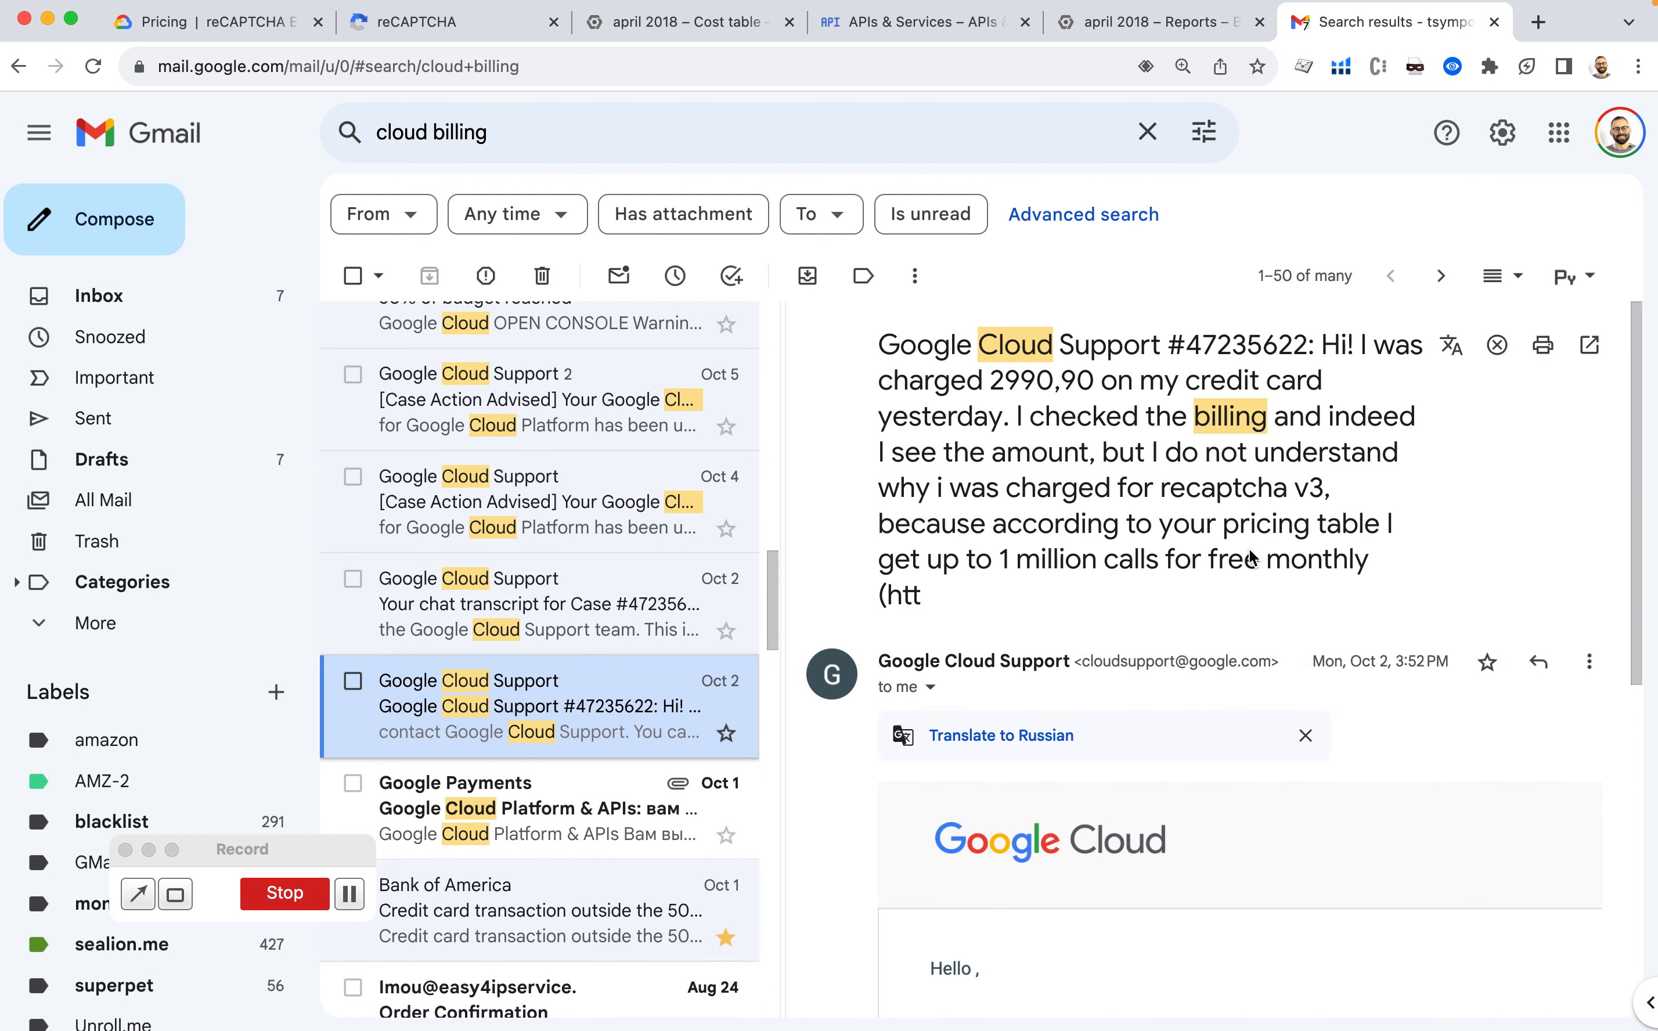
pyautogui.scroll(-3)
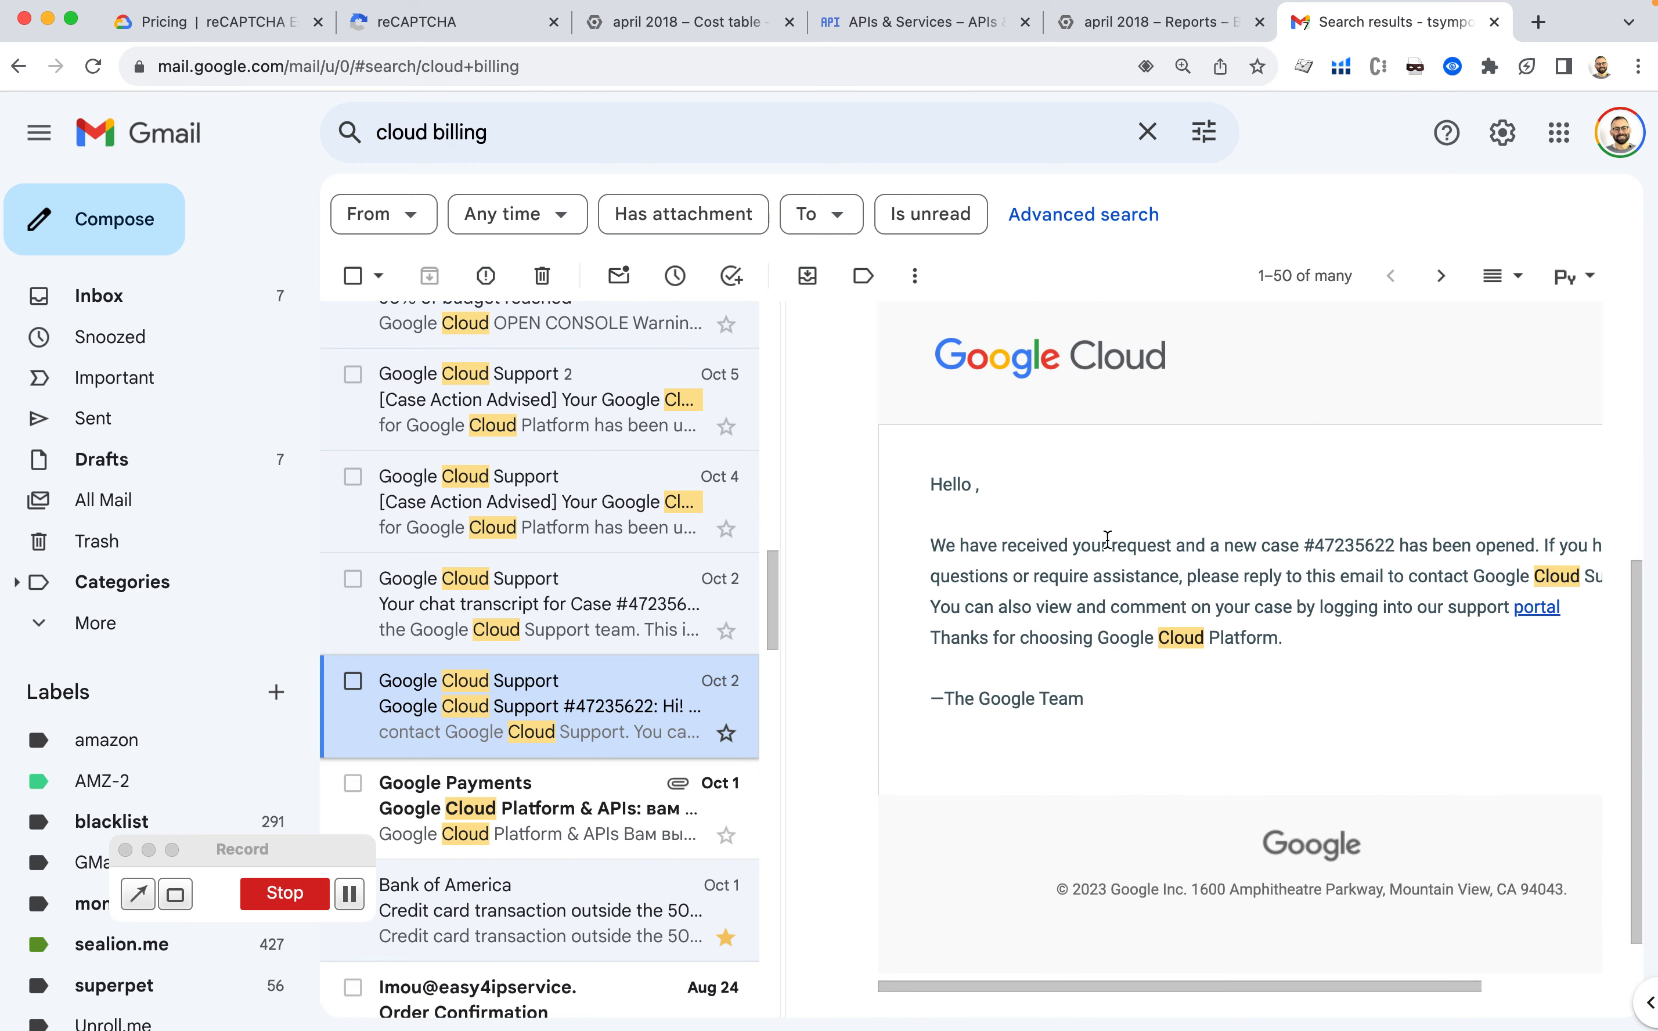
pyautogui.click(537, 604)
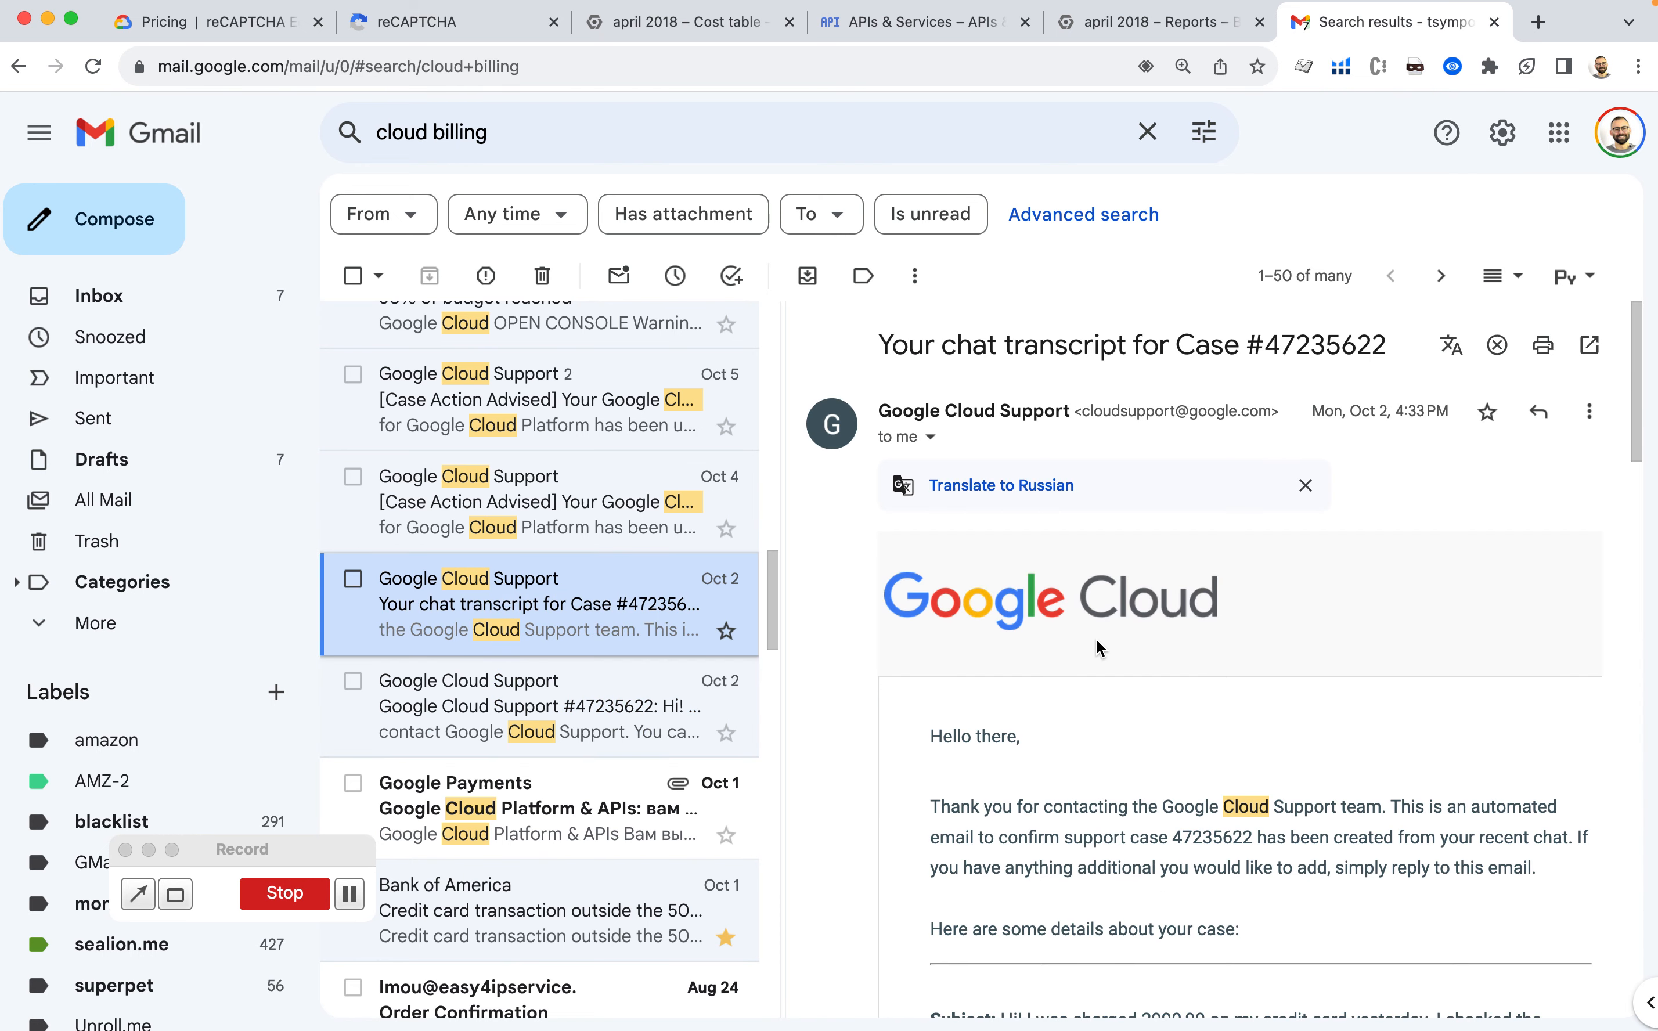
pyautogui.scroll(-3)
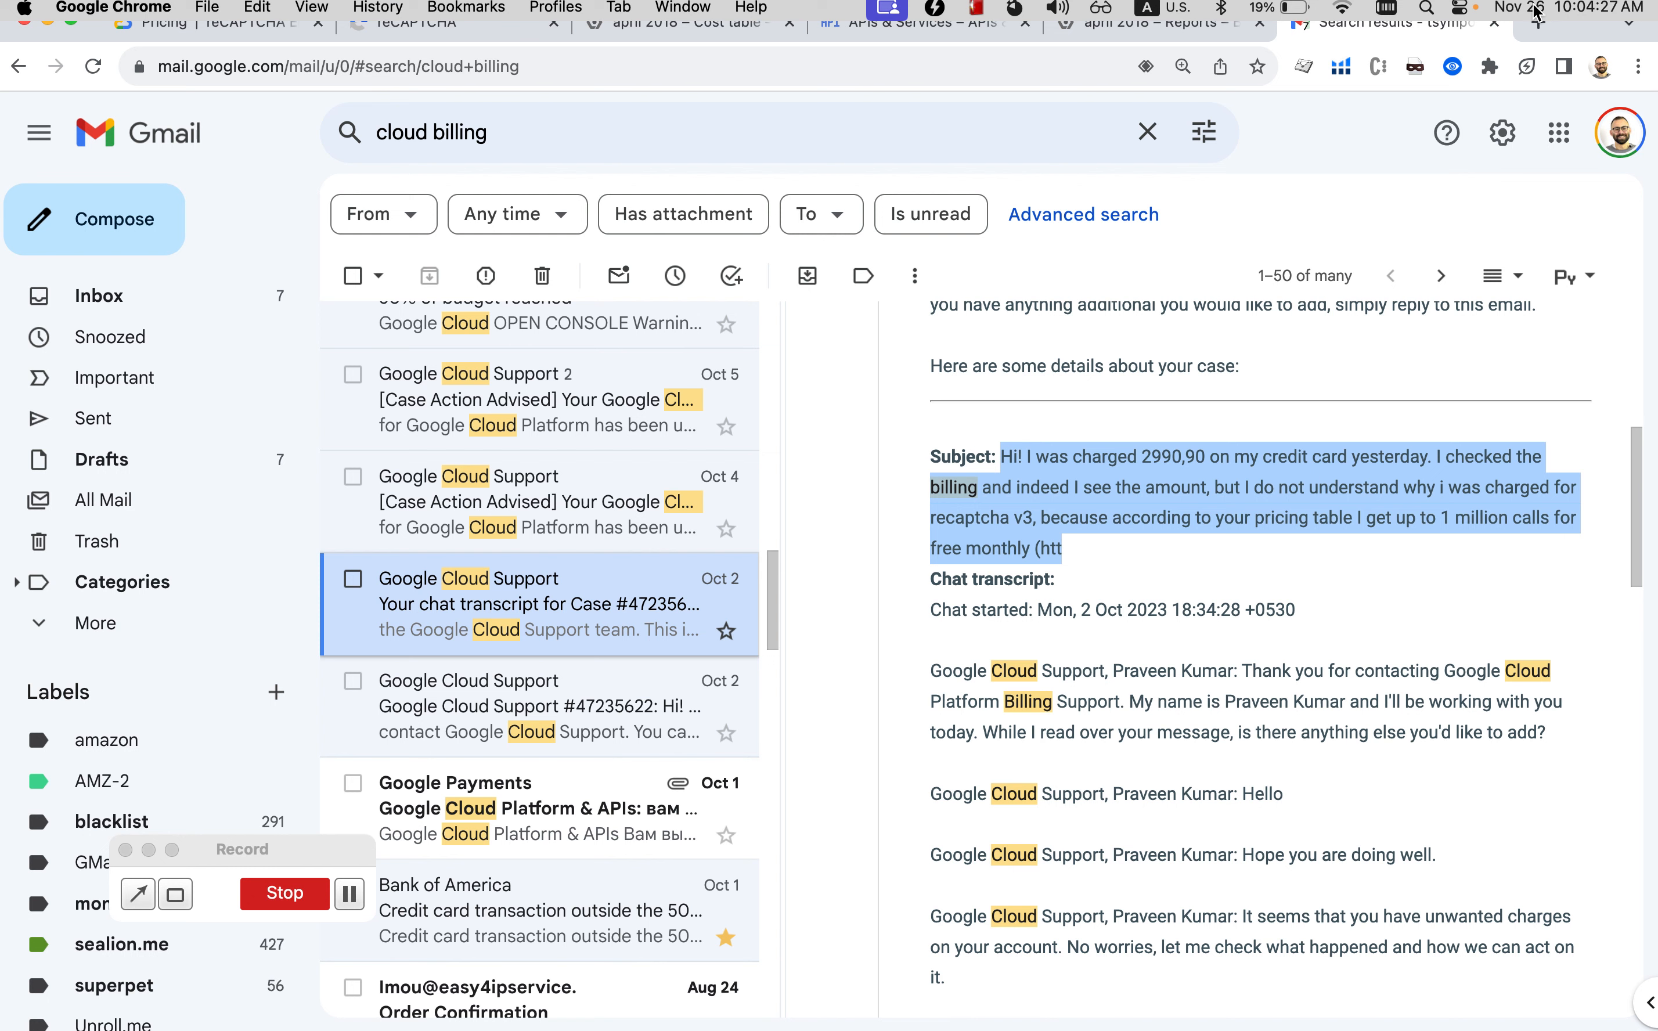
pyautogui.scroll(3)
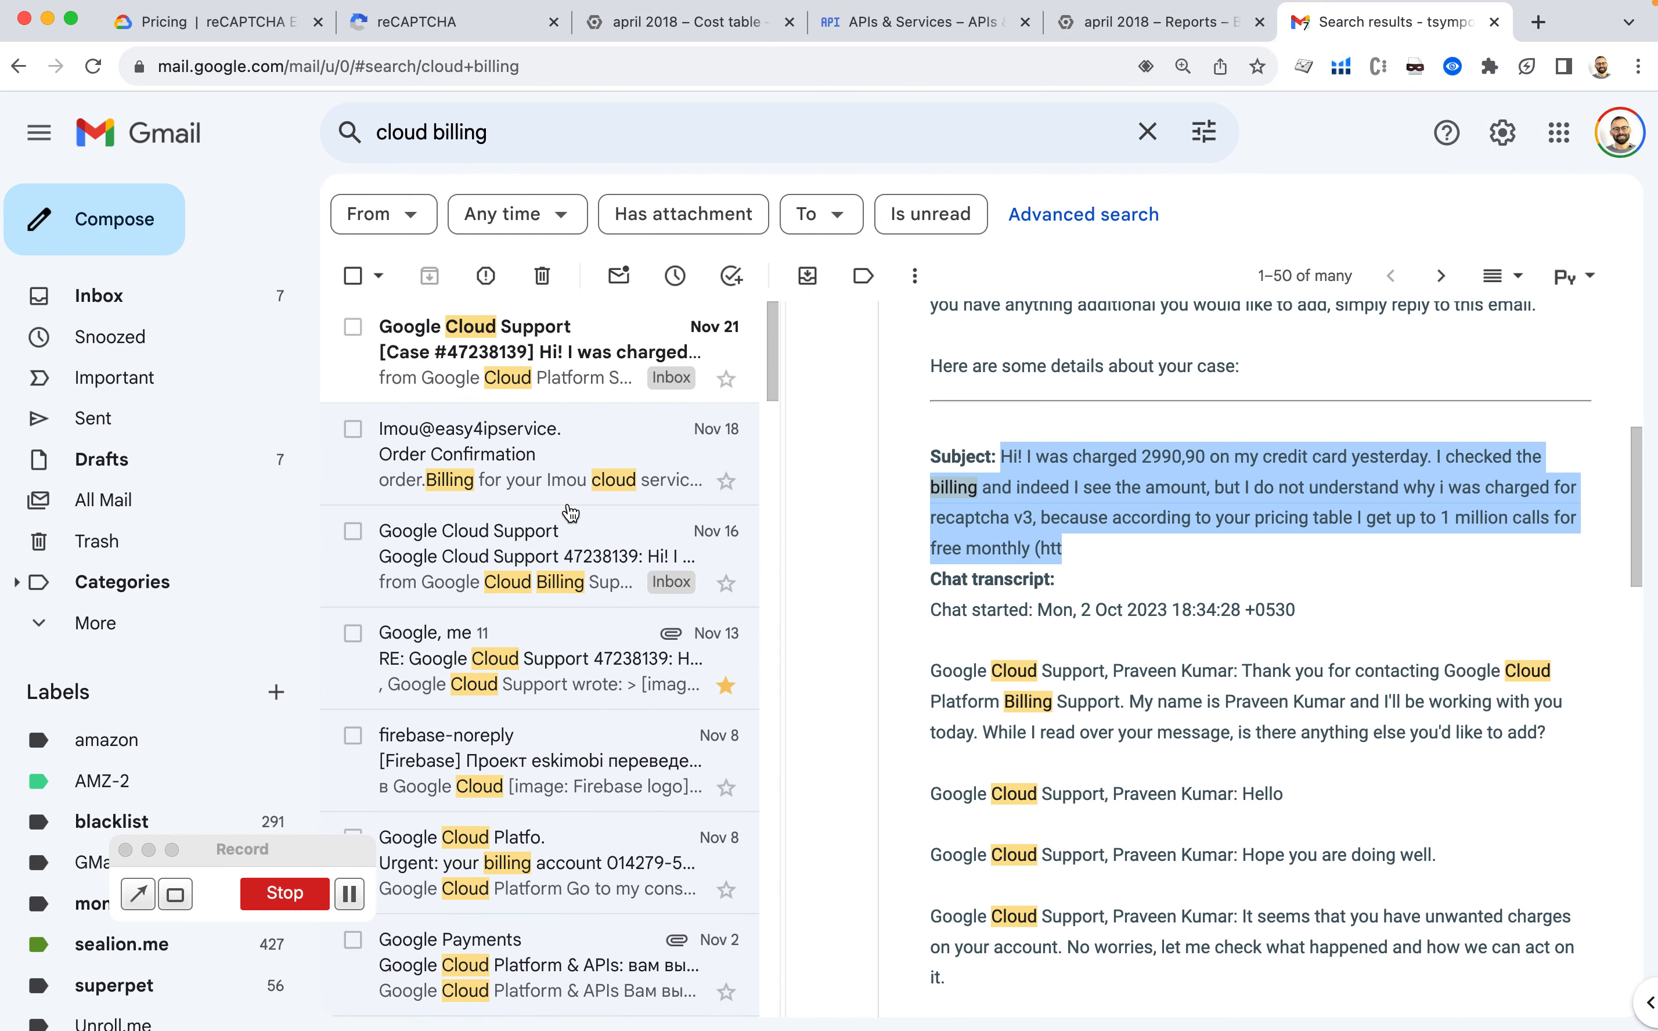
pyautogui.moveTo(534, 481)
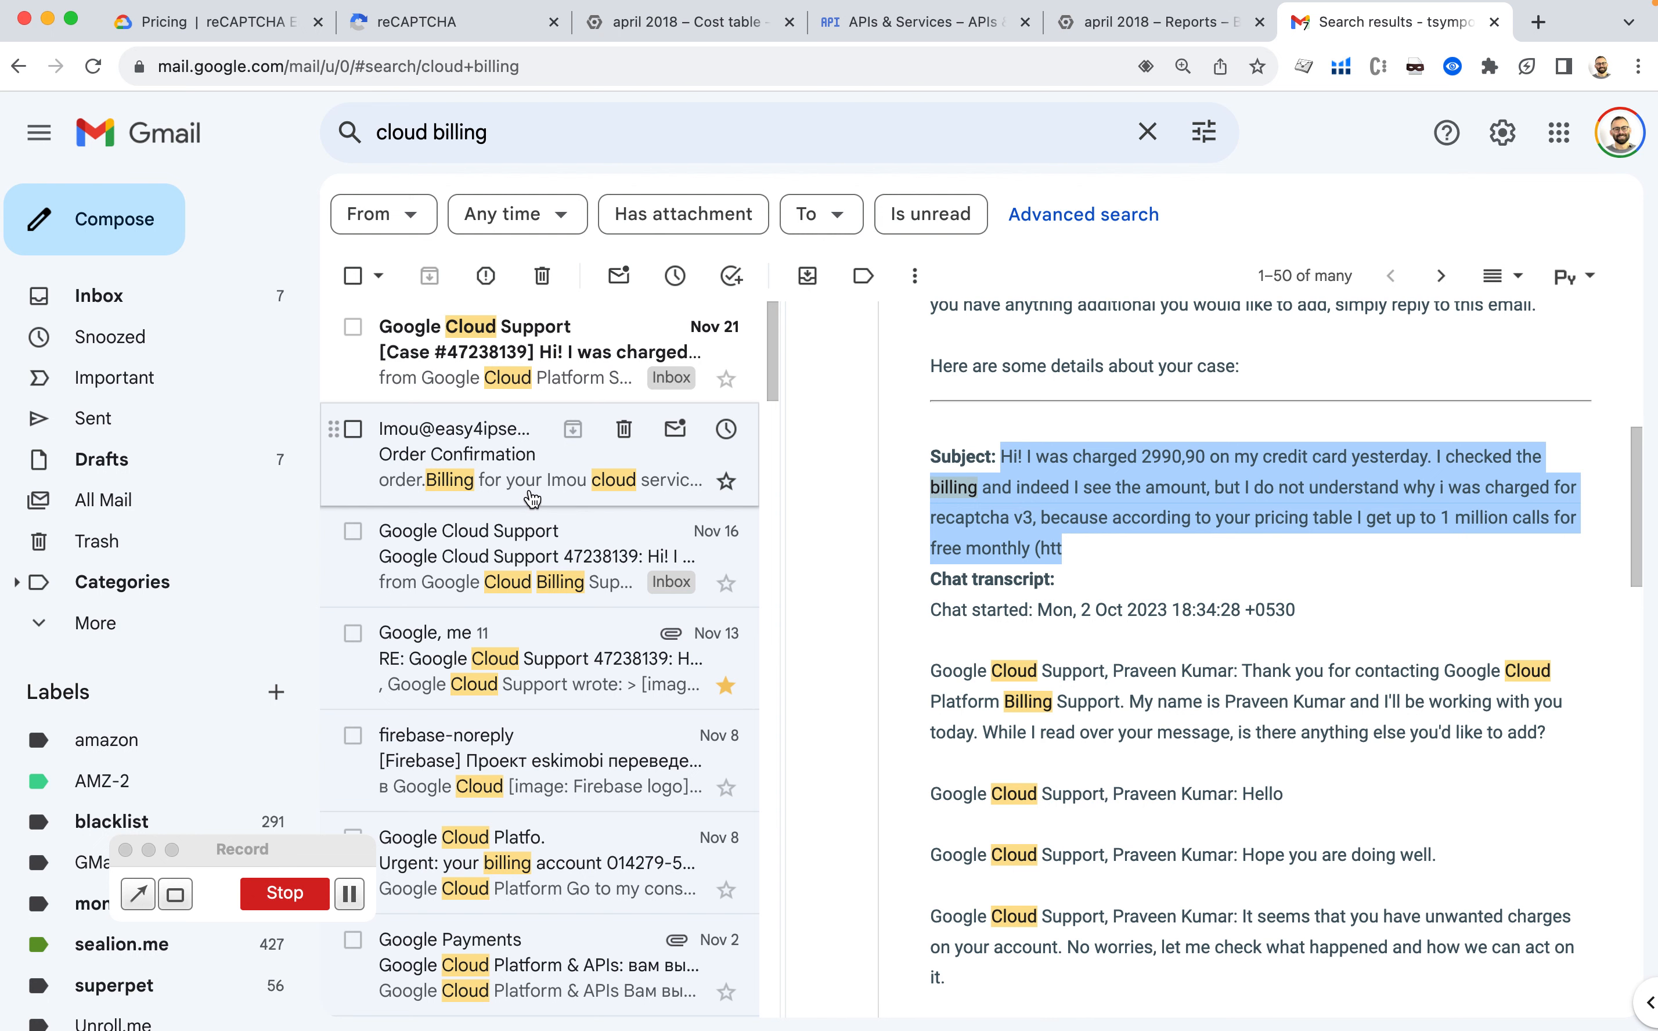
# Read the Nov 21 case reminder, then the Nov 16 reply explaining over 100,000 billed CreateAssessment calls almost daily.
pyautogui.click(476, 338)
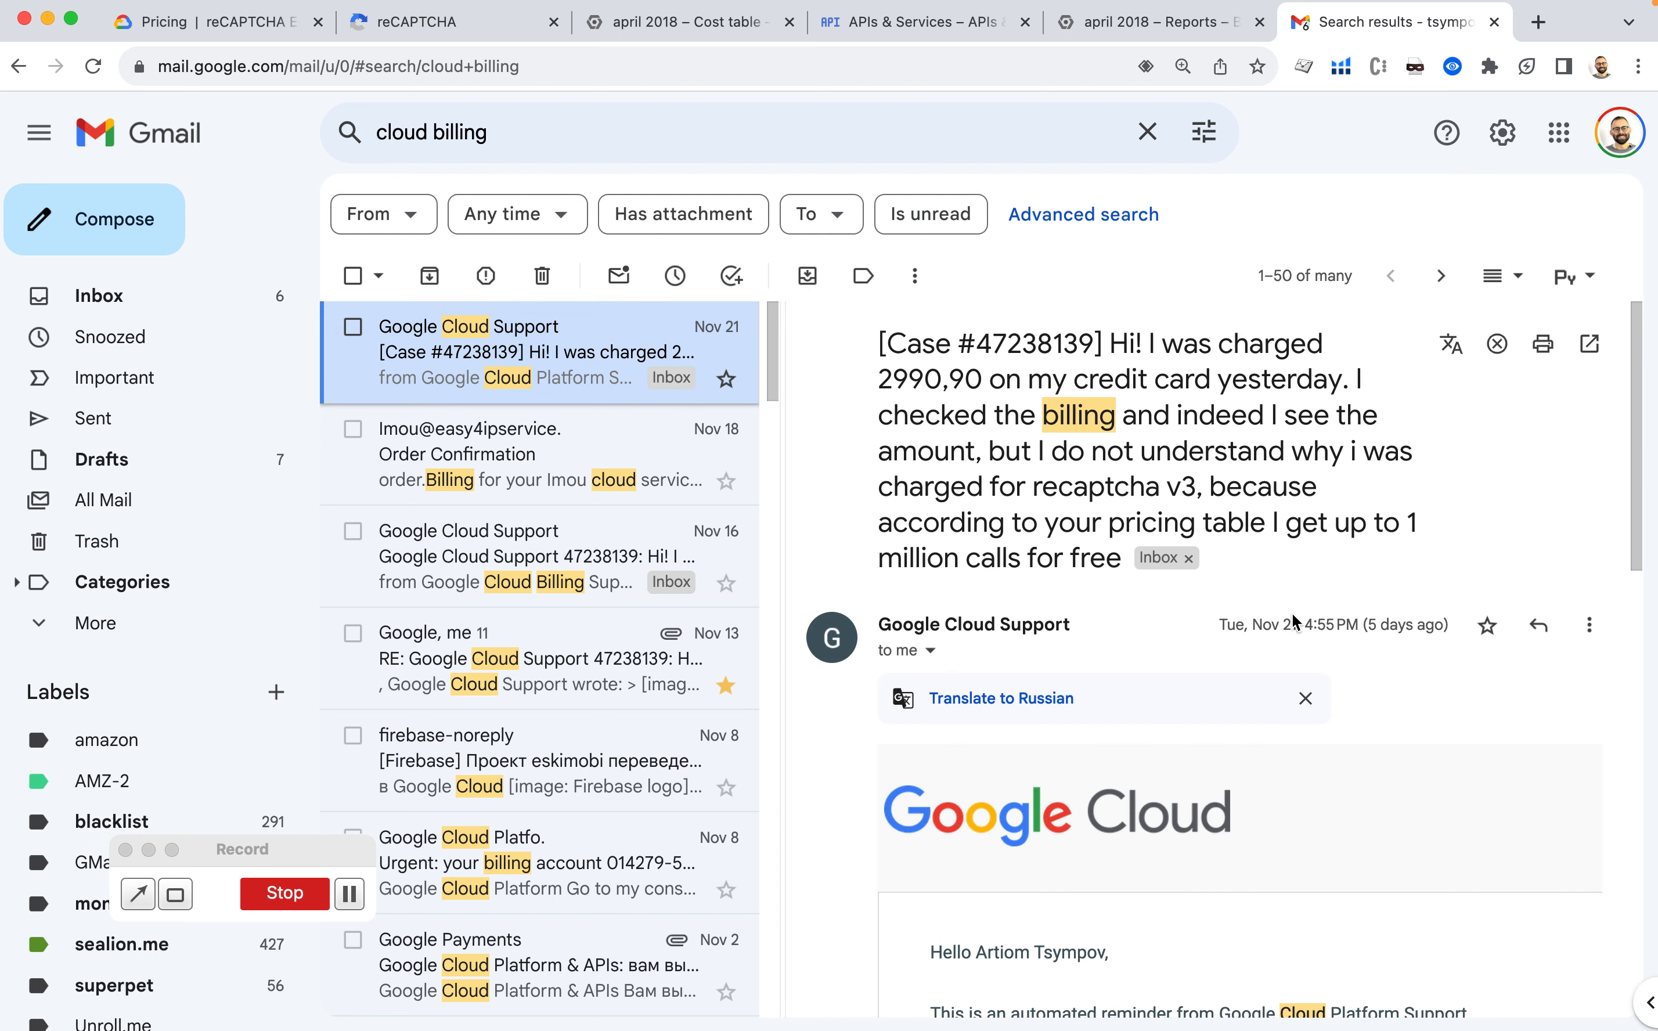
pyautogui.scroll(-3)
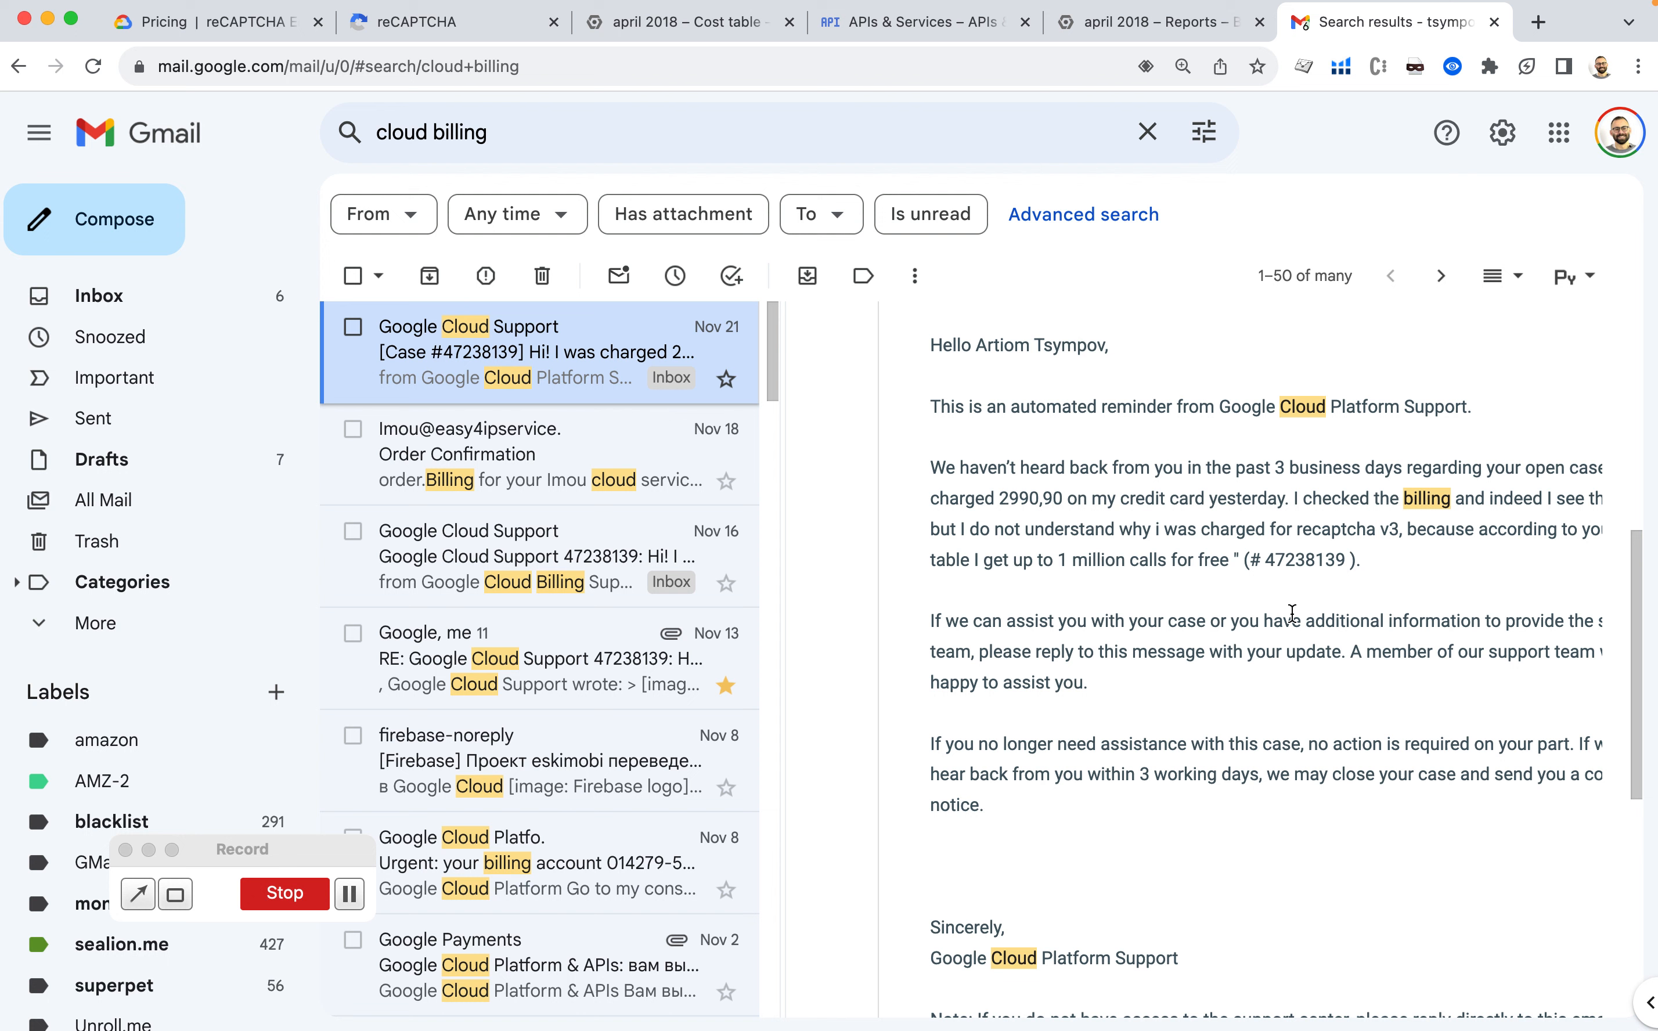
pyautogui.click(539, 556)
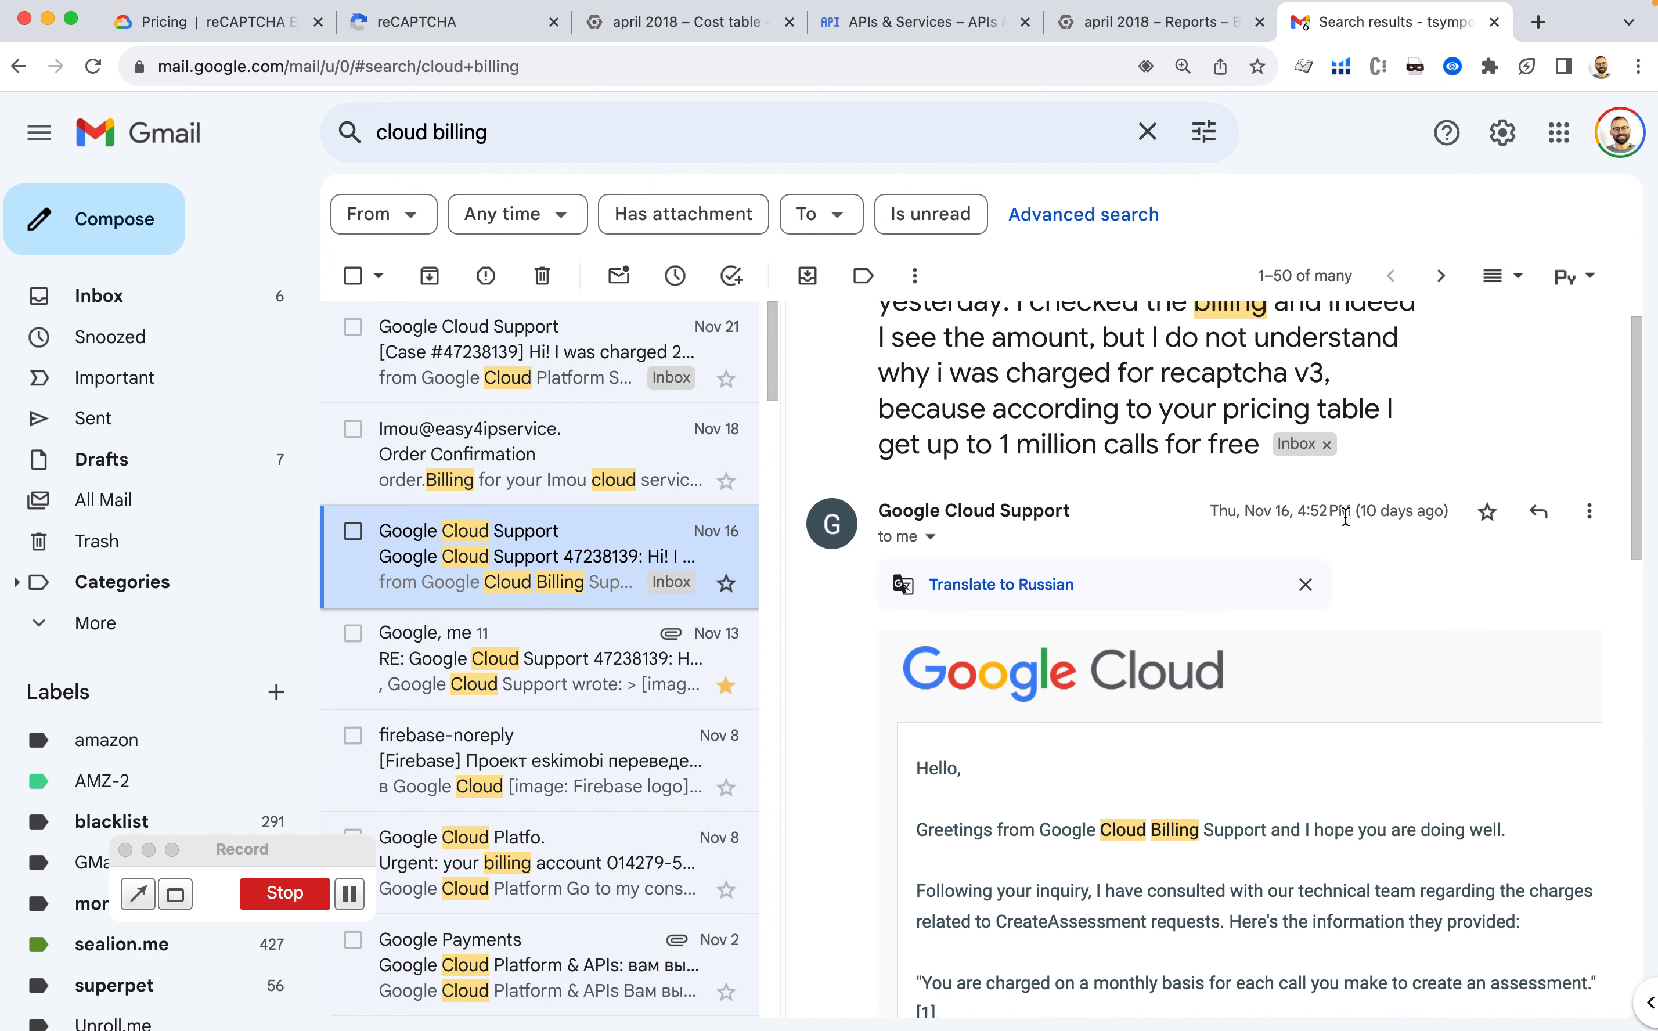
pyautogui.scroll(3)
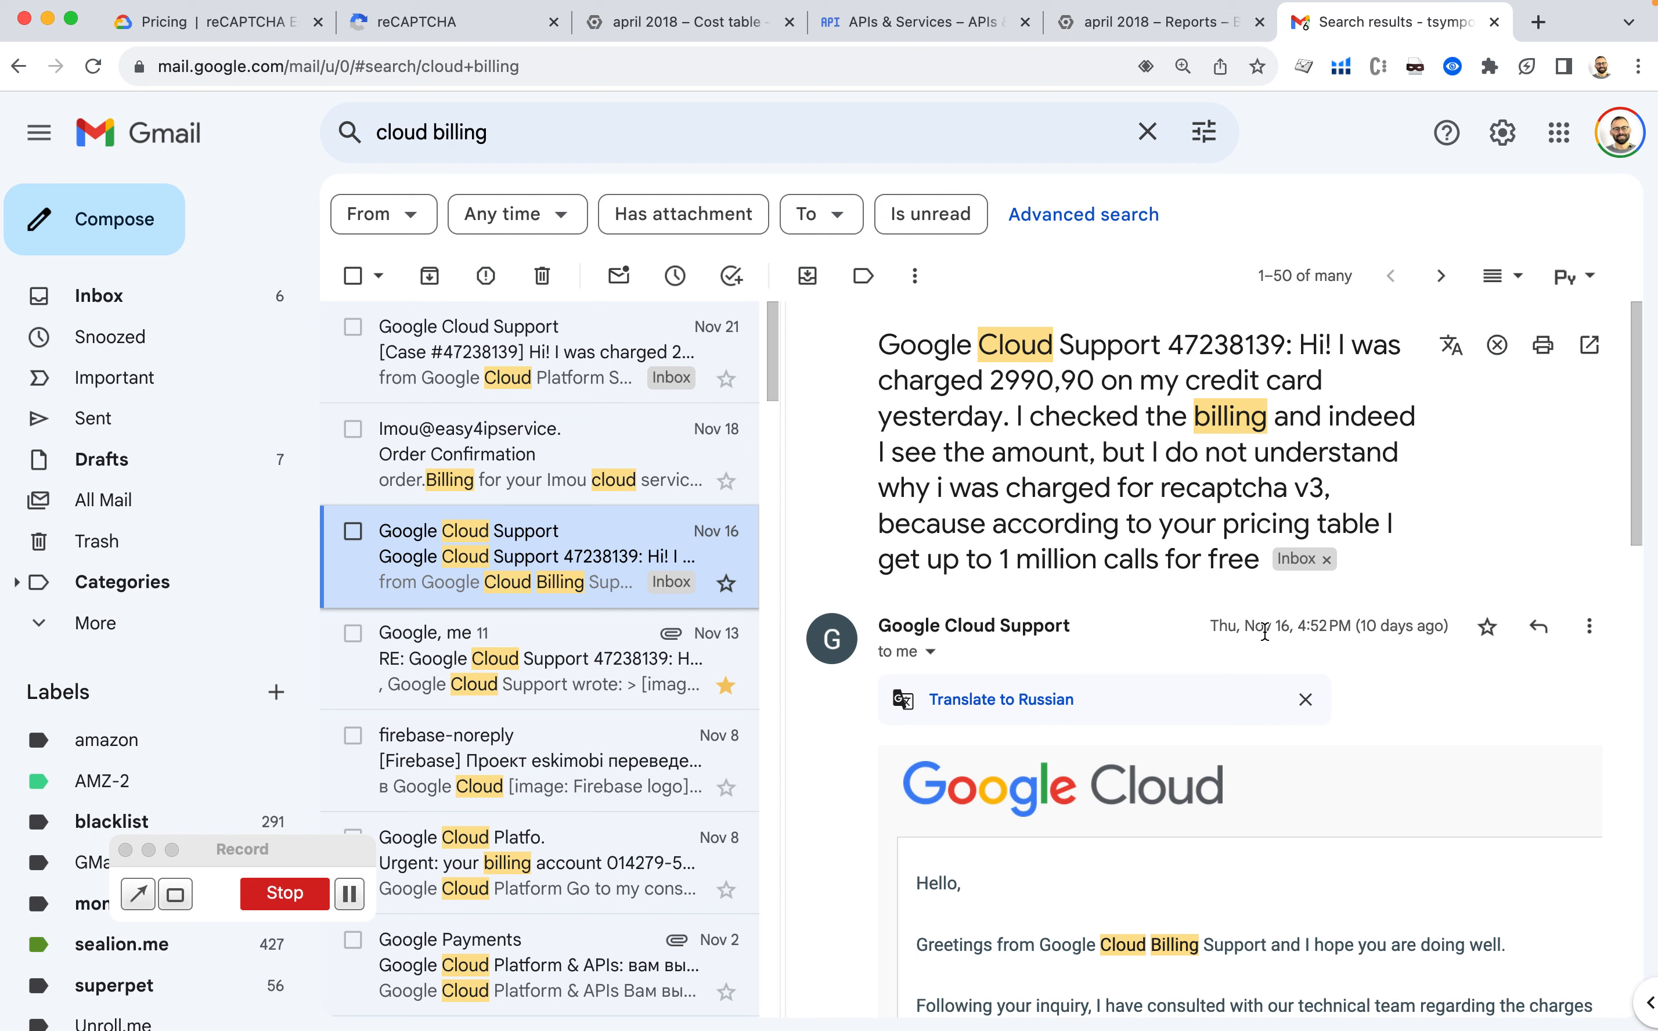
pyautogui.scroll(-3)
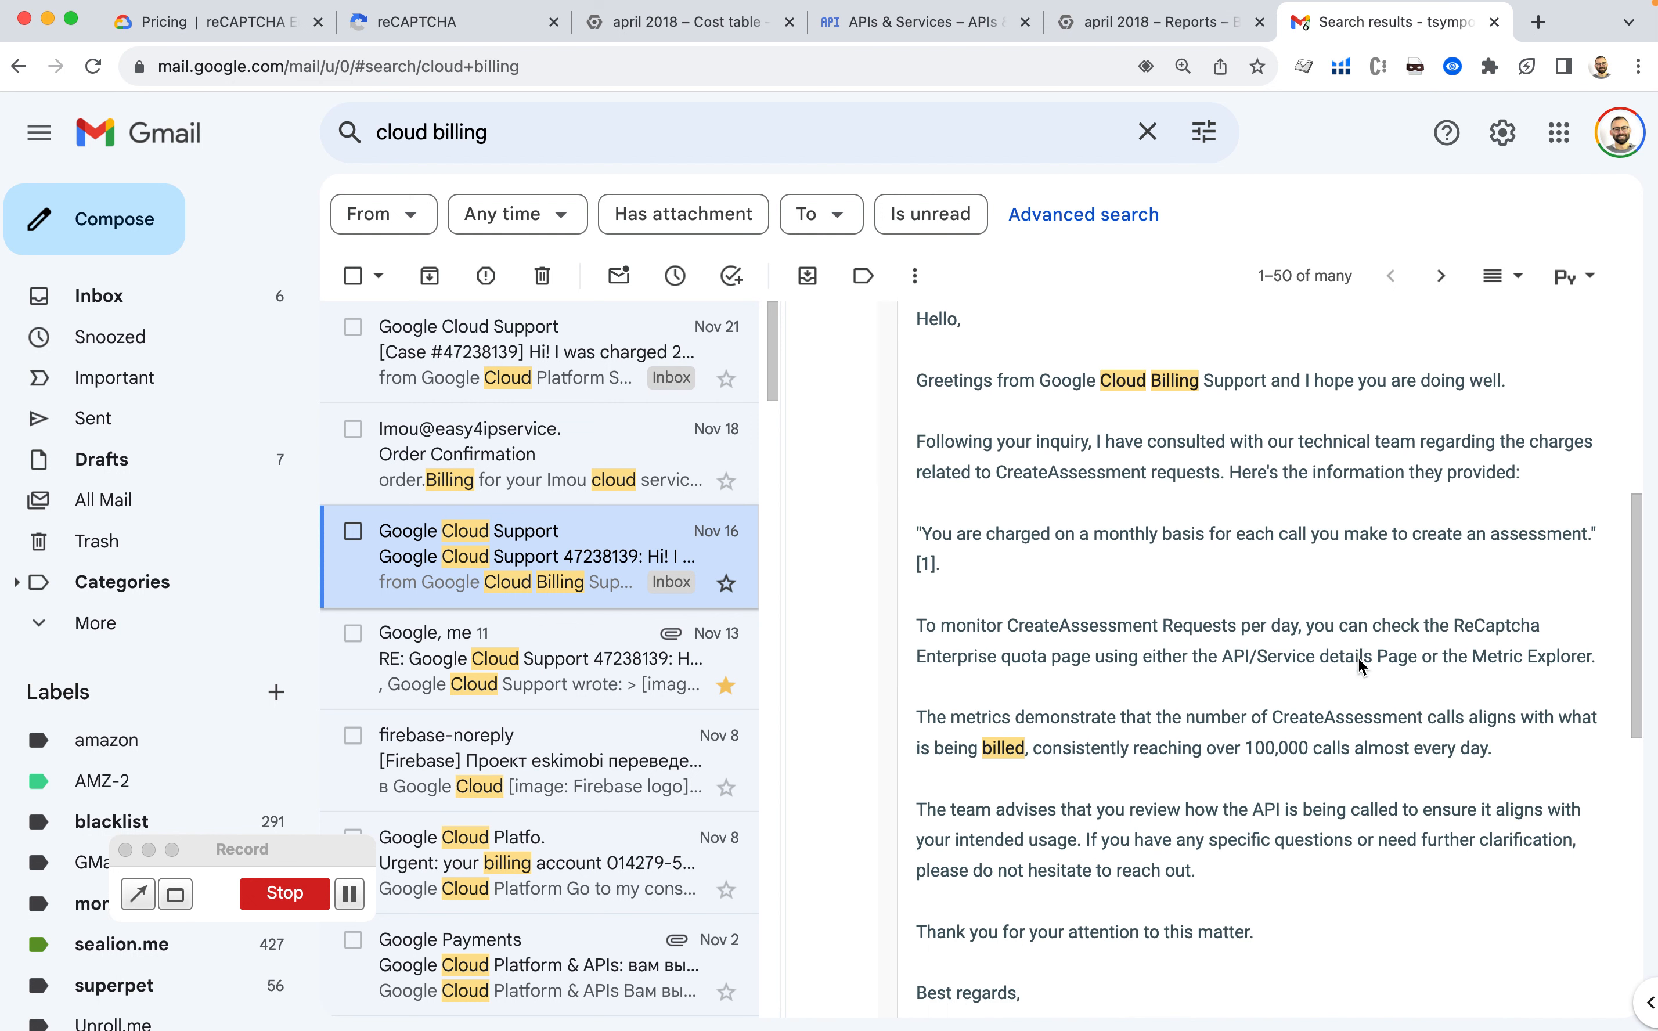
pyautogui.scroll(-3)
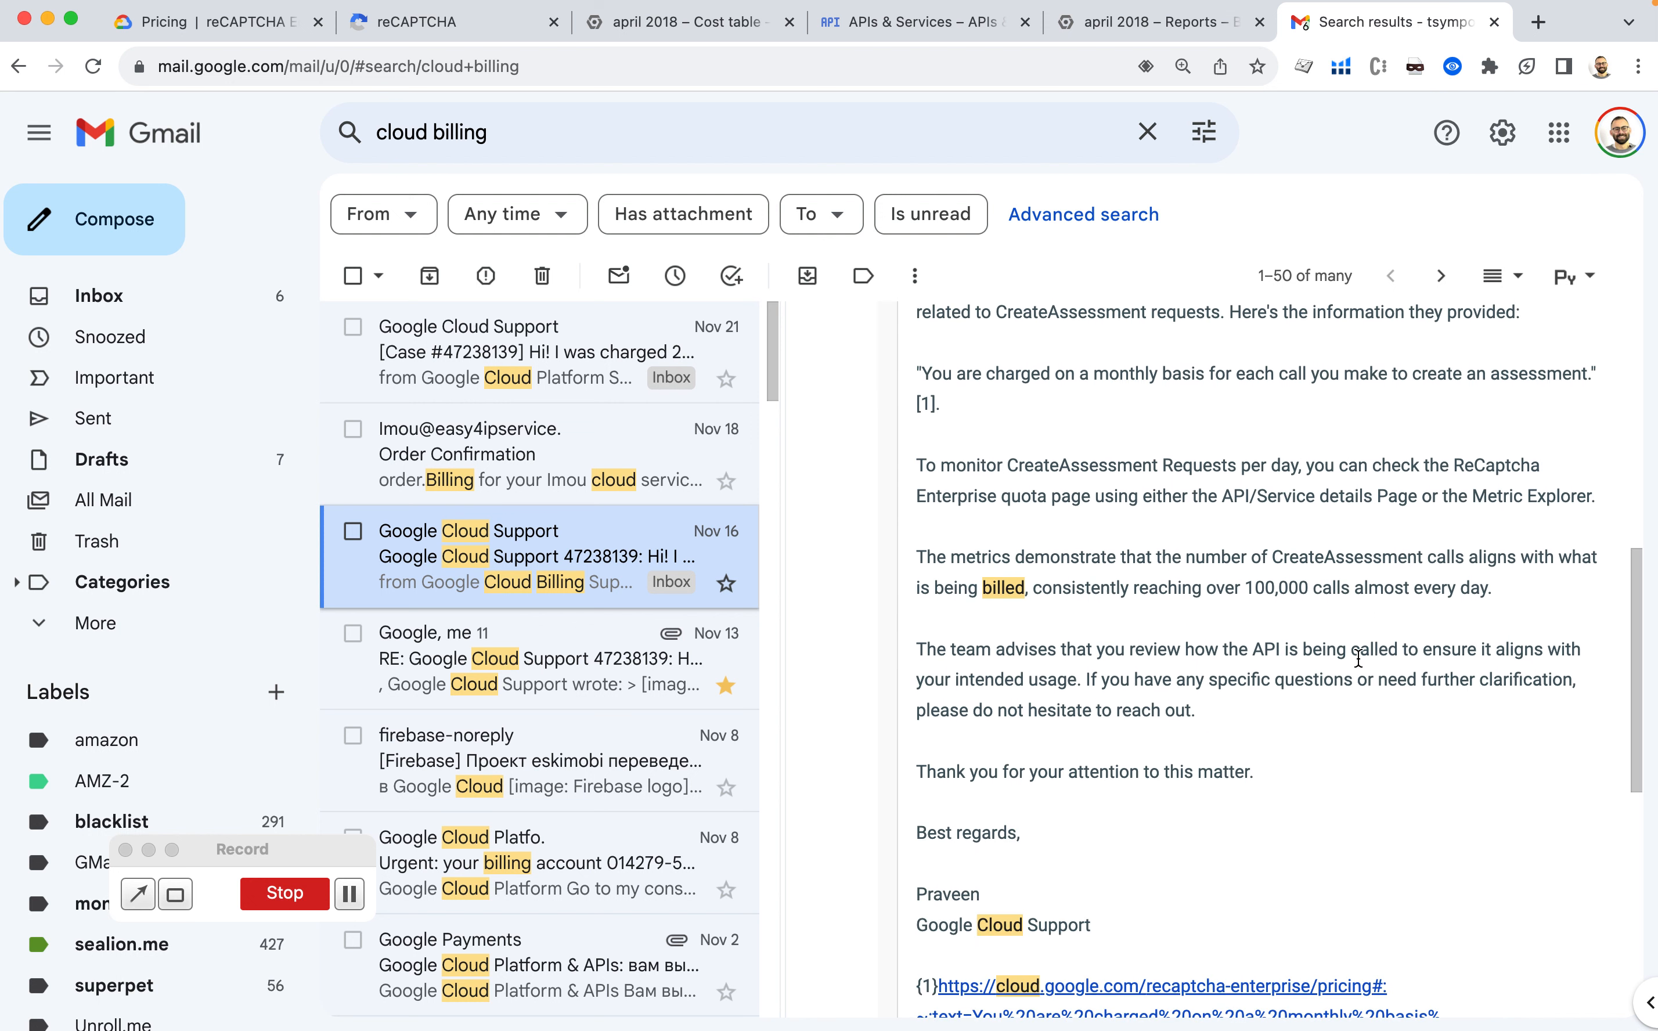
pyautogui.scroll(3)
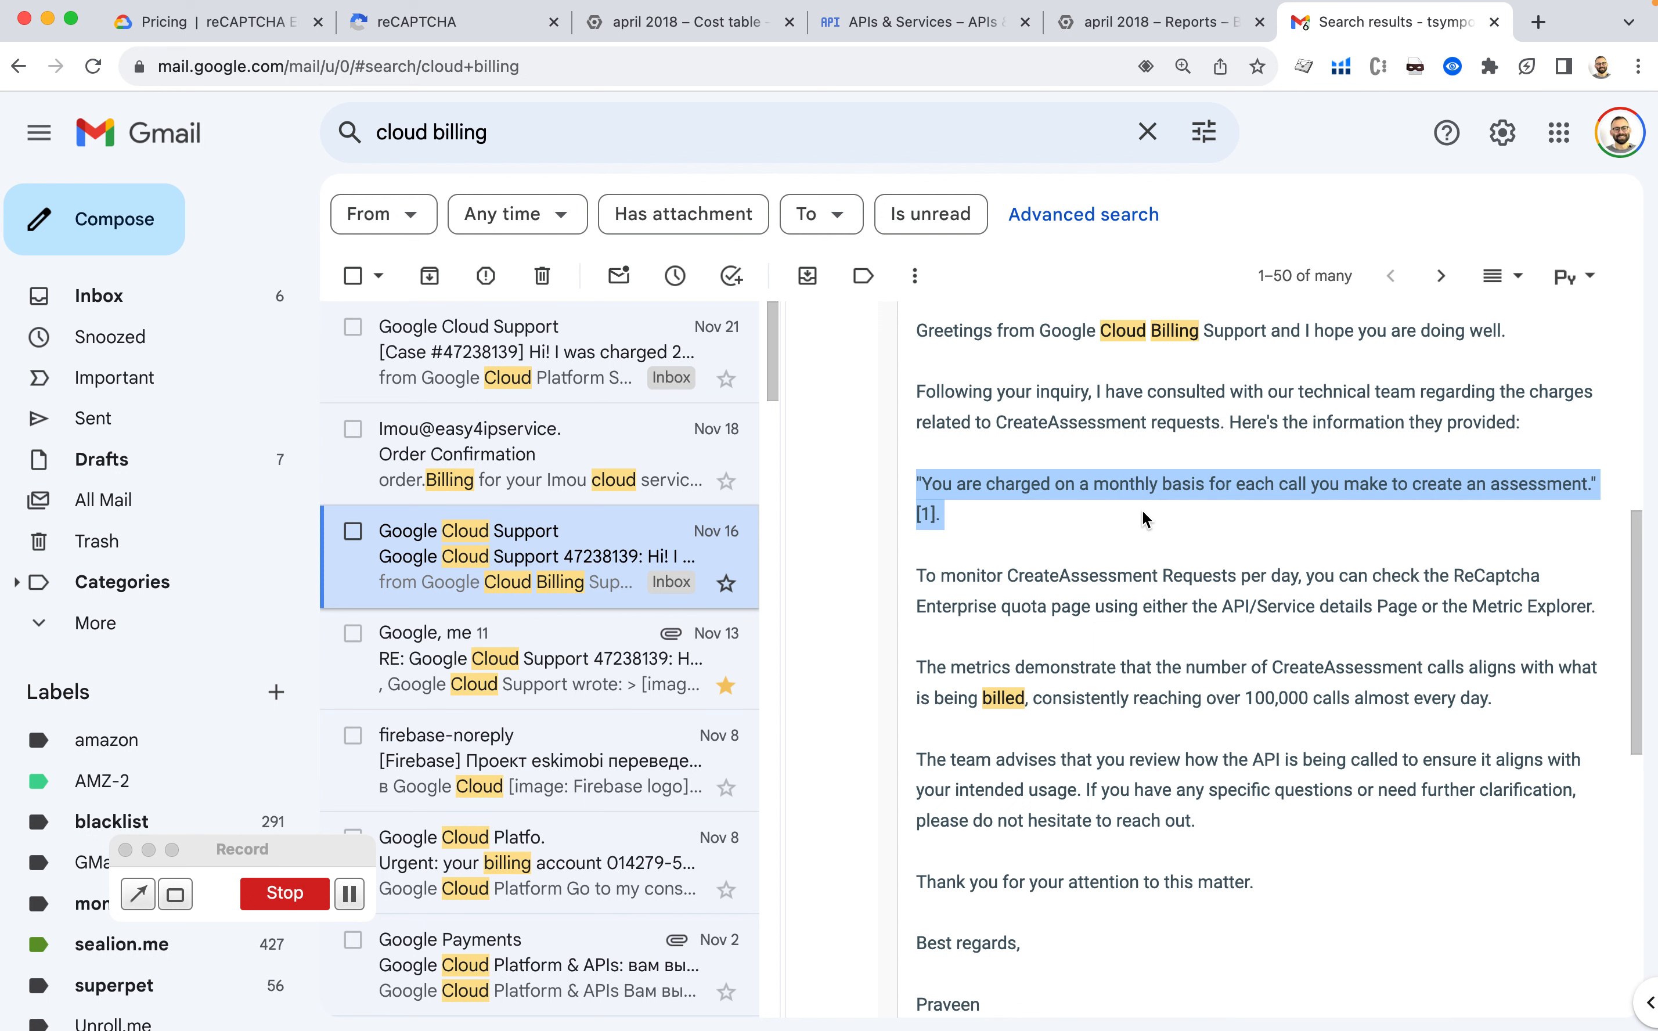
# Compare the reply against the reCAPTCHA total request count and the October billing cost table.
pyautogui.click(433, 21)
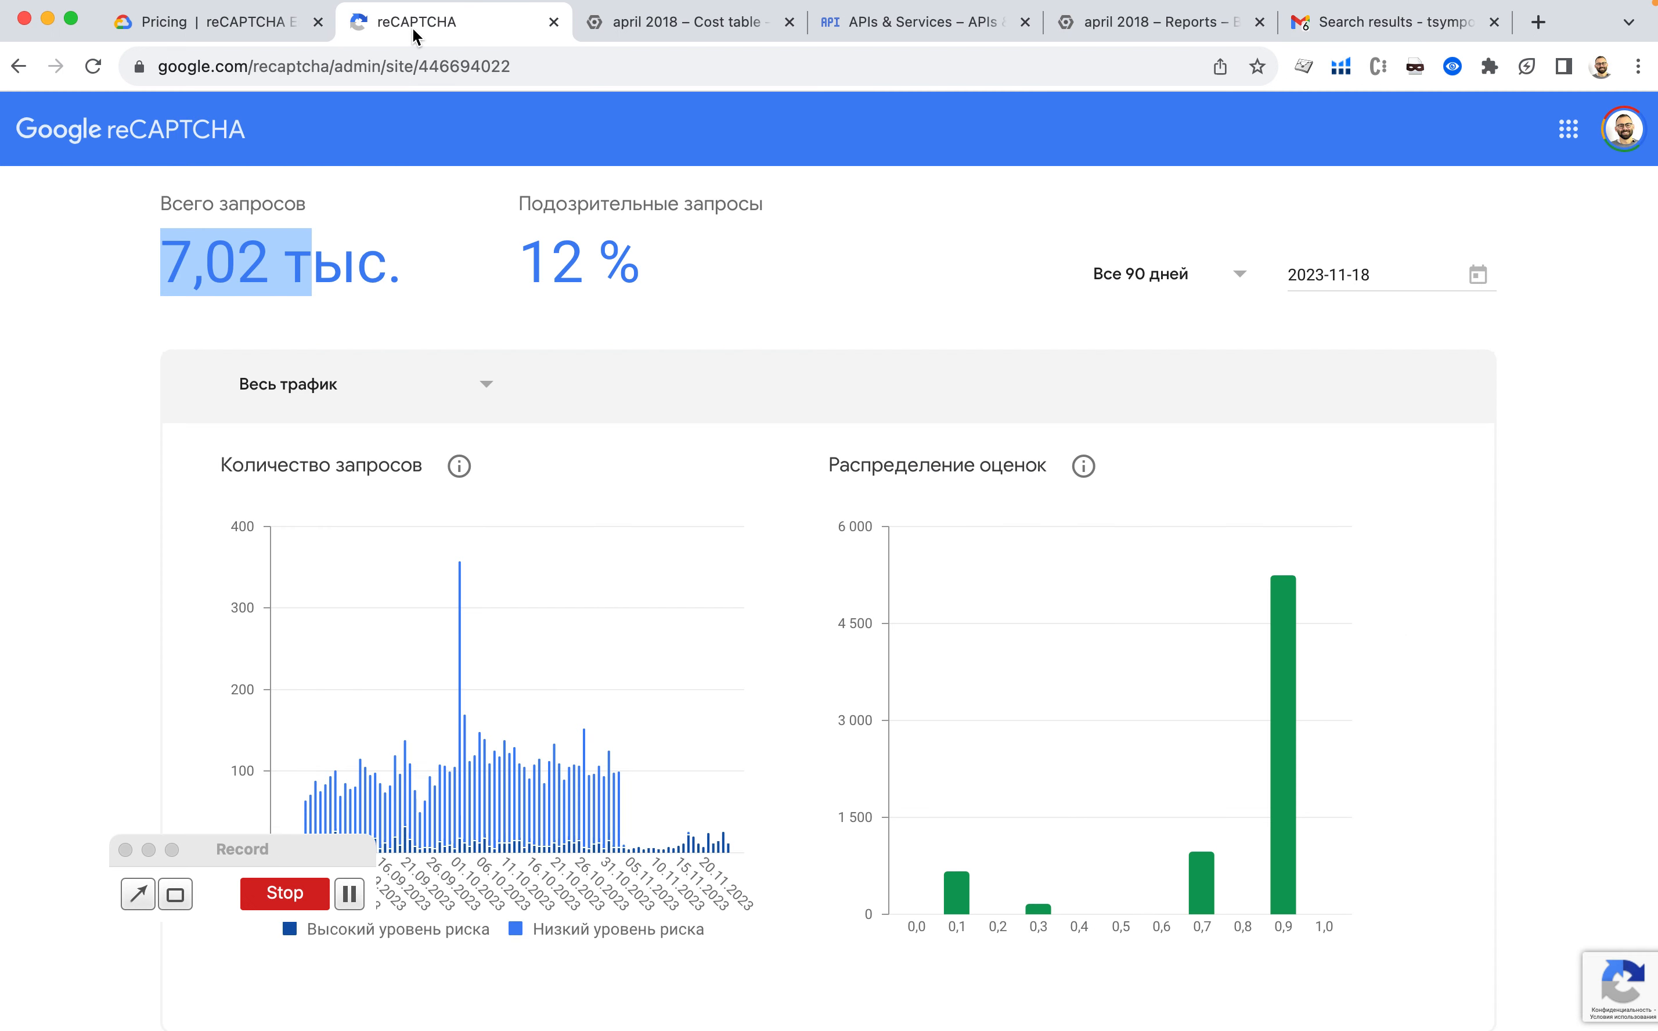
pyautogui.moveTo(808, 480)
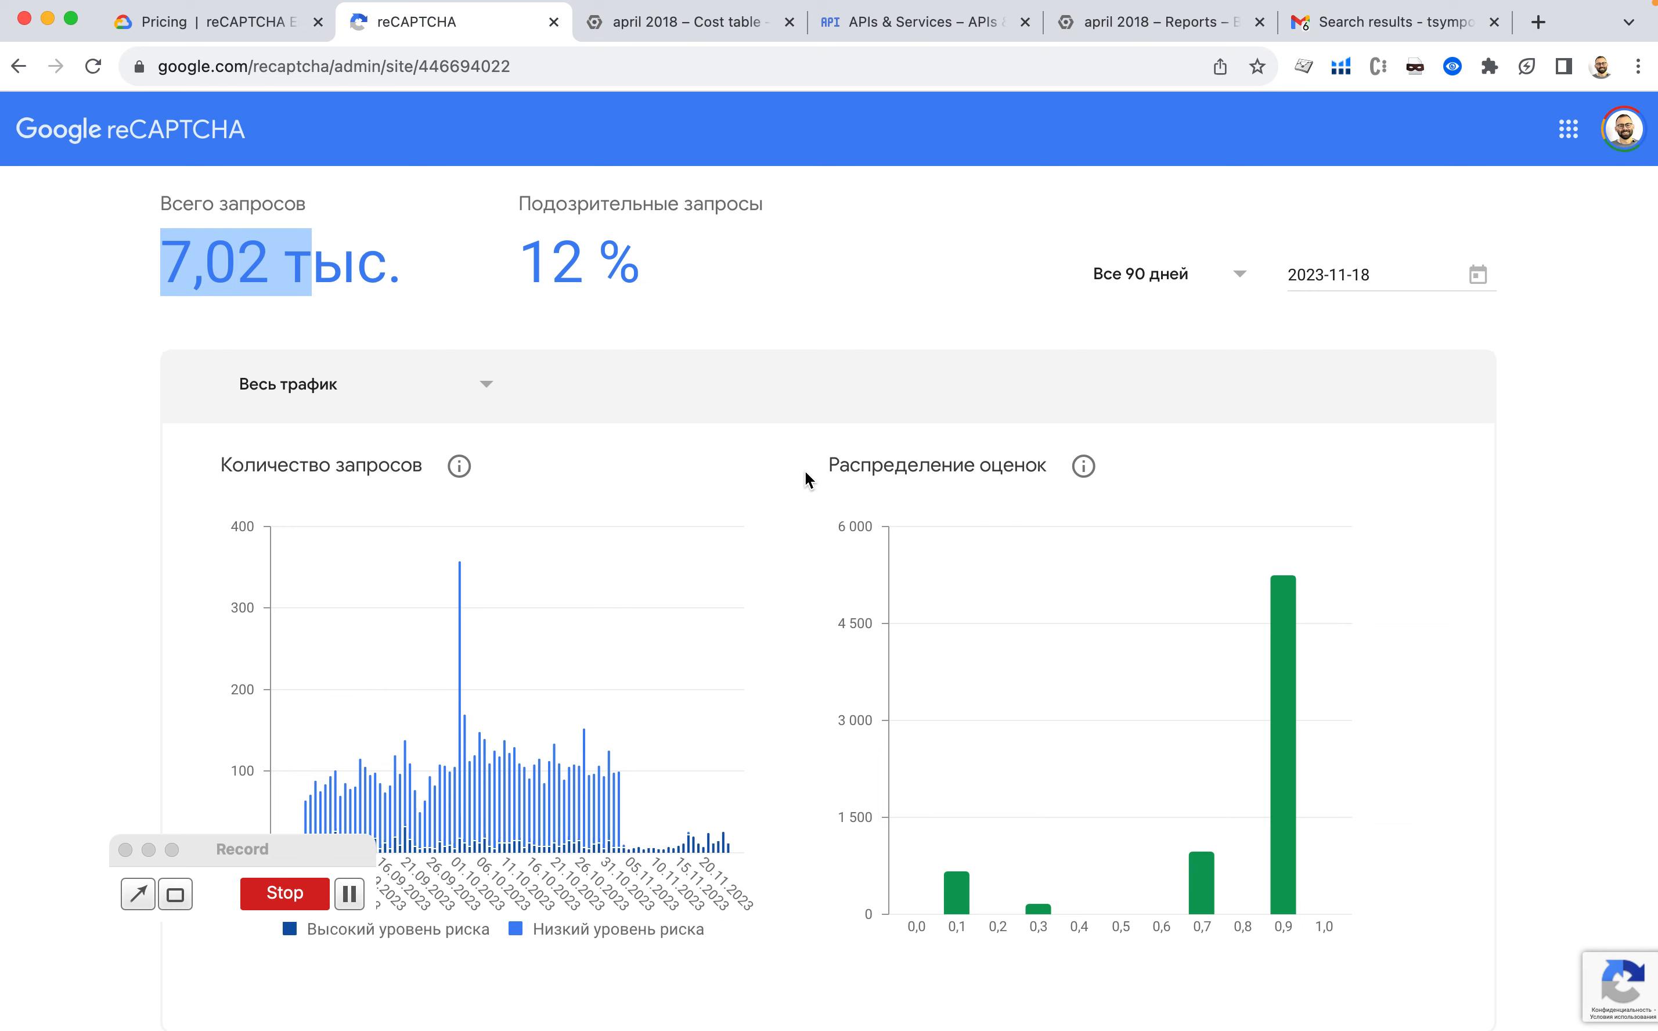
pyautogui.click(688, 21)
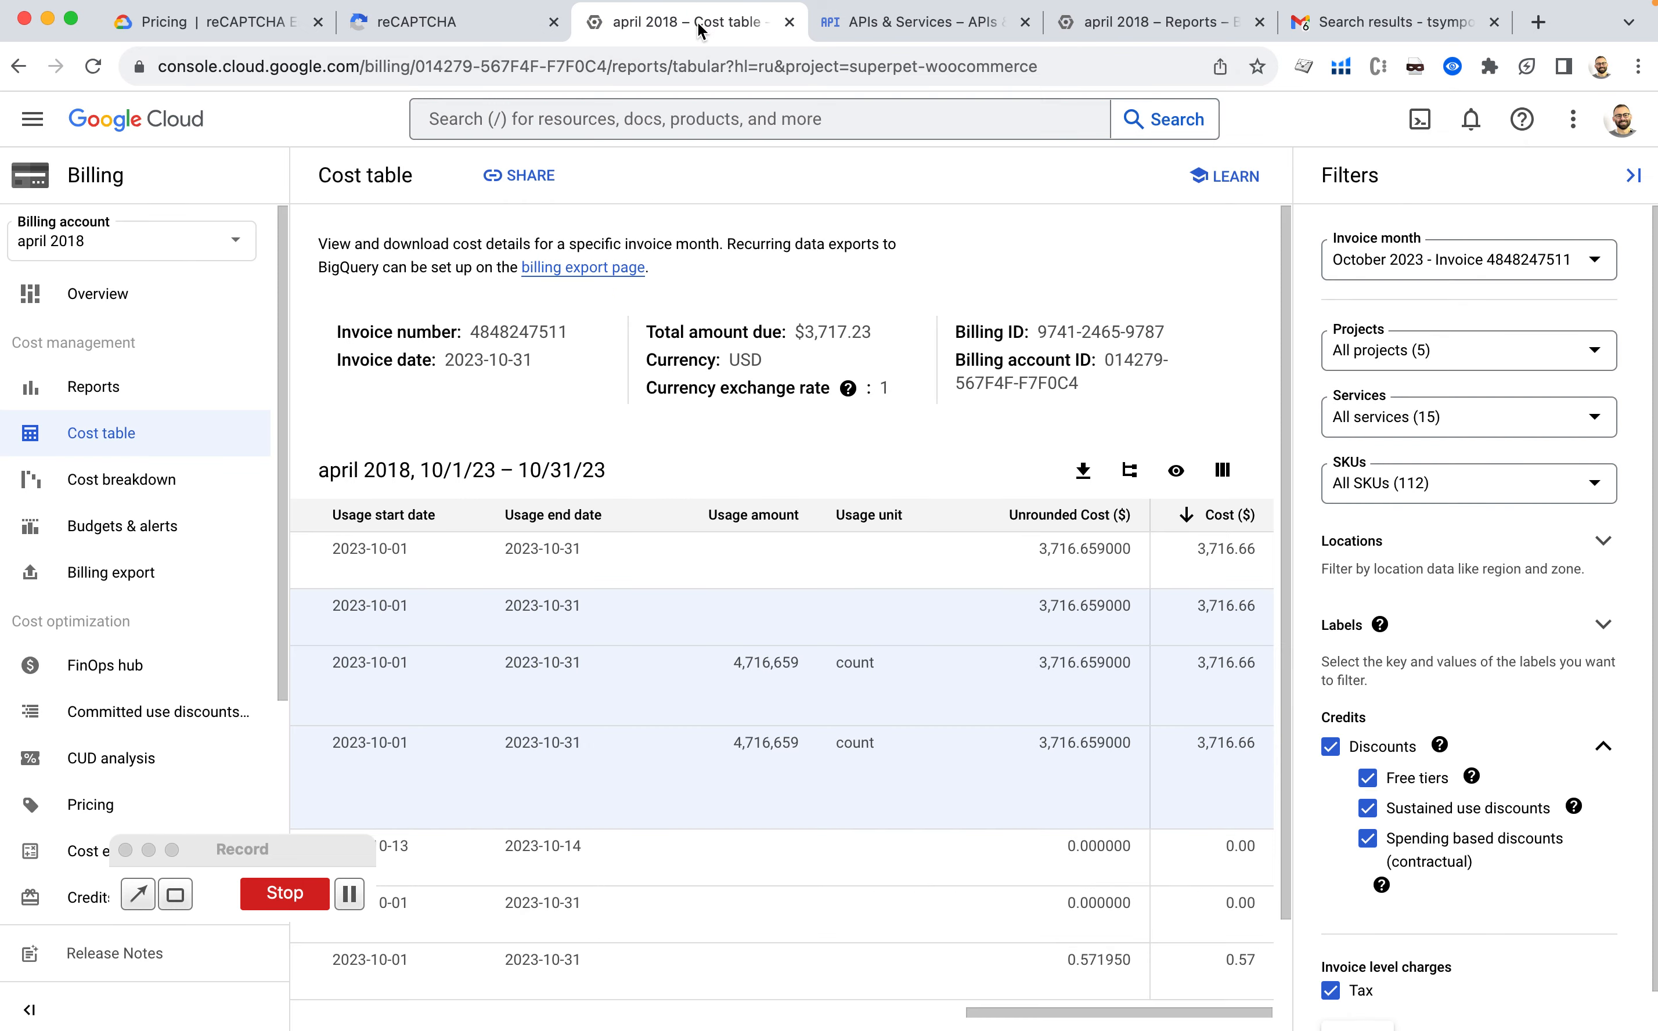
pyautogui.click(1394, 21)
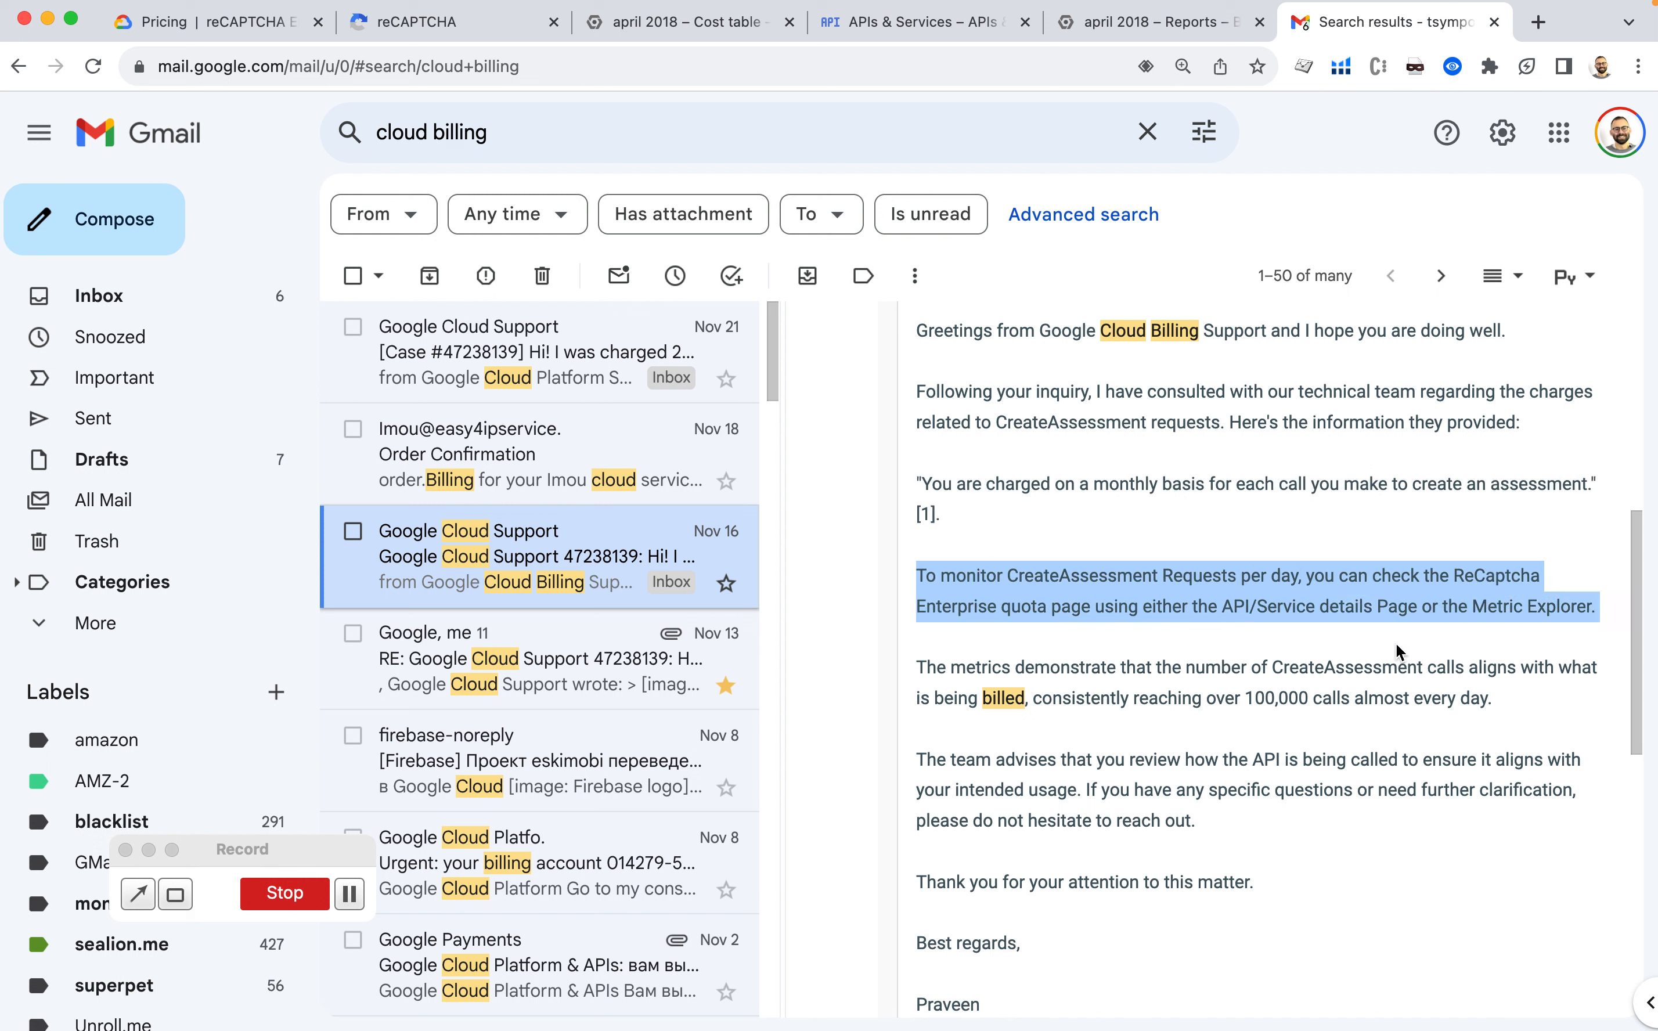
pyautogui.moveTo(1041, 614)
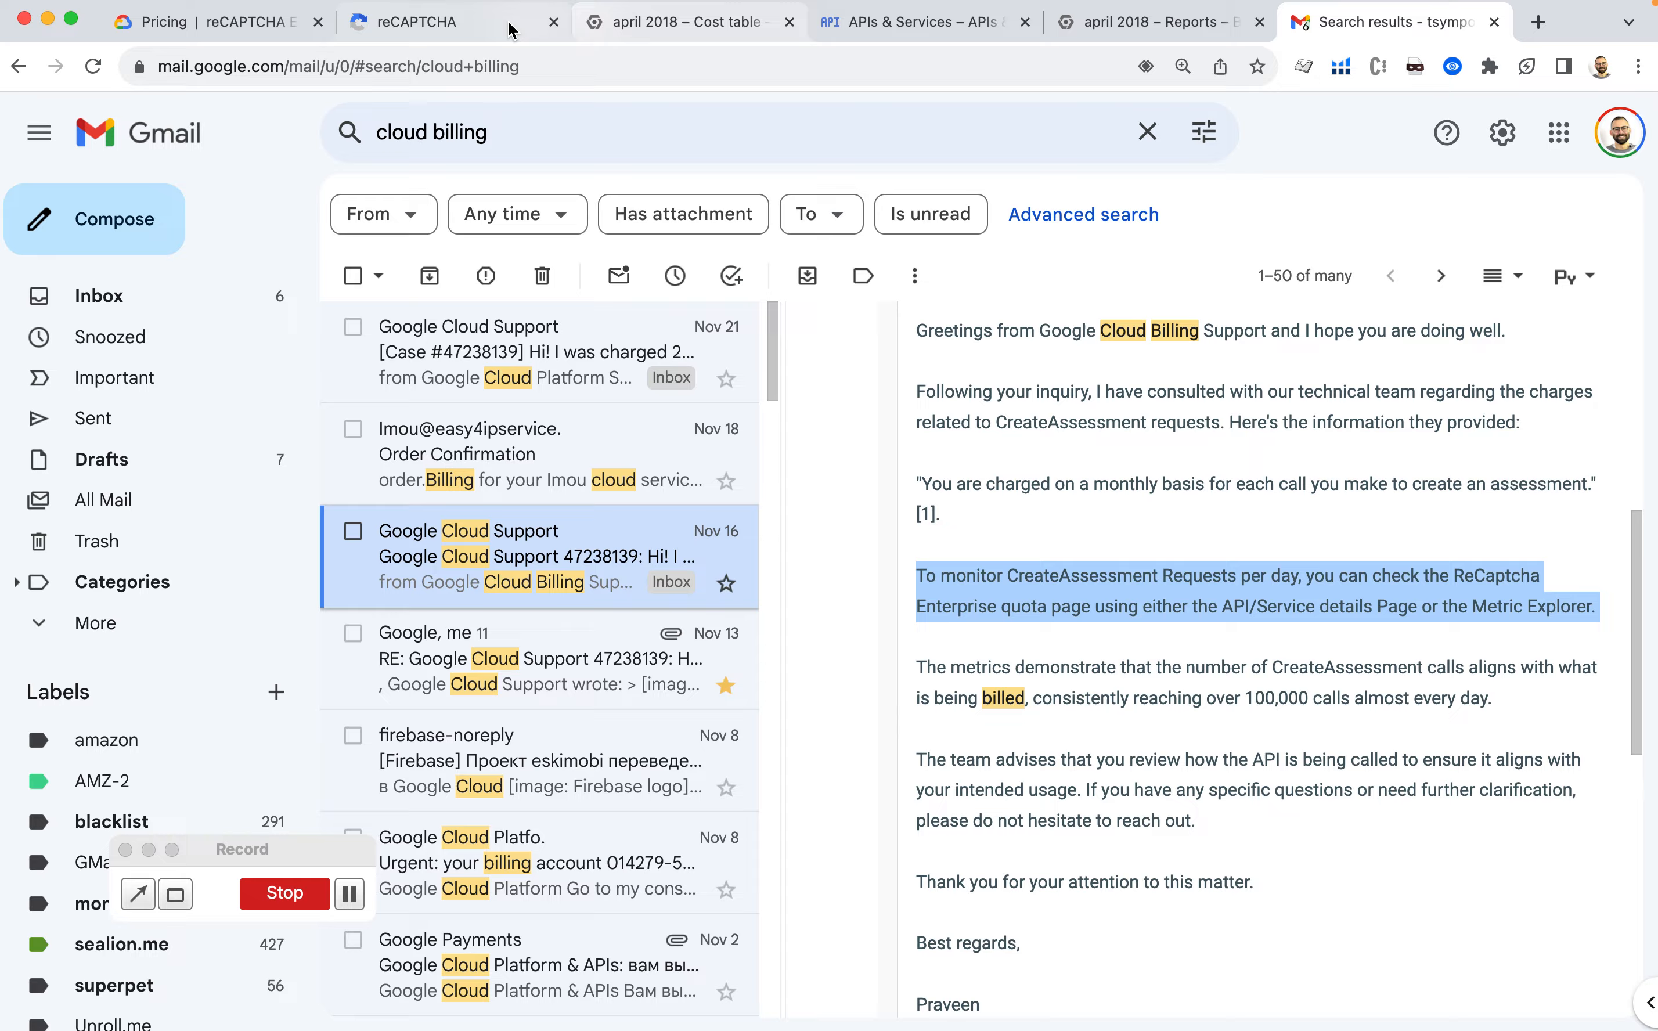
pyautogui.moveTo(1357, 31)
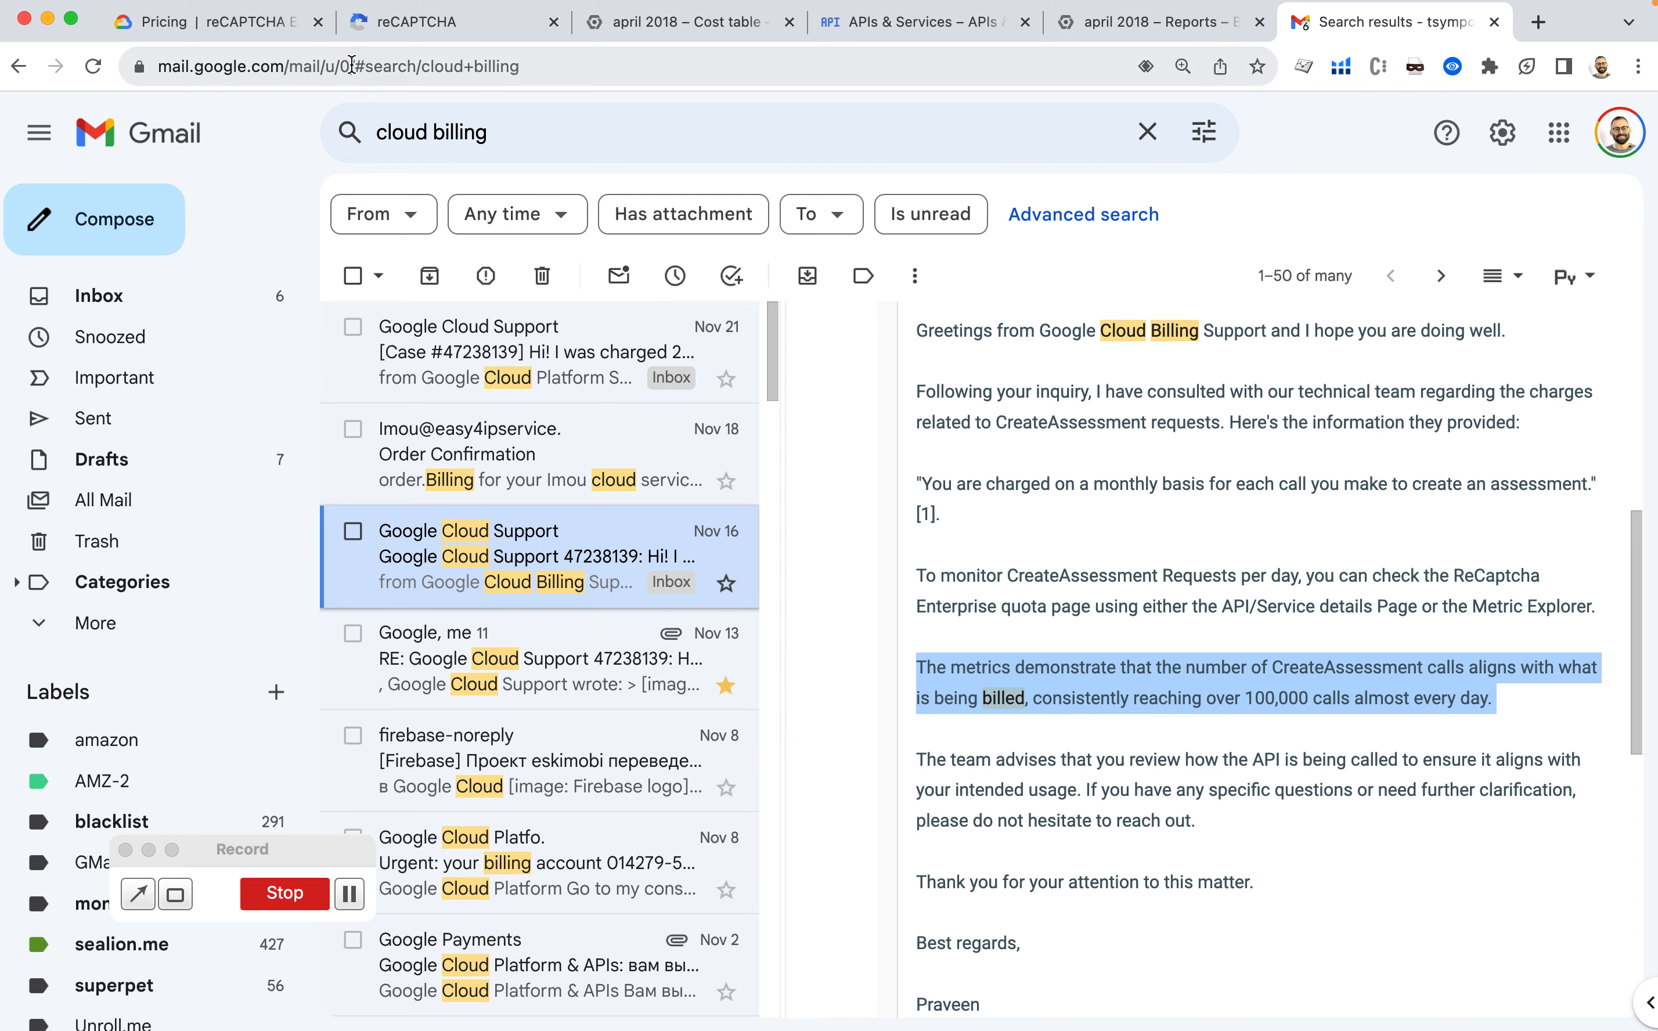
# On the reCAPTCHA Enterprise pricing page, highlight that assessments.create is Free up to 1,000,000 monthly calls.
pyautogui.click(201, 21)
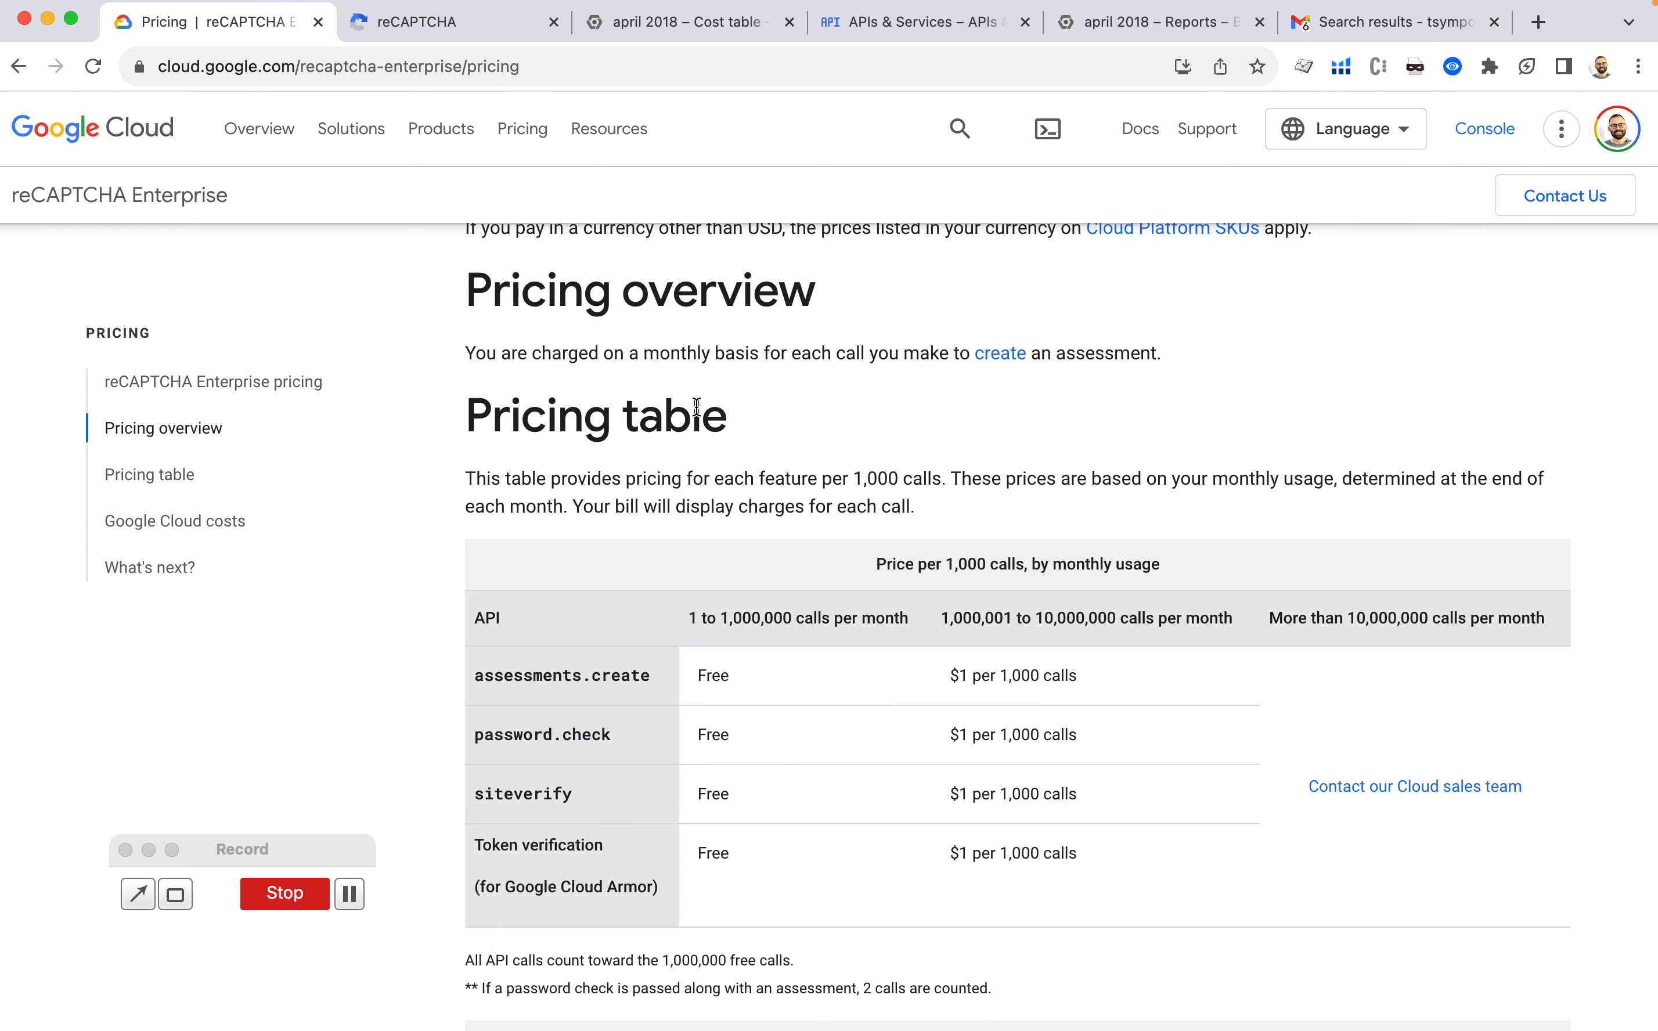
pyautogui.scroll(3)
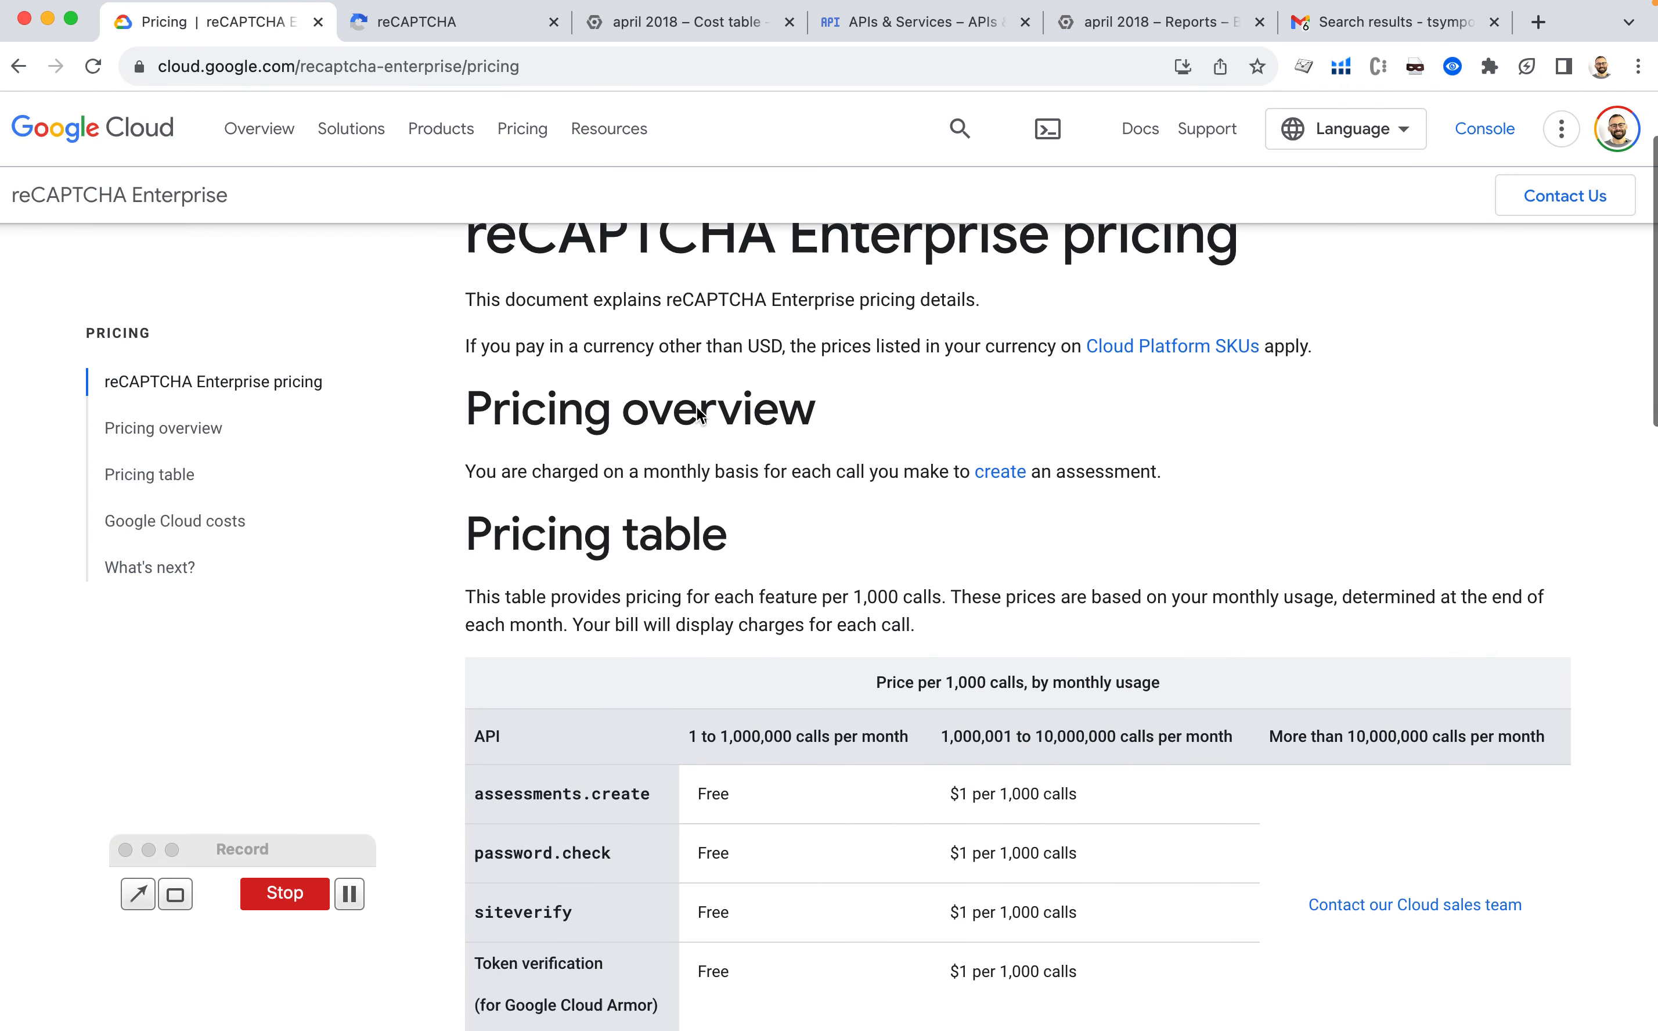
pyautogui.scroll(-3)
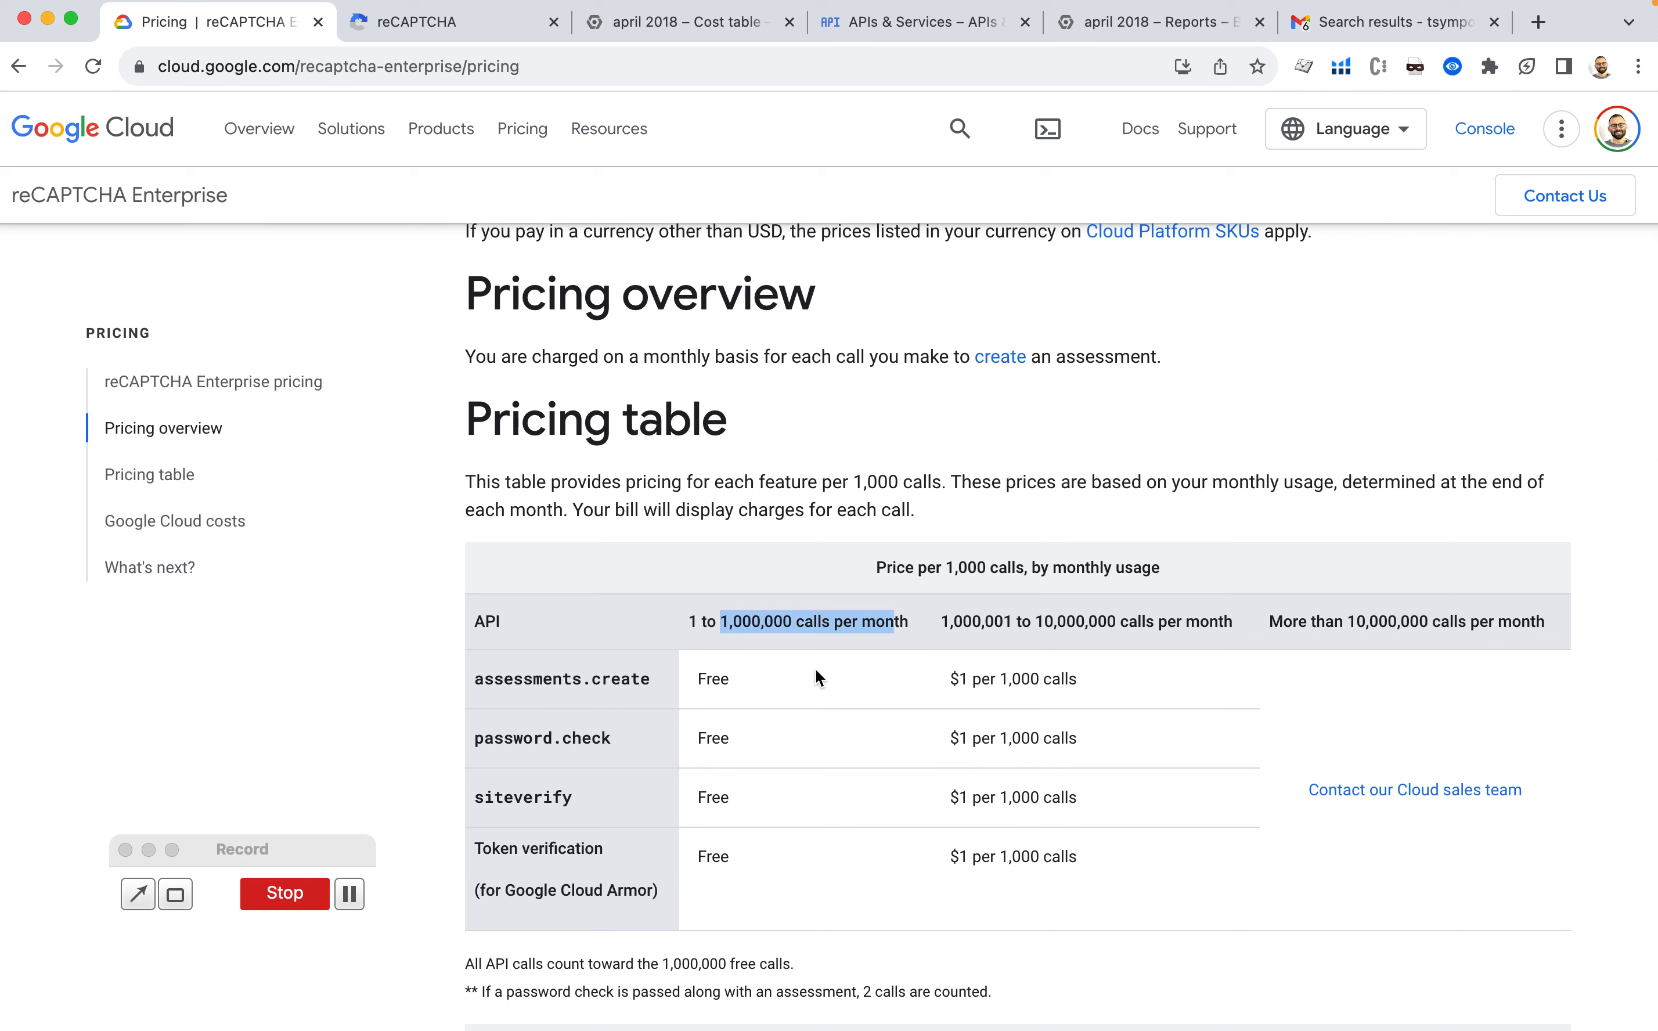
pyautogui.doubleClick(712, 678)
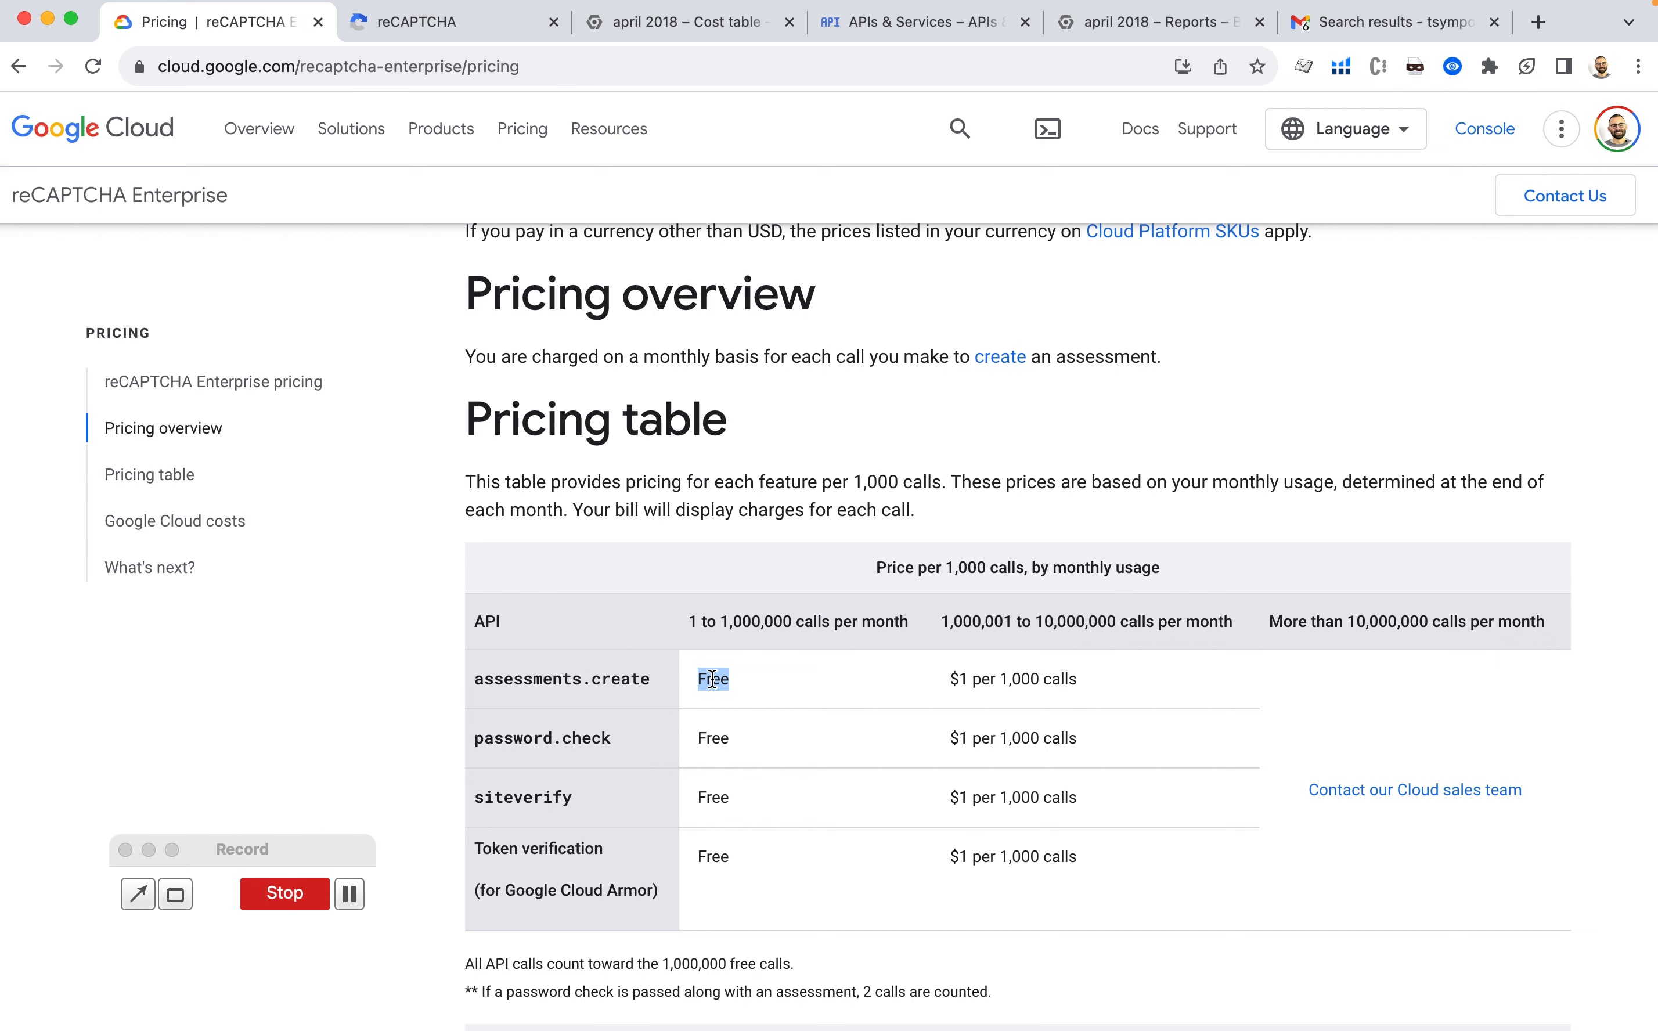
# Compare the free tier with the reCAPTCHA request count and the October billing cost table.
pyautogui.click(456, 21)
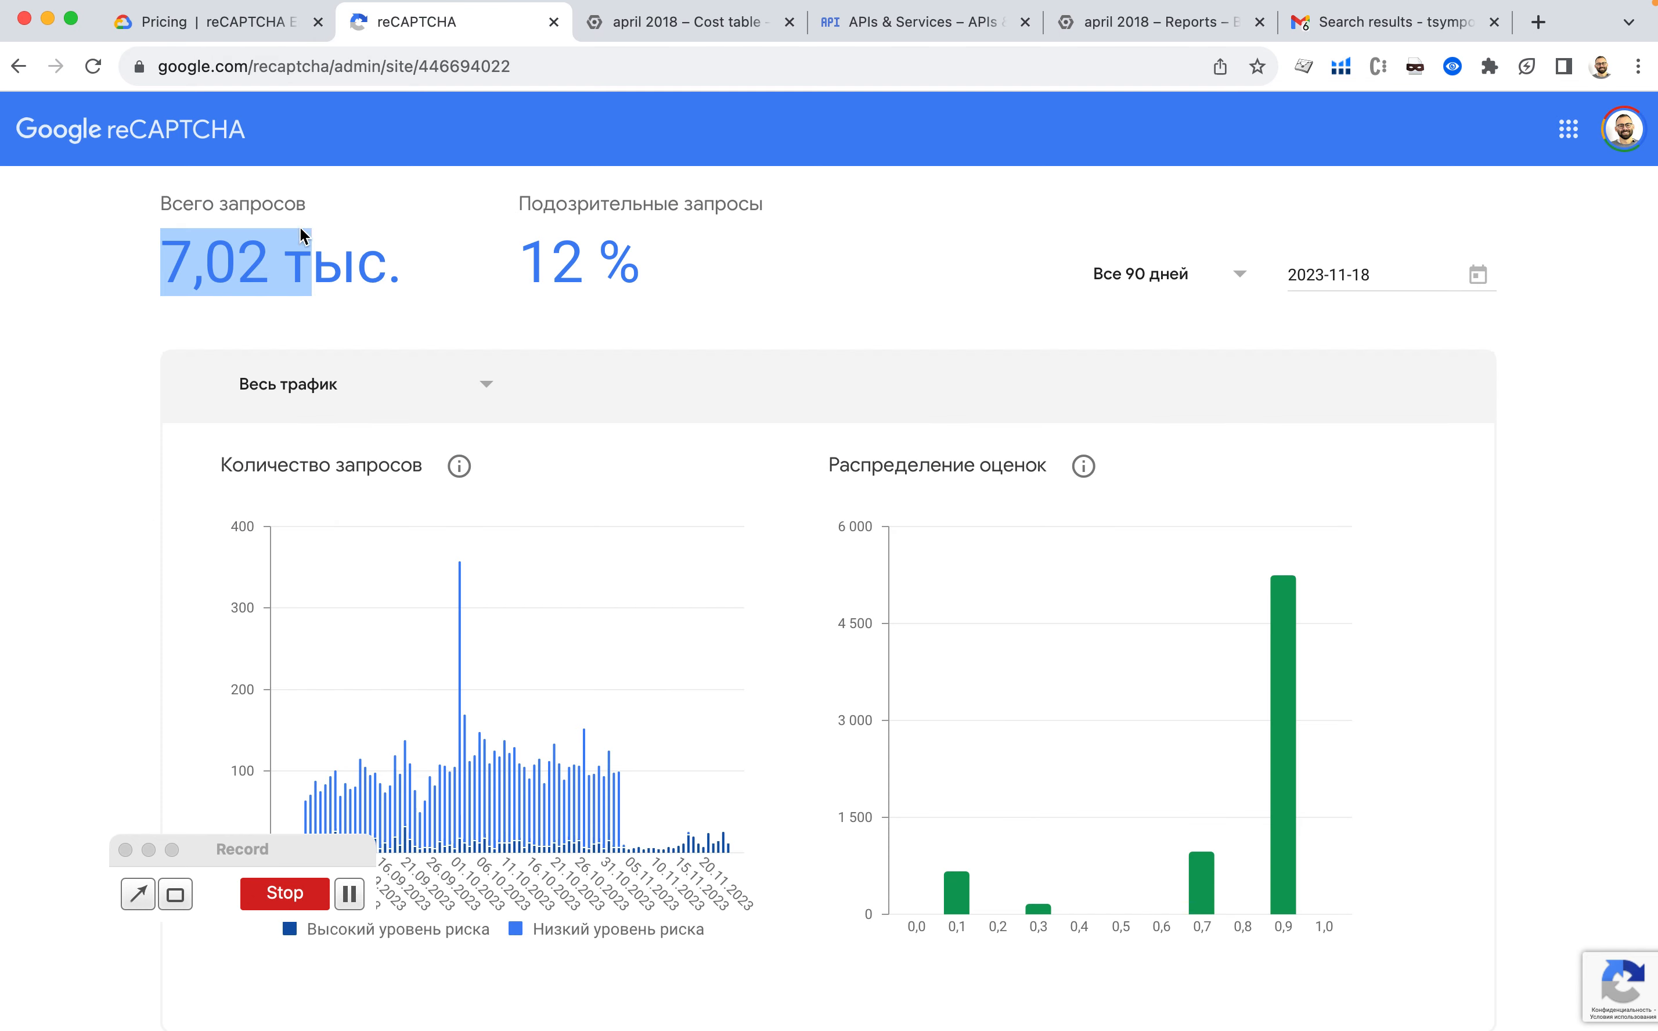
pyautogui.click(687, 21)
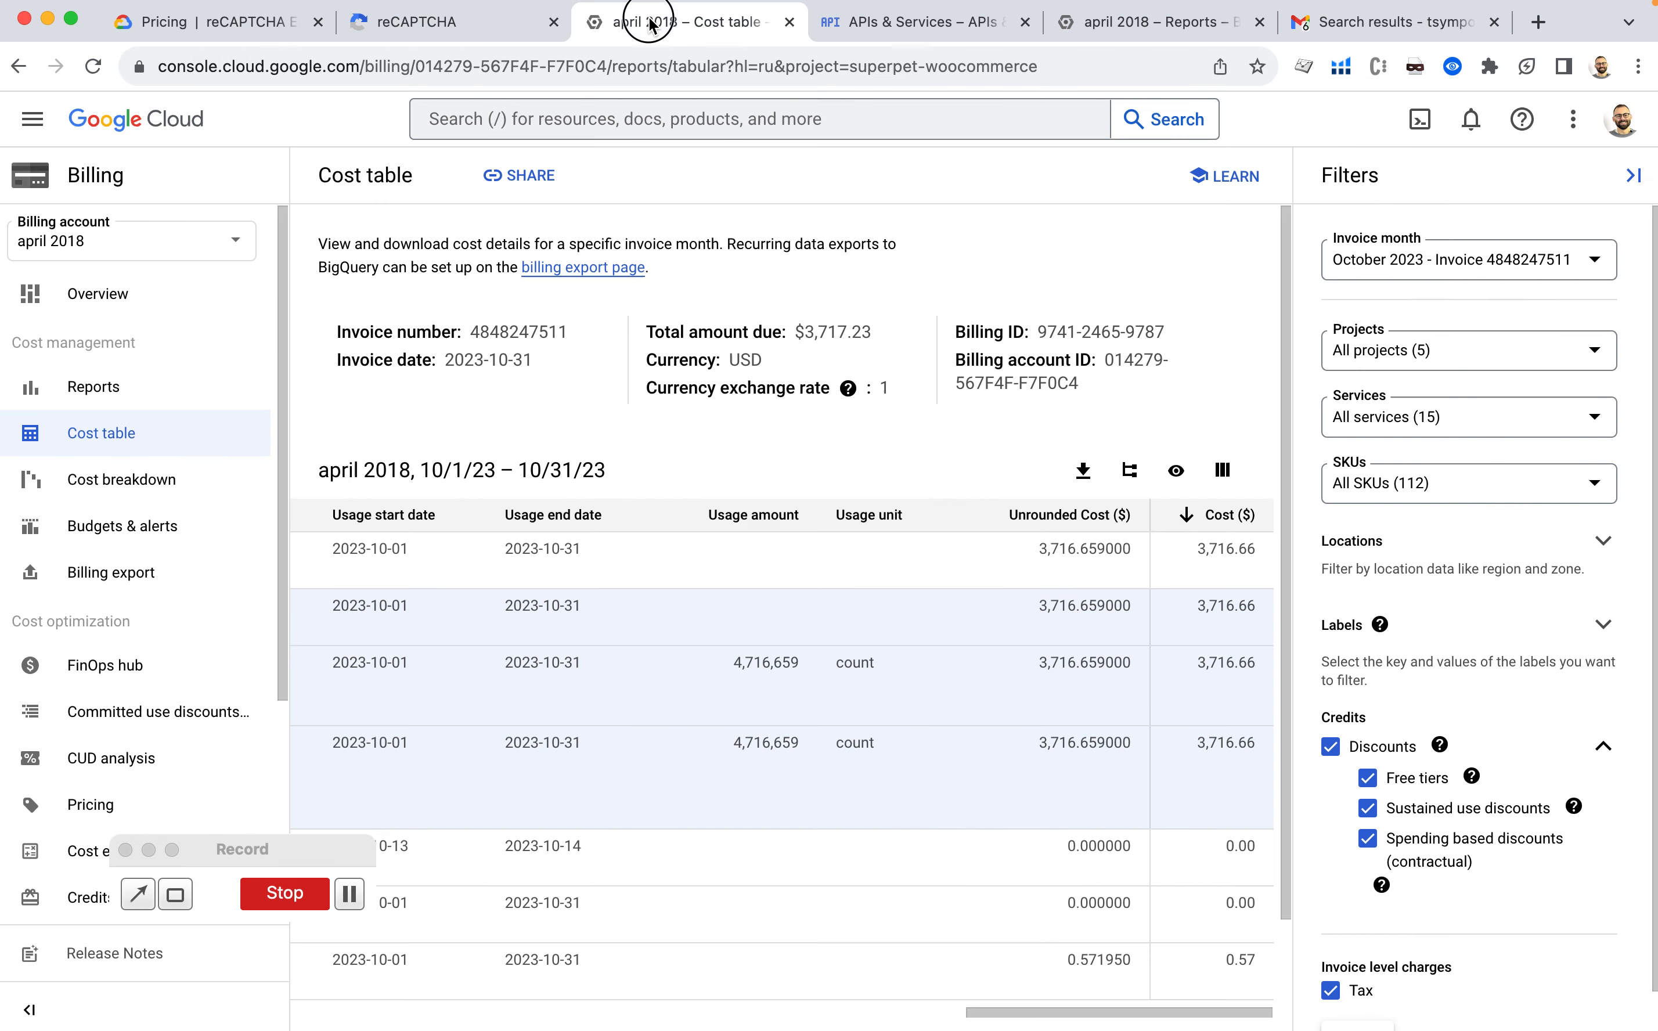
pyautogui.moveTo(737, 760)
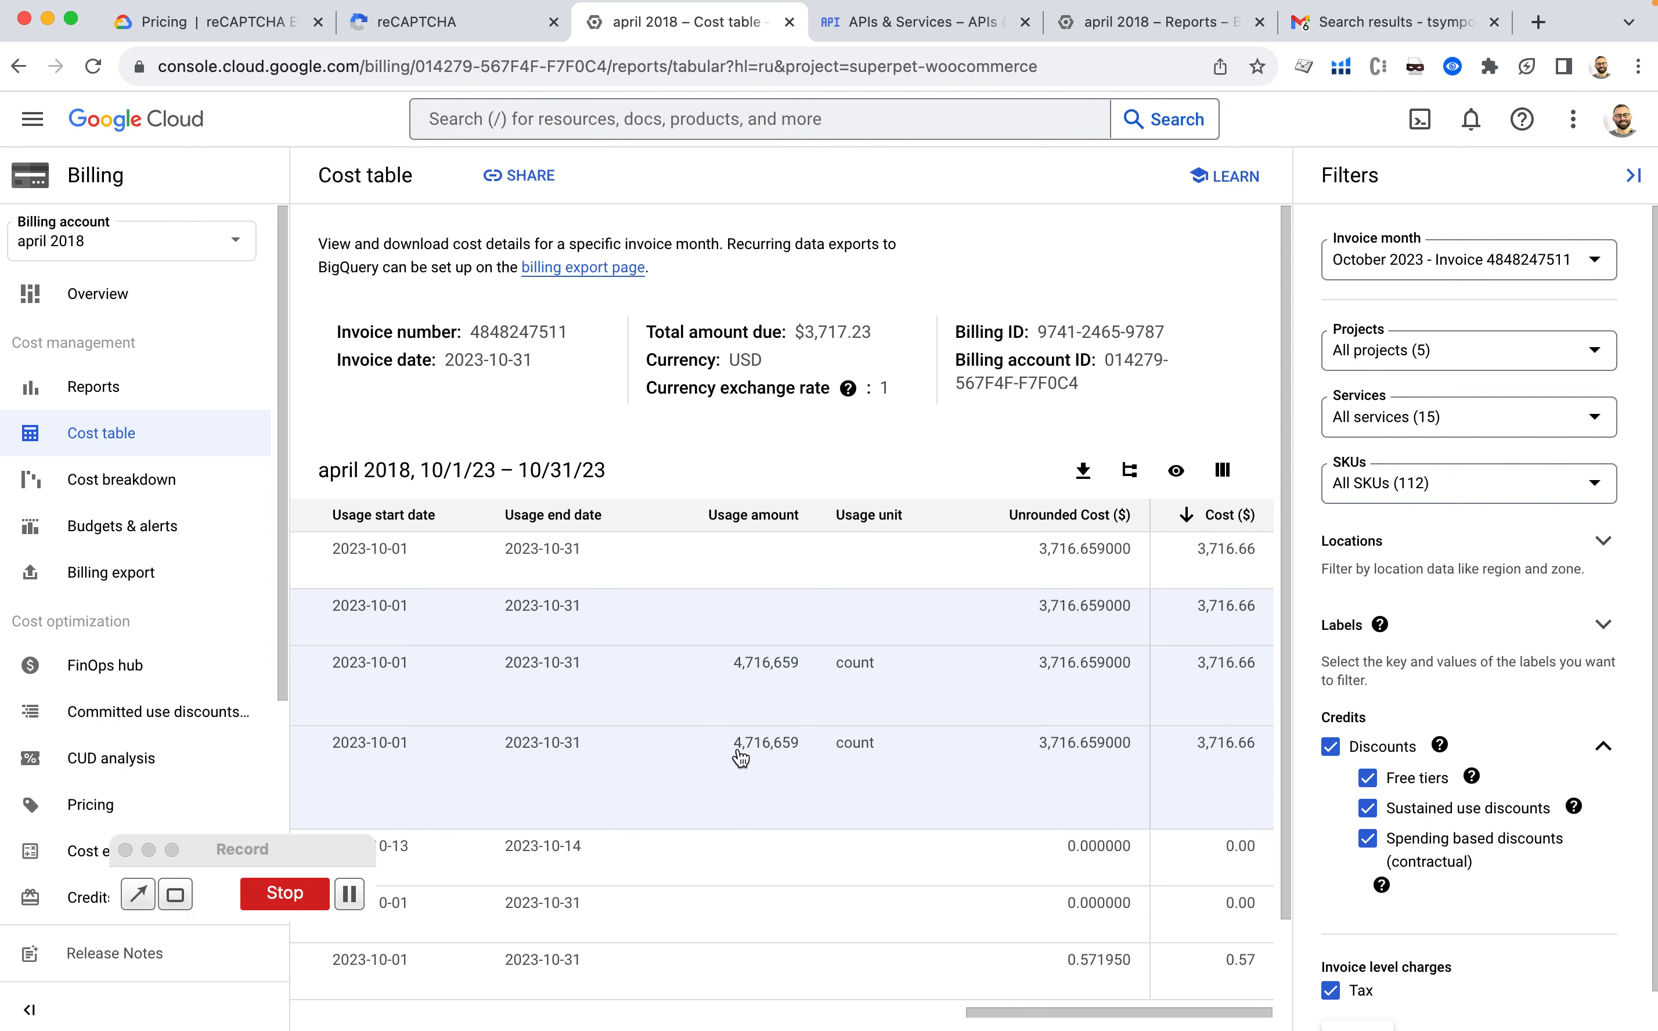
pyautogui.moveTo(1238, 762)
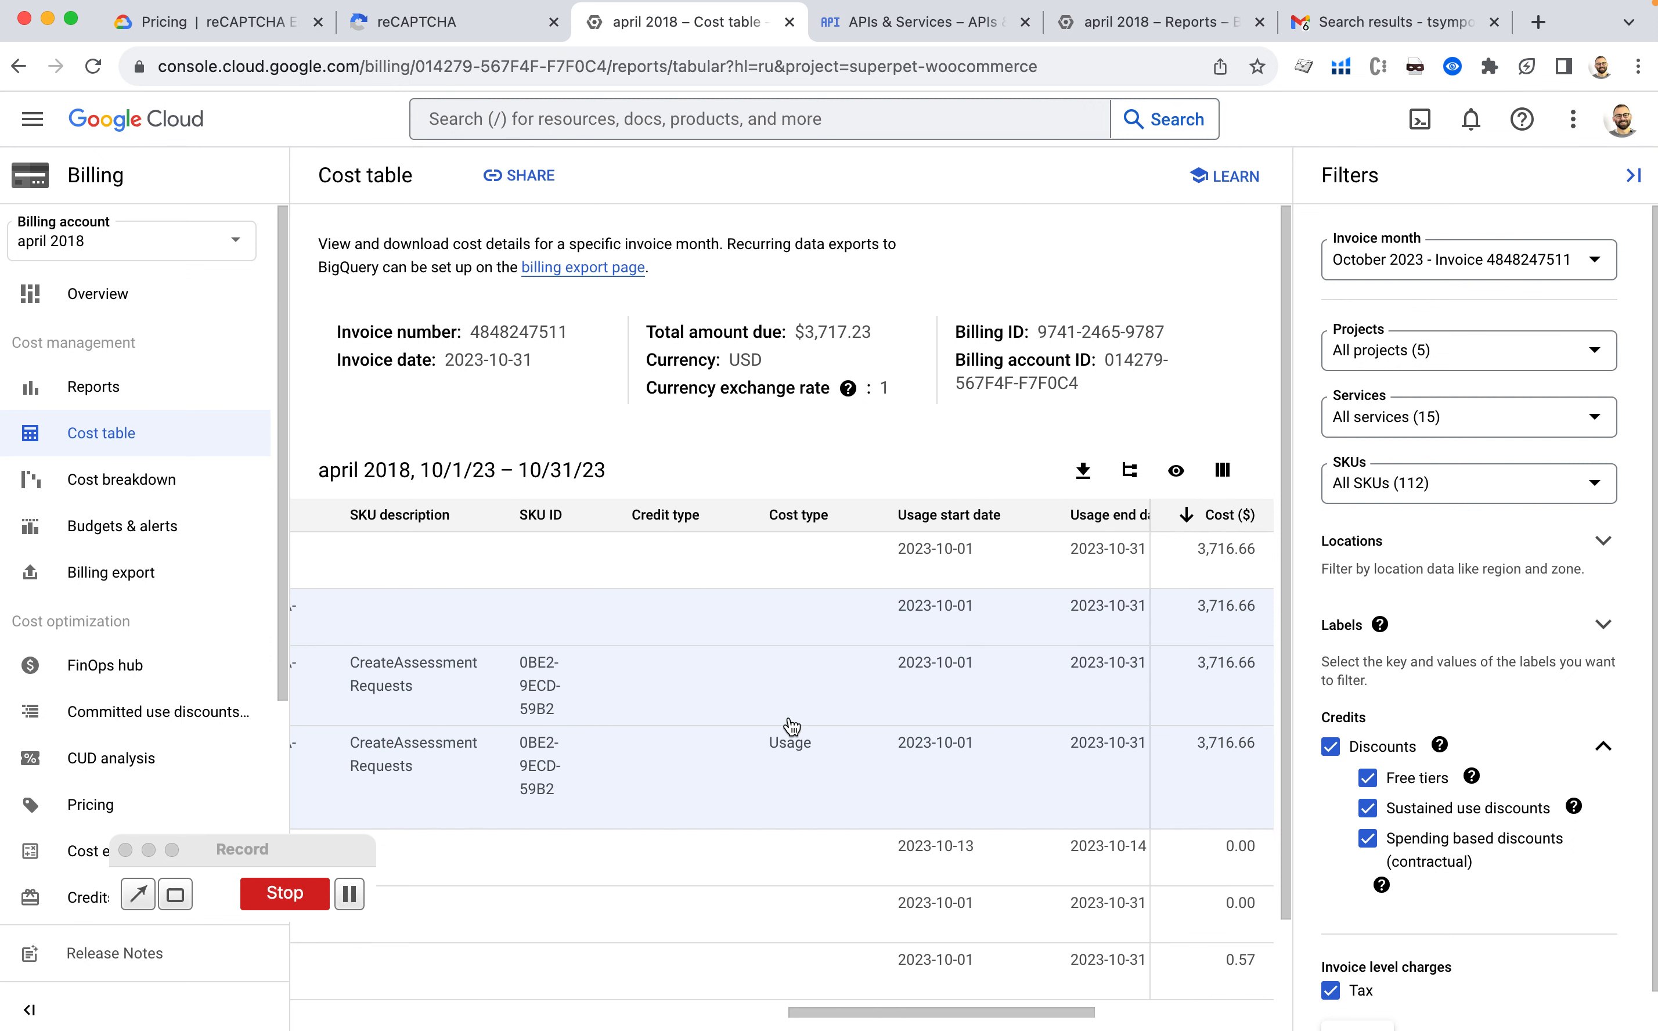
# Highlight the reCAPTCHA dashboard's 7,02 thousand total requests against the $3,716.66 October CreateAssessment charge.
pyautogui.click(433, 21)
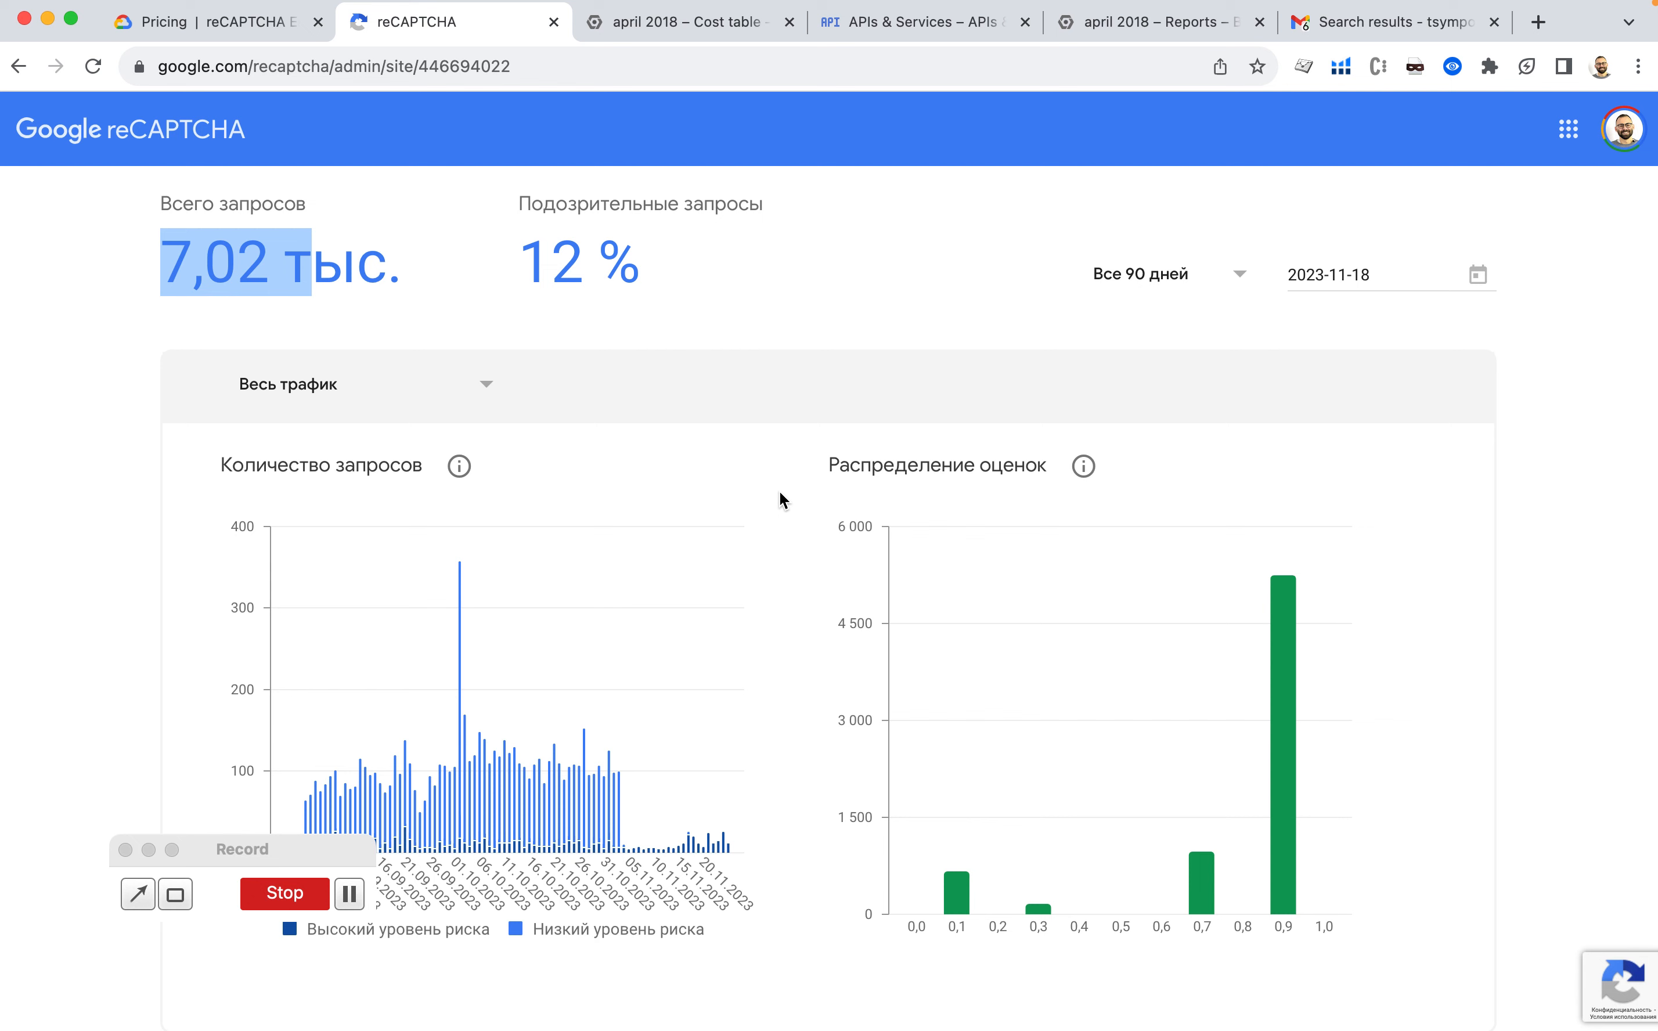
pyautogui.moveTo(313, 271)
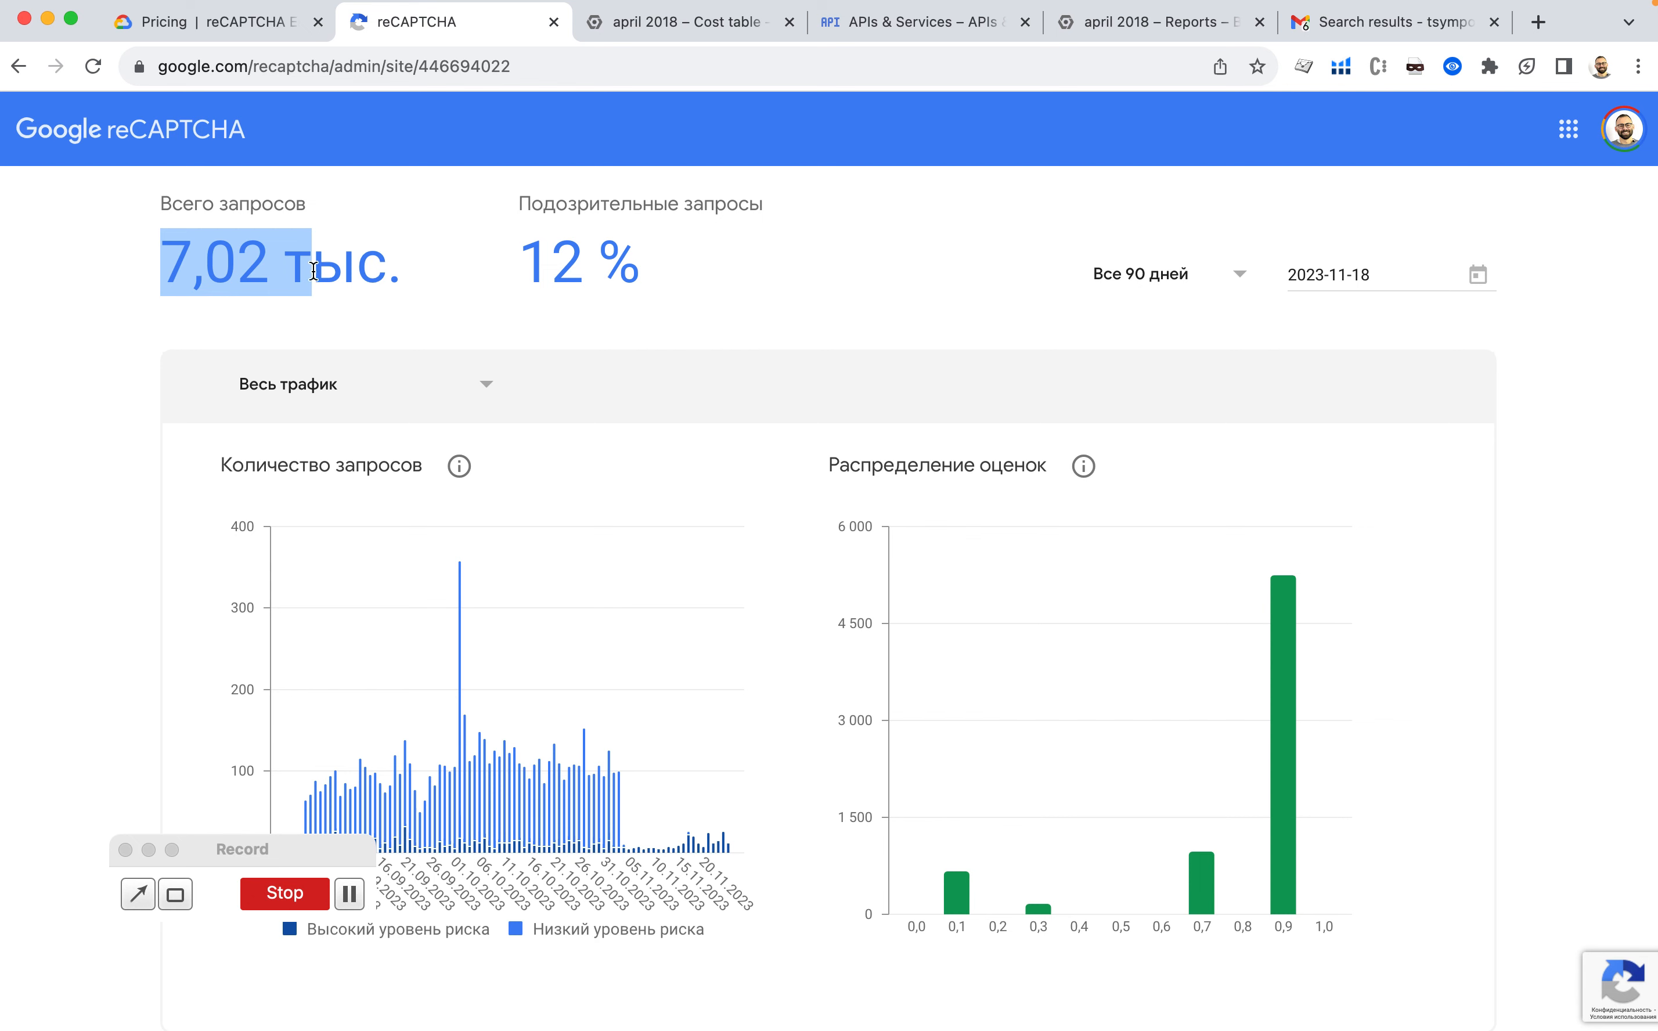
pyautogui.click(688, 21)
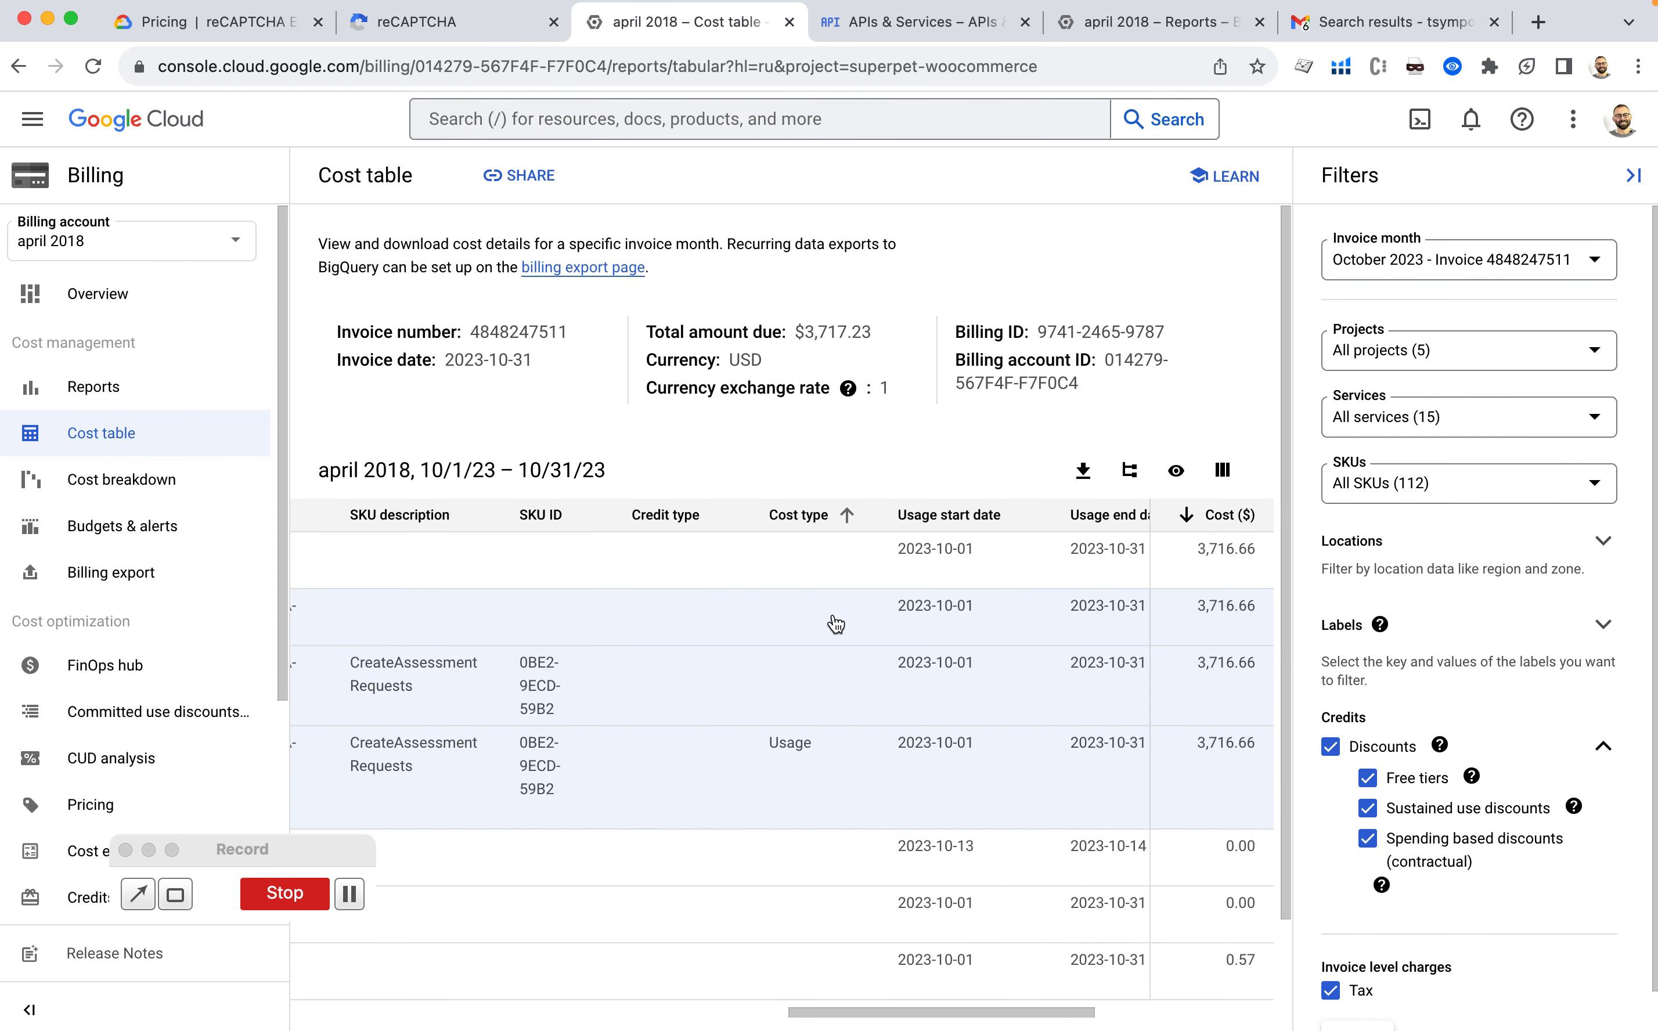
pyautogui.hscroll(3)
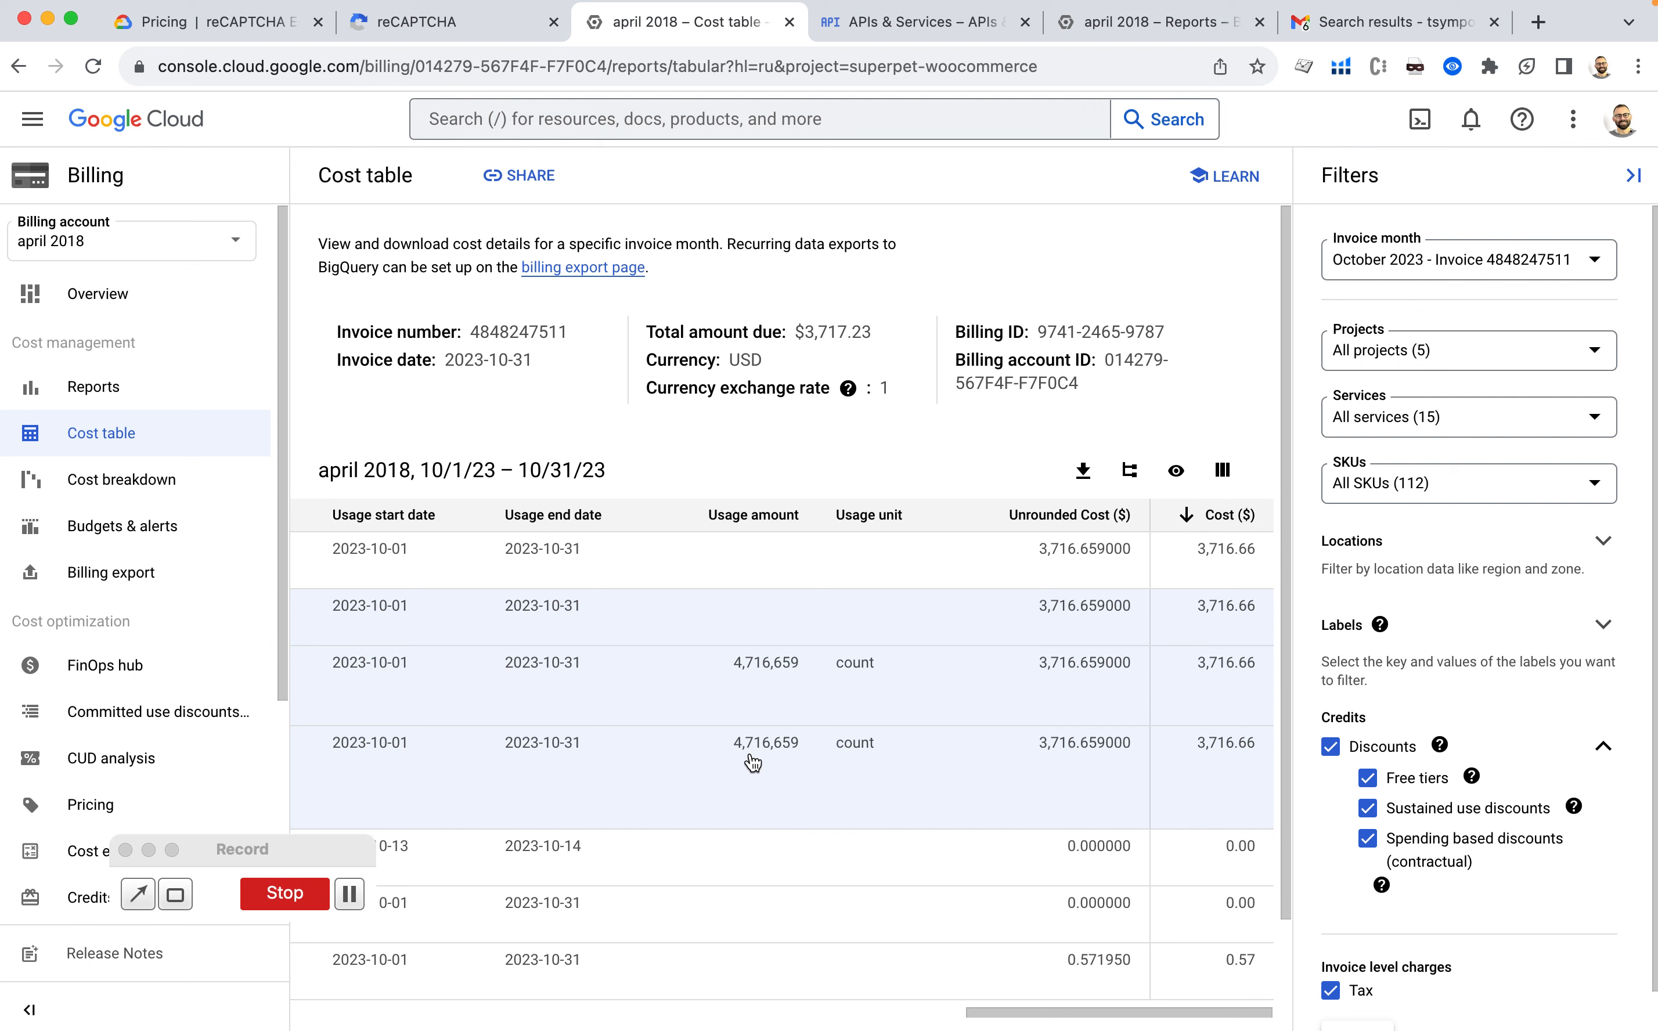
pyautogui.click(437, 21)
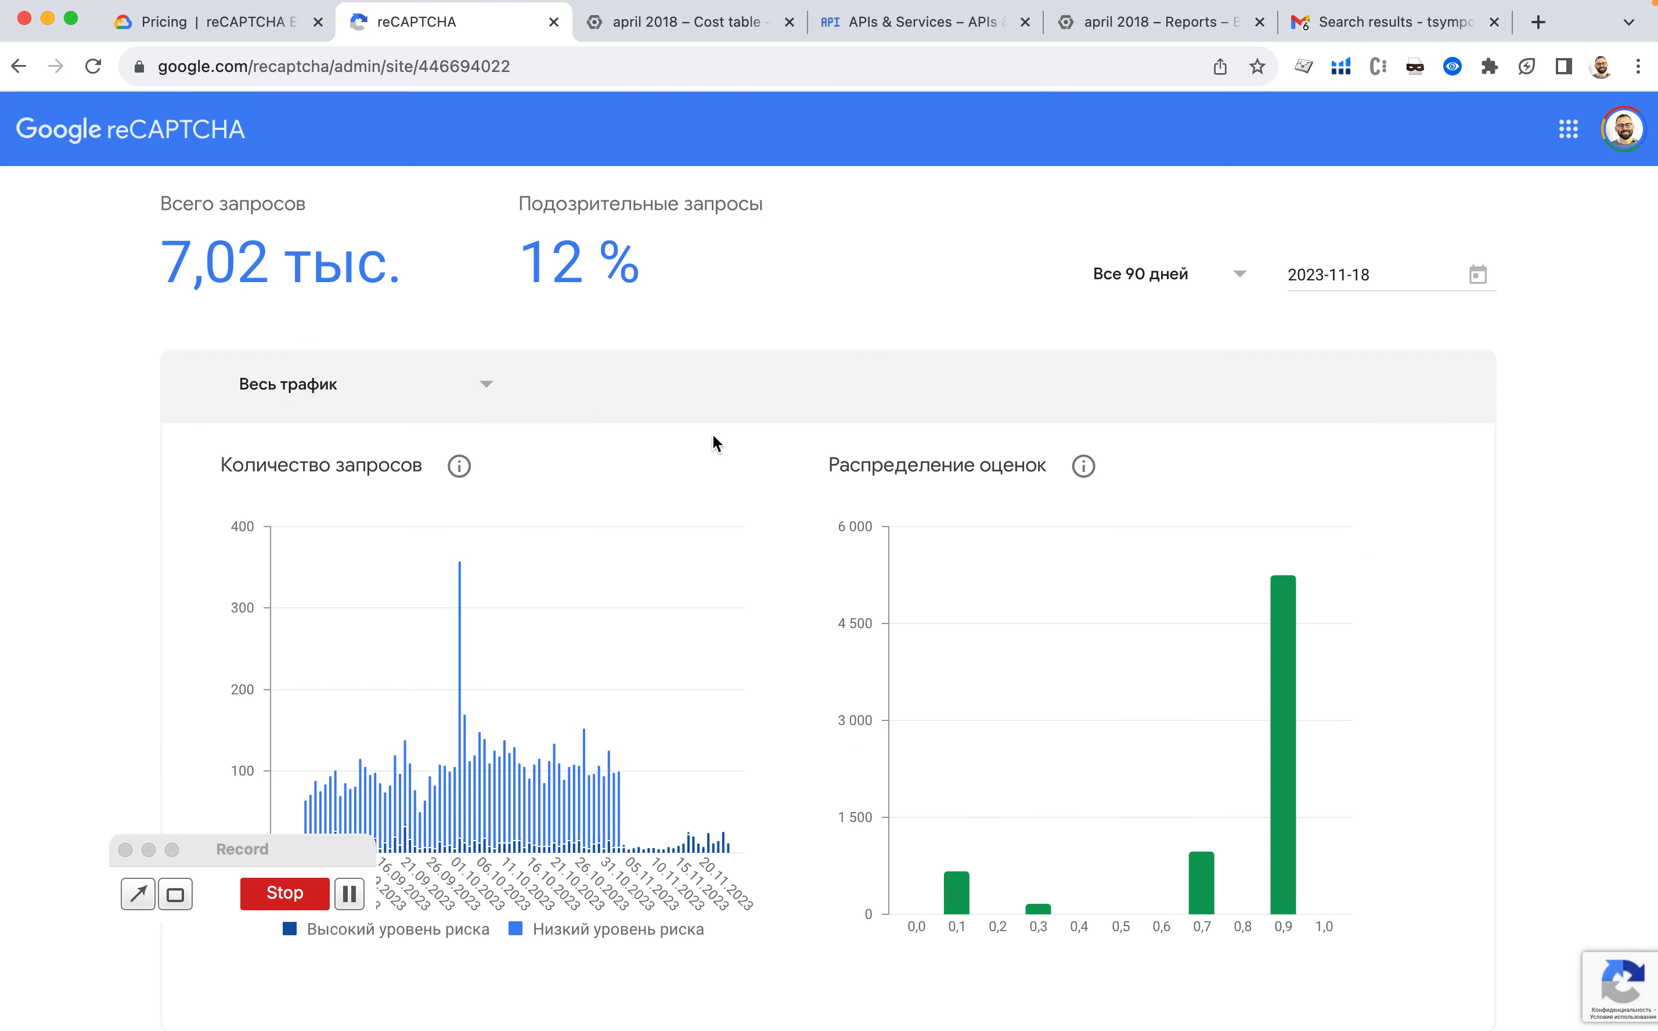
pyautogui.moveTo(878, 254)
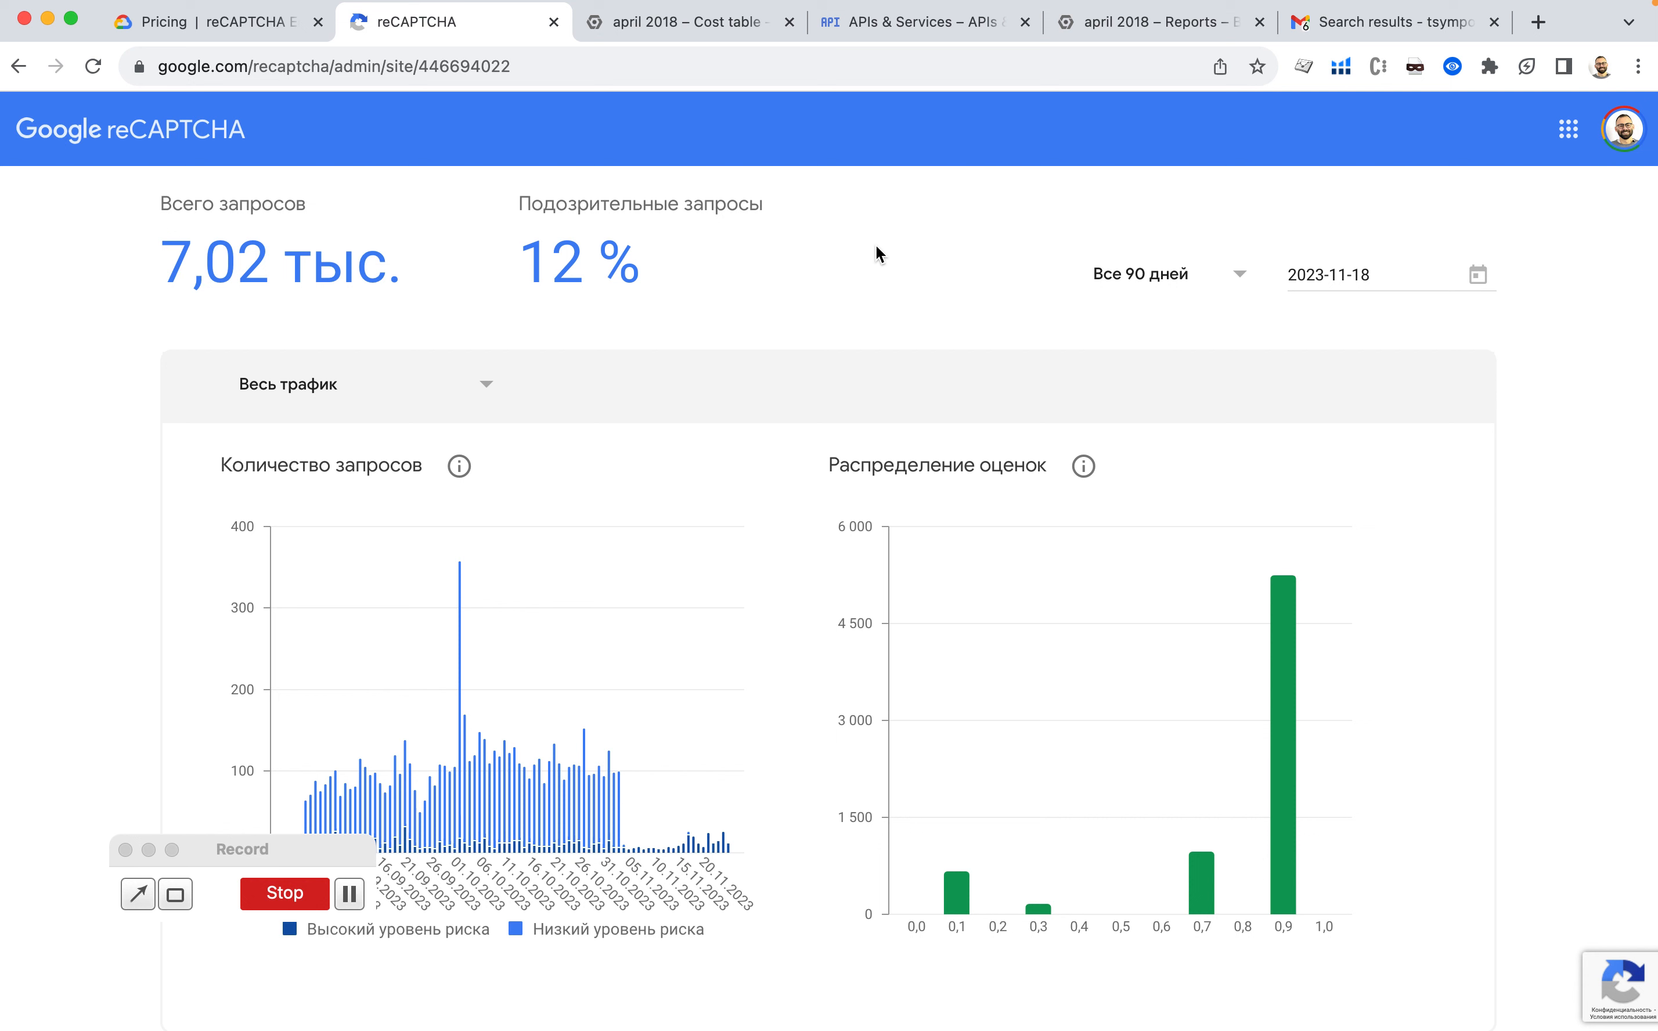
pyautogui.moveTo(865, 261)
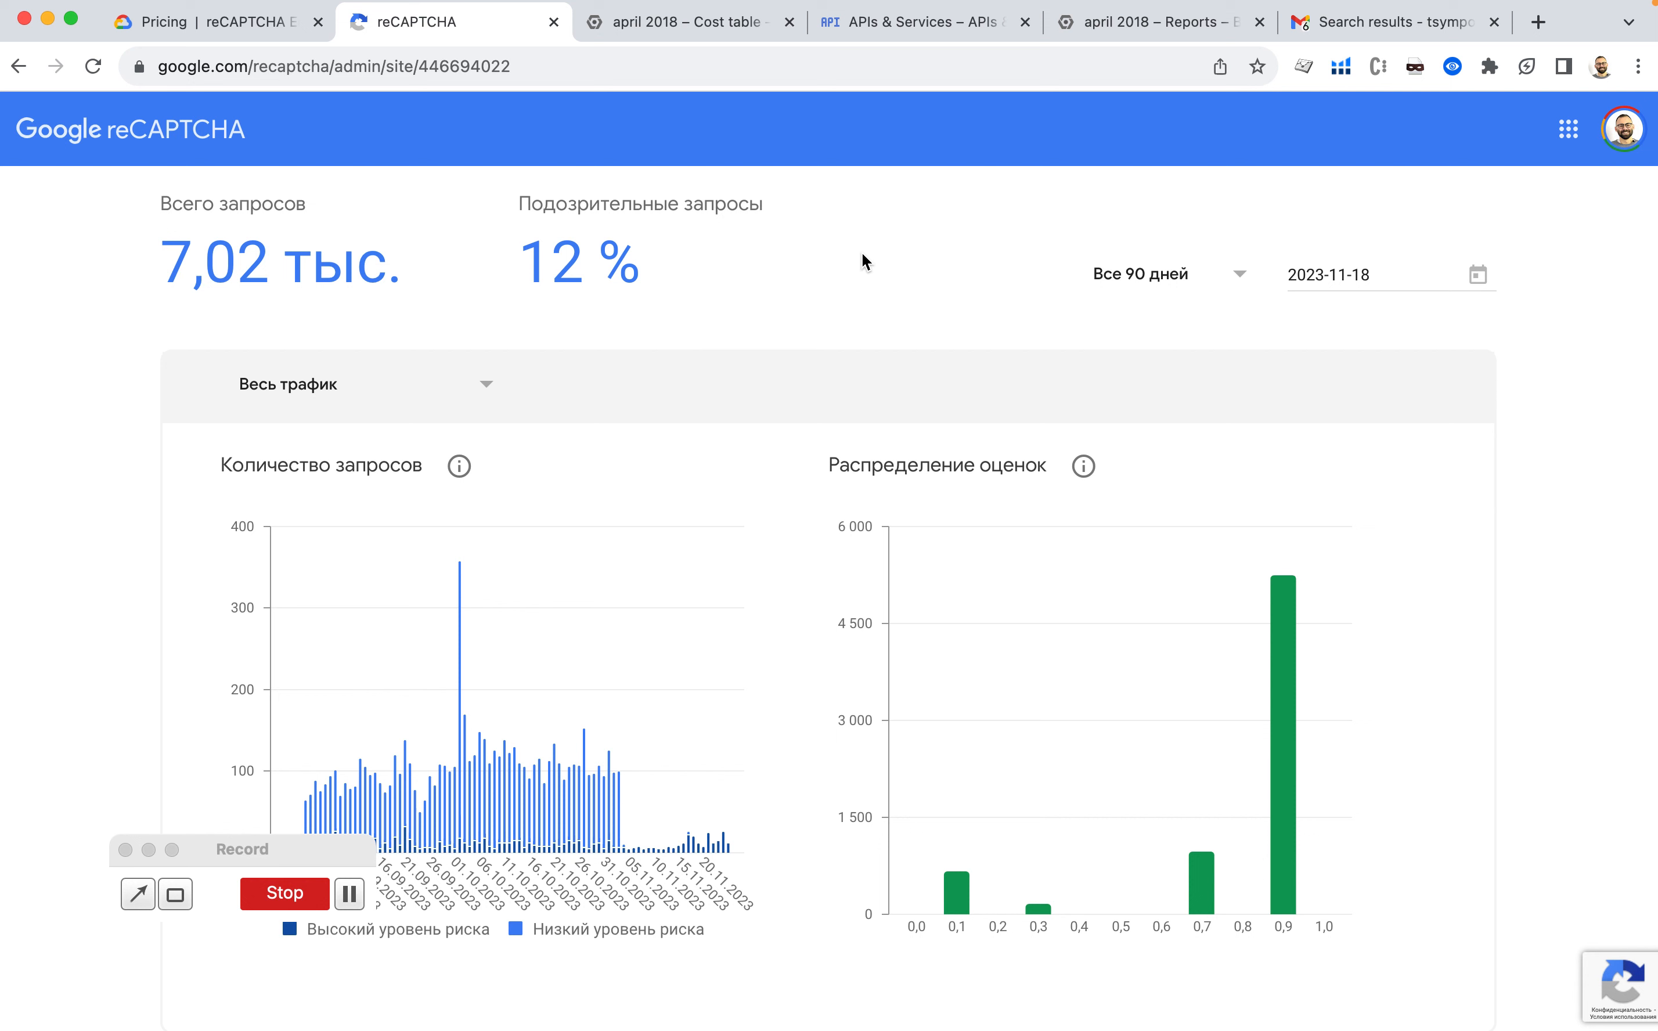
pyautogui.moveTo(984, 175)
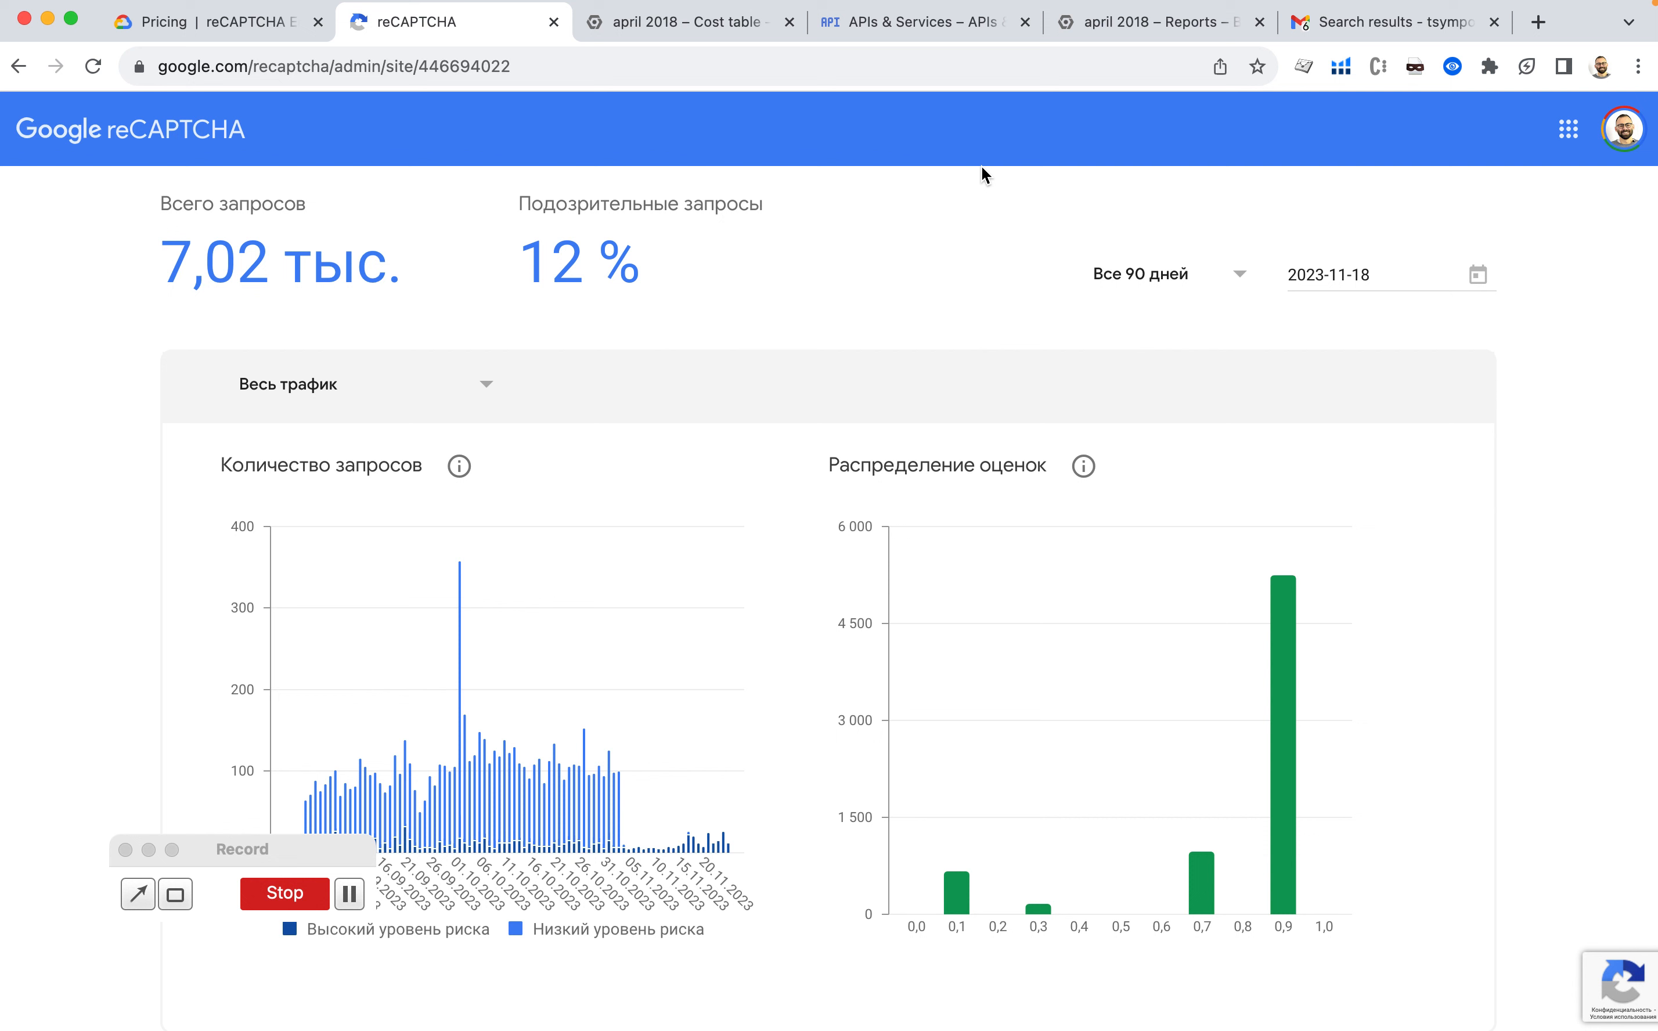
pyautogui.moveTo(860, 324)
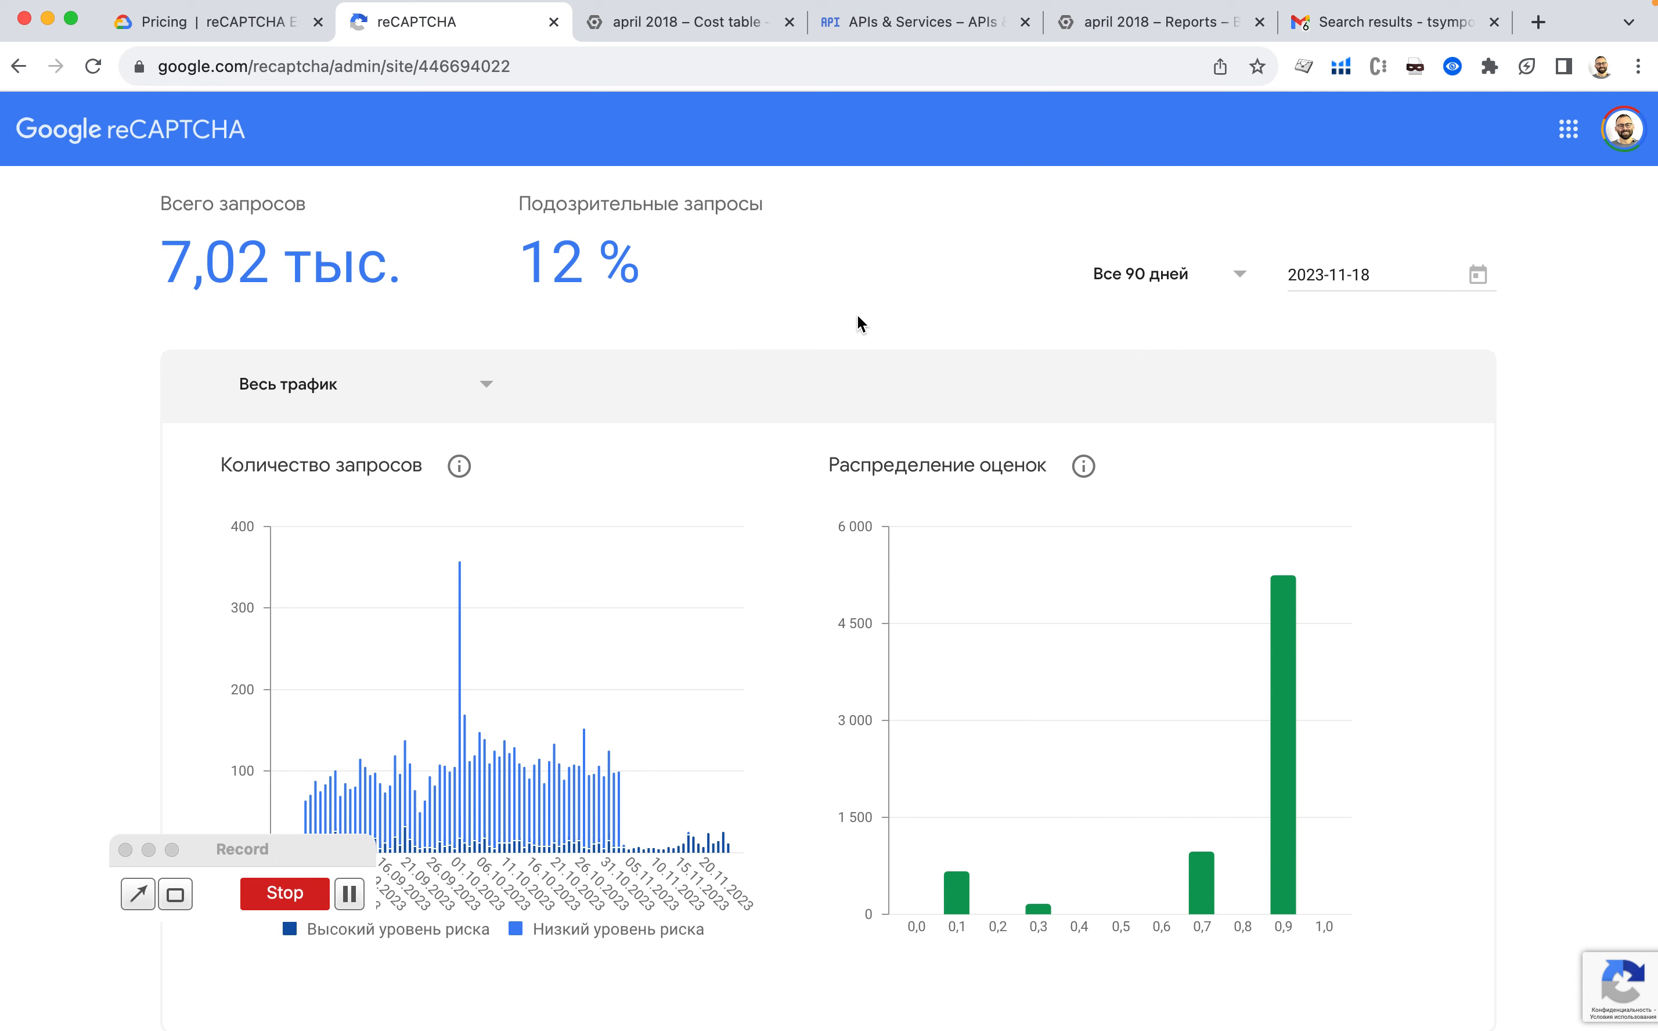
pyautogui.moveTo(803, 508)
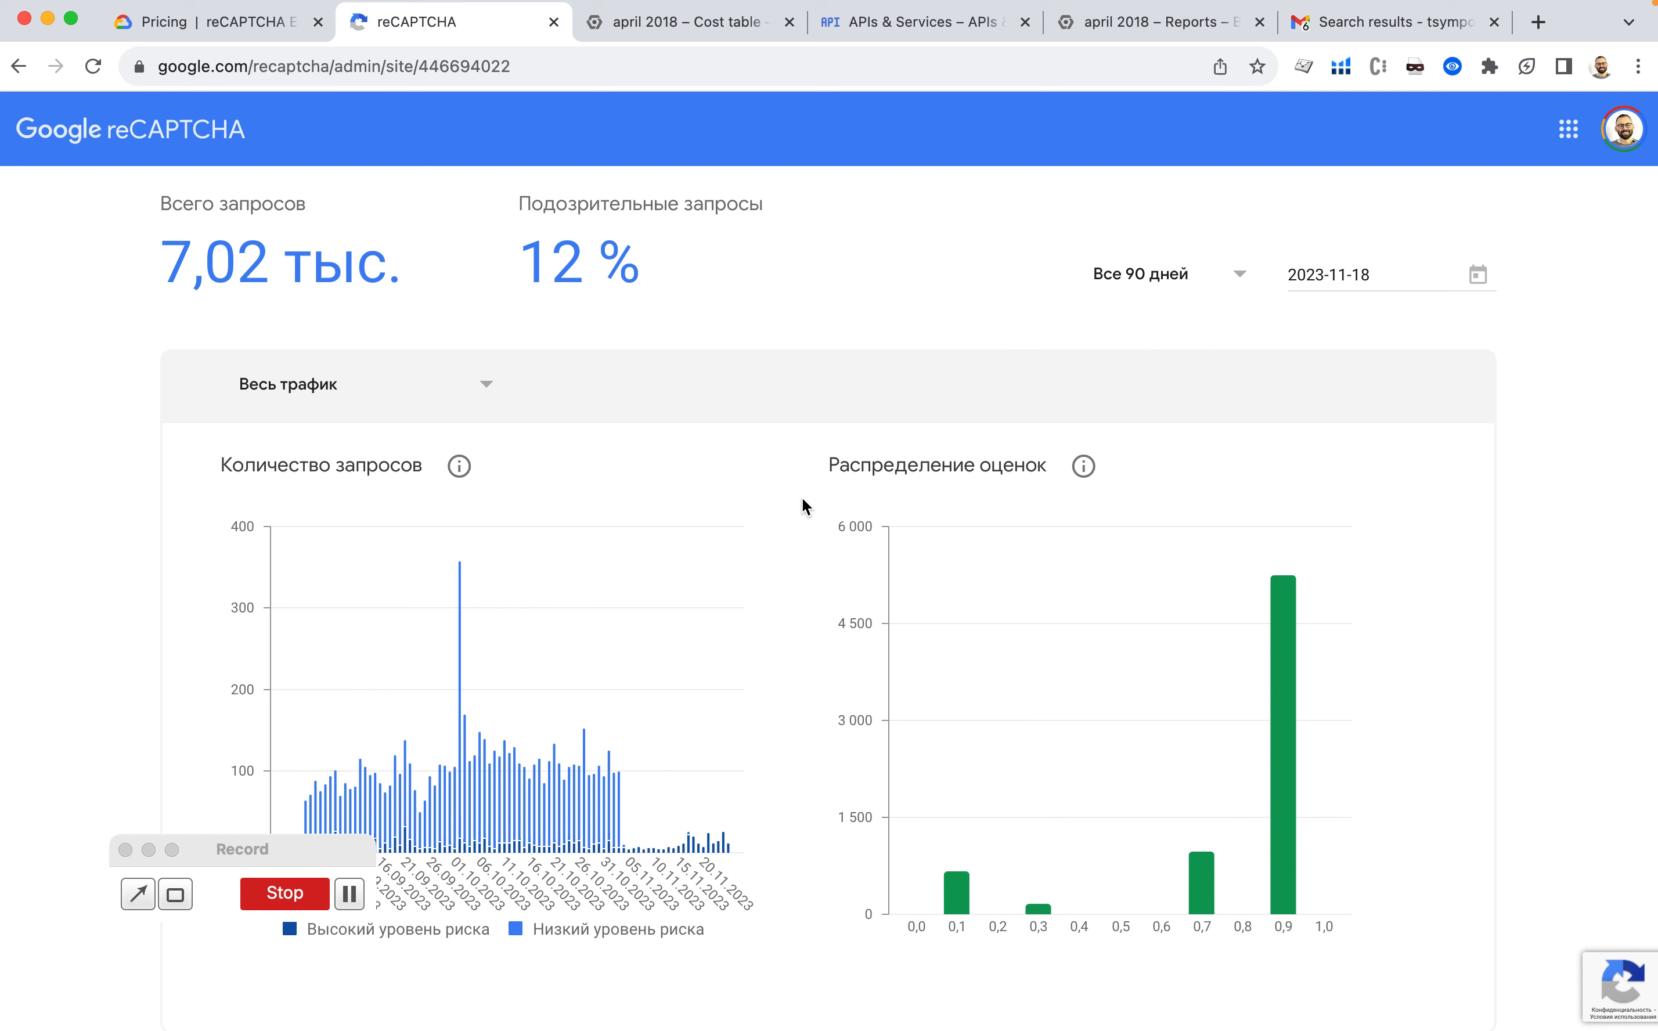
pyautogui.moveTo(313, 279)
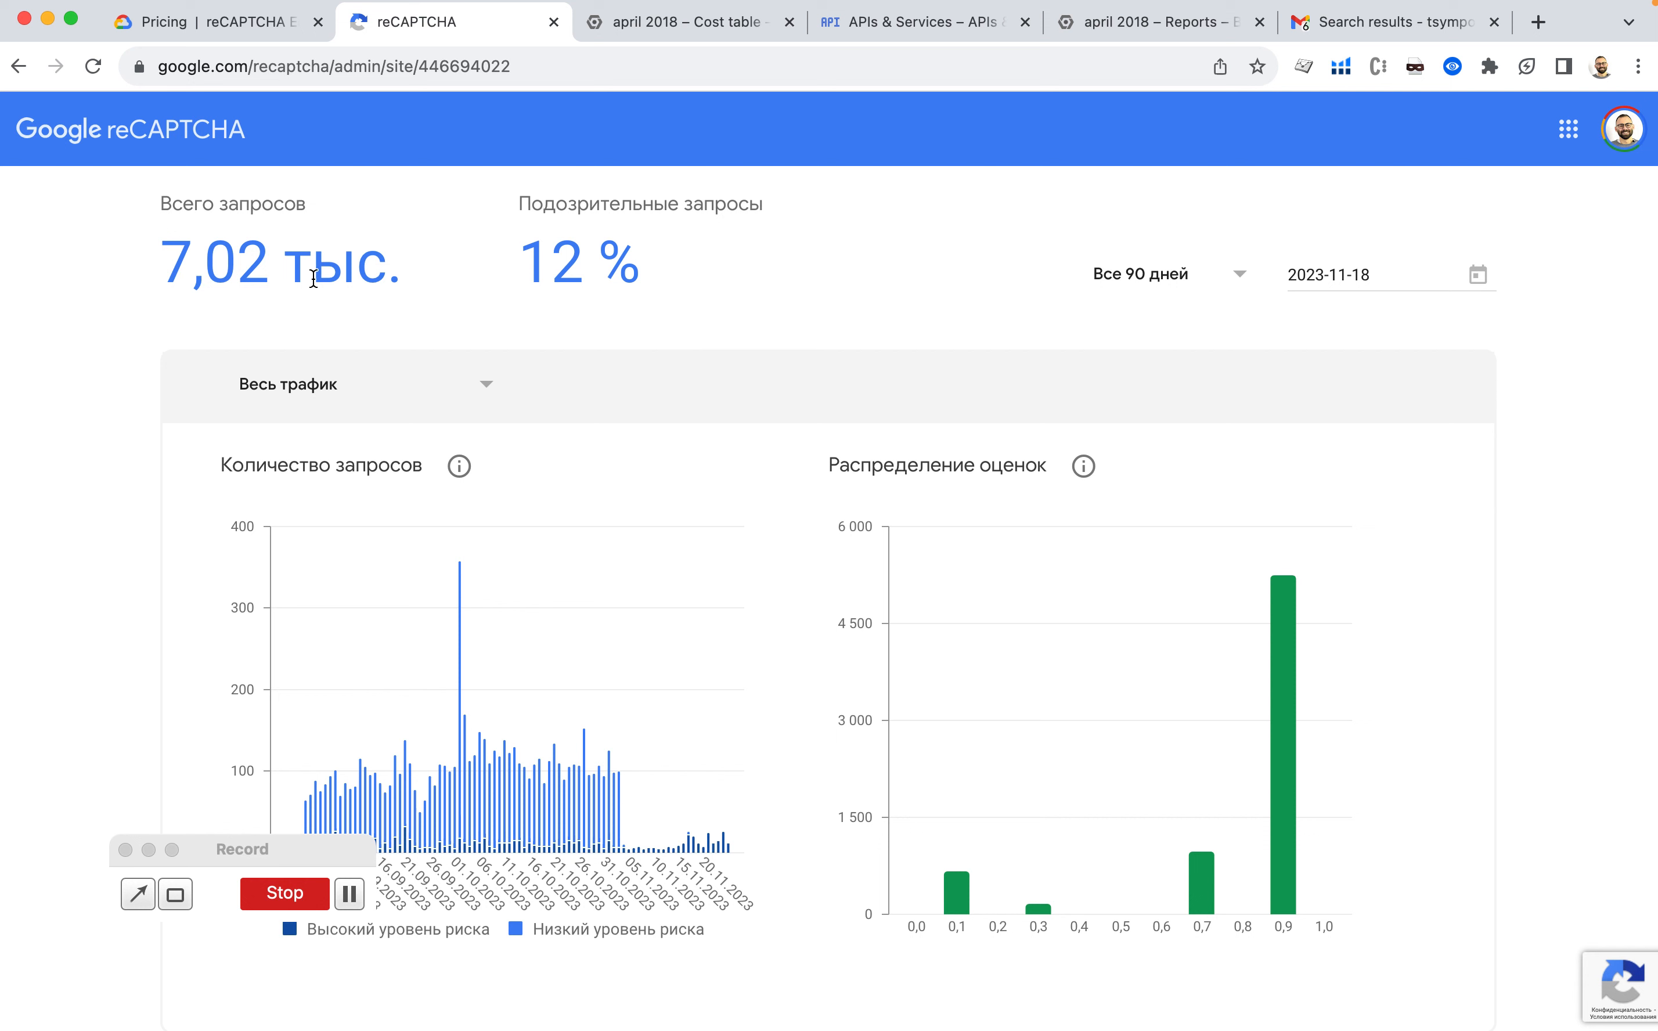
pyautogui.doubleClick(243, 264)
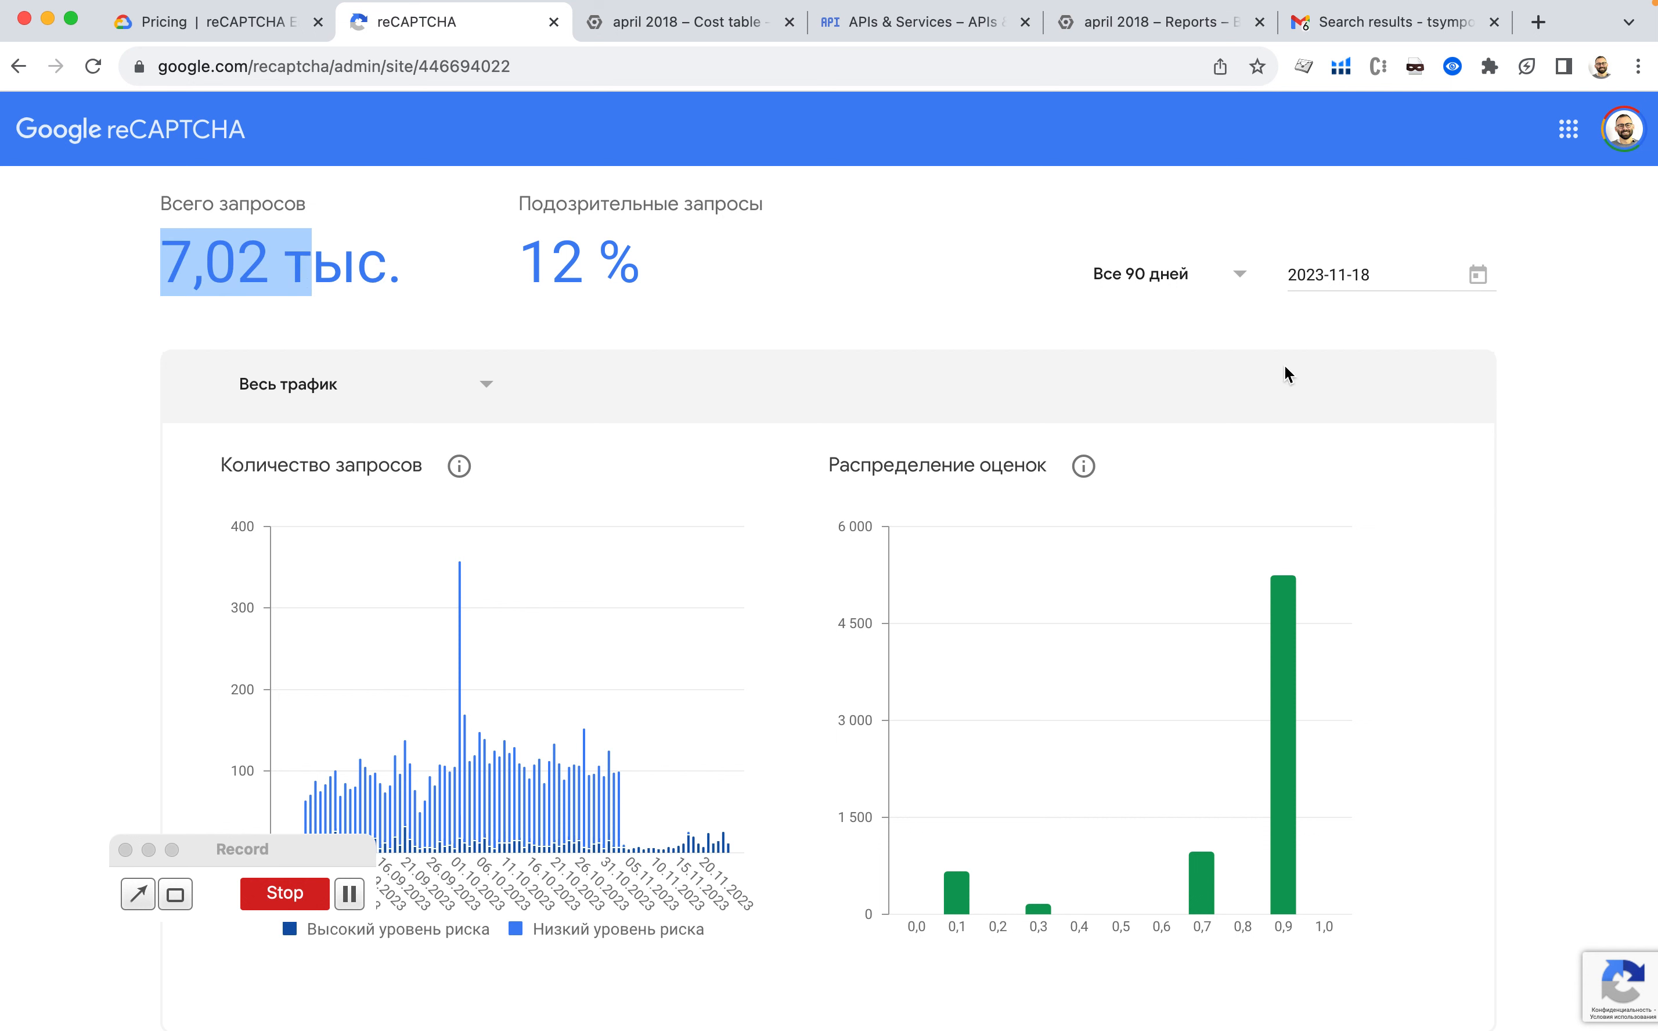
pyautogui.moveTo(241, 277)
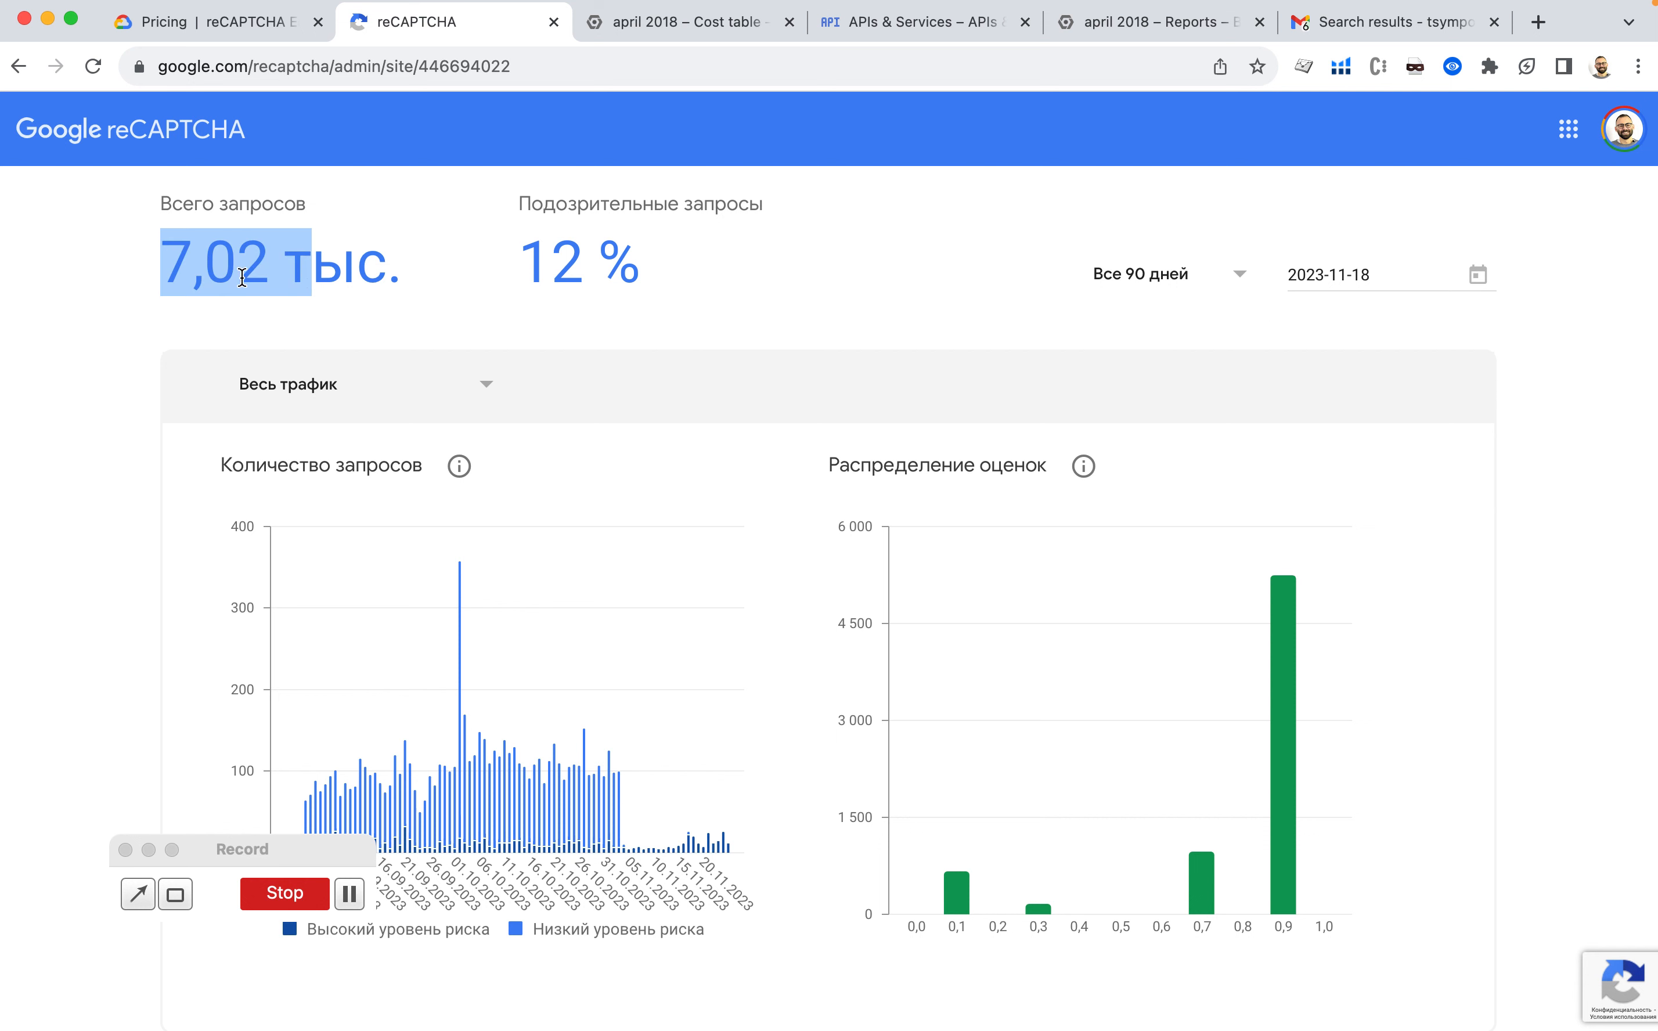
pyautogui.click(689, 21)
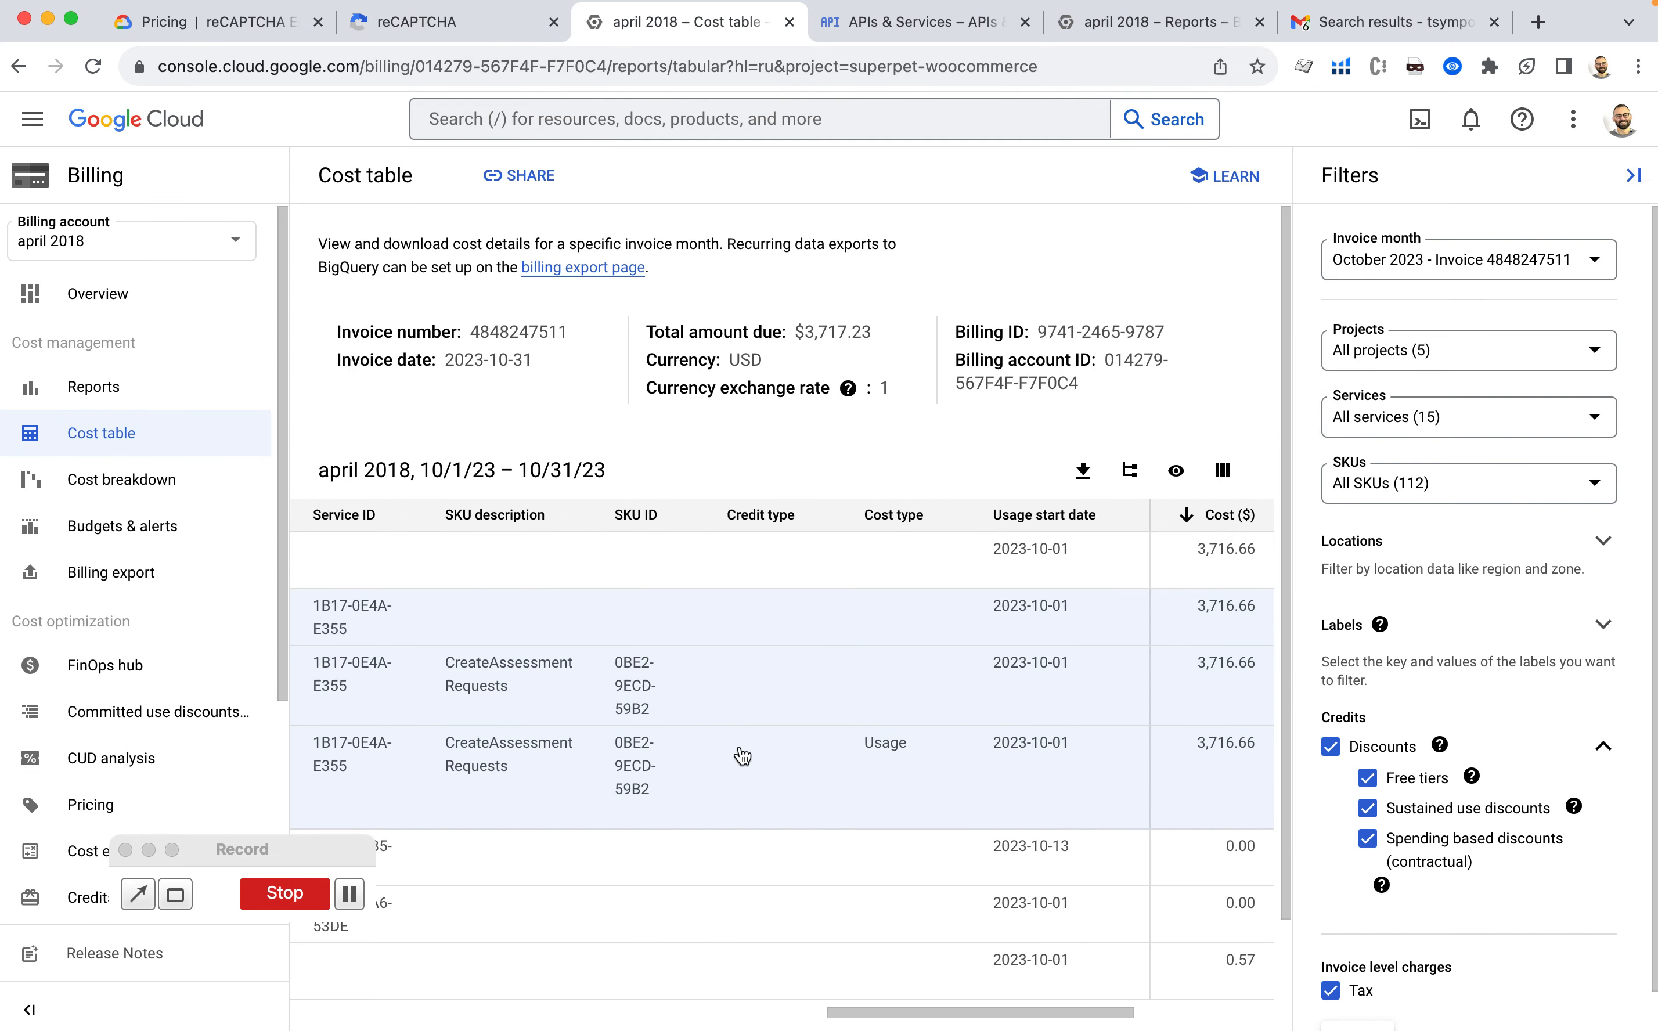
# Group October's costs by project, service and SKU, collapse superpet-woocommerce, and move to the billing Reports.
pyautogui.click(1129, 470)
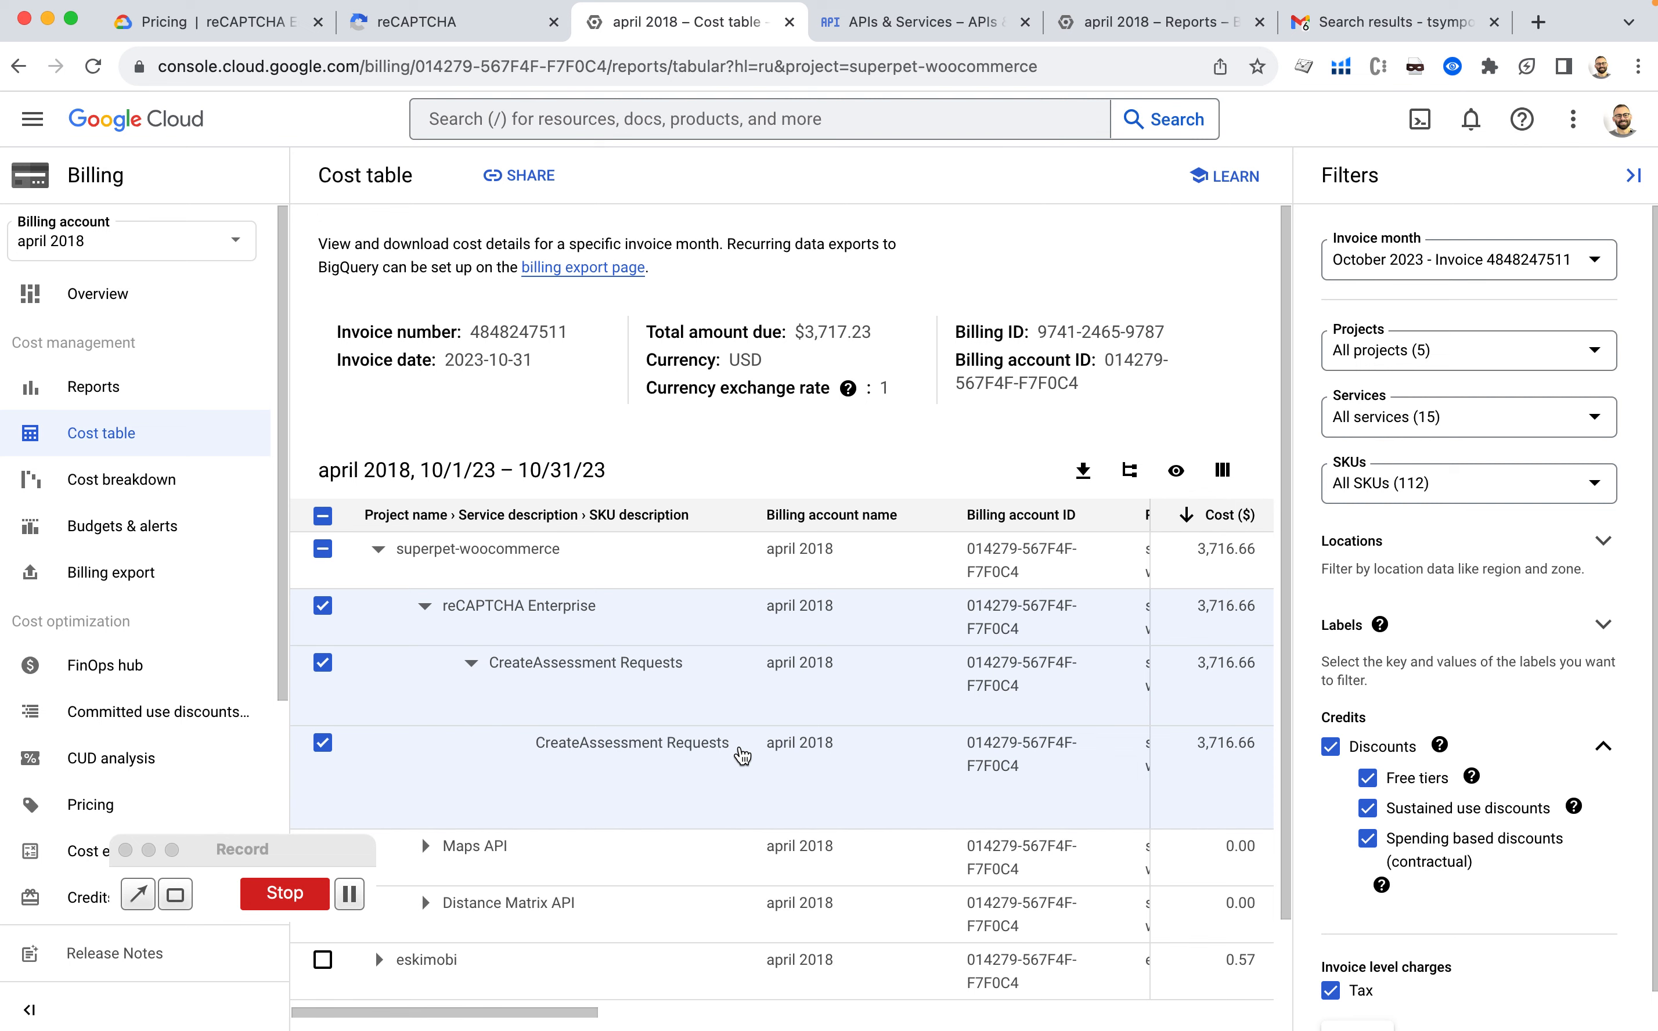
pyautogui.scroll(-3)
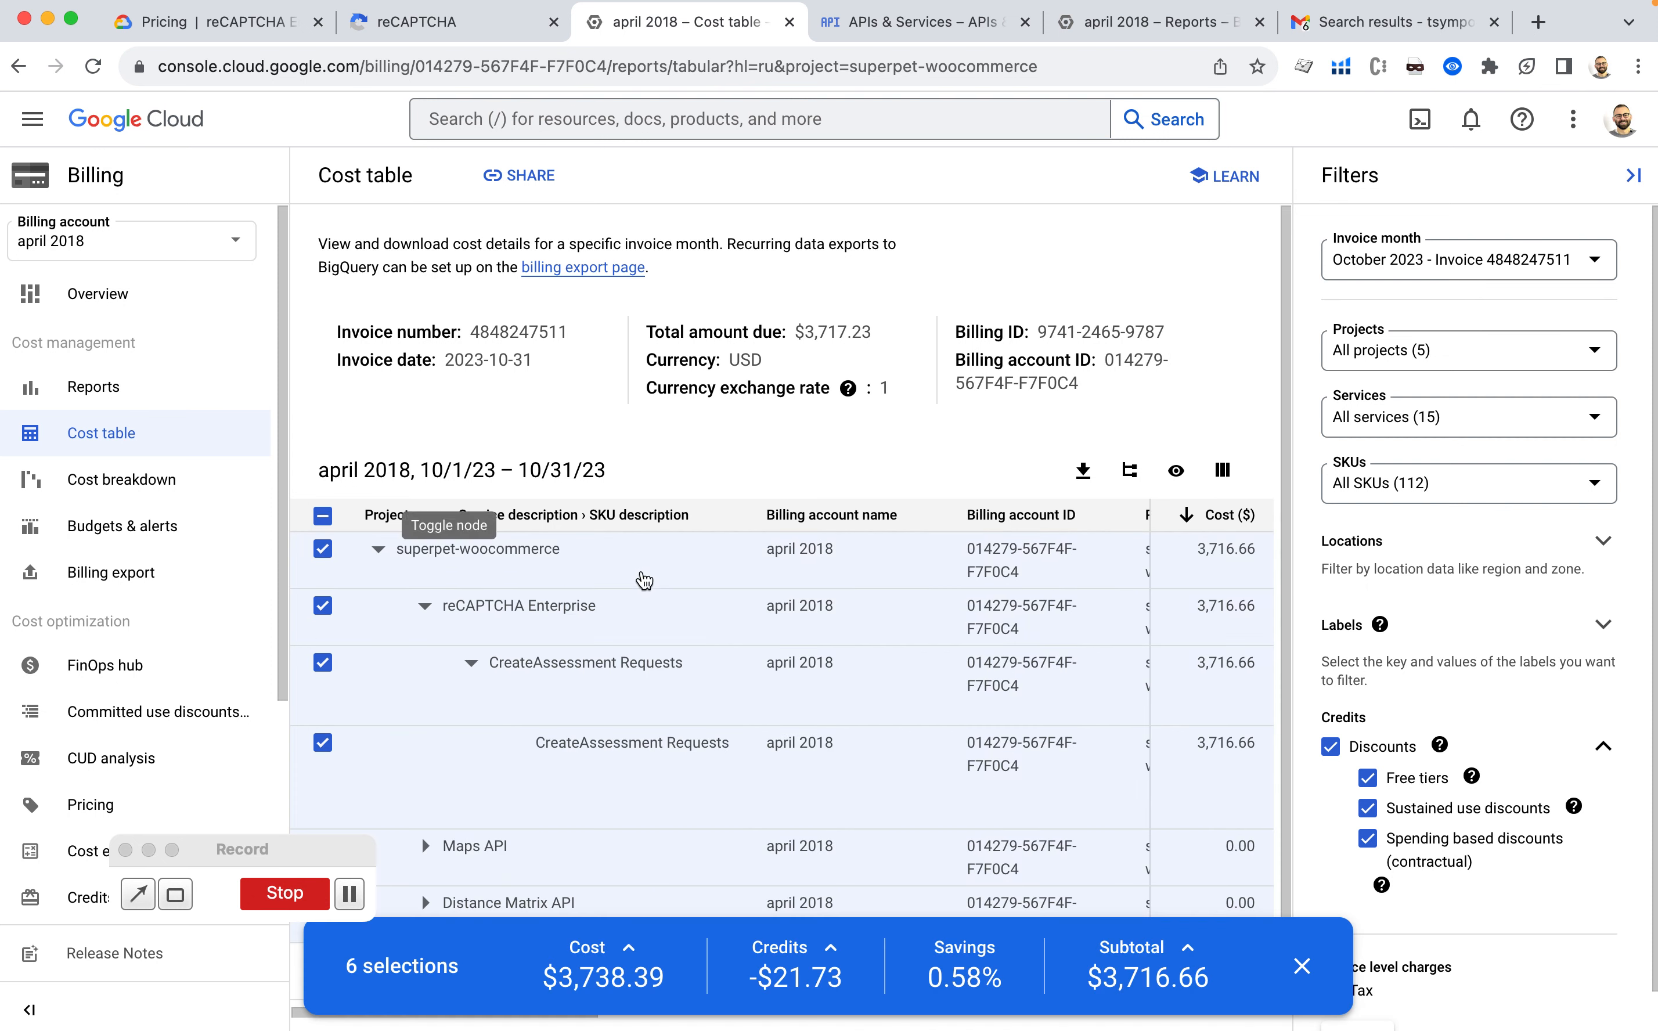
pyautogui.click(377, 549)
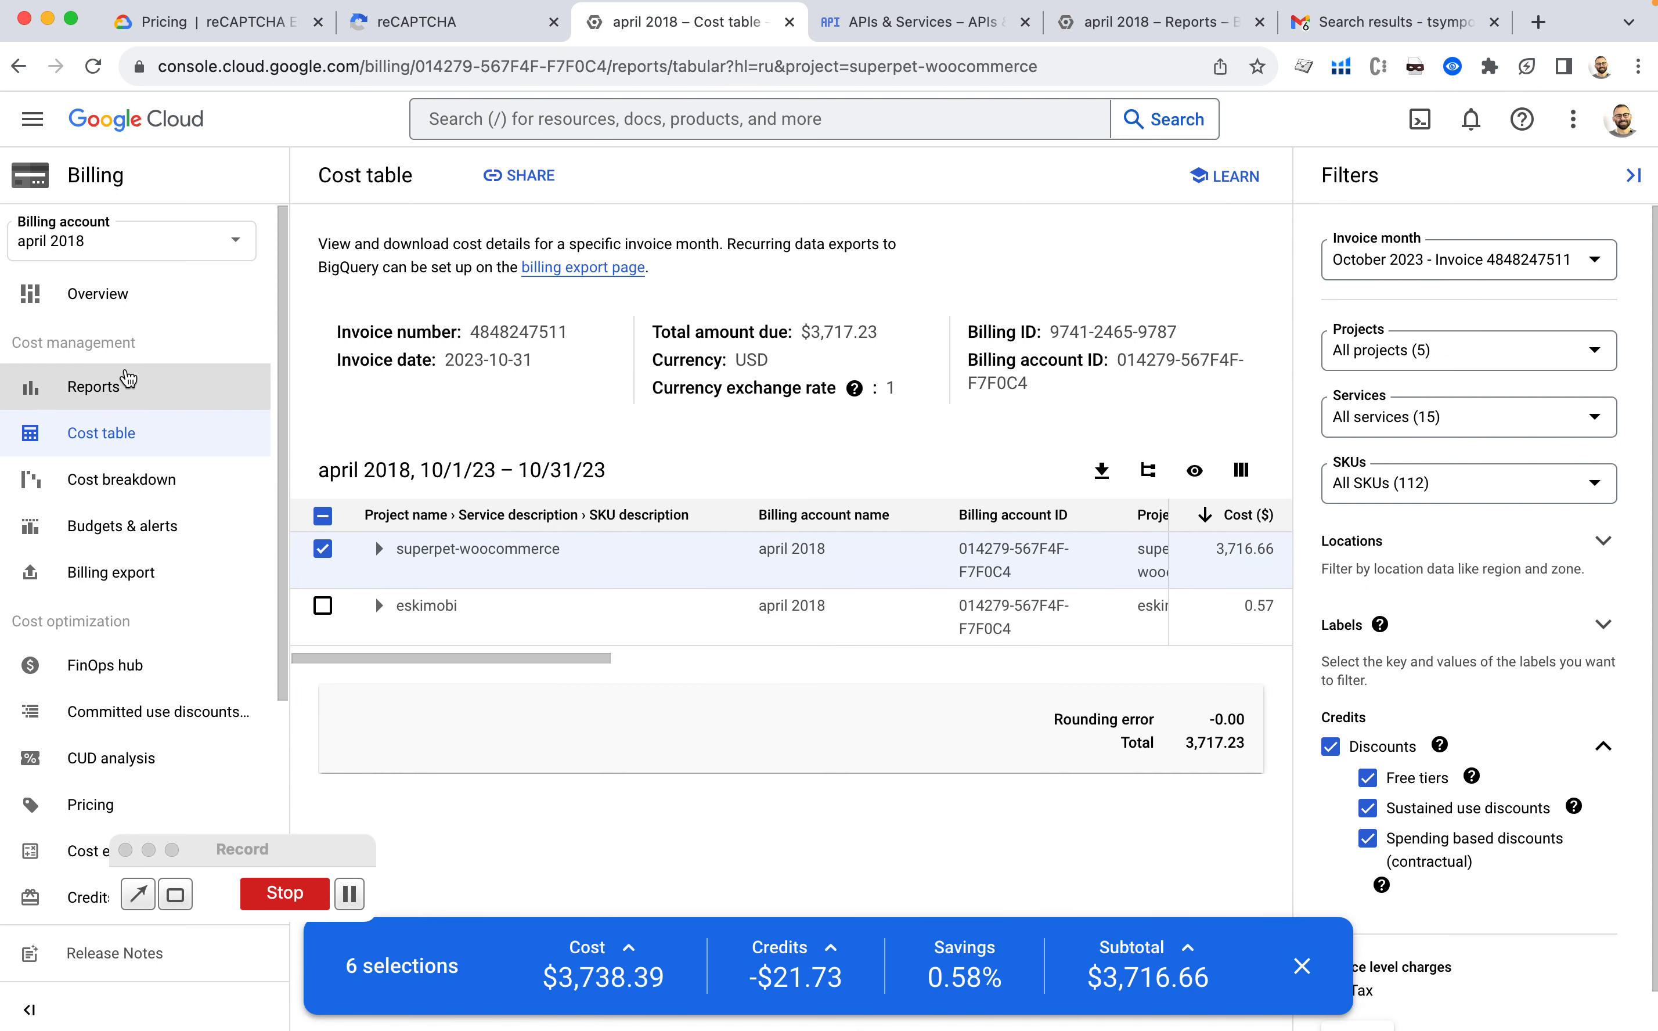
pyautogui.click(93, 386)
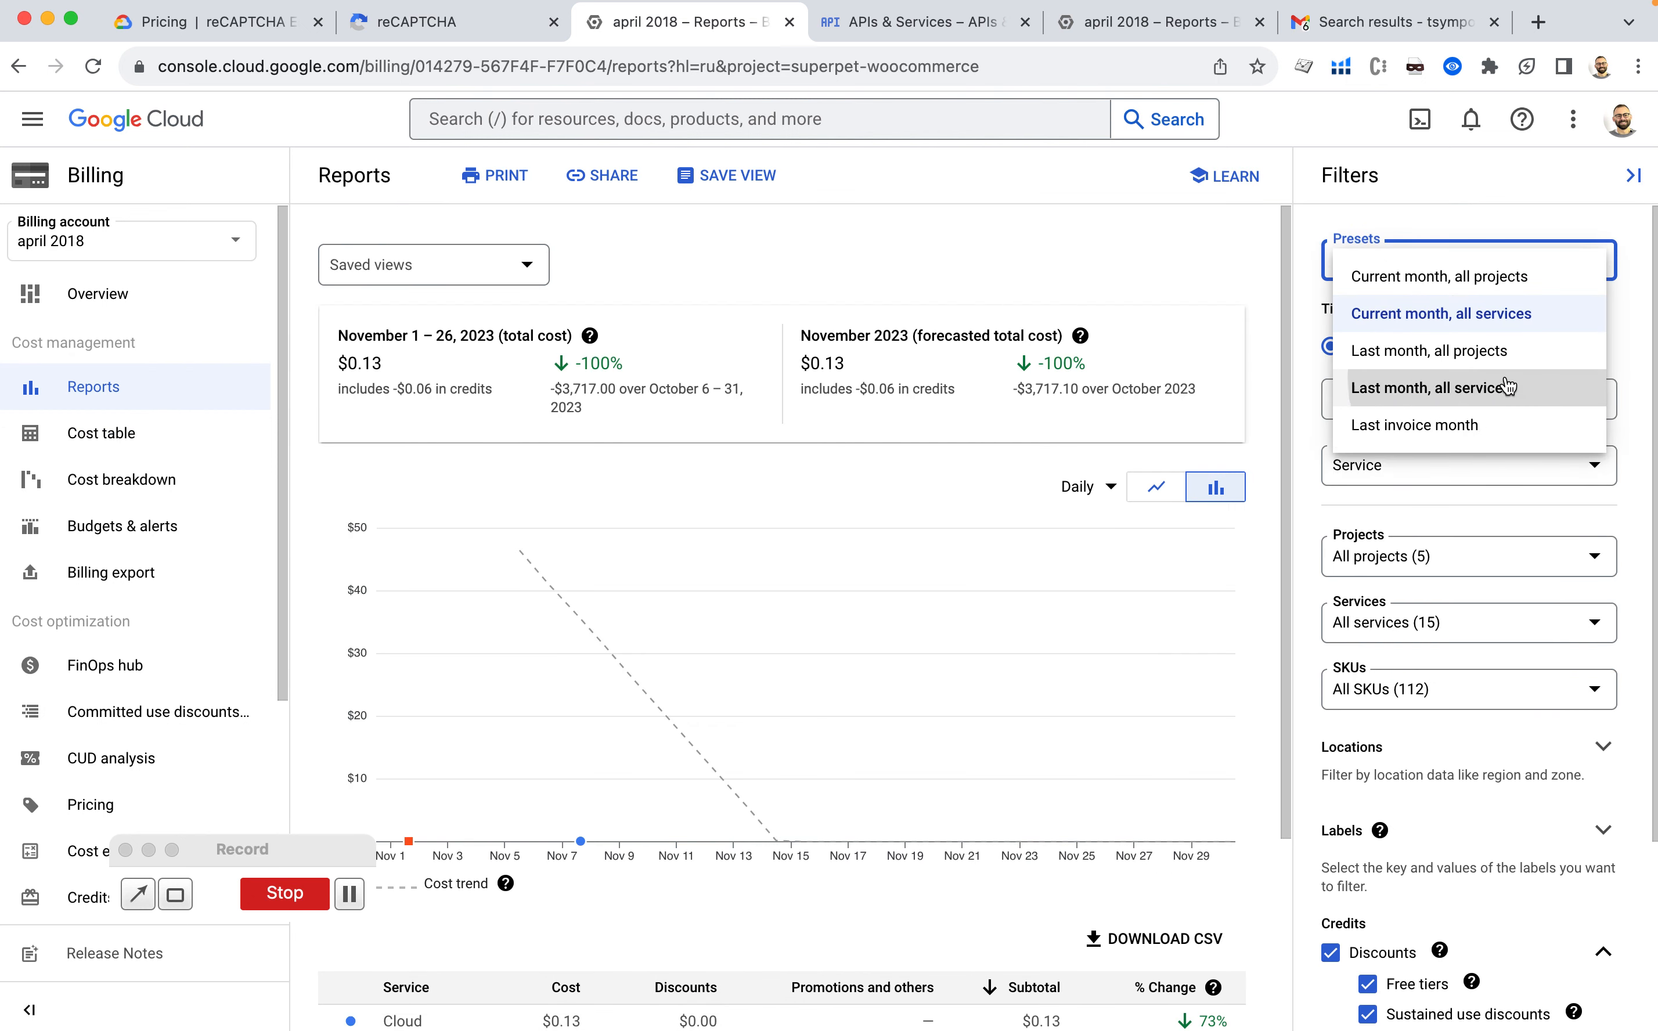
# View last month's costs for all services and the October breakdown, then return to the cost table and the support reply.
pyautogui.click(1429, 387)
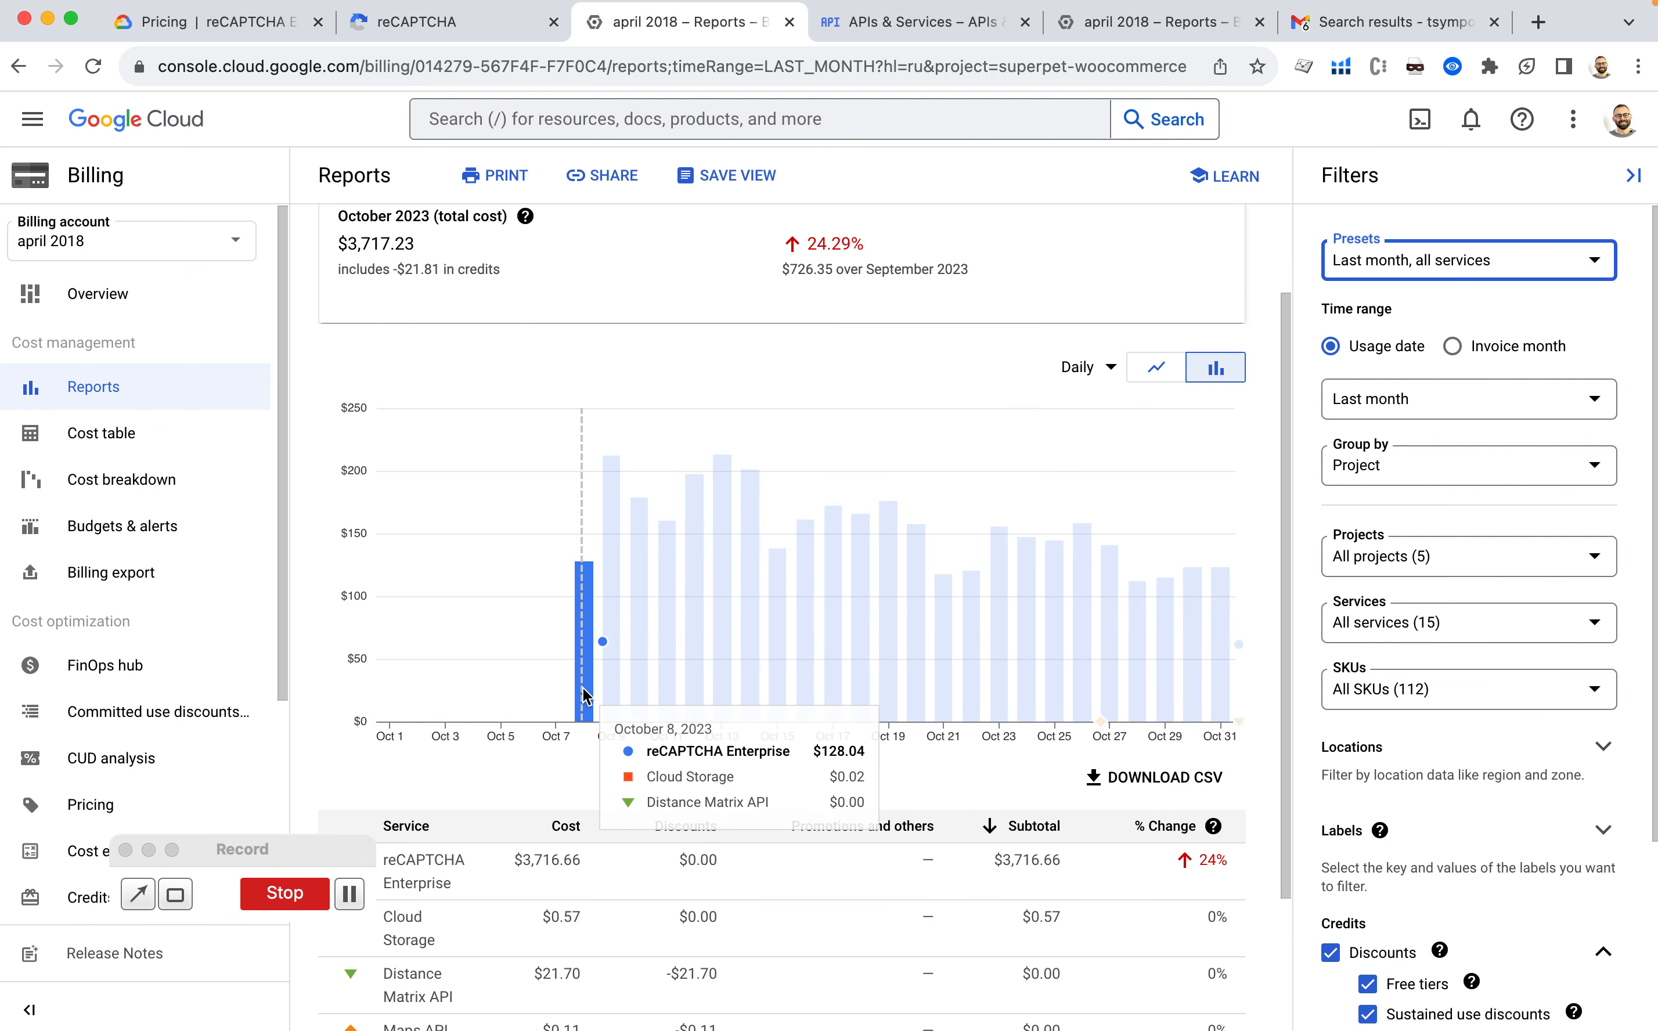
pyautogui.moveTo(640, 687)
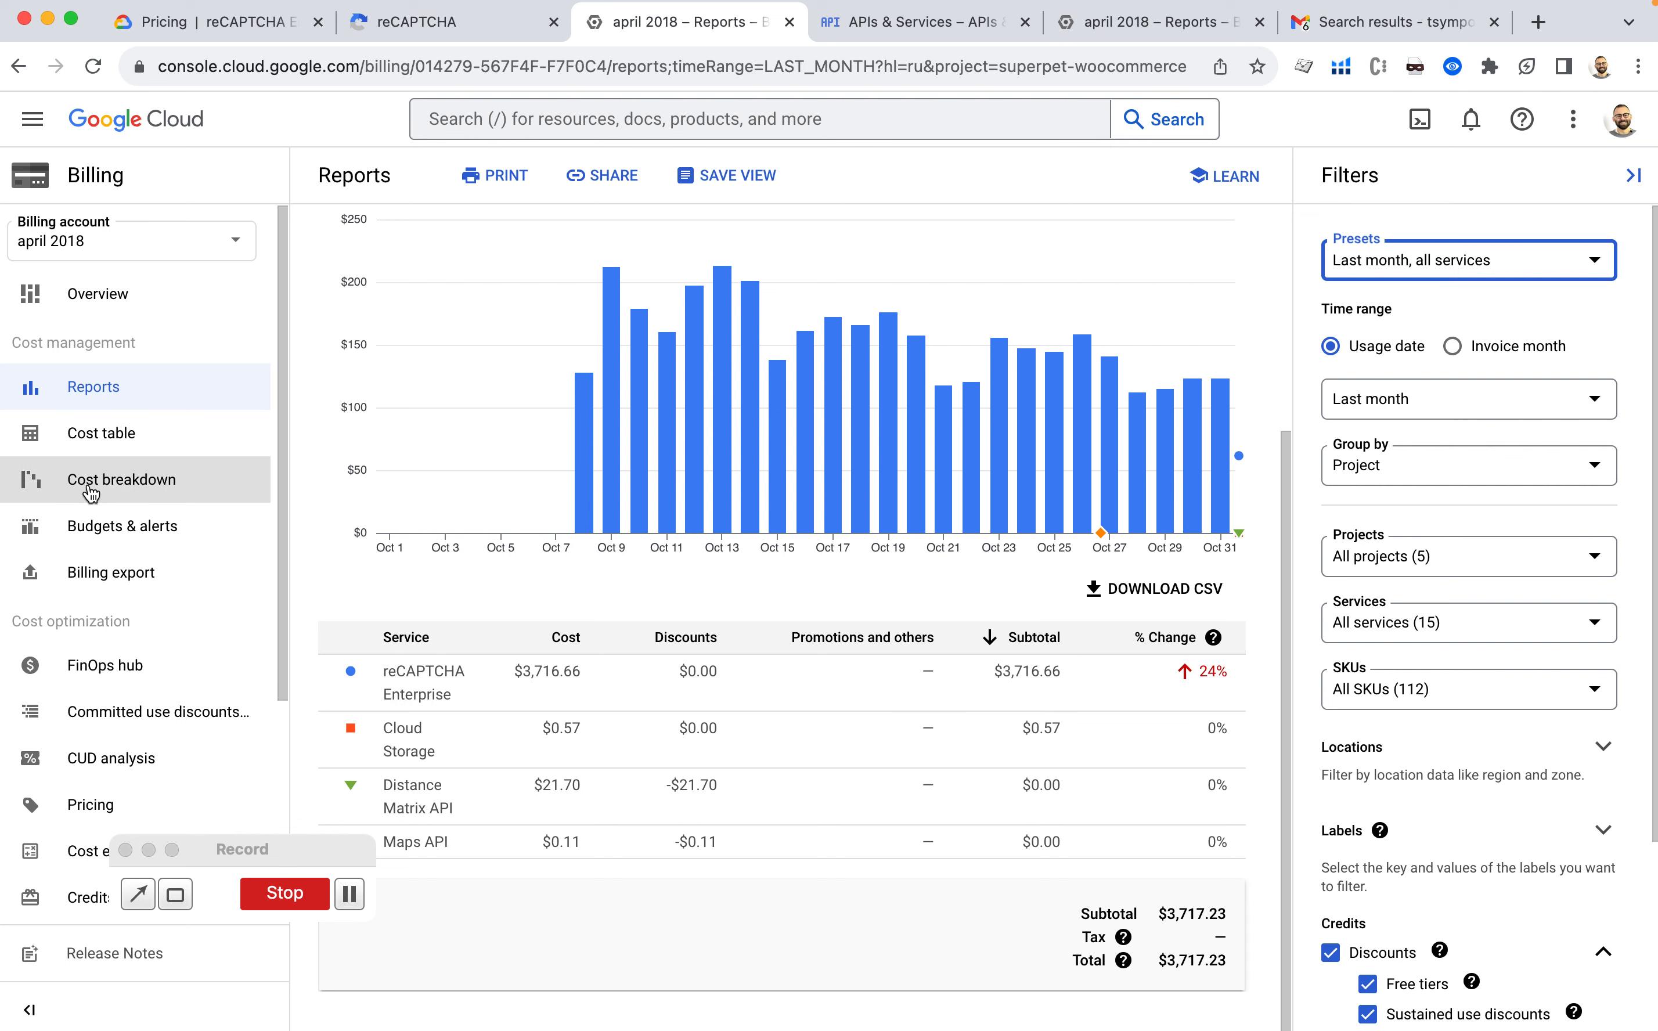
pyautogui.click(122, 479)
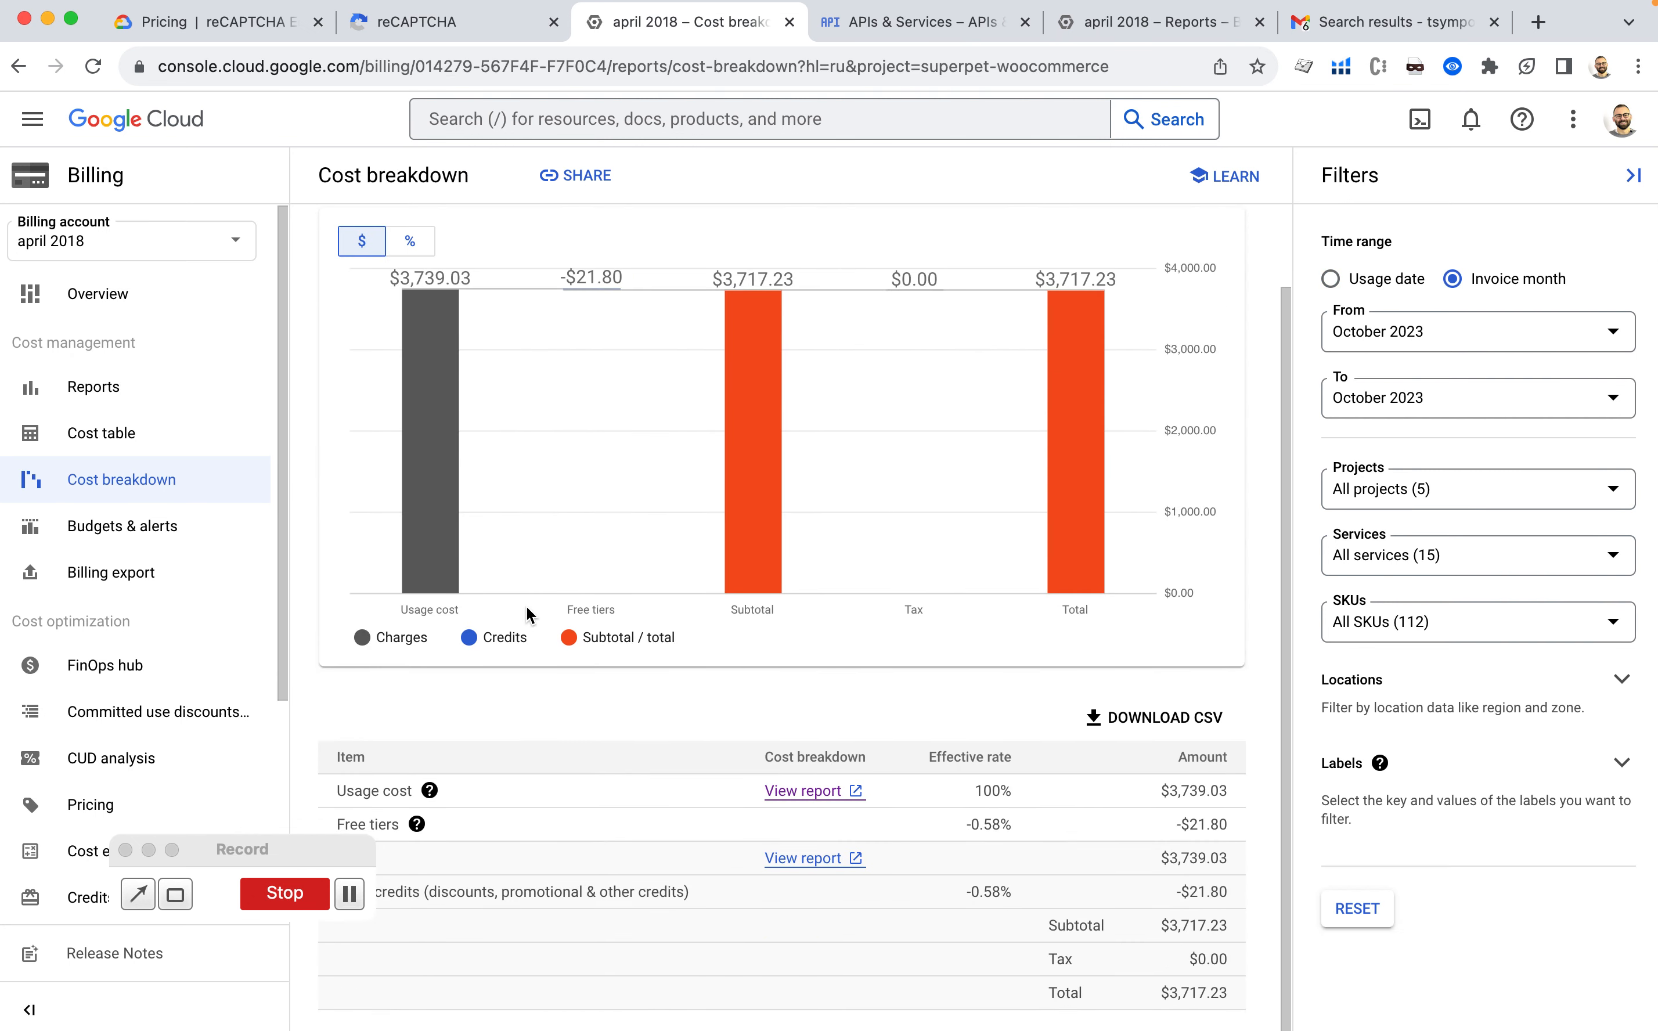
pyautogui.click(101, 433)
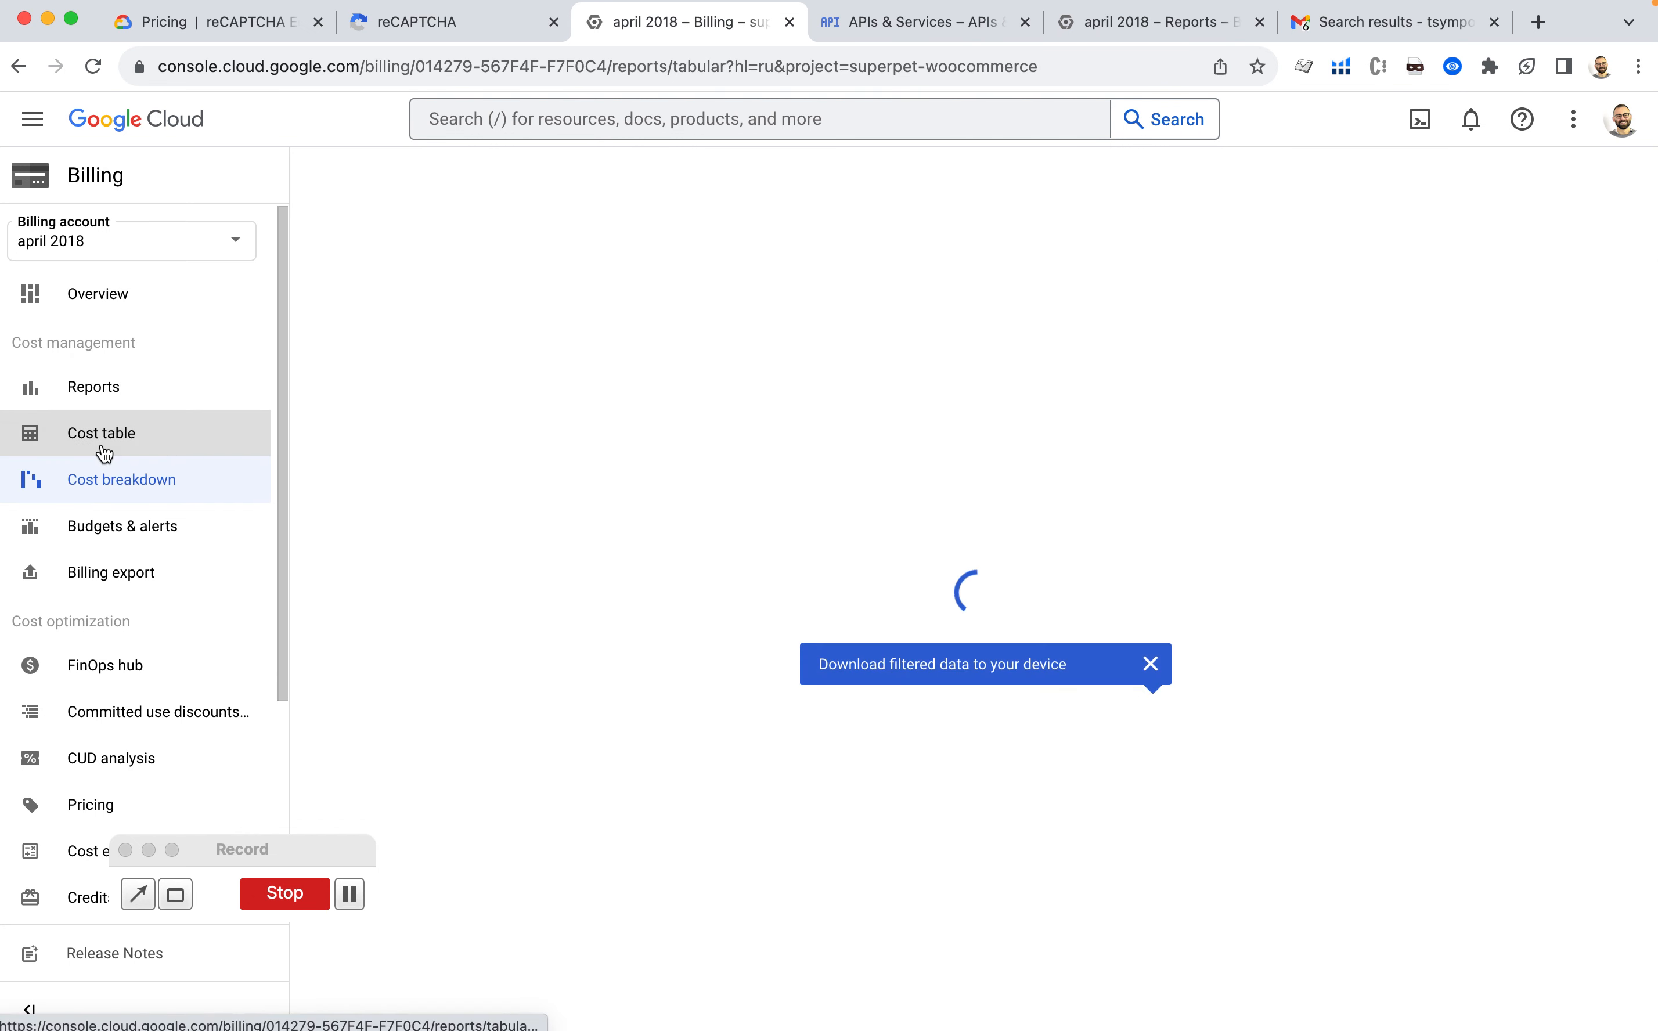
pyautogui.click(101, 433)
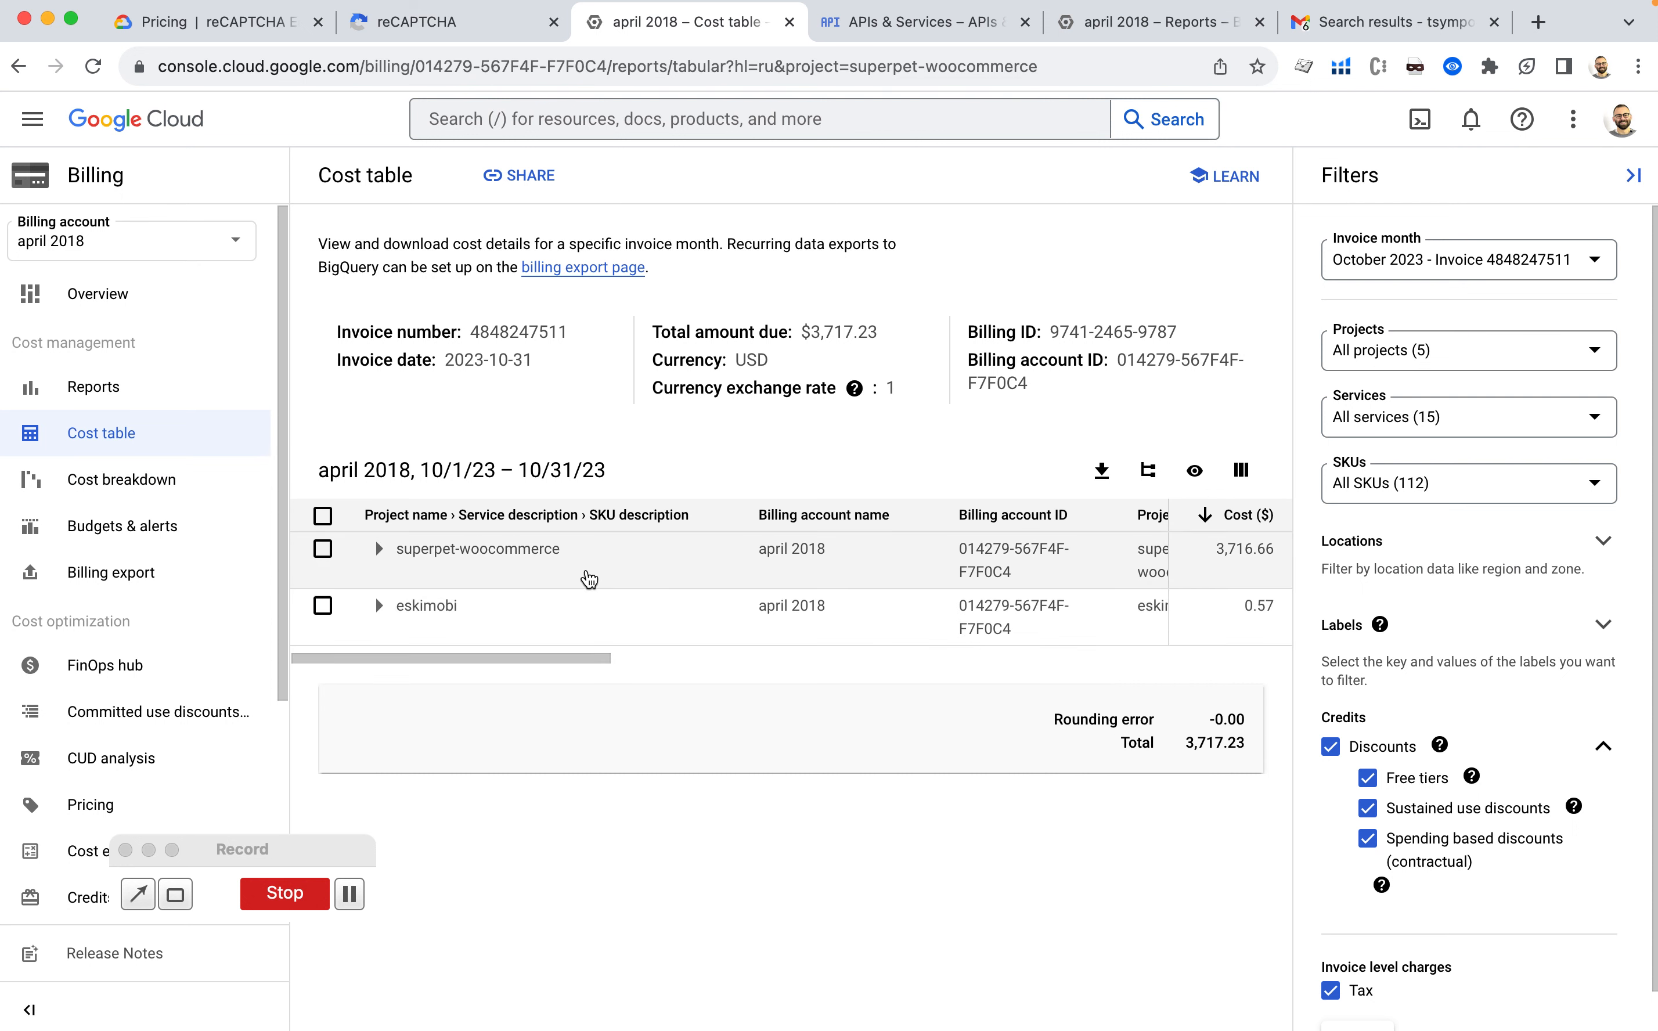
pyautogui.hscroll(3)
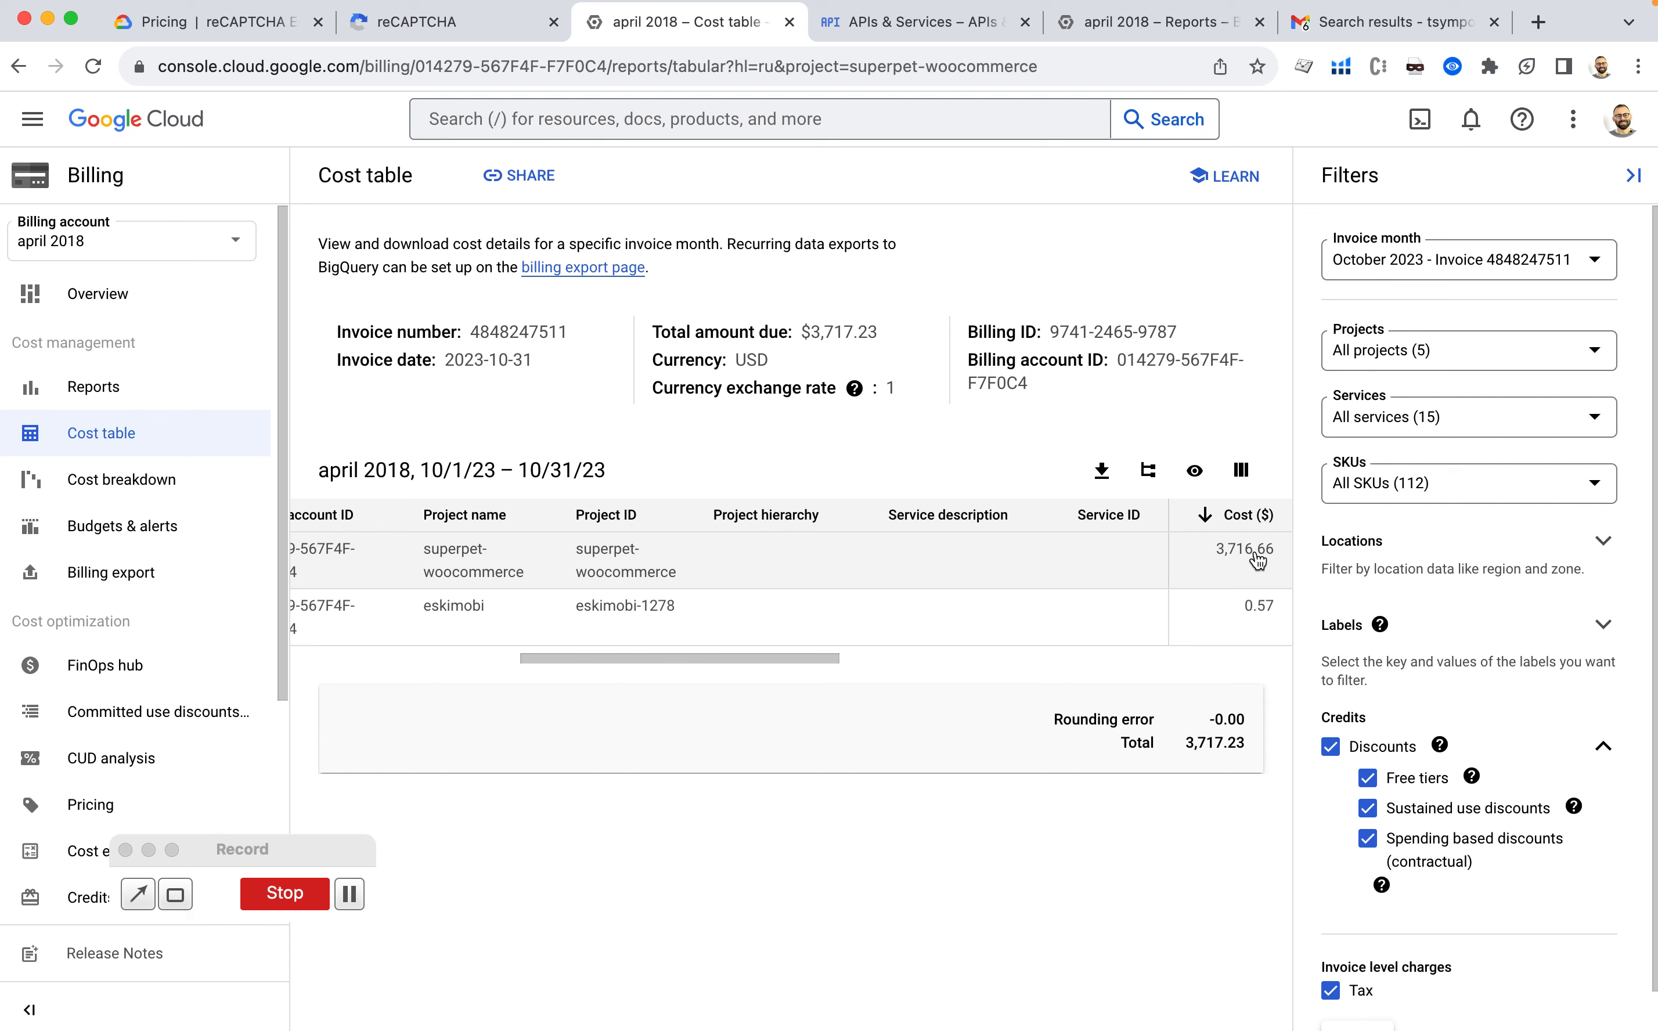
pyautogui.click(1392, 21)
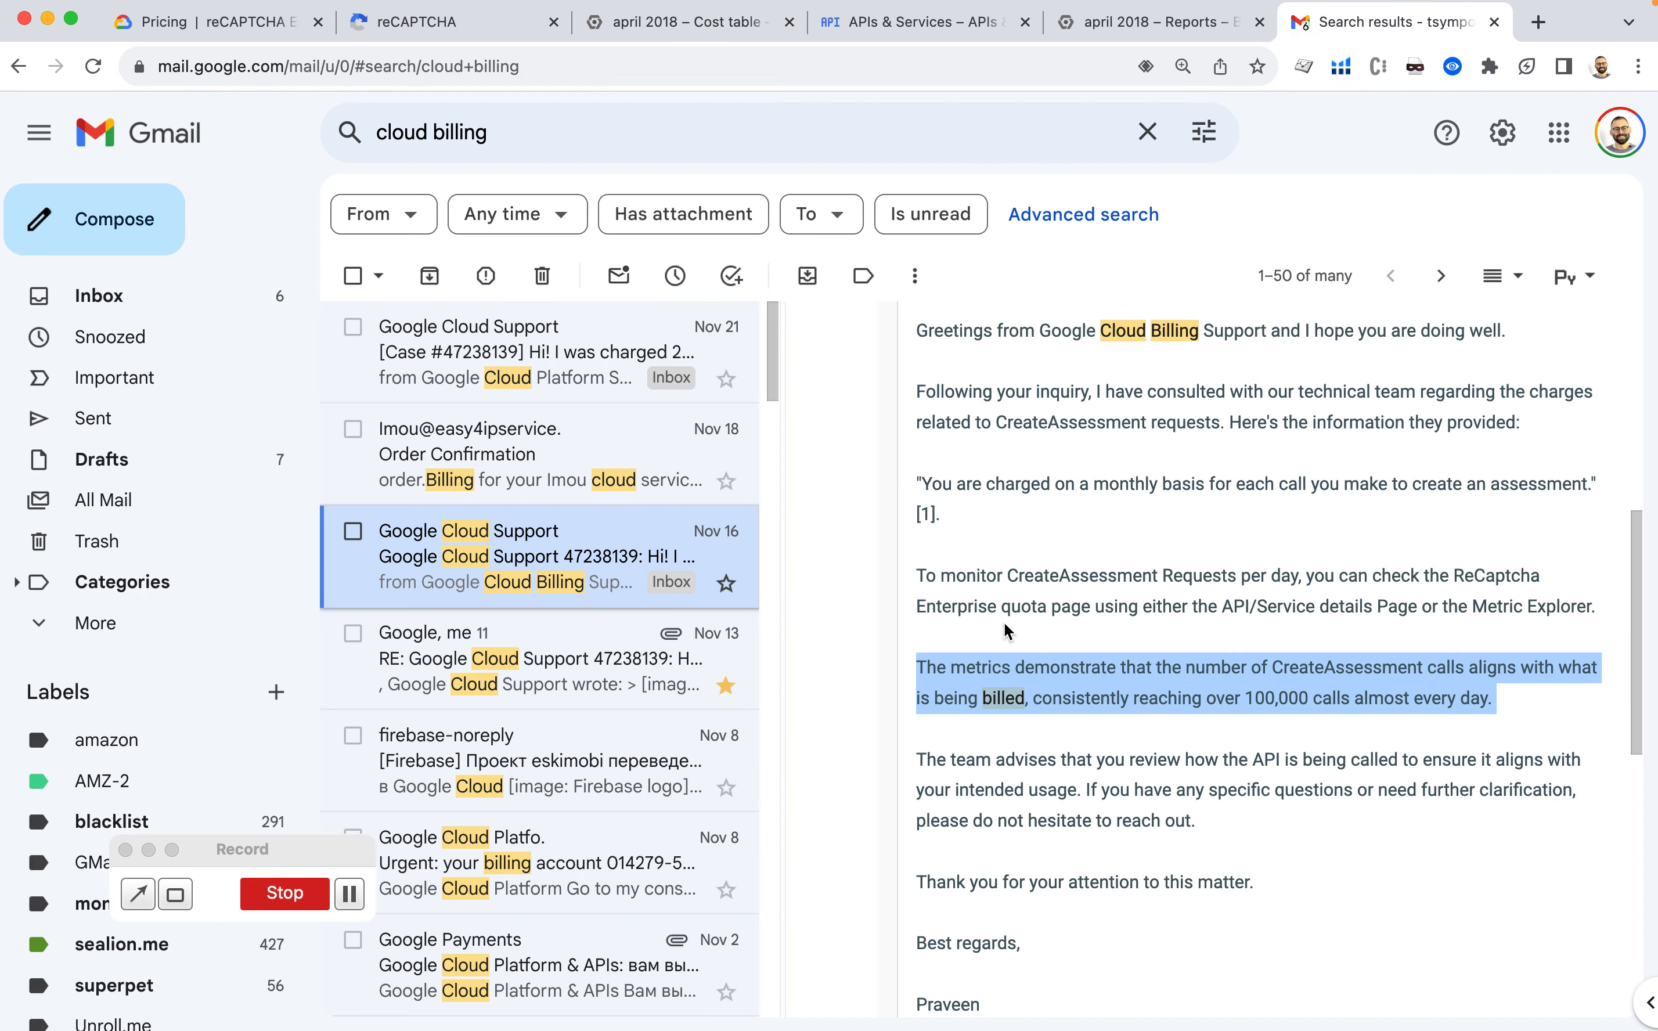
pyautogui.moveTo(1273, 670)
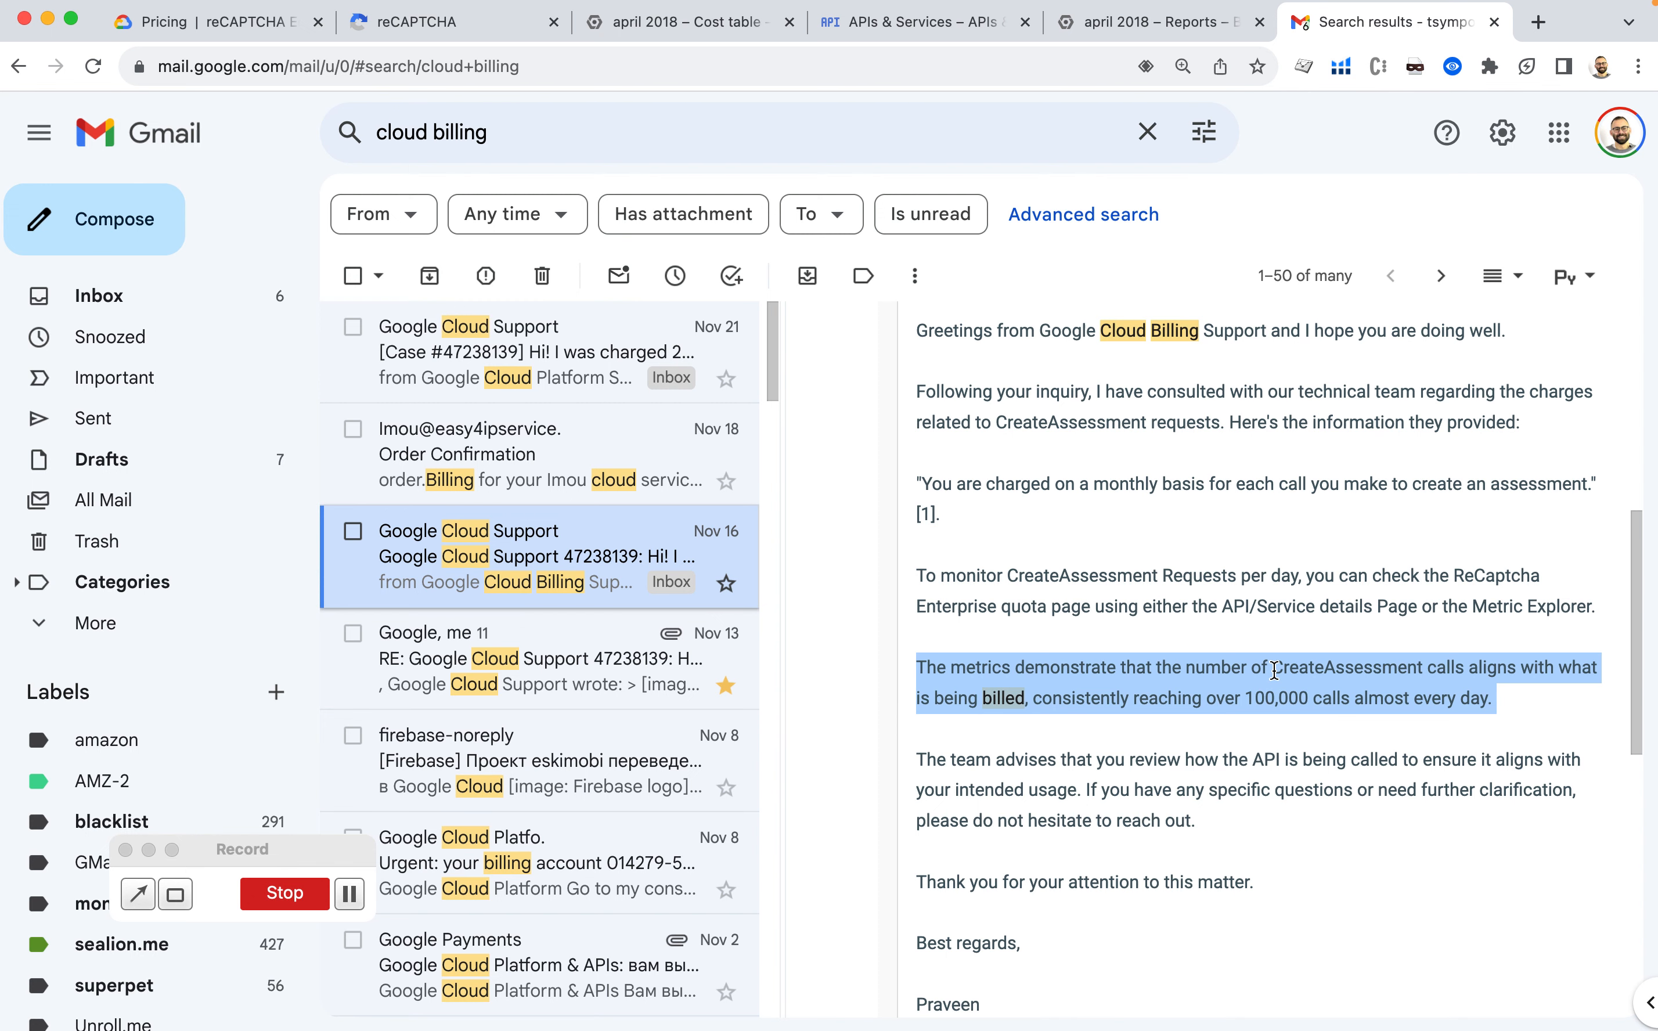
pyautogui.click(688, 20)
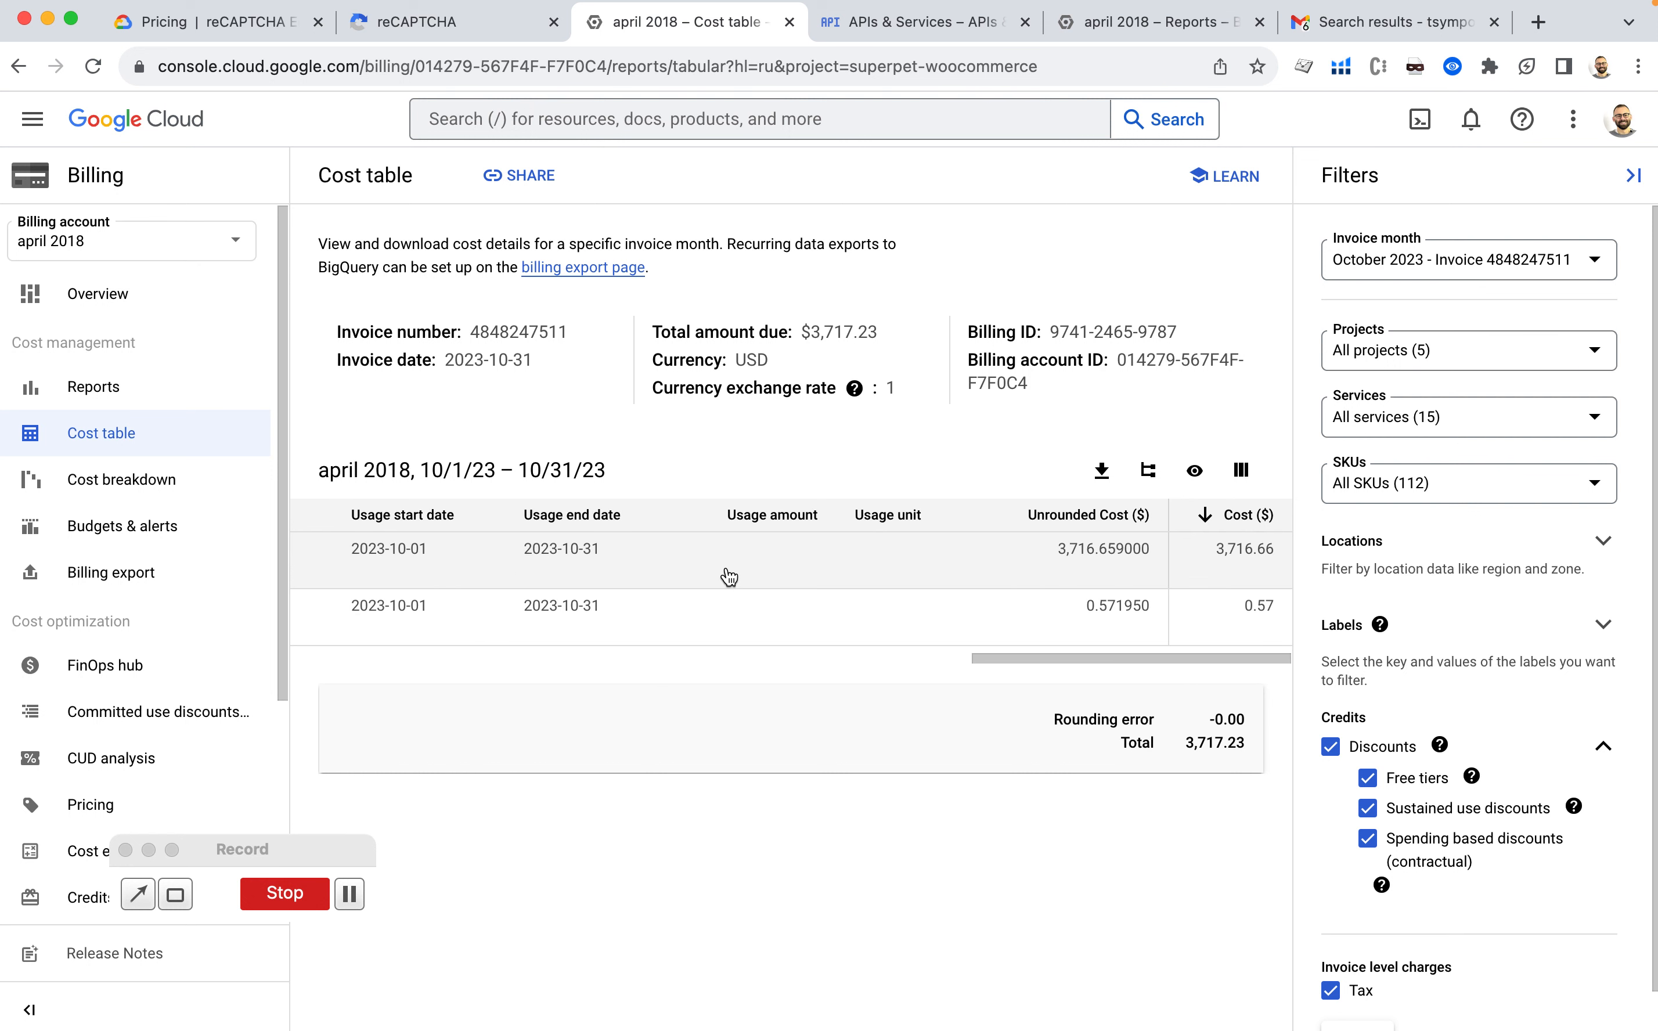
pyautogui.click(1147, 470)
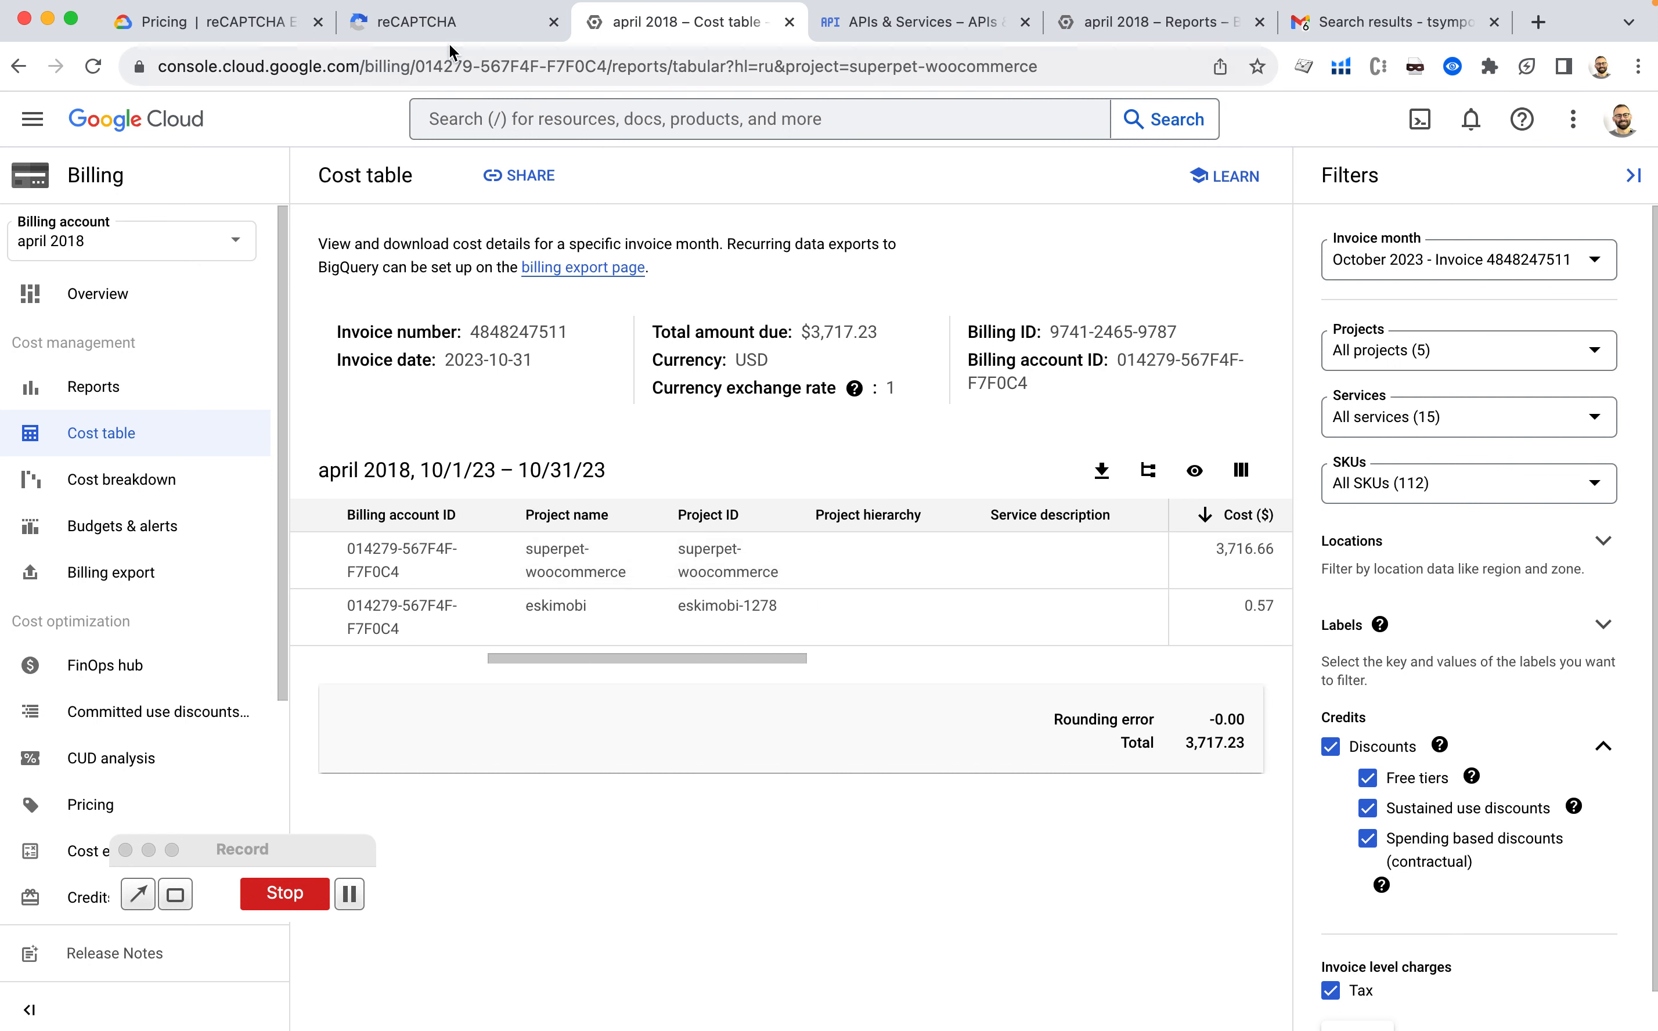
# Return to the reCAPTCHA Admin Console's 90-day stats of 7,02 thousand requests, 12% suspicious.
pyautogui.click(423, 21)
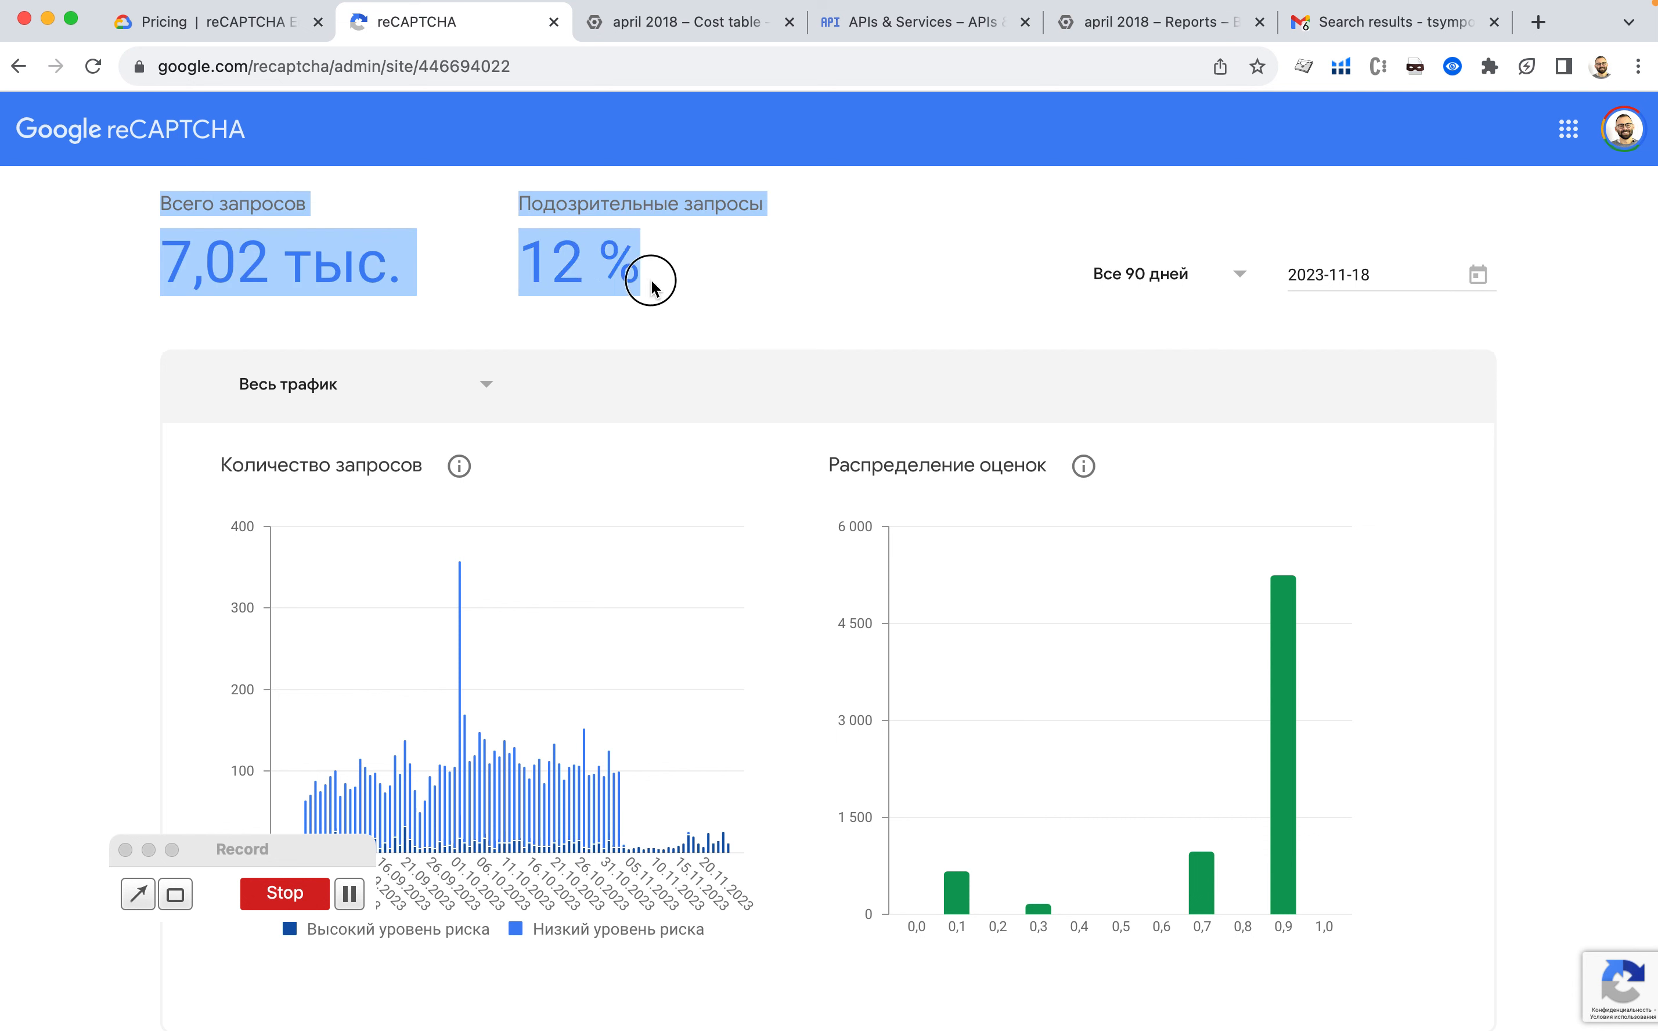
pyautogui.moveTo(683, 276)
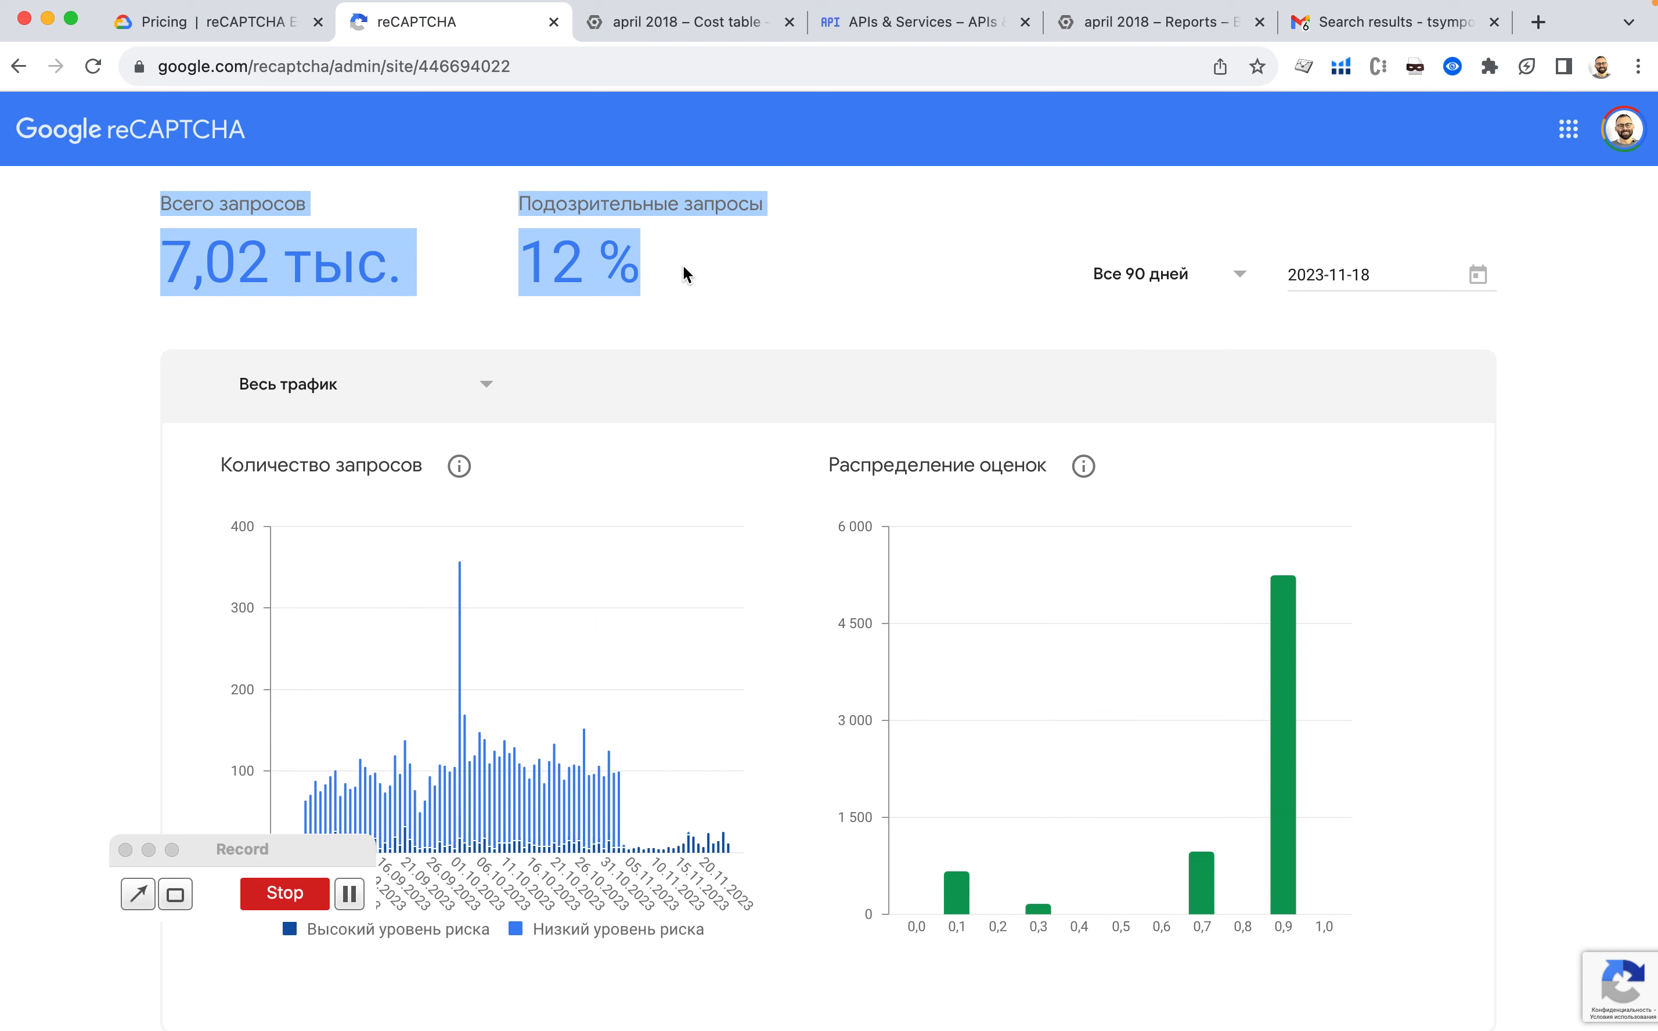